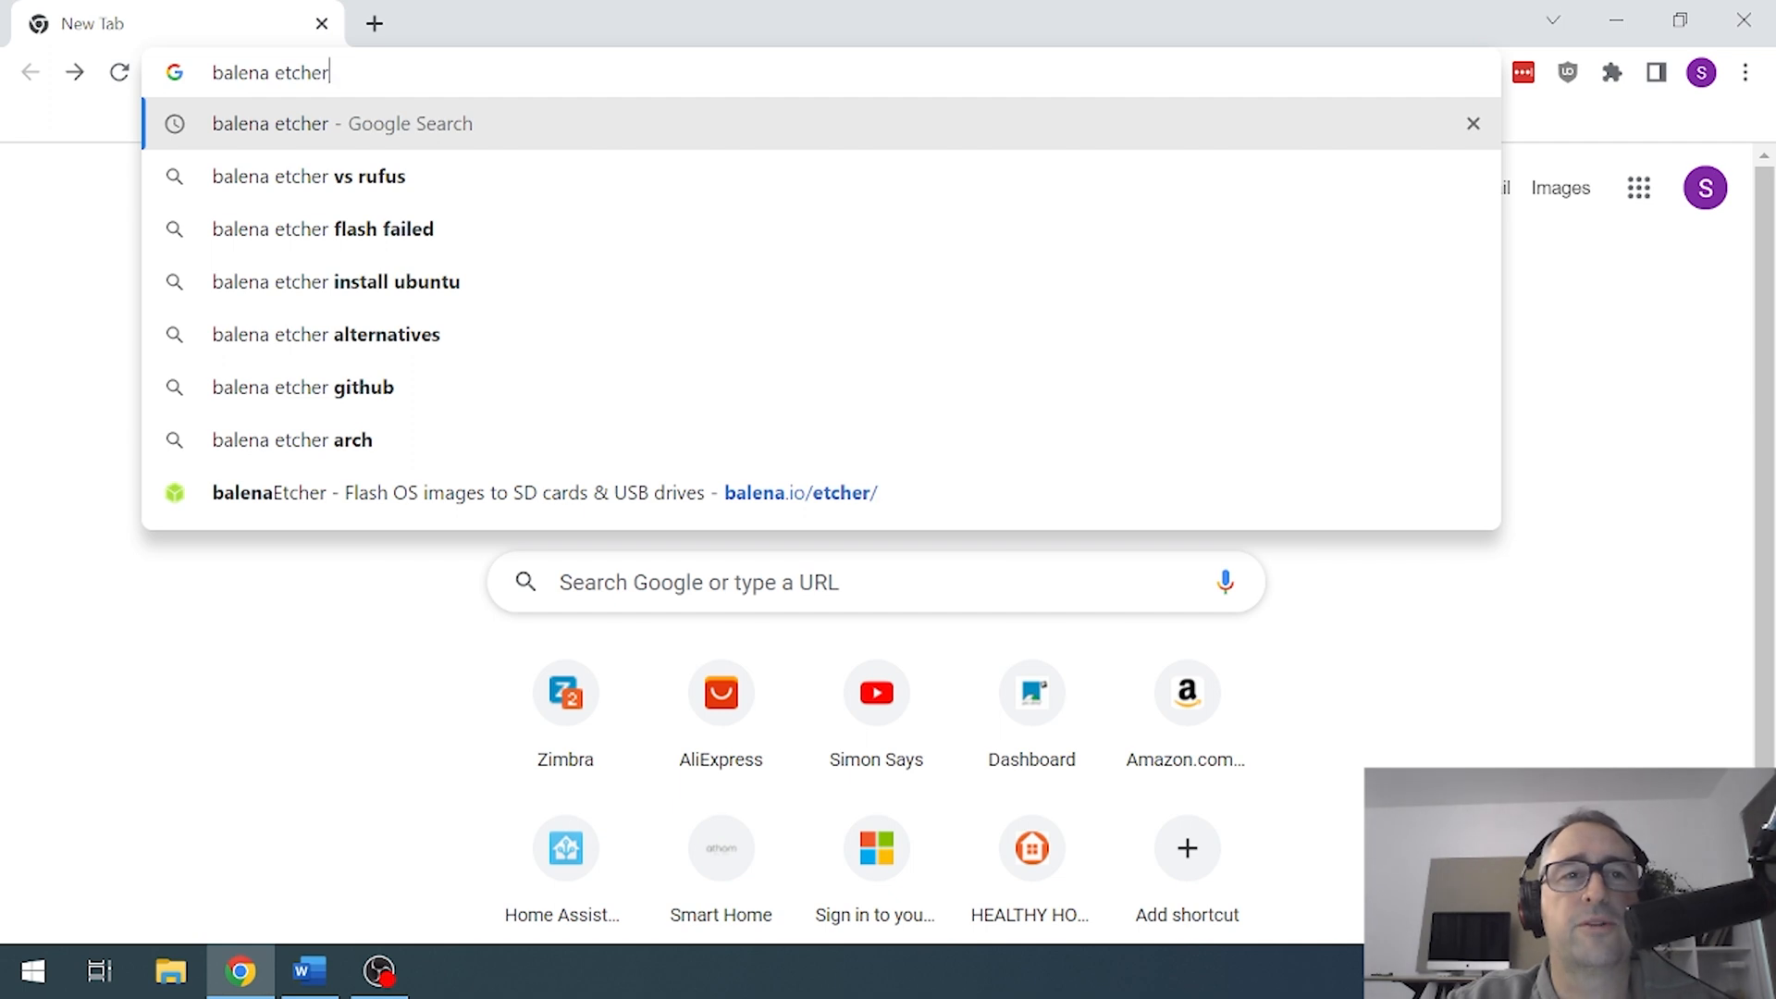
# - Search for balena etcher and download the Windows (x86|x64) installer from balena.io
pyautogui.click(342, 123)
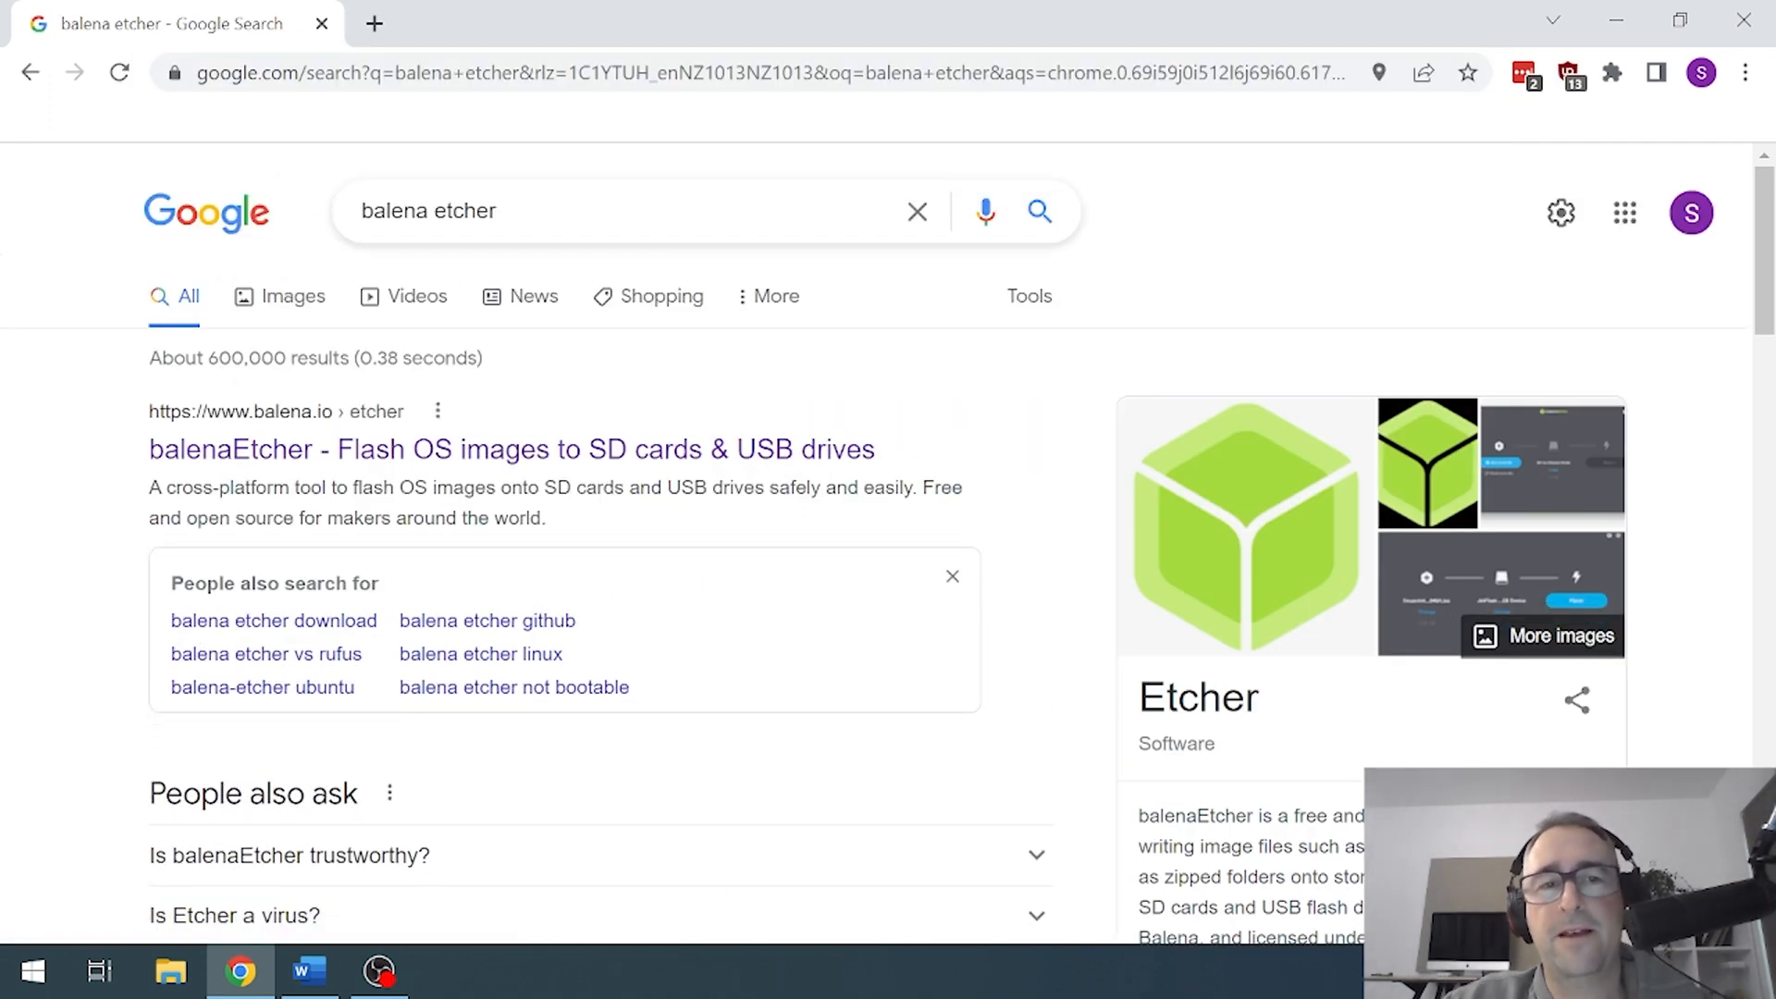
pyautogui.click(510, 449)
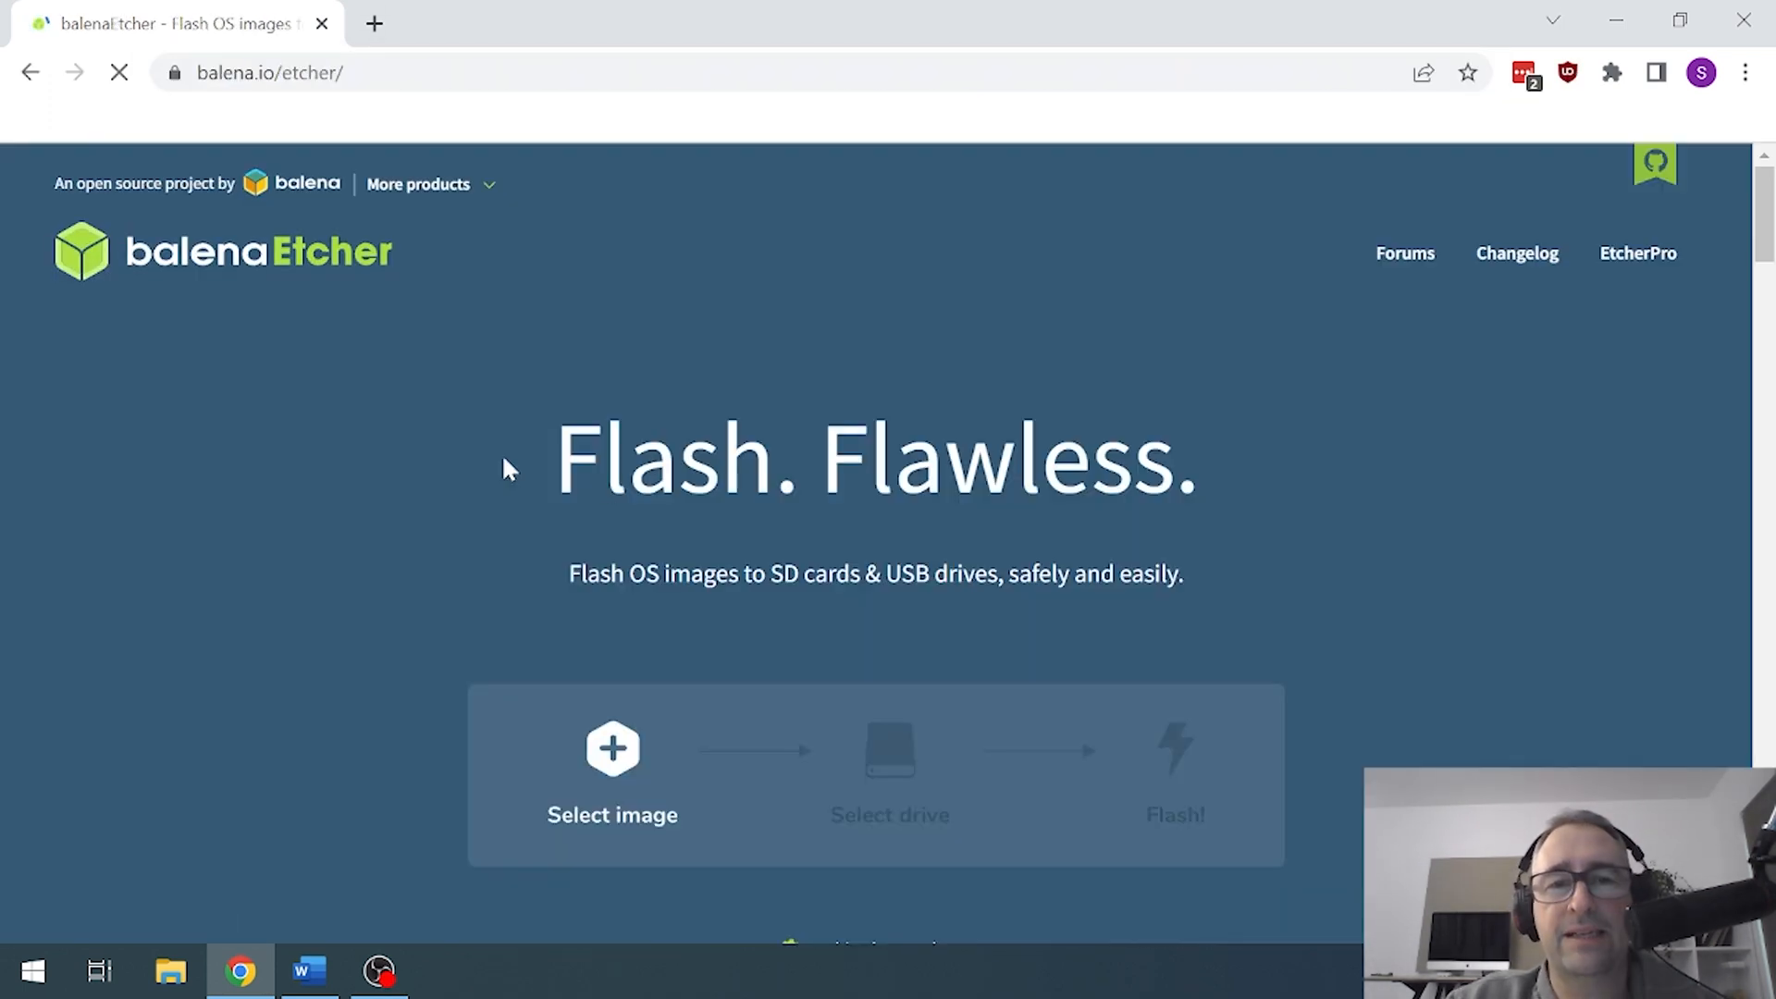
pyautogui.scroll(-3)
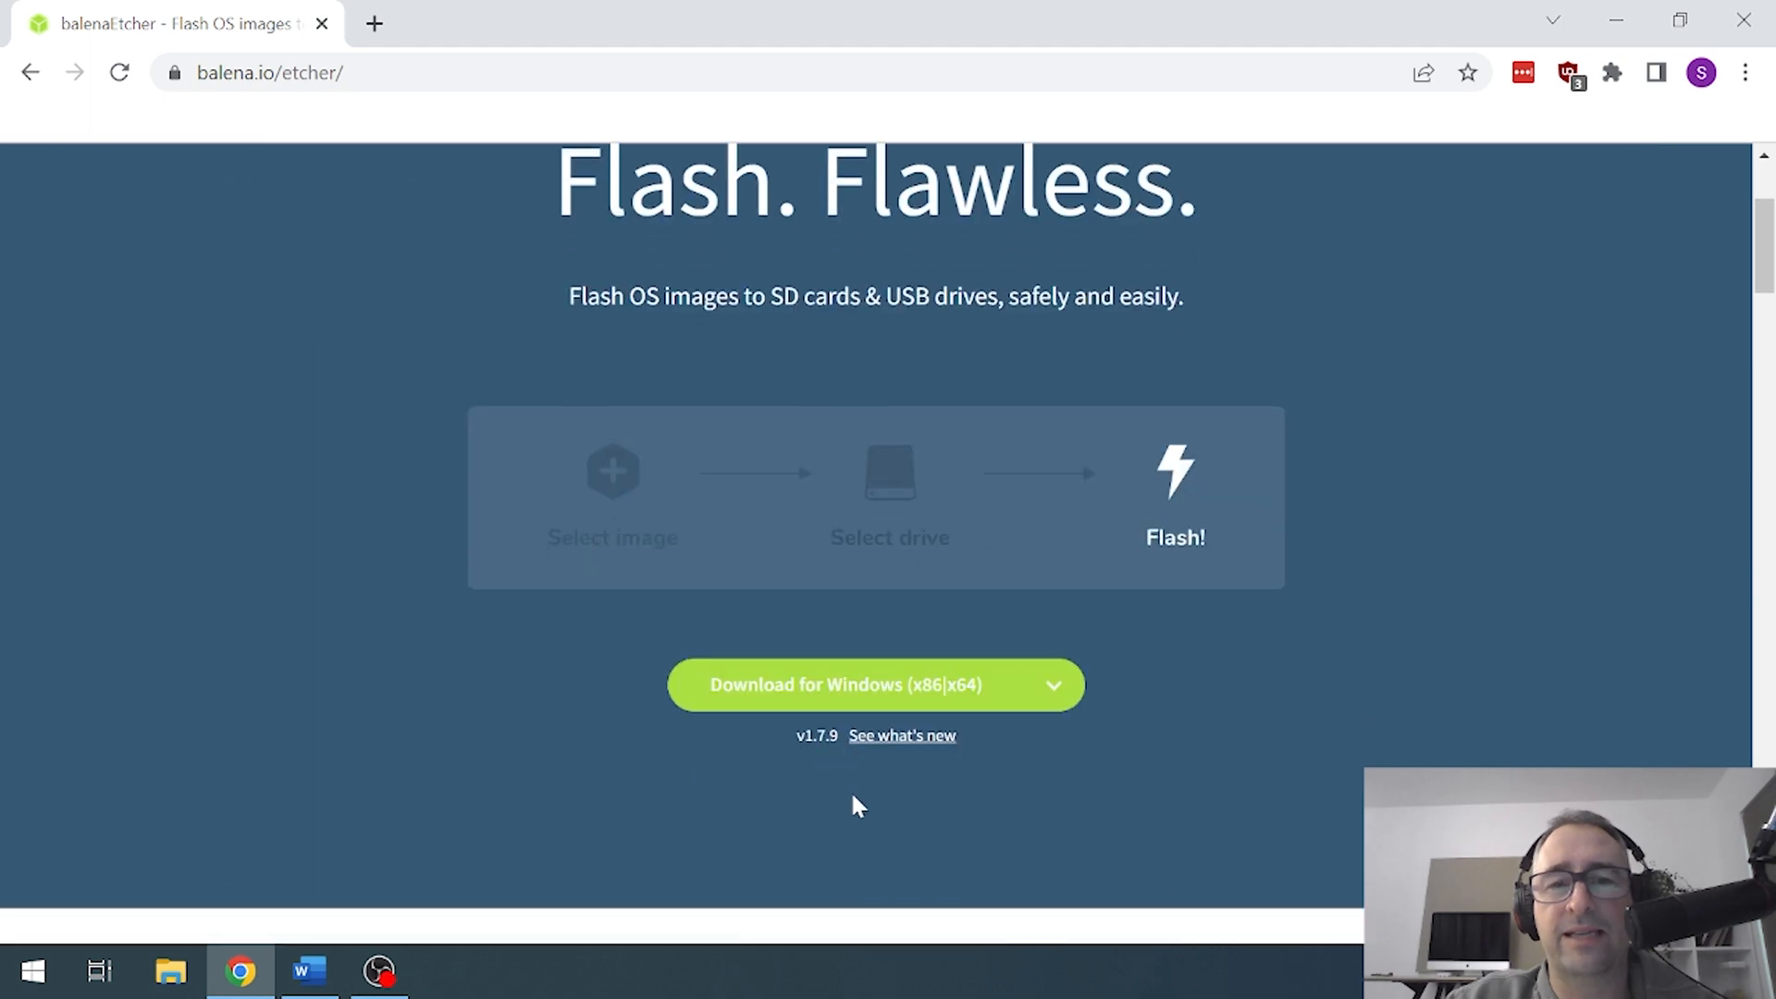
pyautogui.moveTo(877, 691)
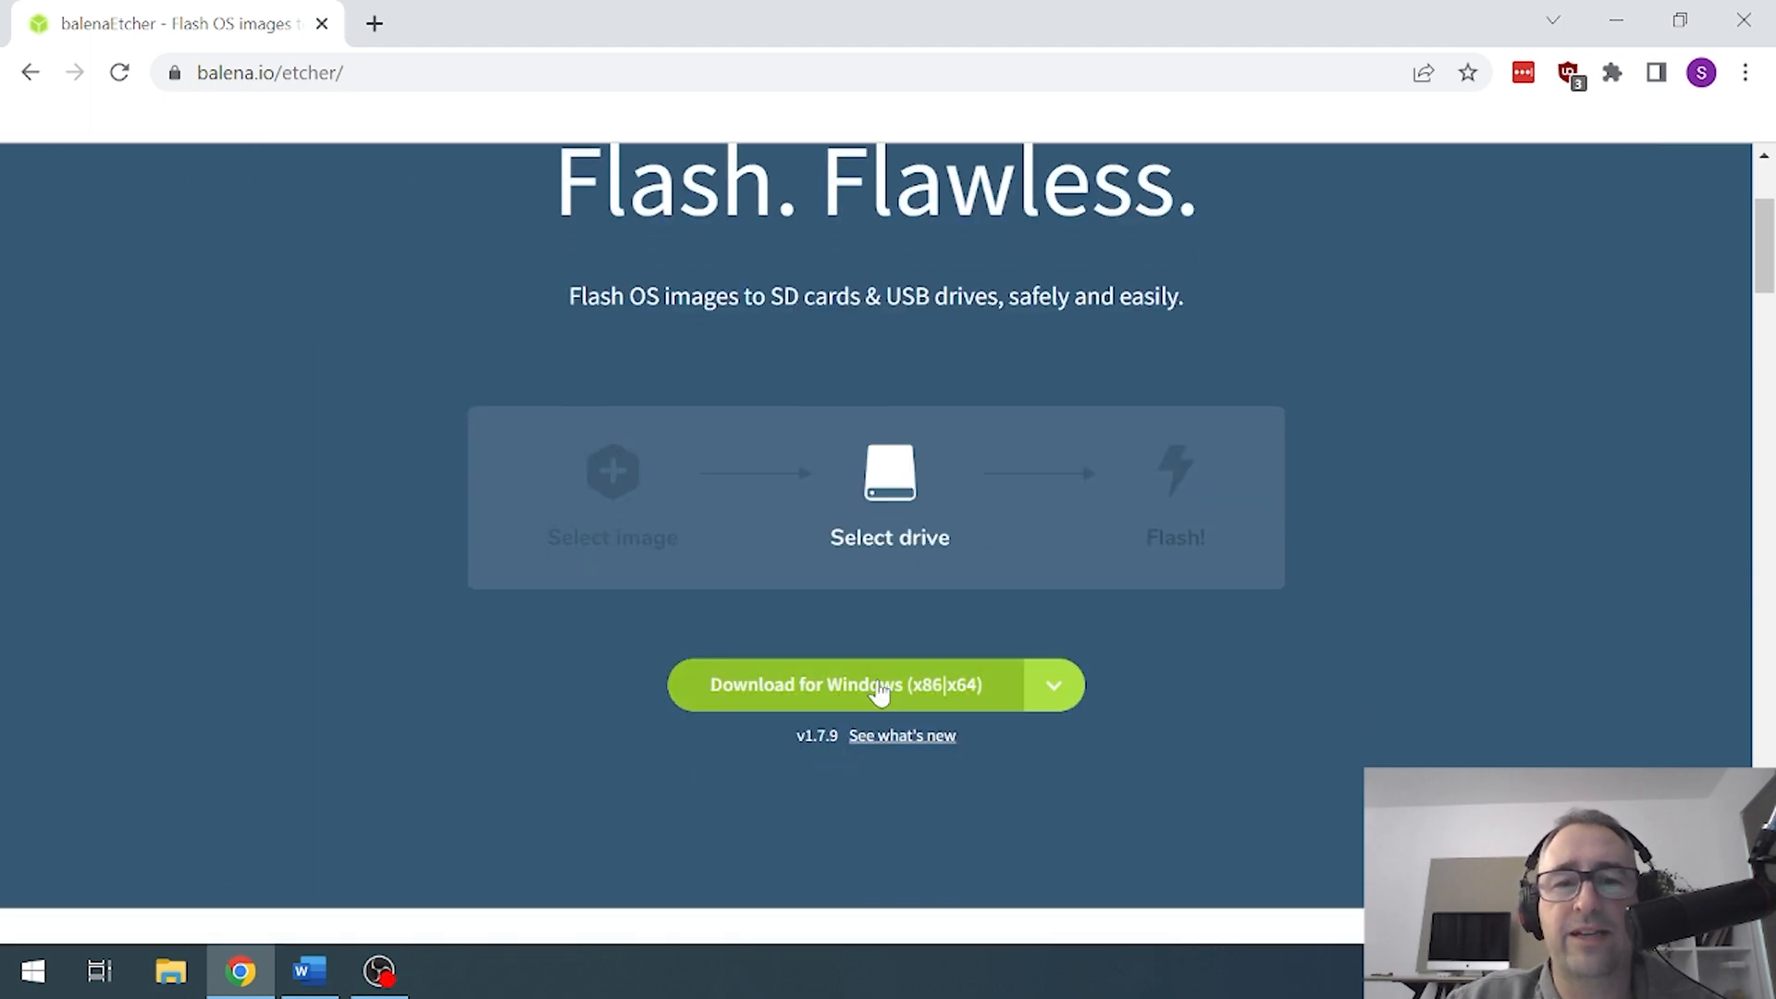
pyautogui.click(872, 684)
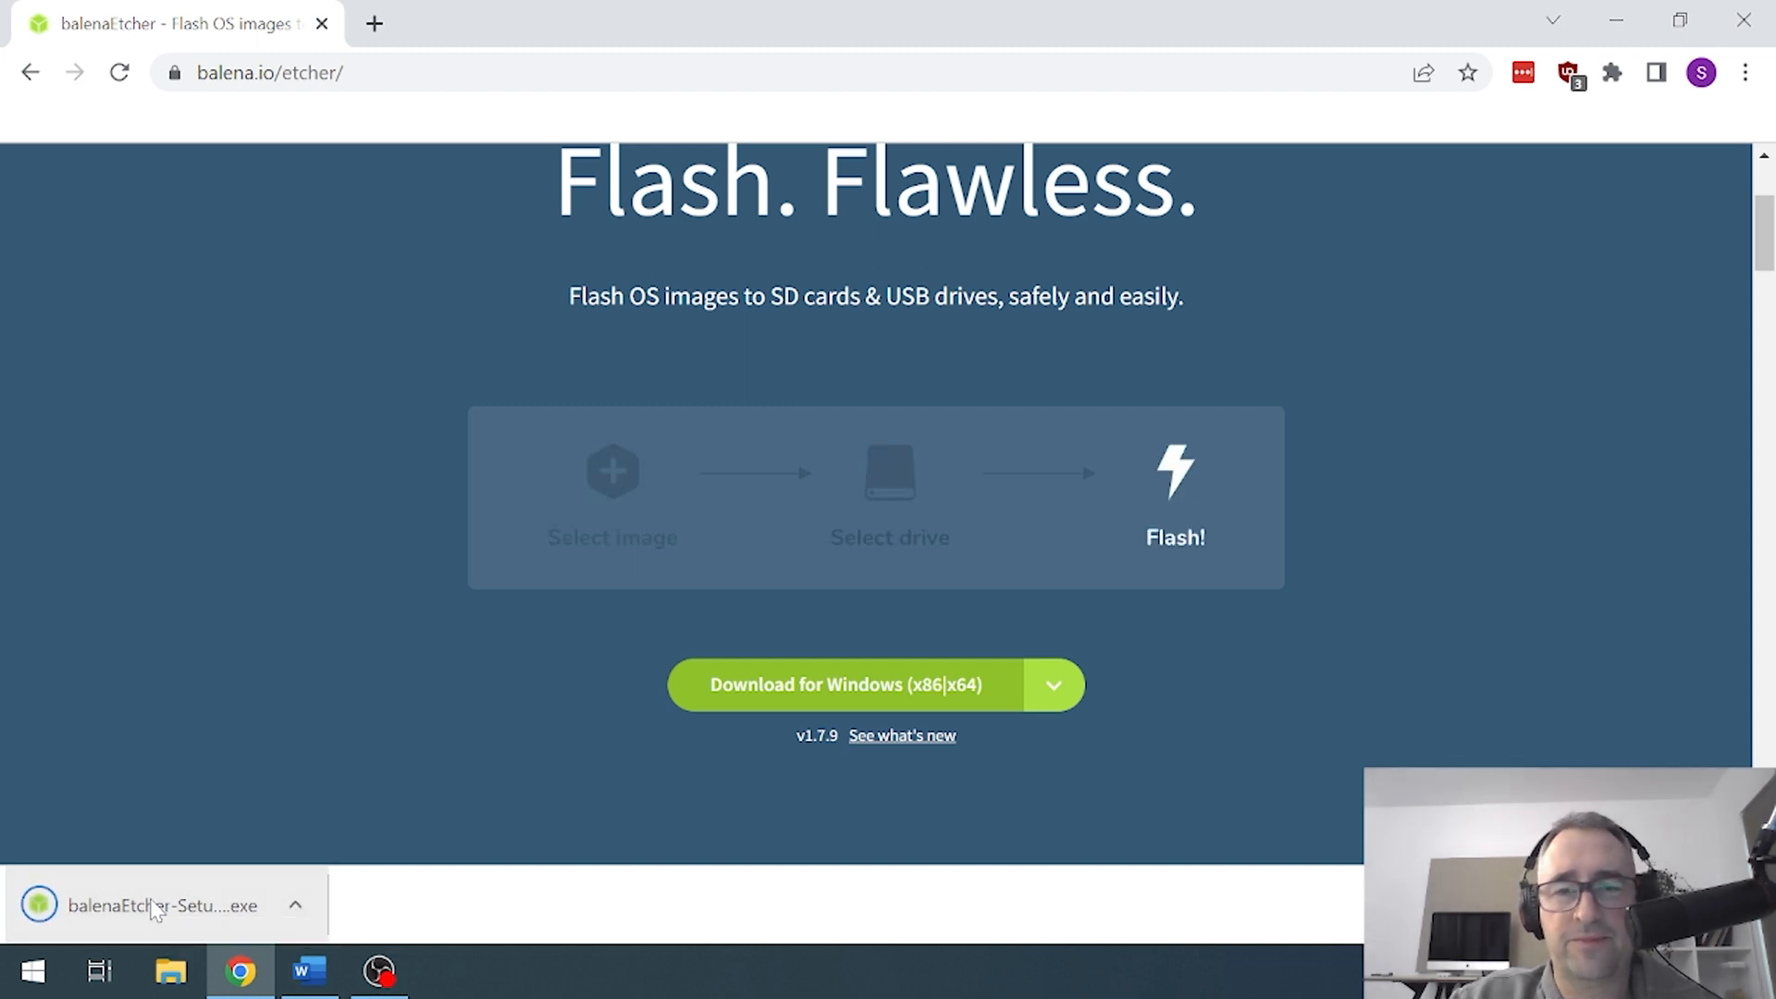
# - Run the balenaEtcher installer and choose 'Flash from URL' in Etcher
pyautogui.click(153, 905)
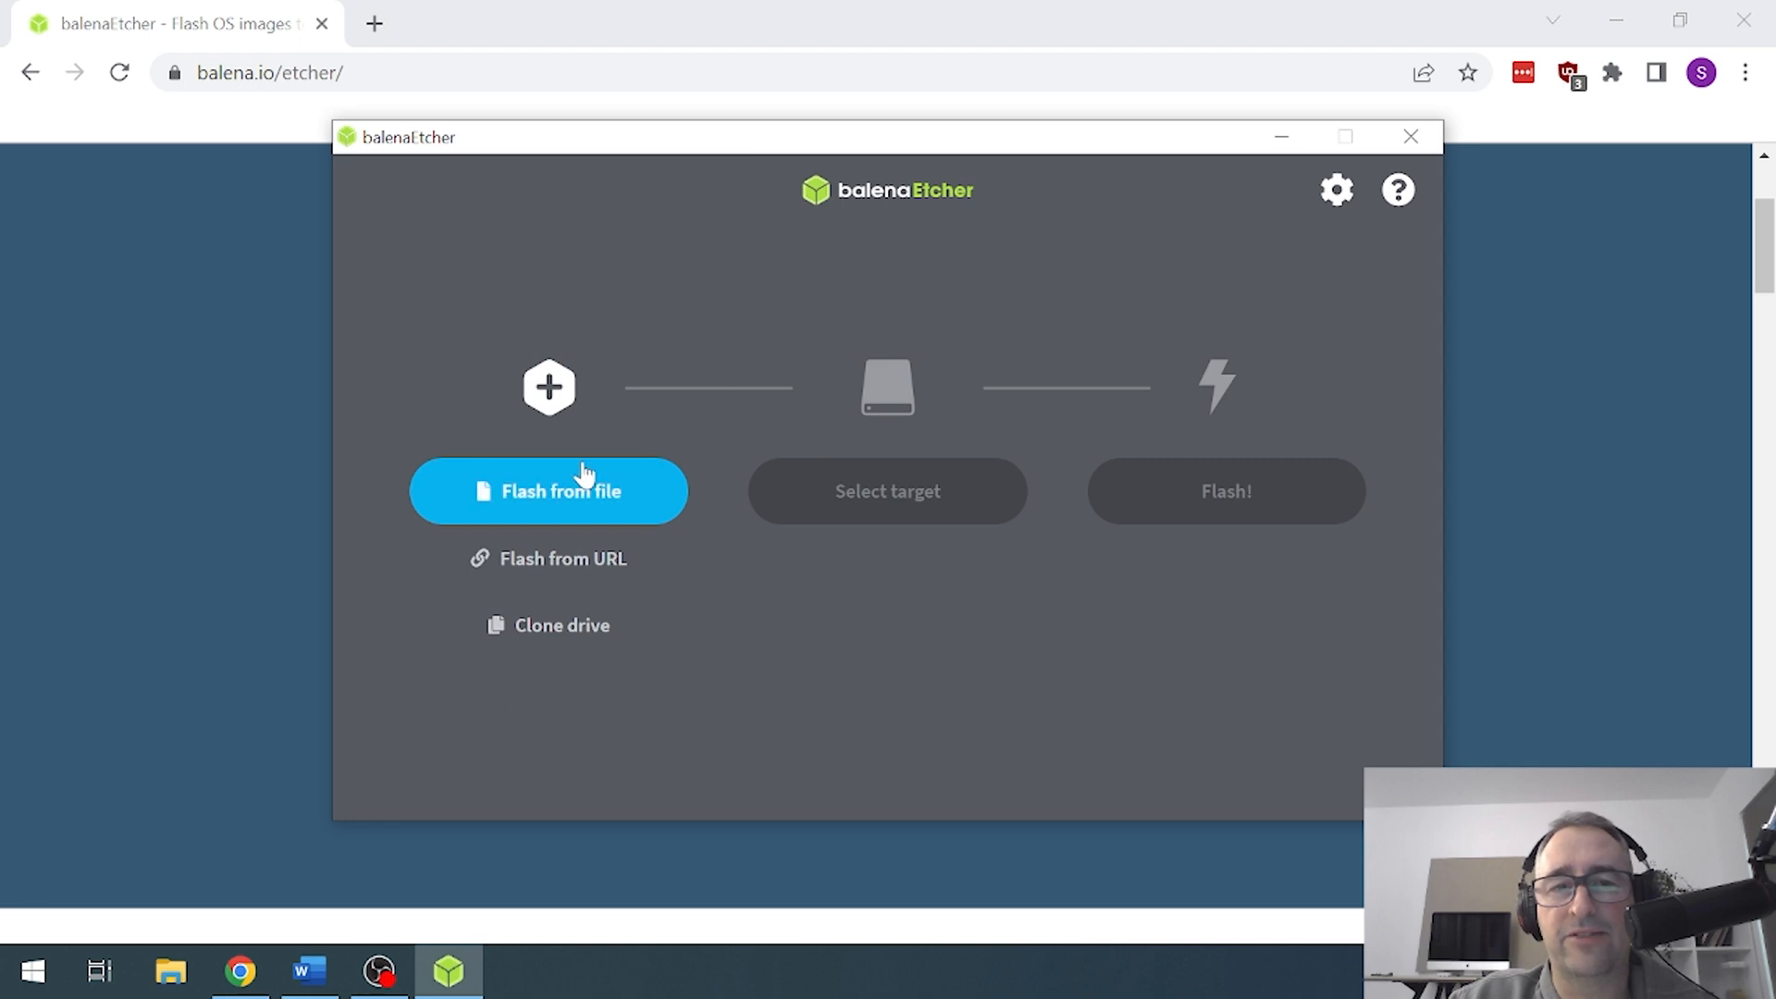
pyautogui.moveTo(585, 495)
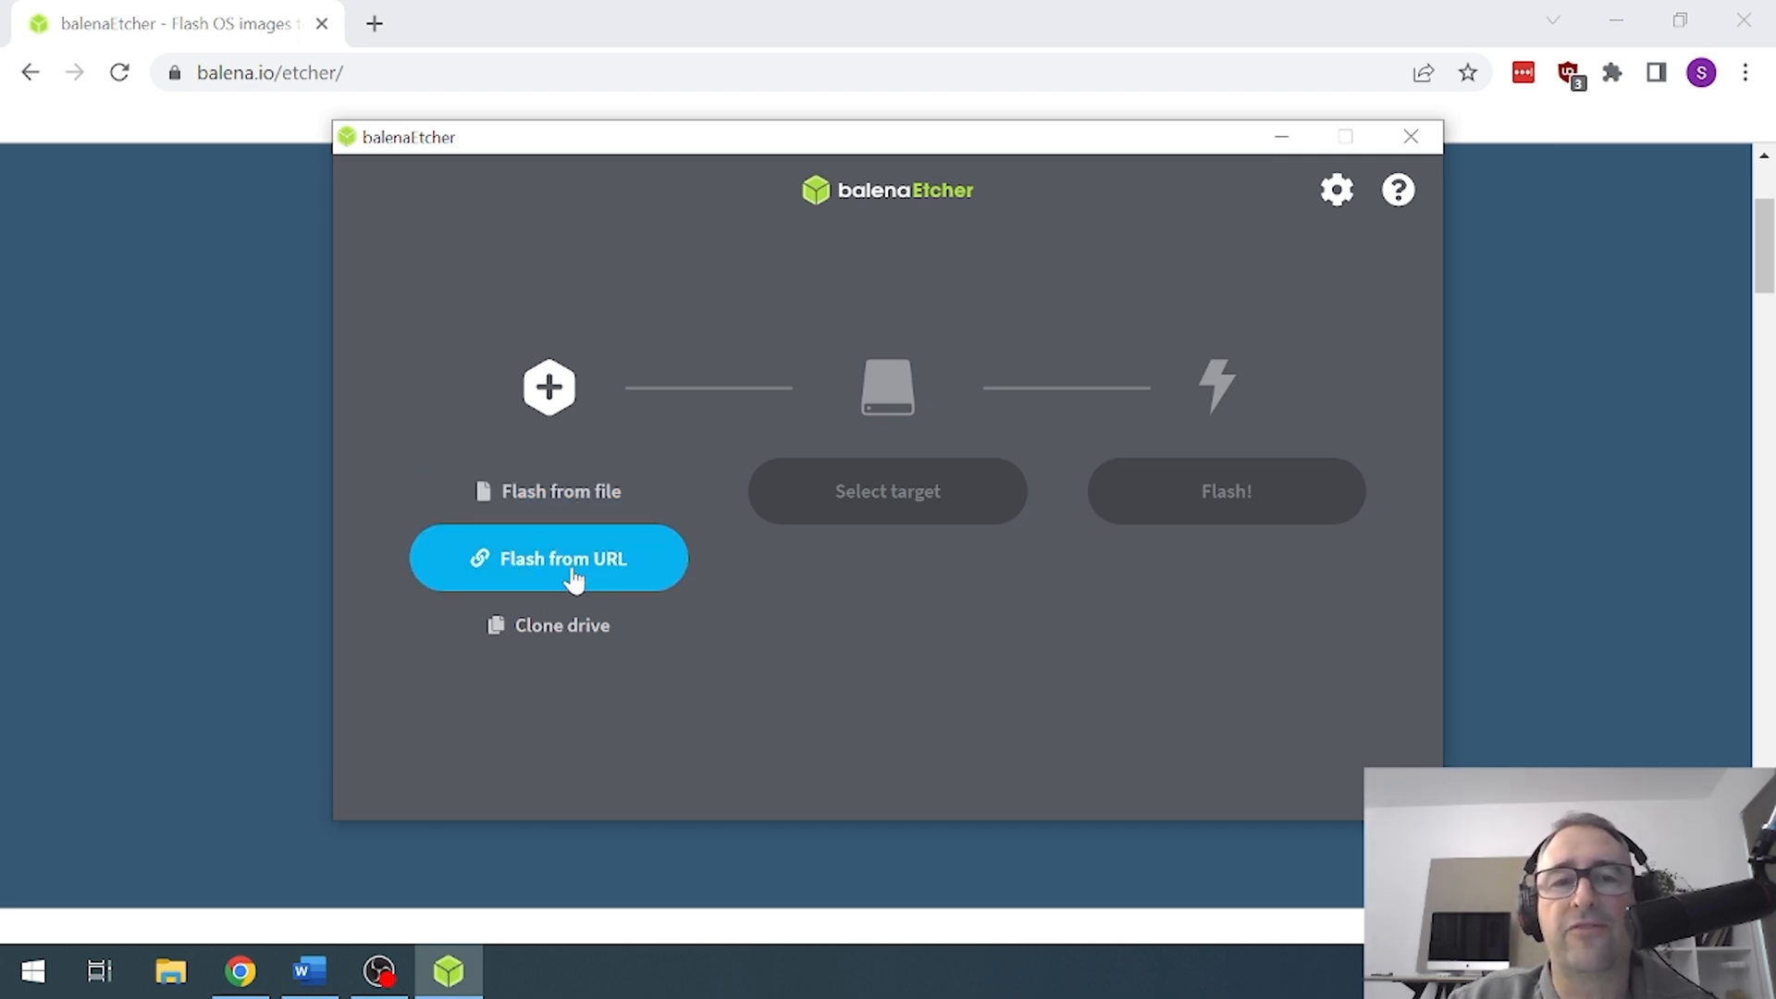
pyautogui.click(549, 559)
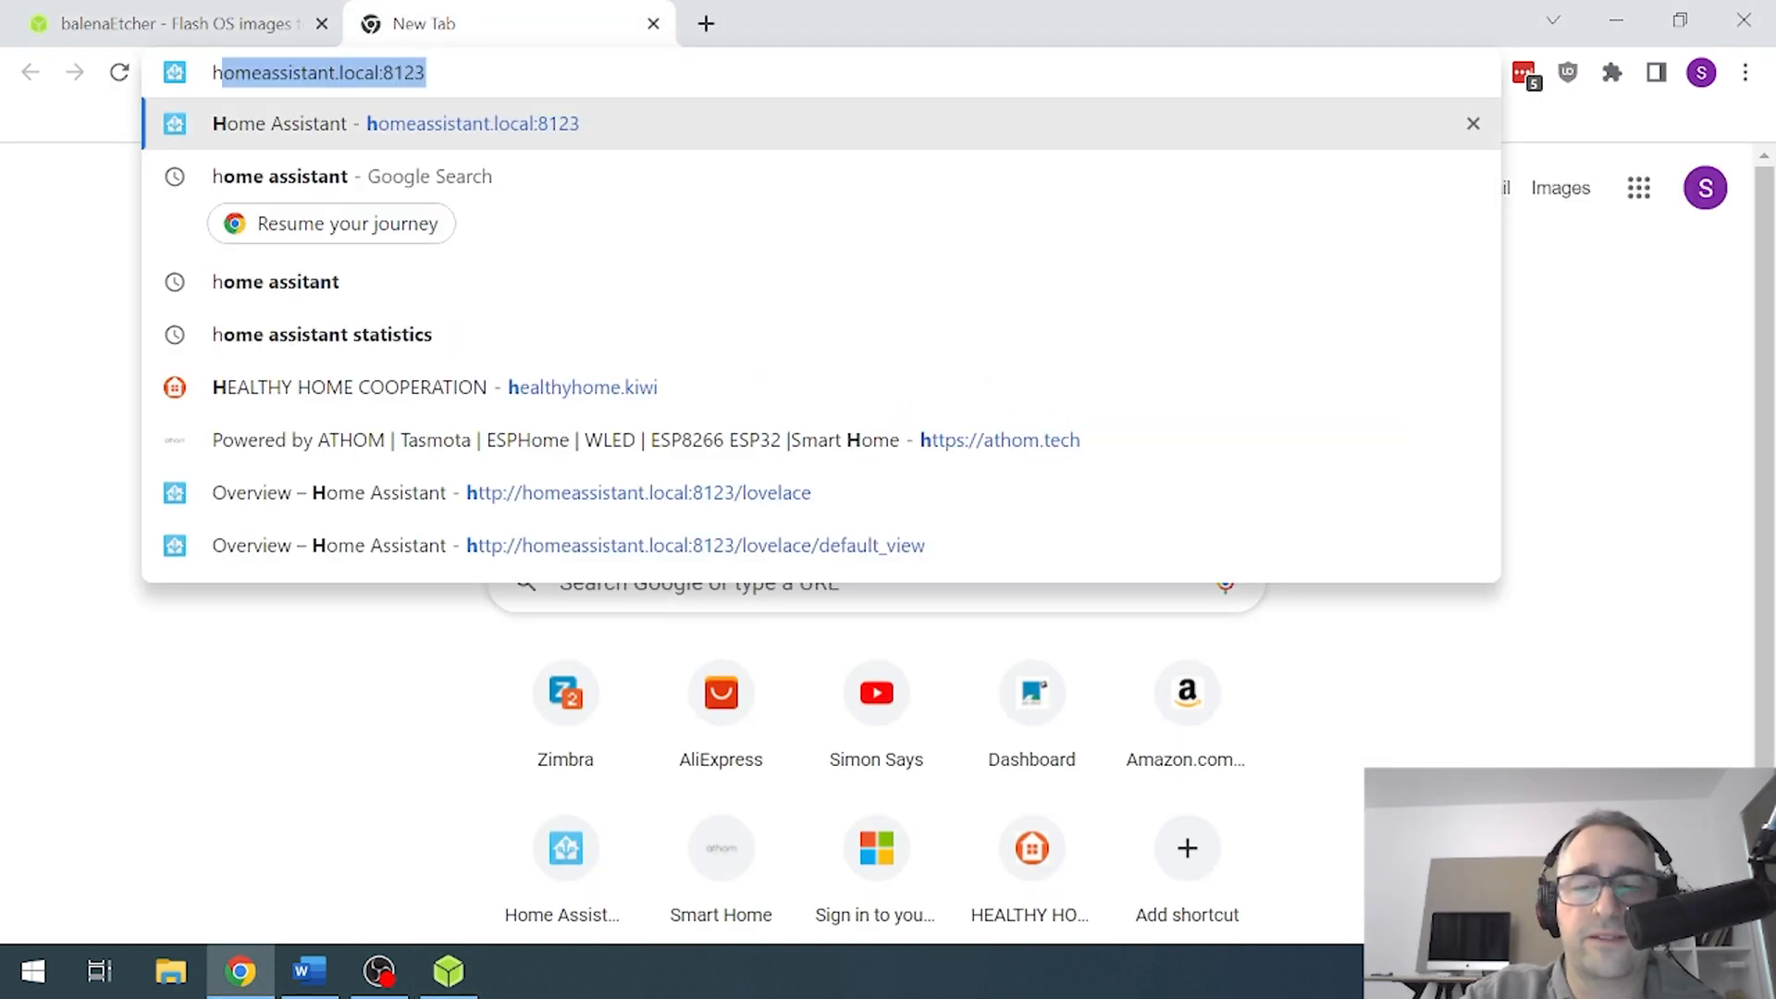
# - Search 'home assistant' and open the Home Assistant installation documentation
pyautogui.write('home assistant')
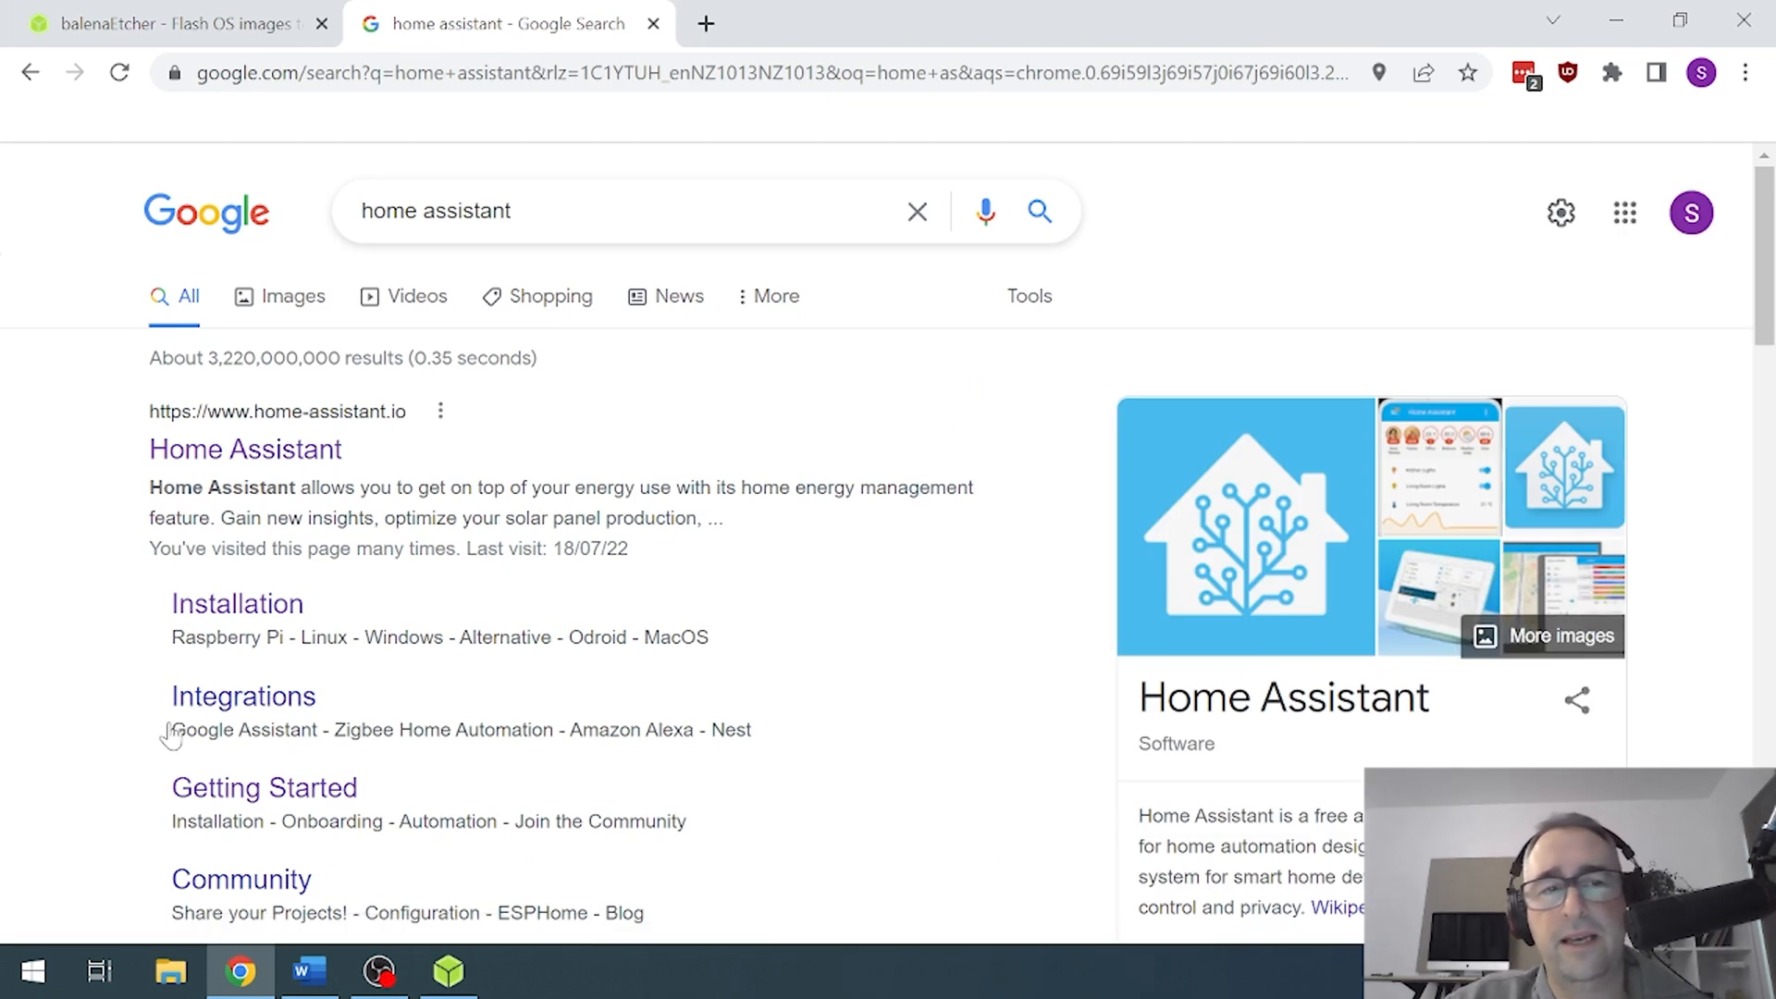
pyautogui.click(244, 448)
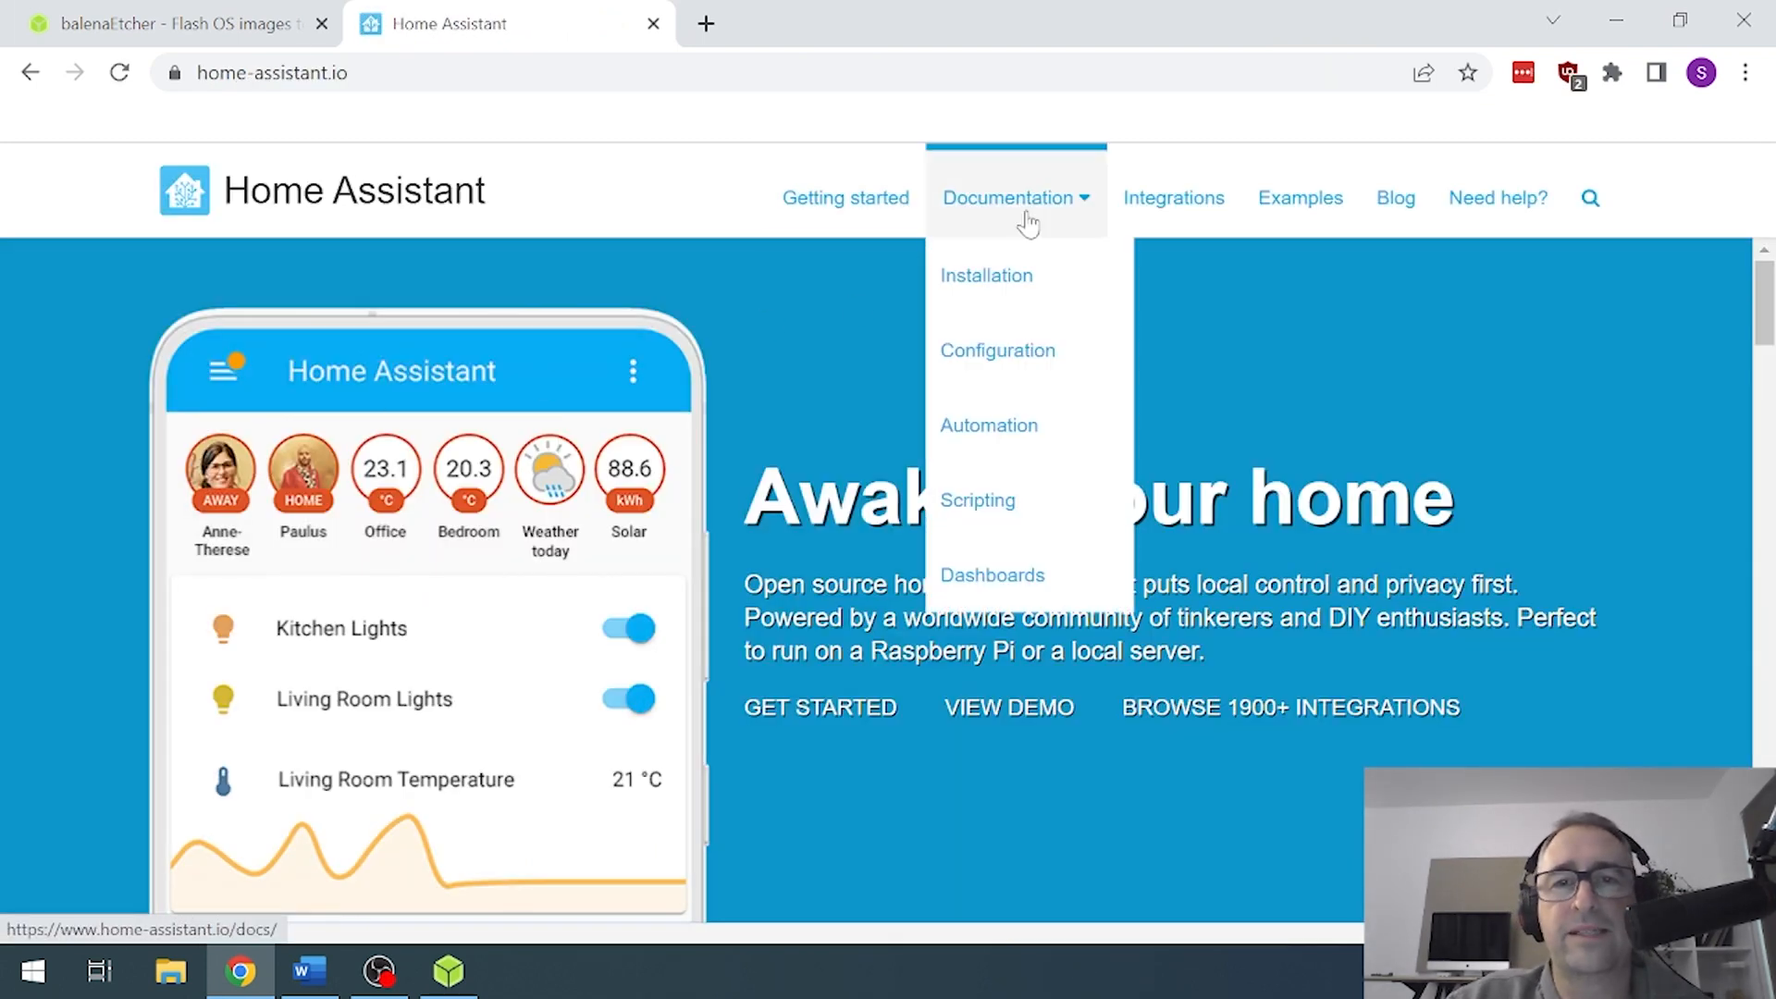
pyautogui.click(984, 274)
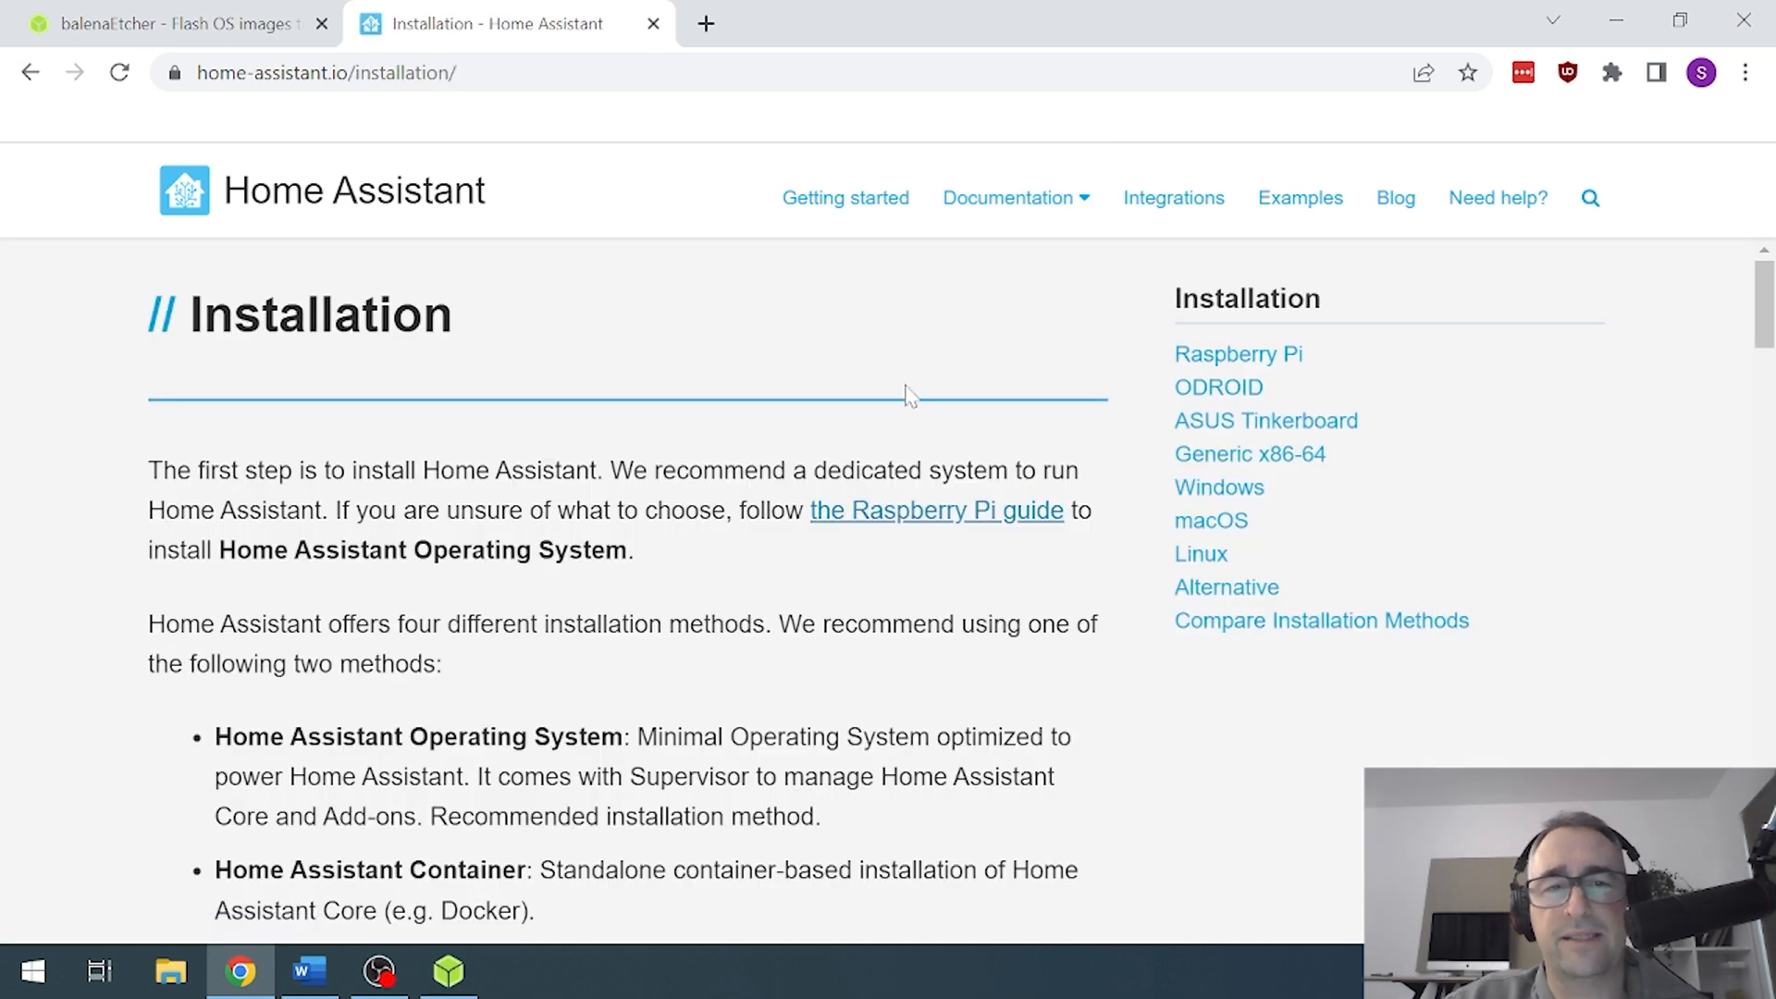
# - Copy the Raspberry Pi 3 32-bit image URL from the Raspberry Pi guide
pyautogui.scroll(-3)
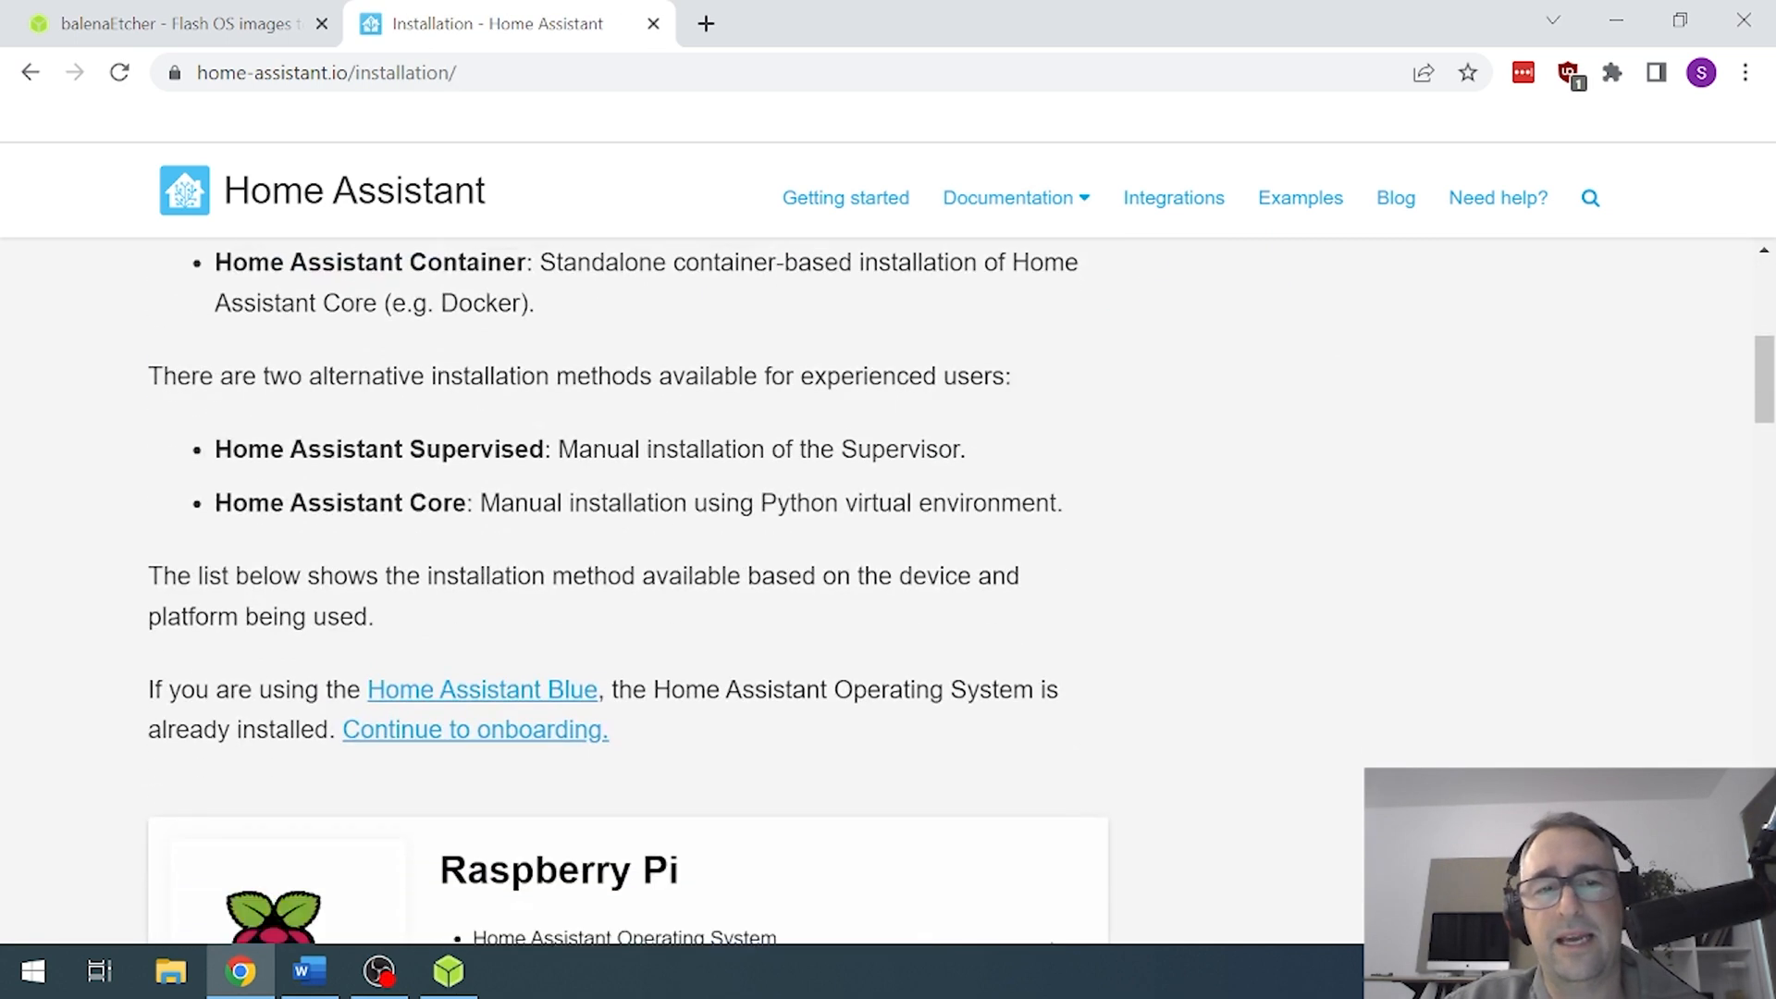
pyautogui.scroll(-3)
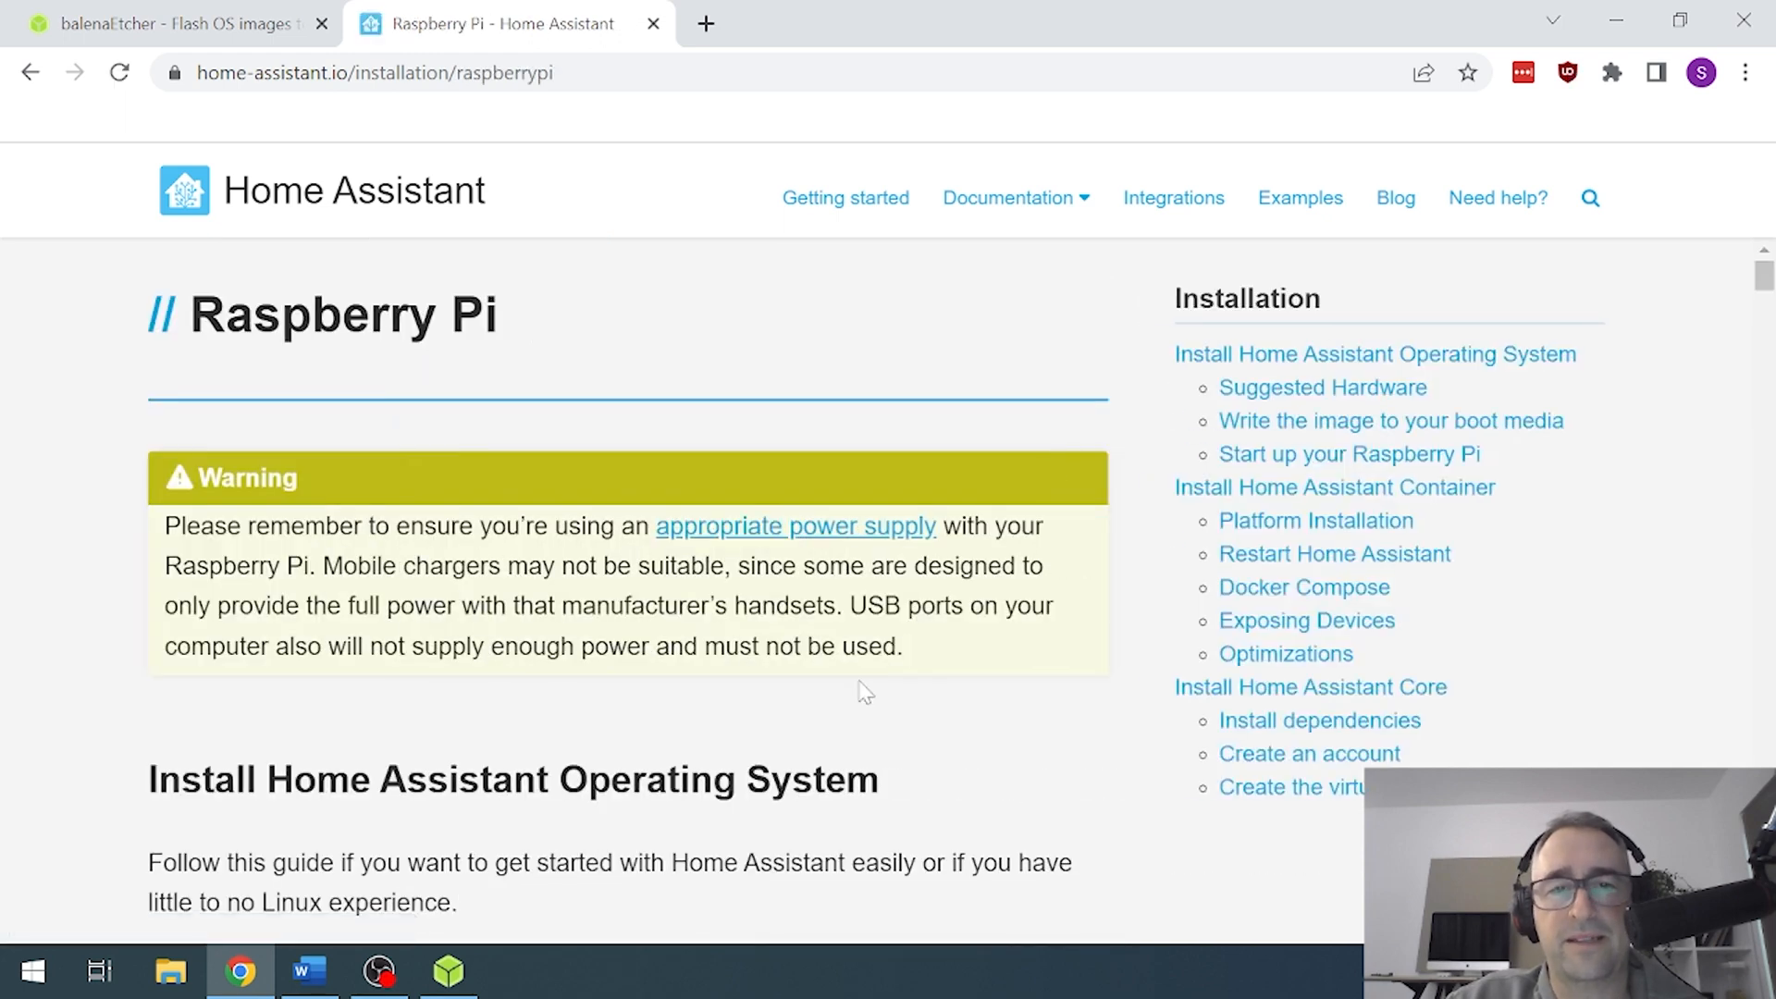
pyautogui.scroll(-3)
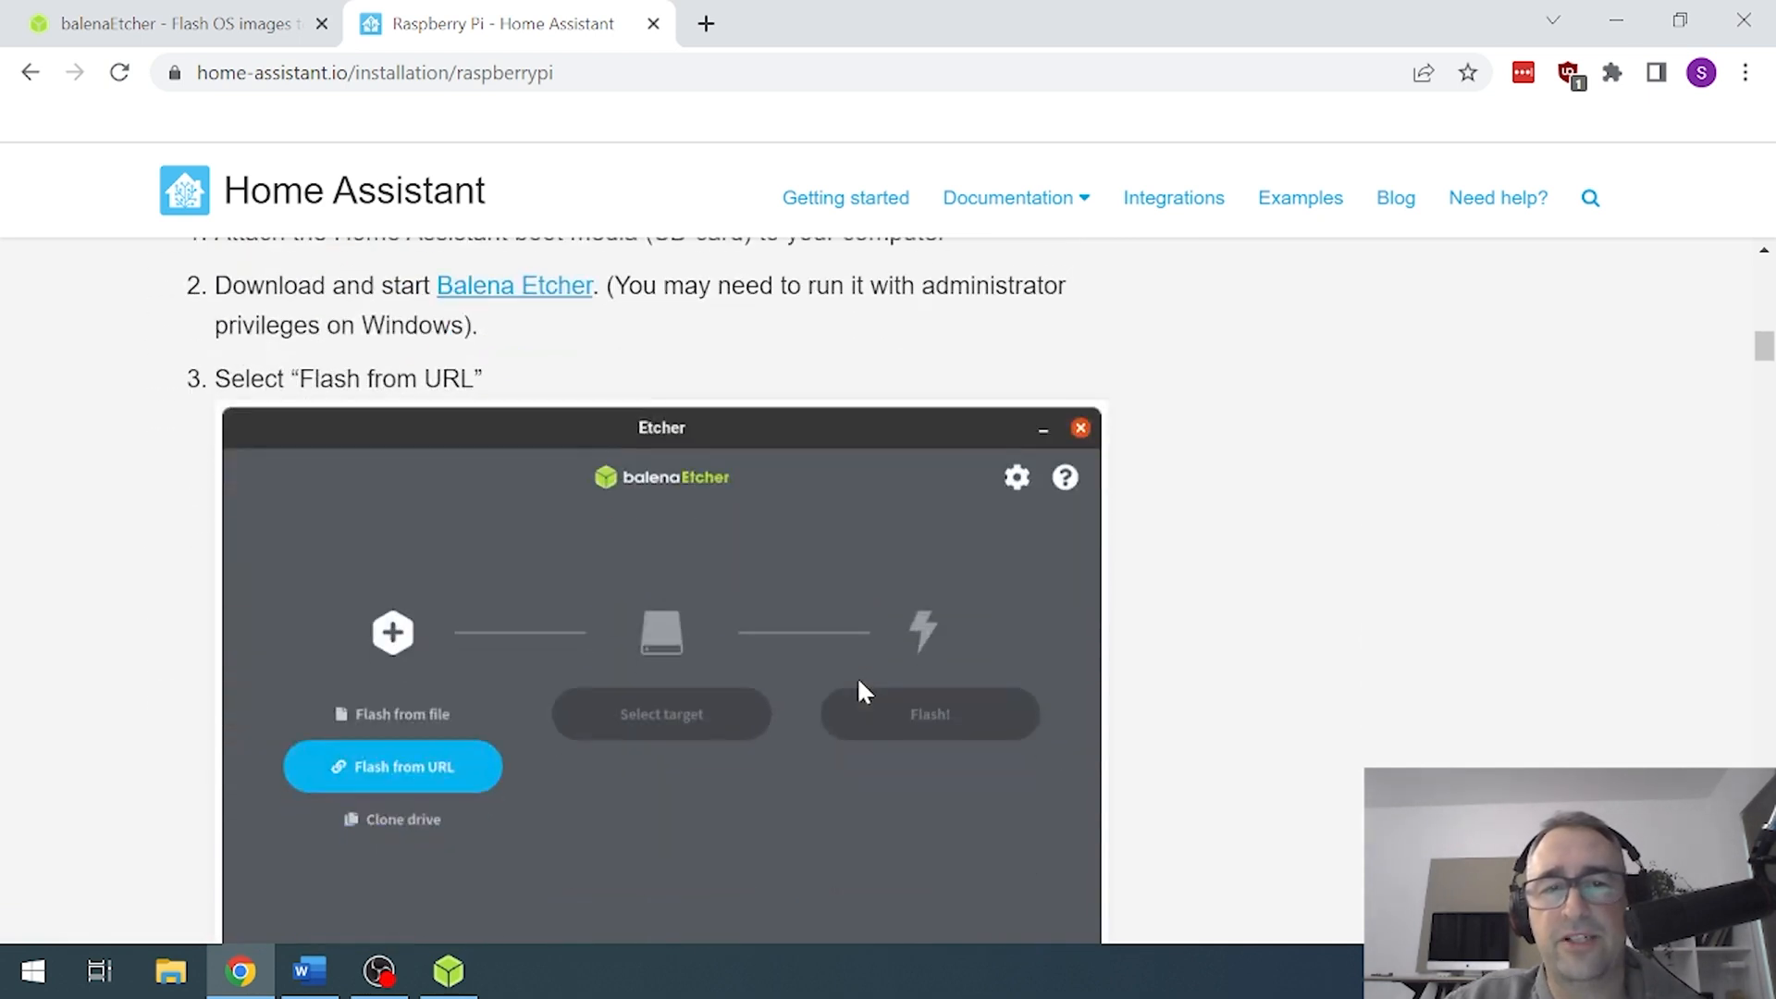
pyautogui.scroll(-3)
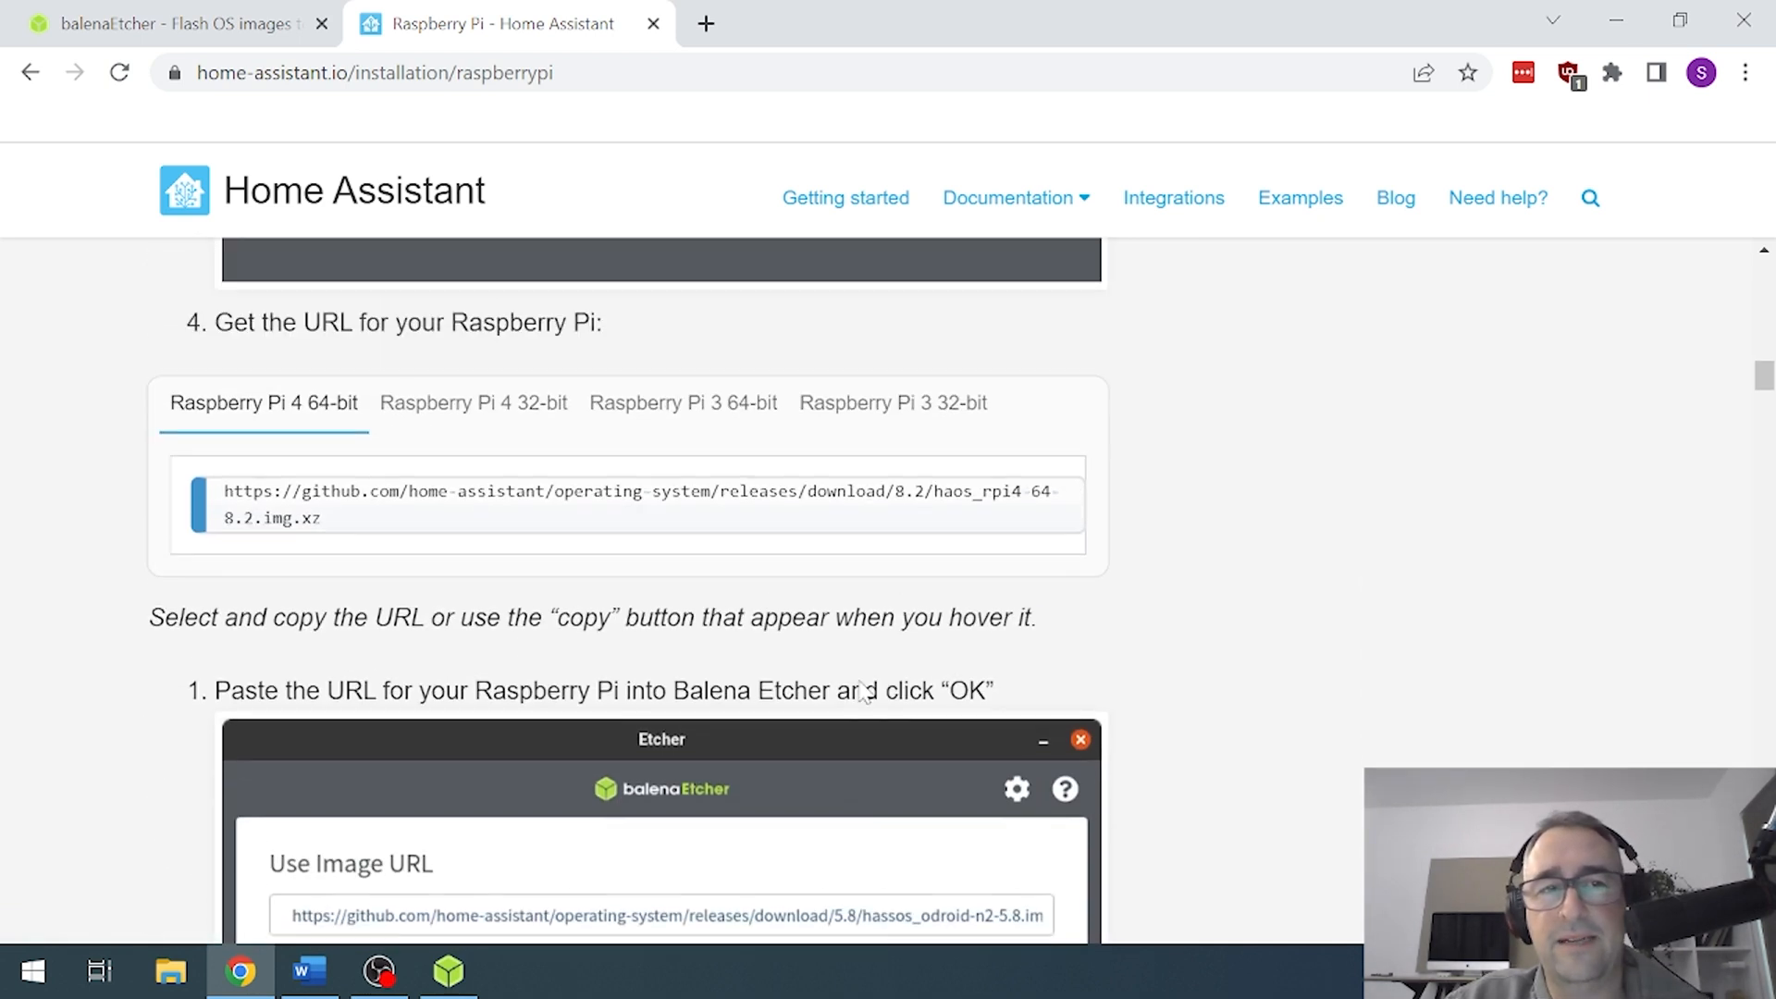
pyautogui.moveTo(702, 413)
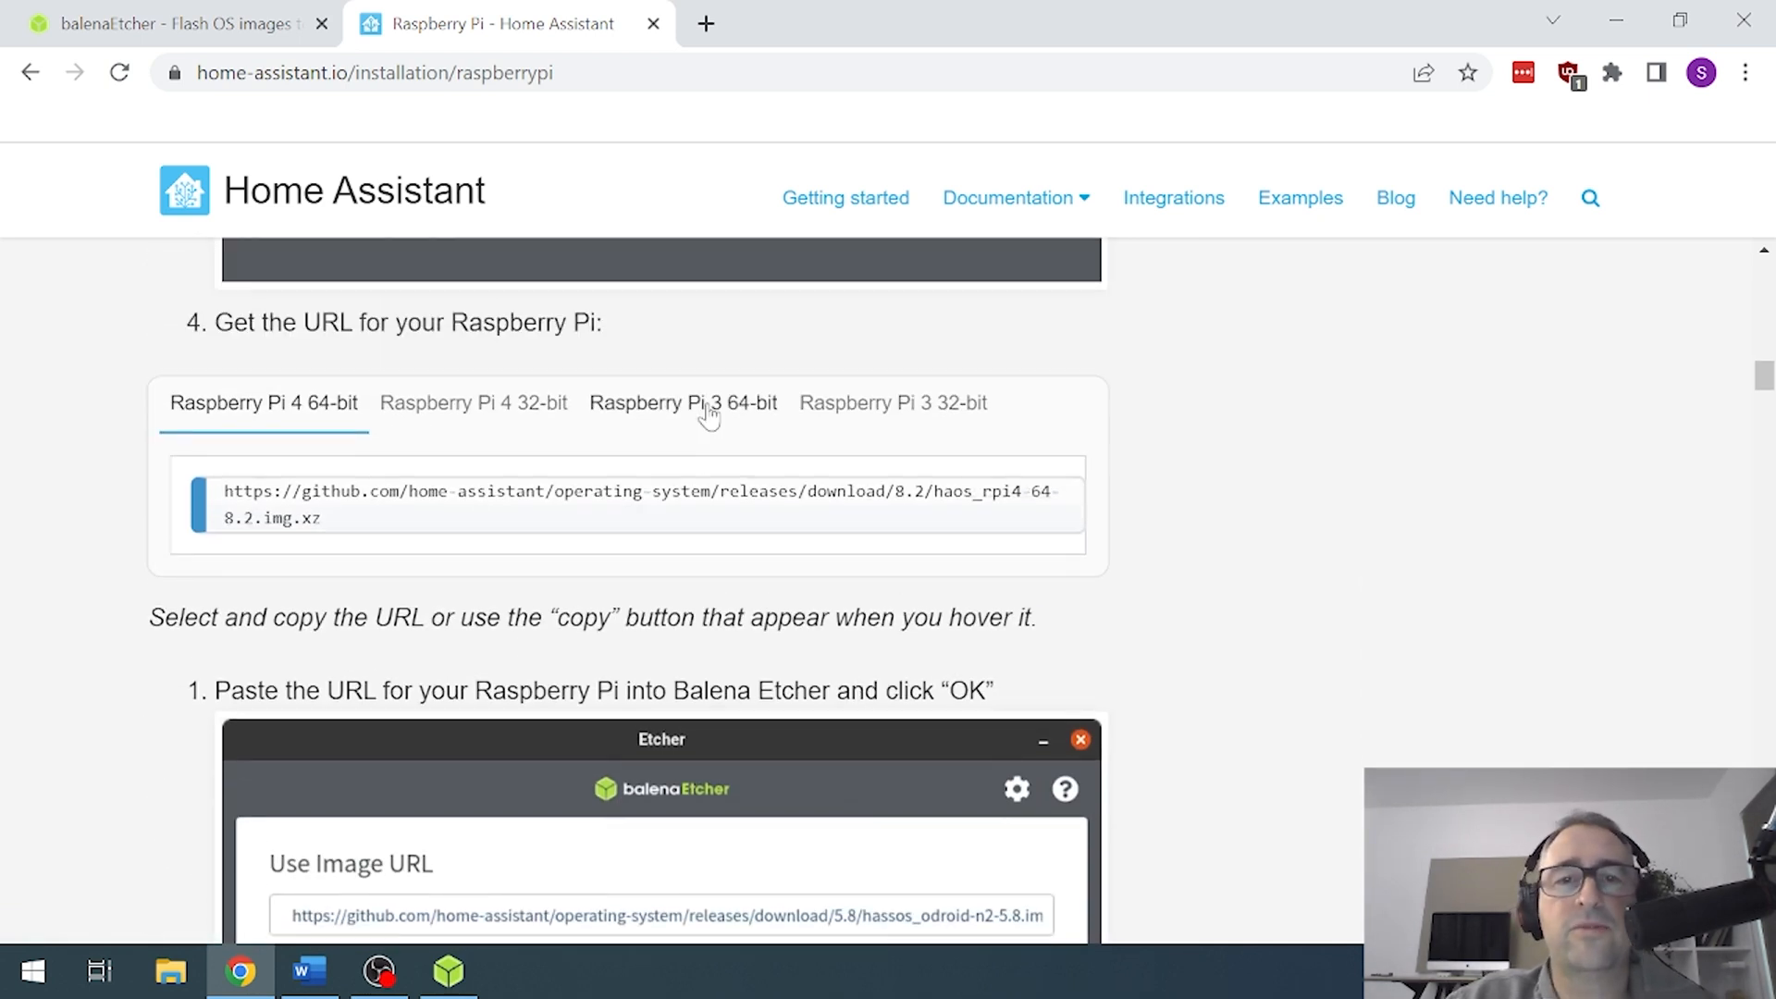
pyautogui.moveTo(892, 402)
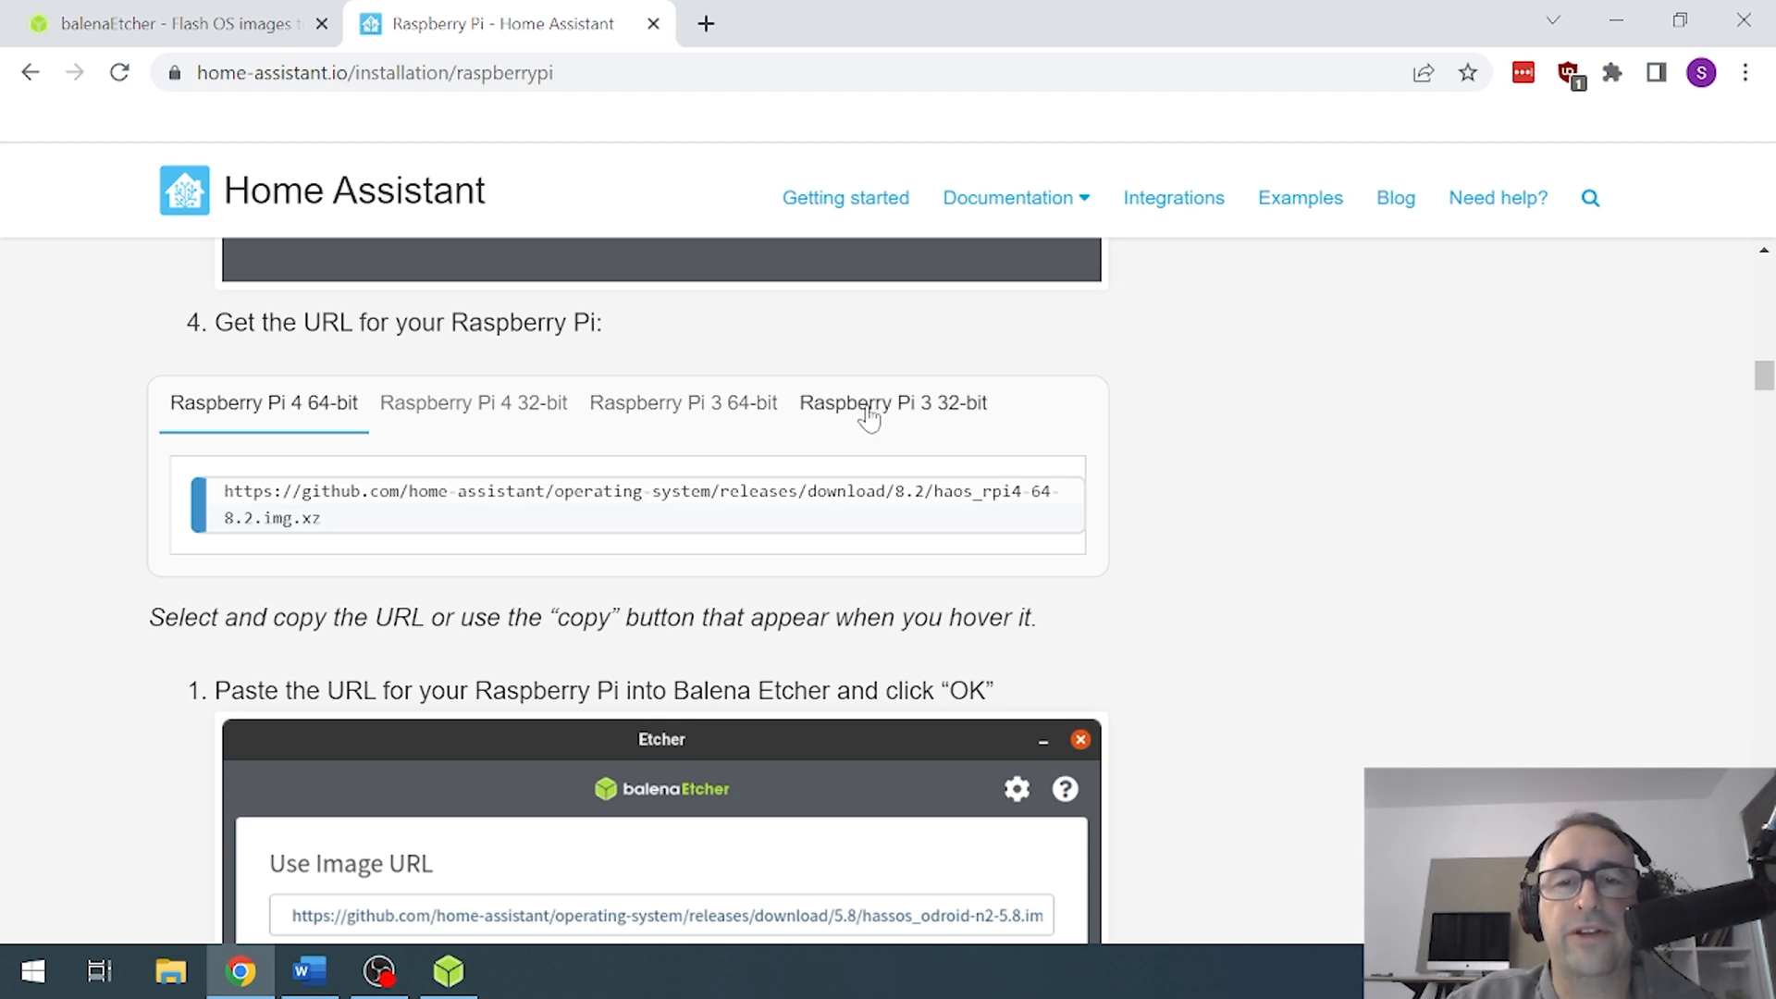
pyautogui.moveTo(329, 413)
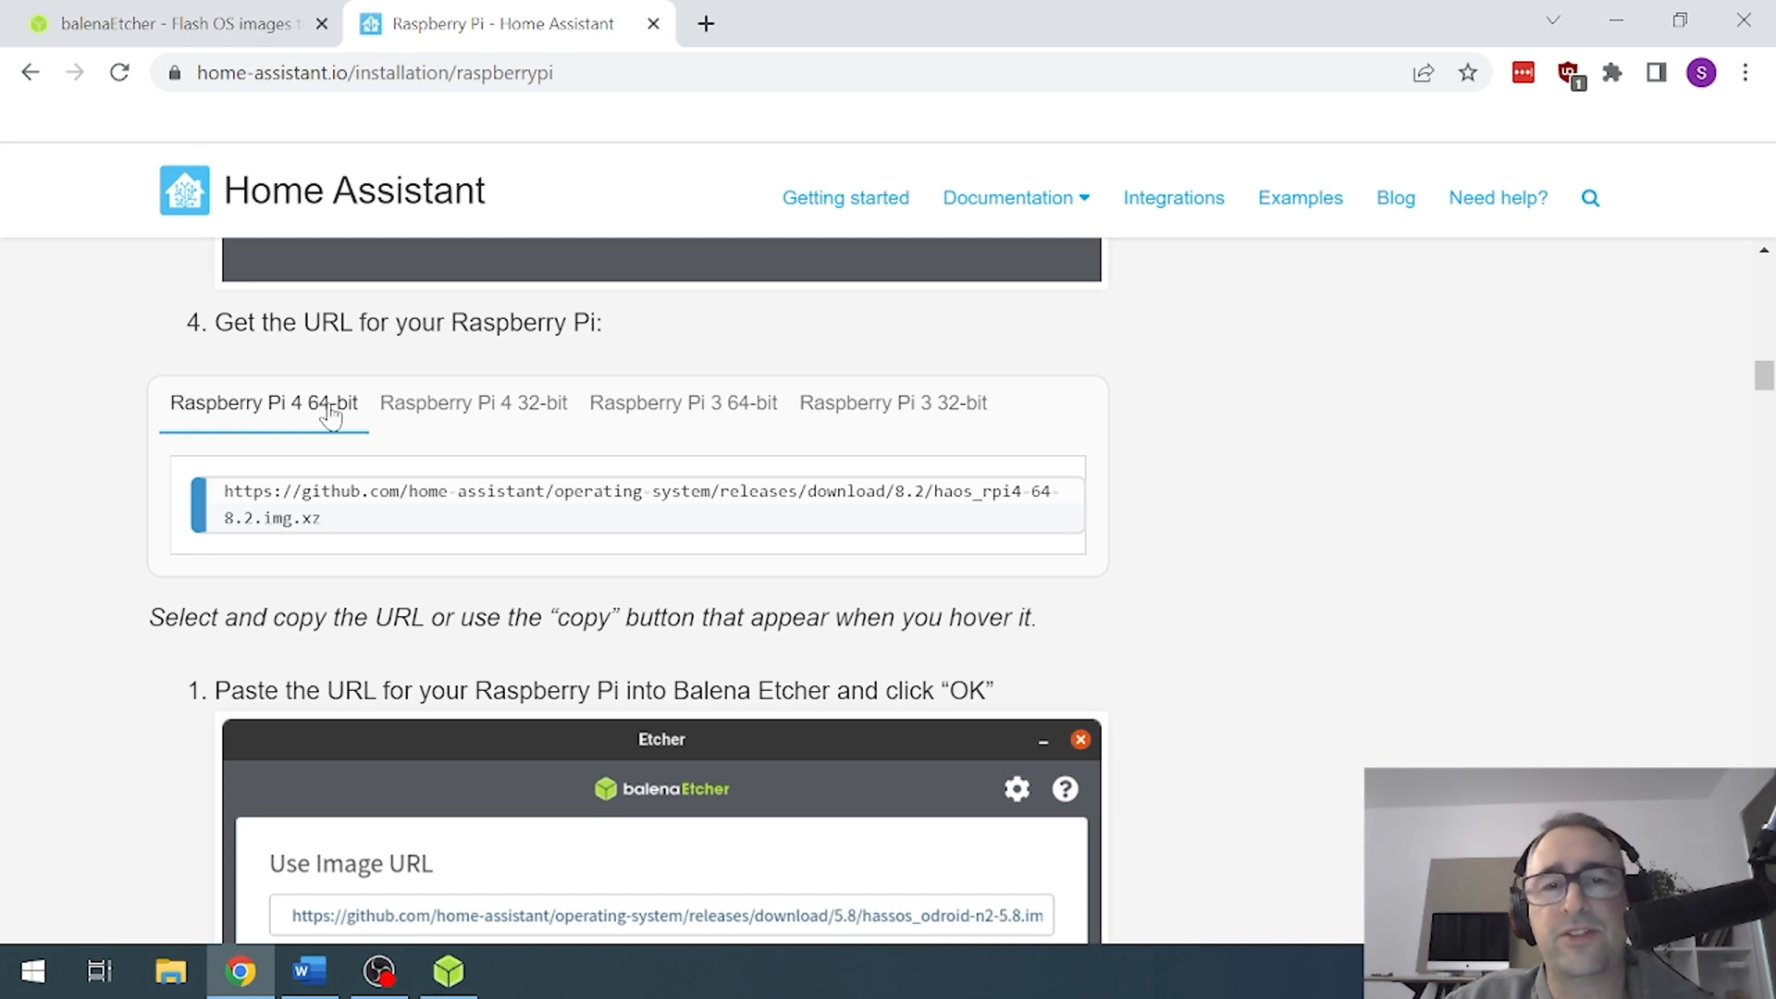
pyautogui.click(892, 403)
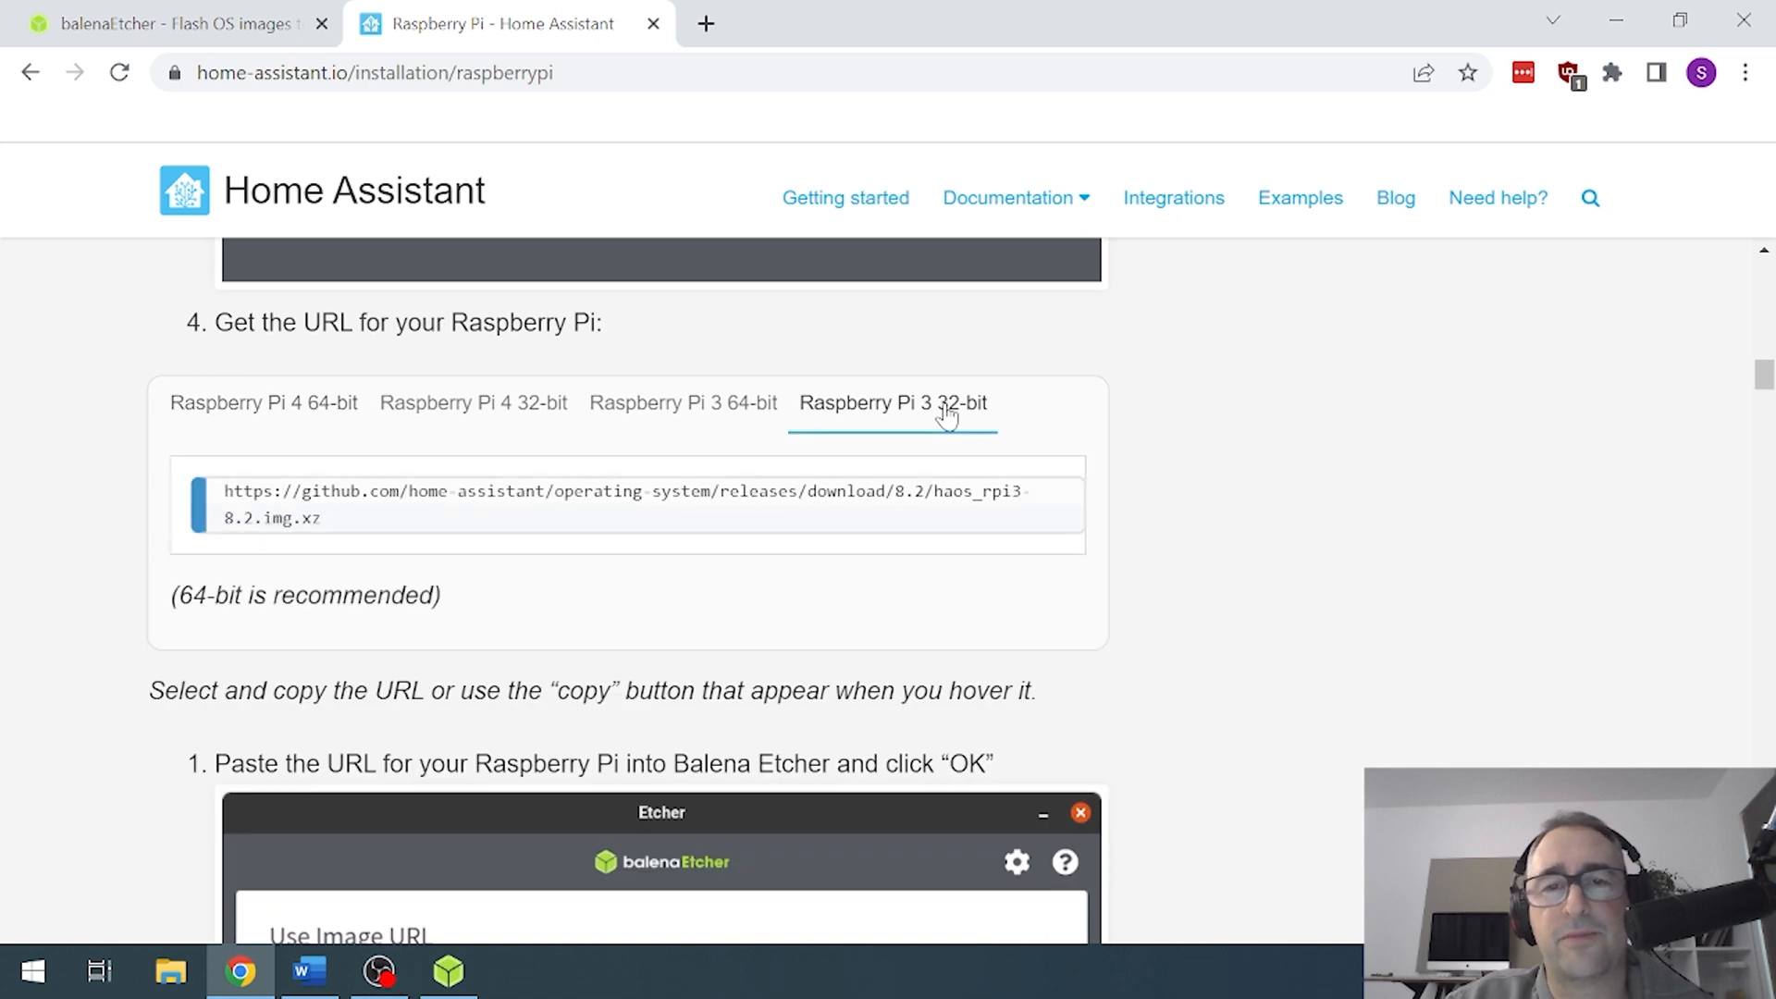
pyautogui.moveTo(631, 504)
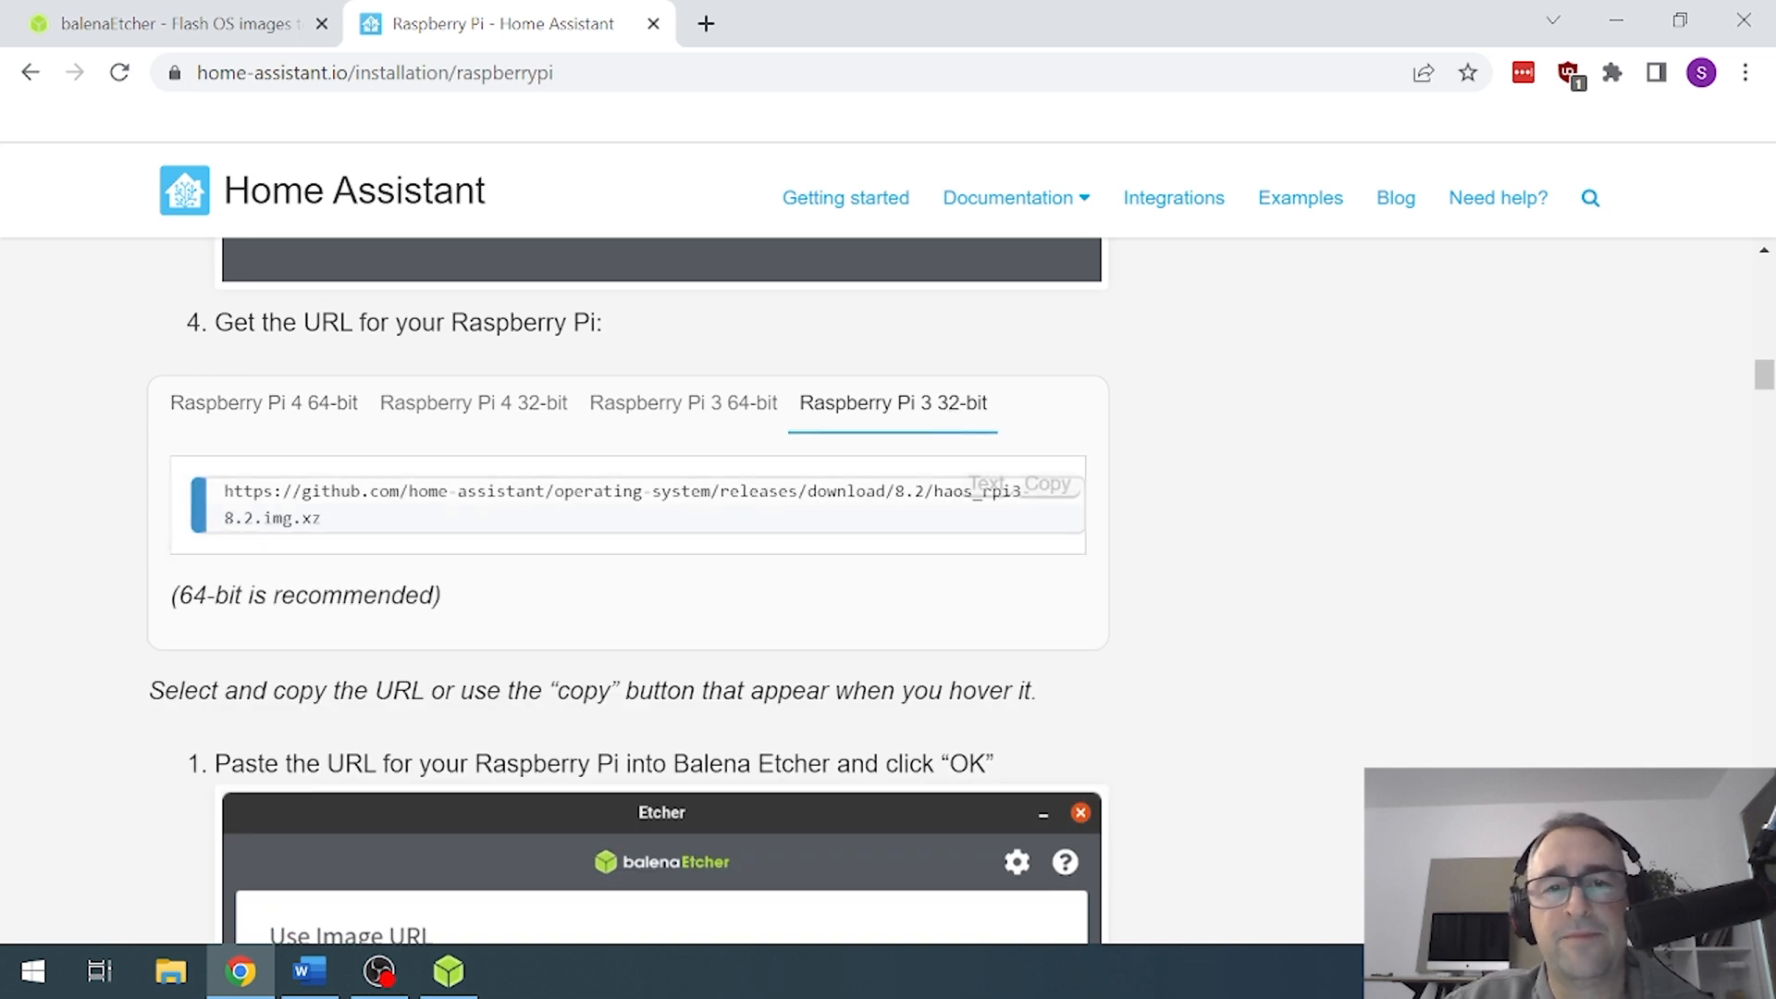
pyautogui.moveTo(1042, 484)
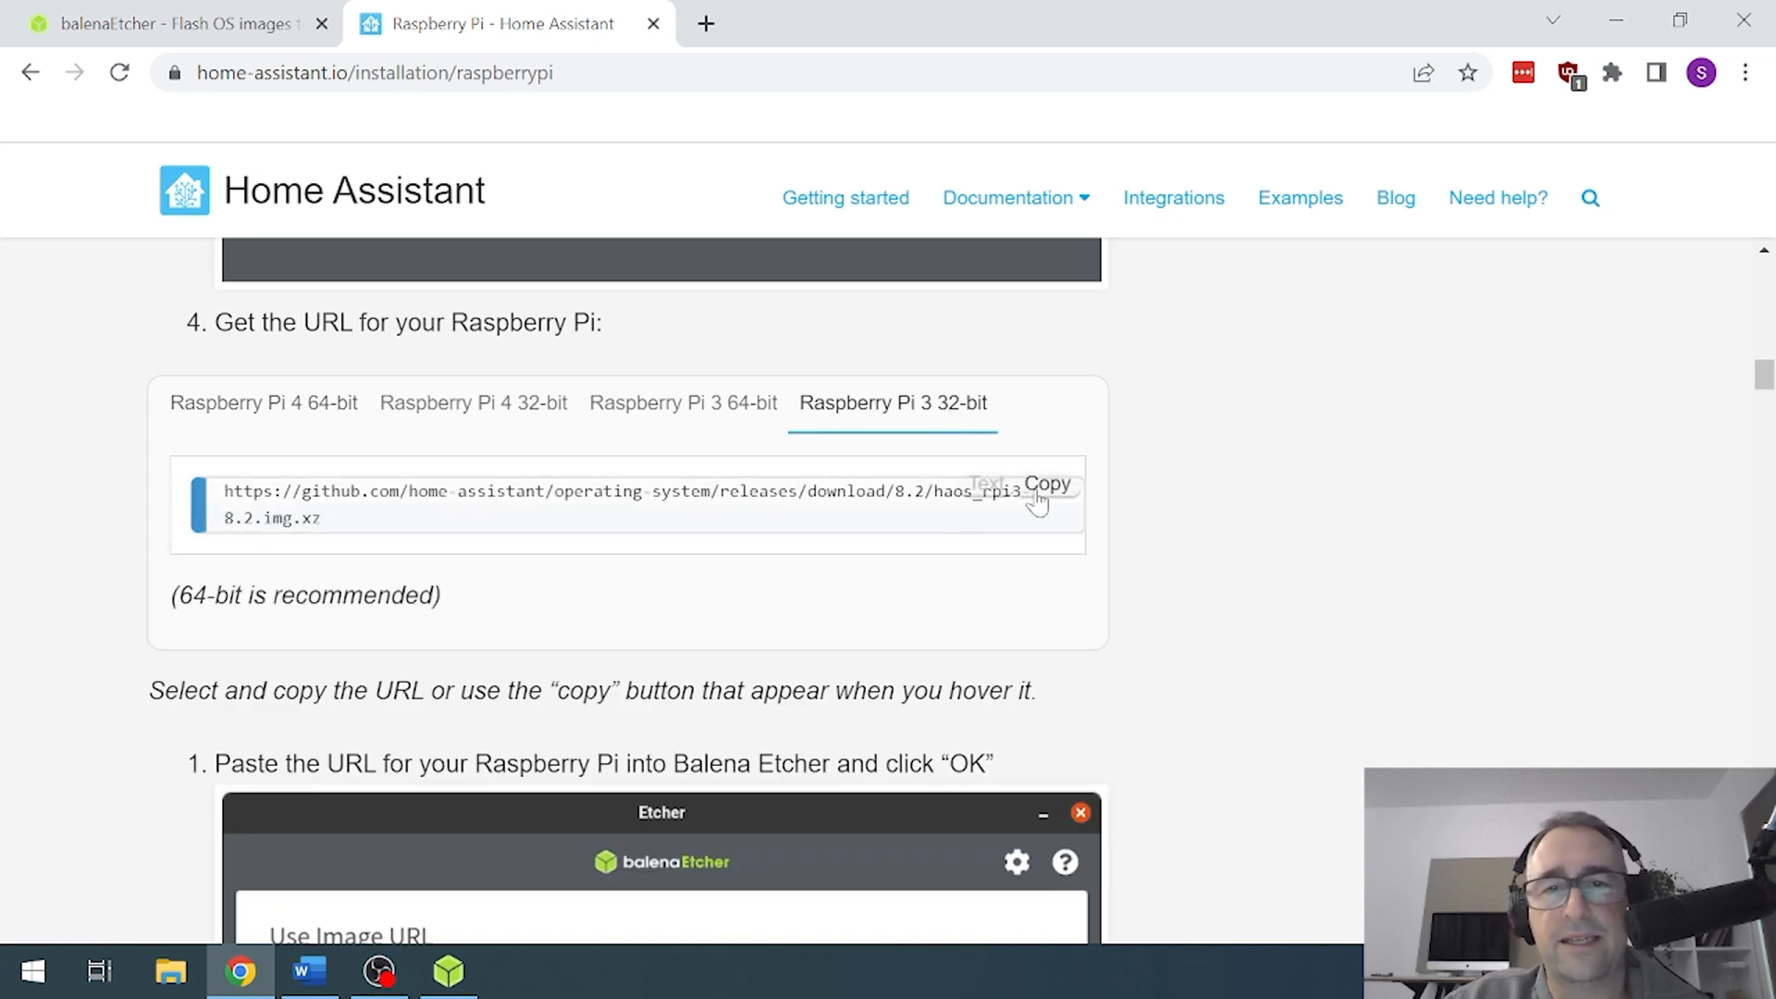
pyautogui.click(1043, 484)
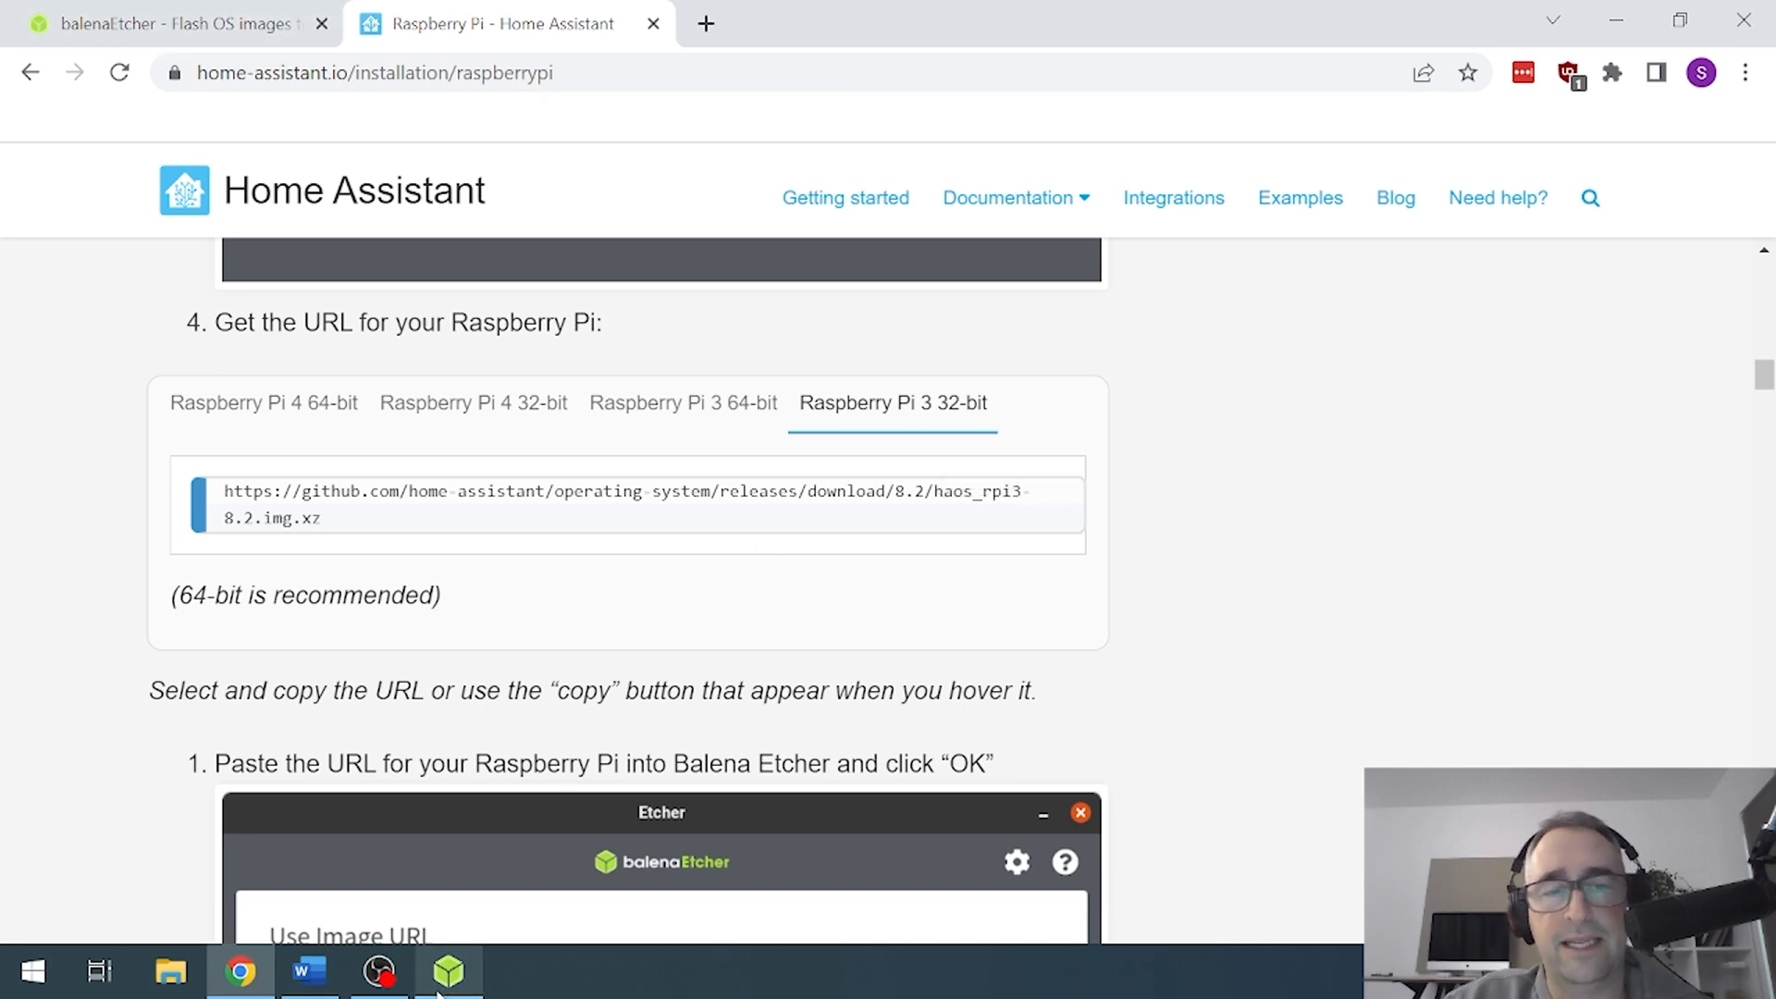
# - Load the haos_rpi3 8.2 image URL from GitHub into balenaEtcher
pyautogui.click(448, 972)
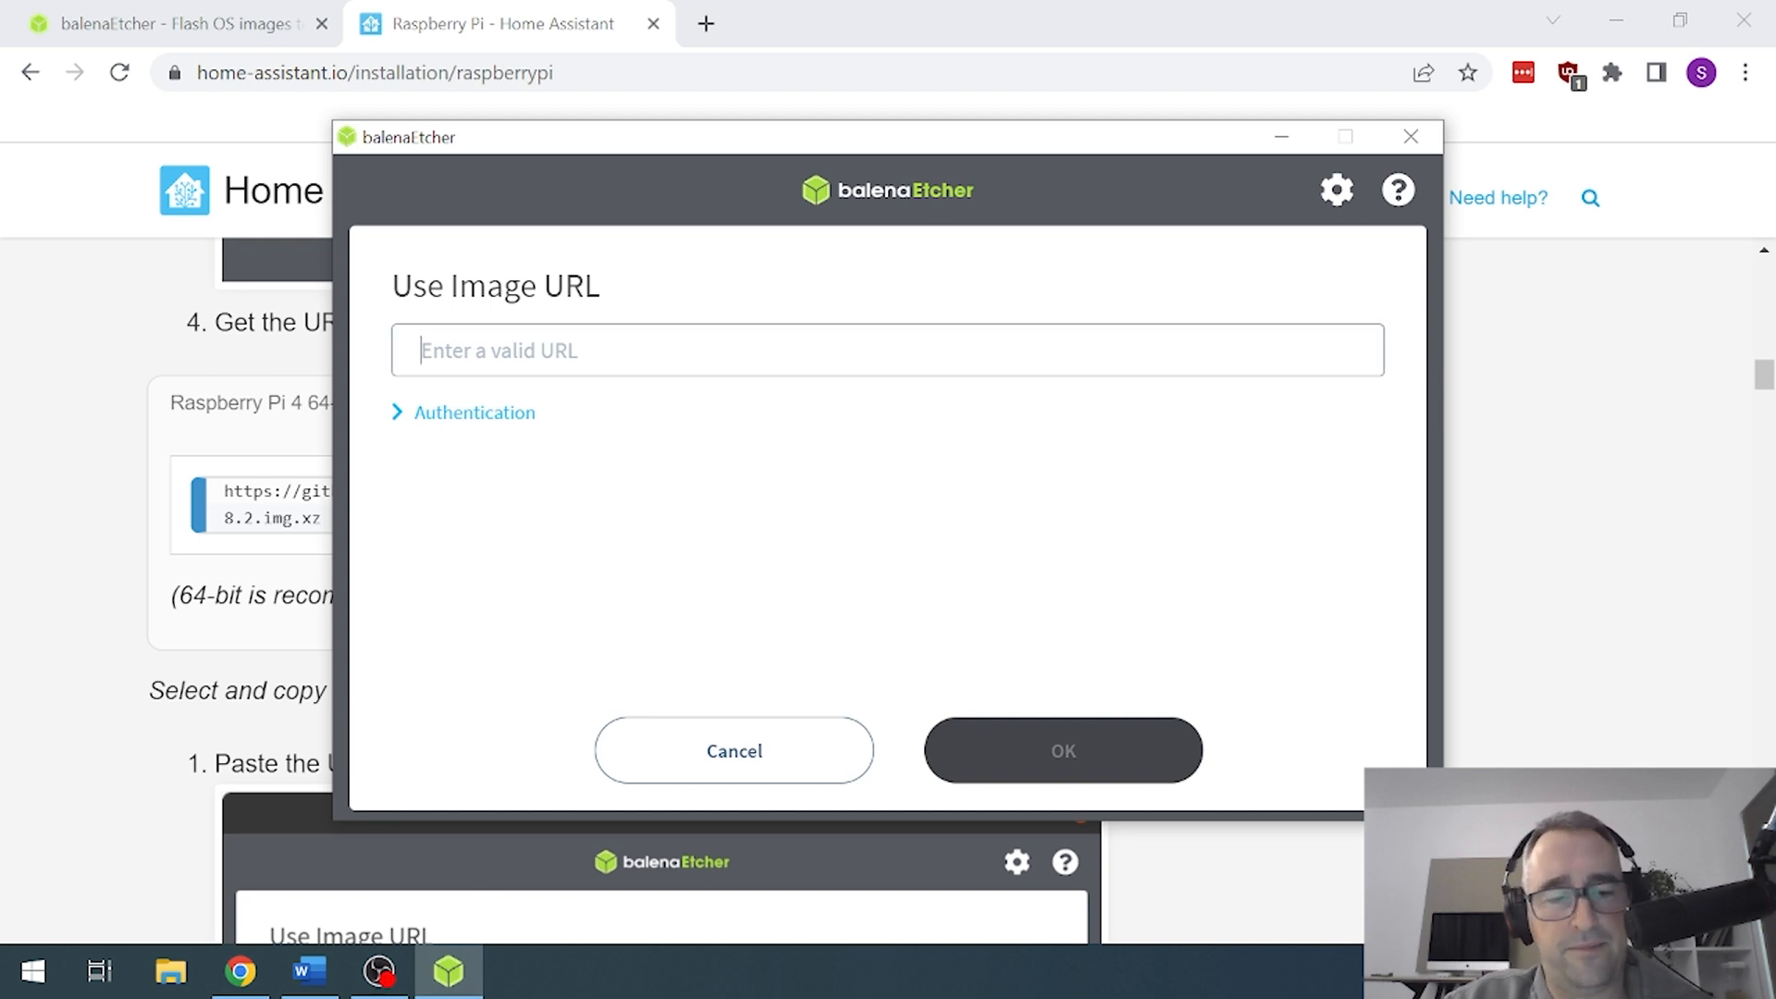
pyautogui.write('https://github.com/home-assistant/operating-system/releases/download/8.2/haos_rpi3-8.2.img.xz')
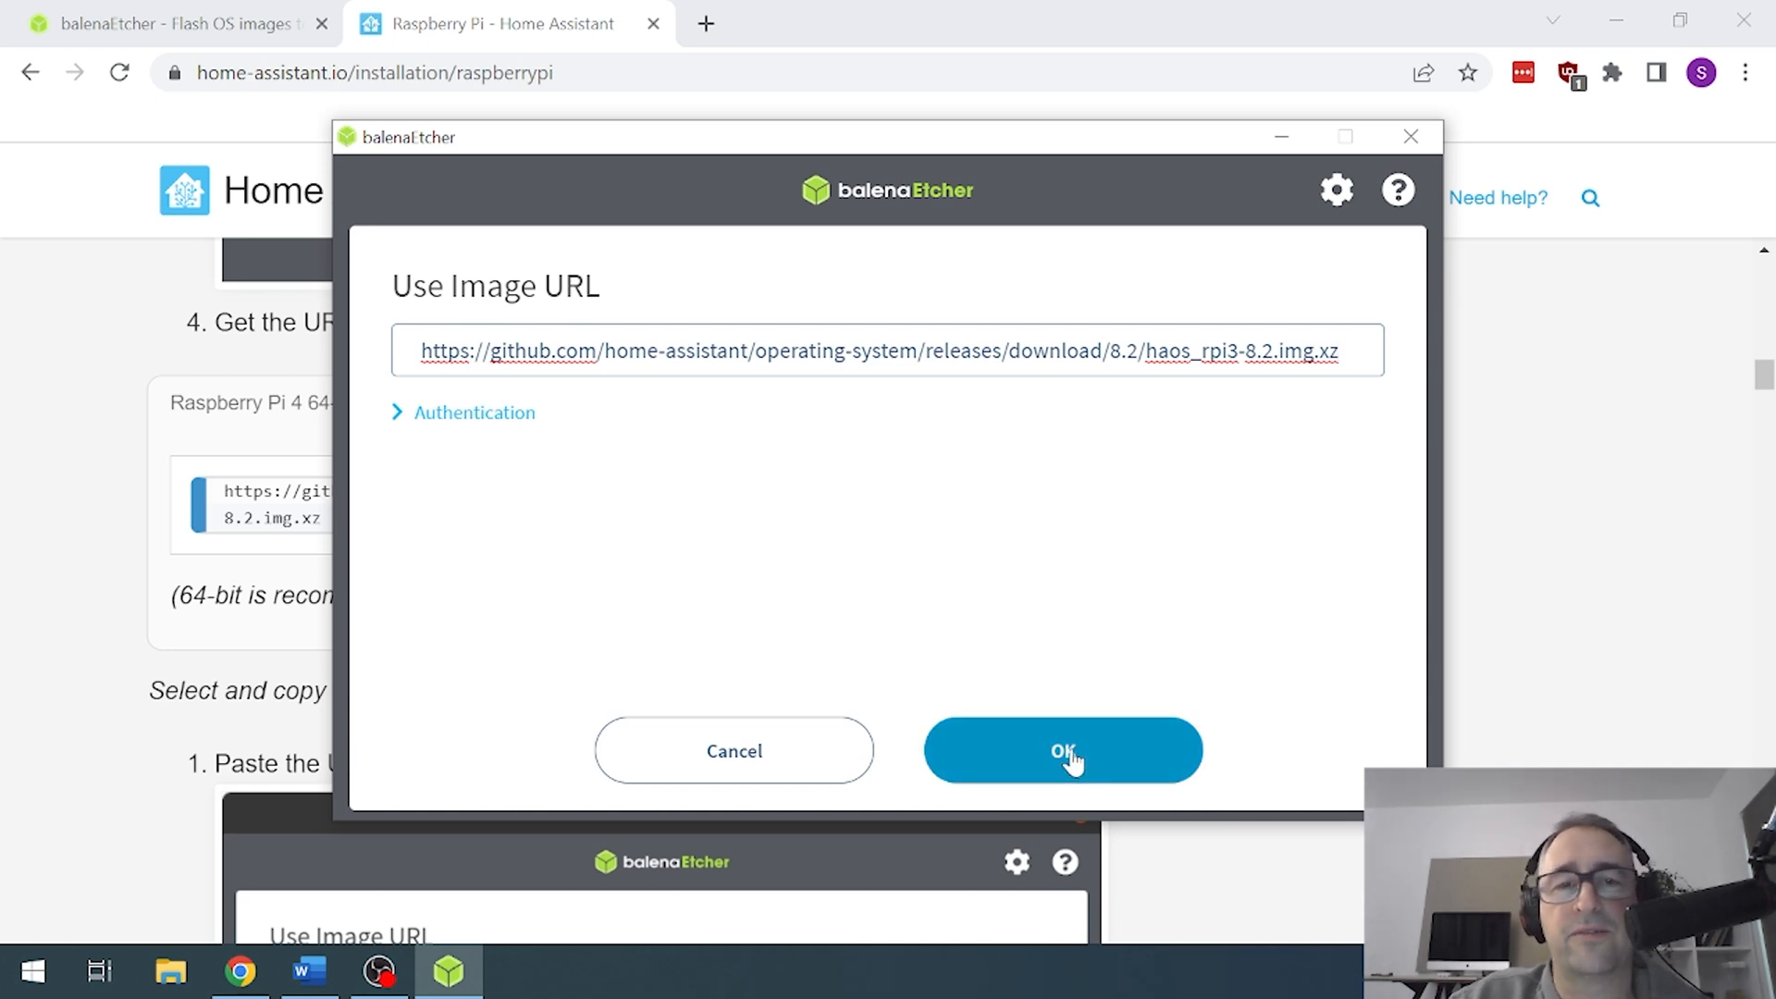
pyautogui.click(1061, 750)
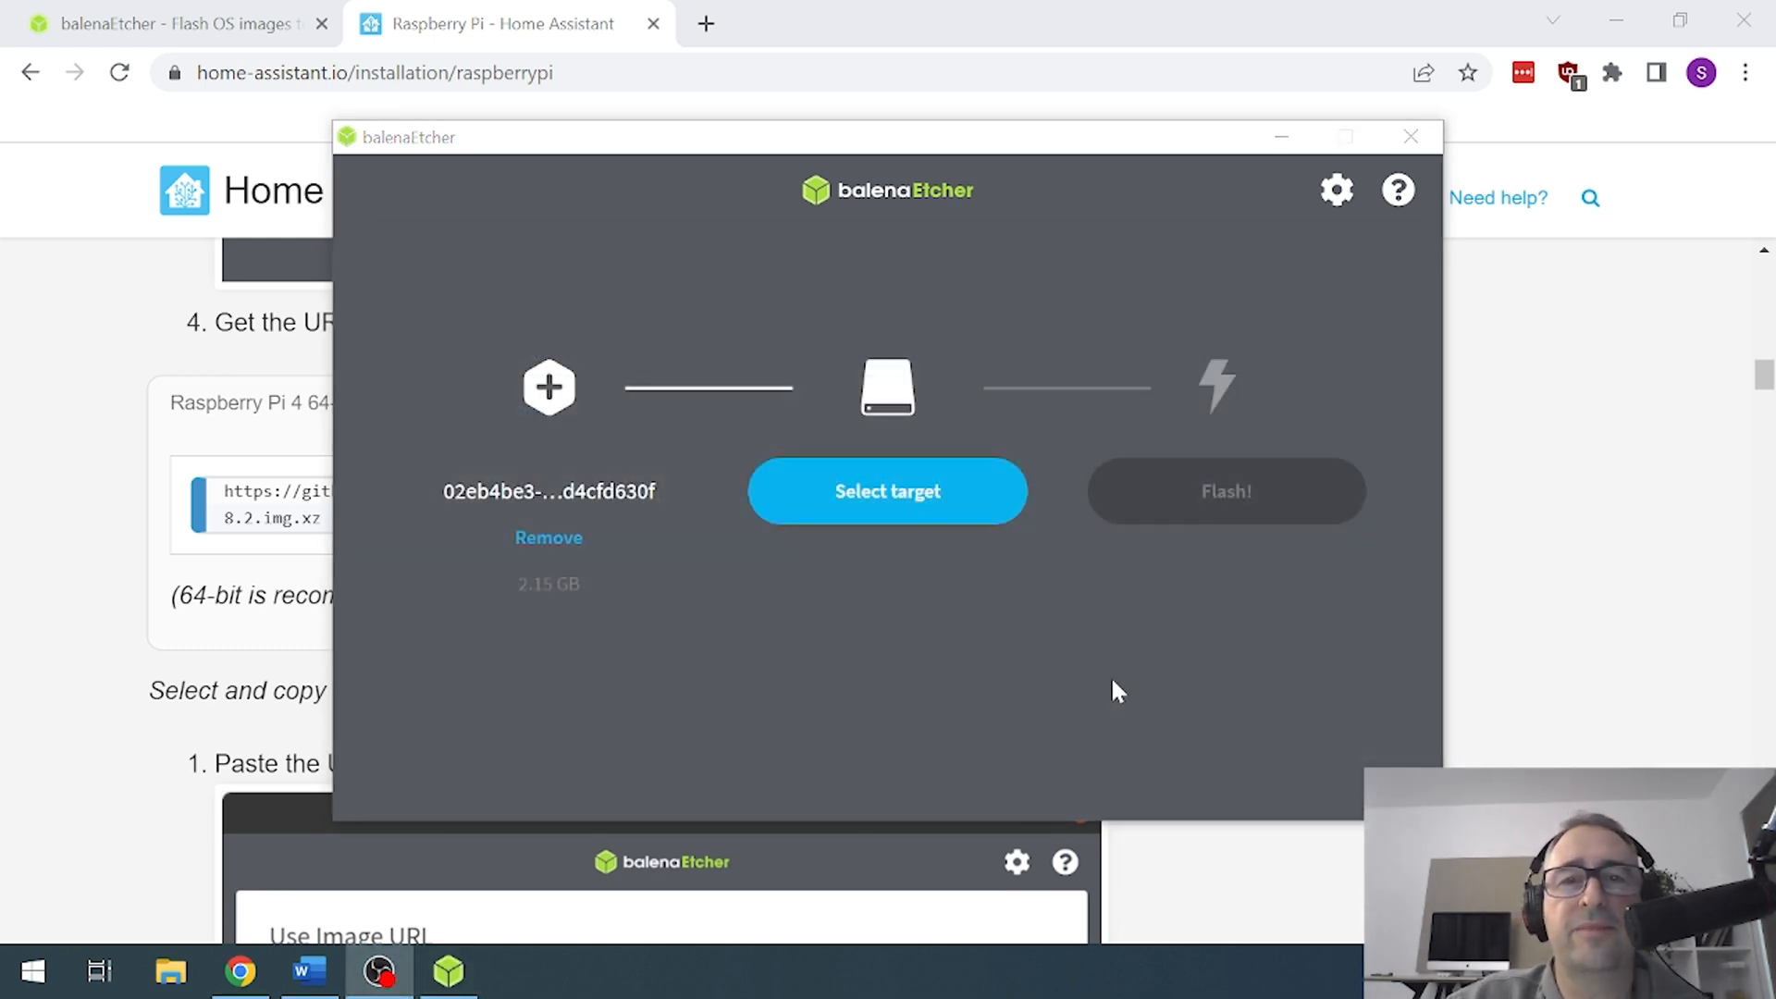
pyautogui.moveTo(887, 491)
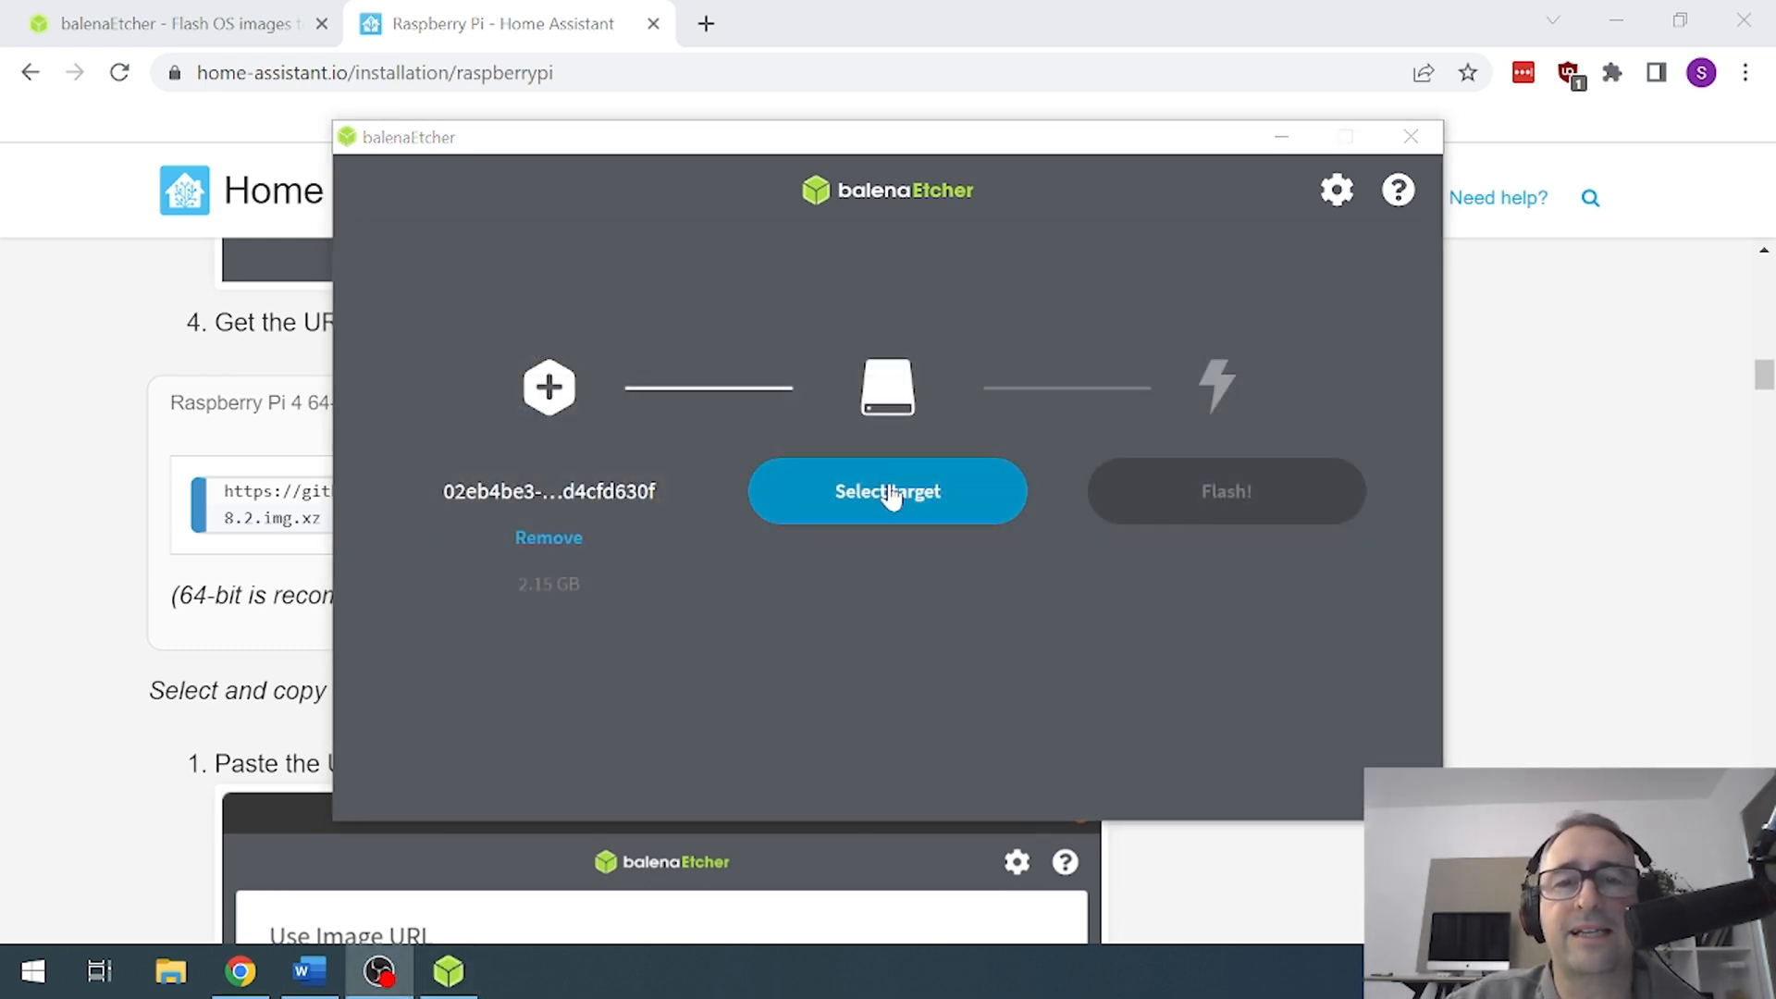
# - Select the 64 GB USB mass storage device as the flash target
pyautogui.click(887, 490)
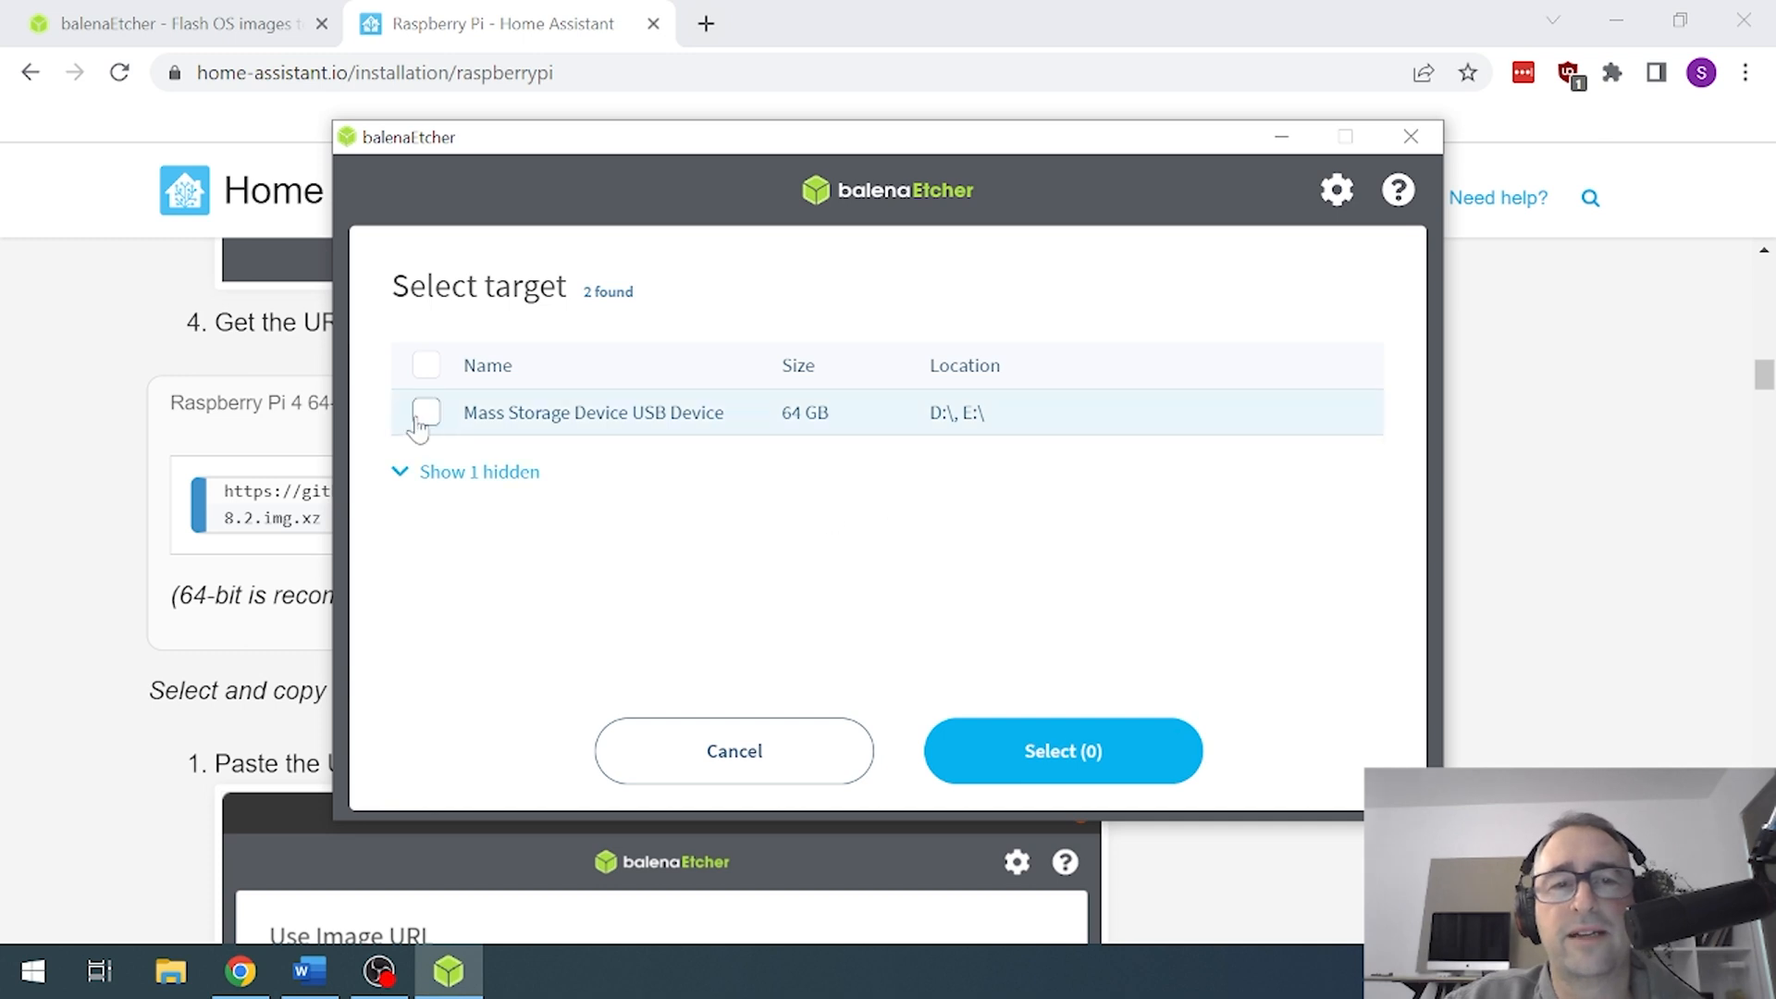
pyautogui.click(426, 412)
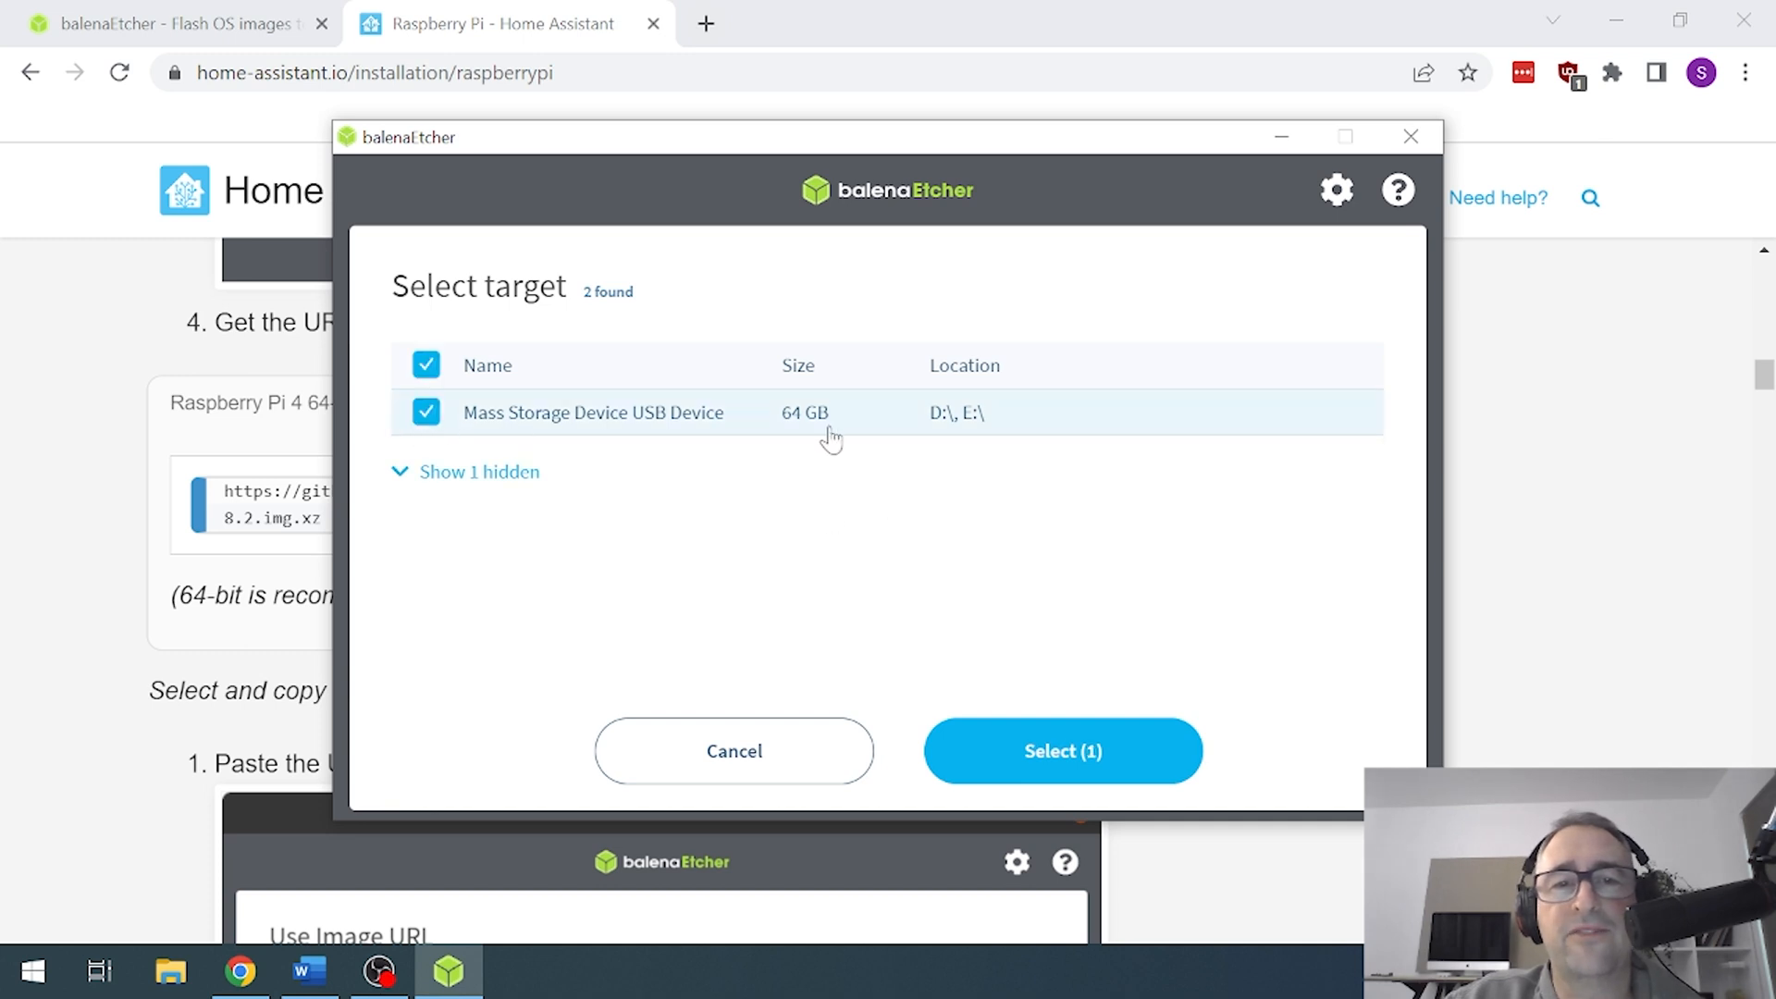
pyautogui.moveTo(949, 596)
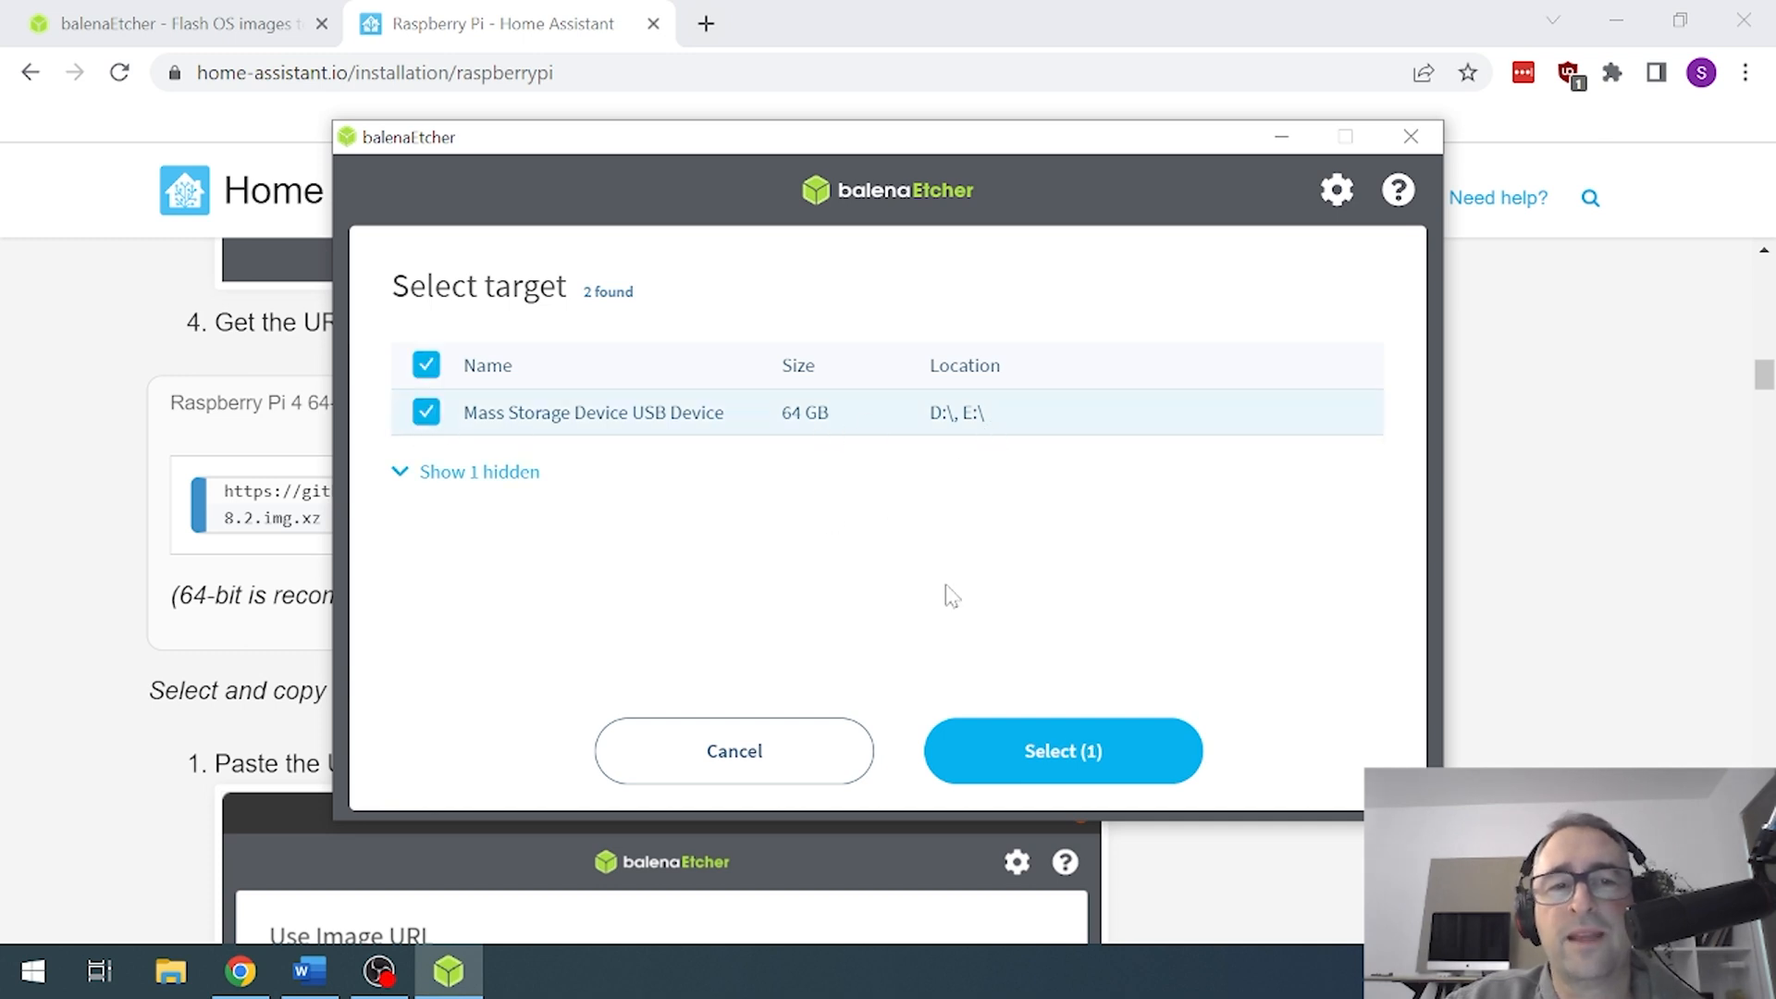
pyautogui.click(1060, 750)
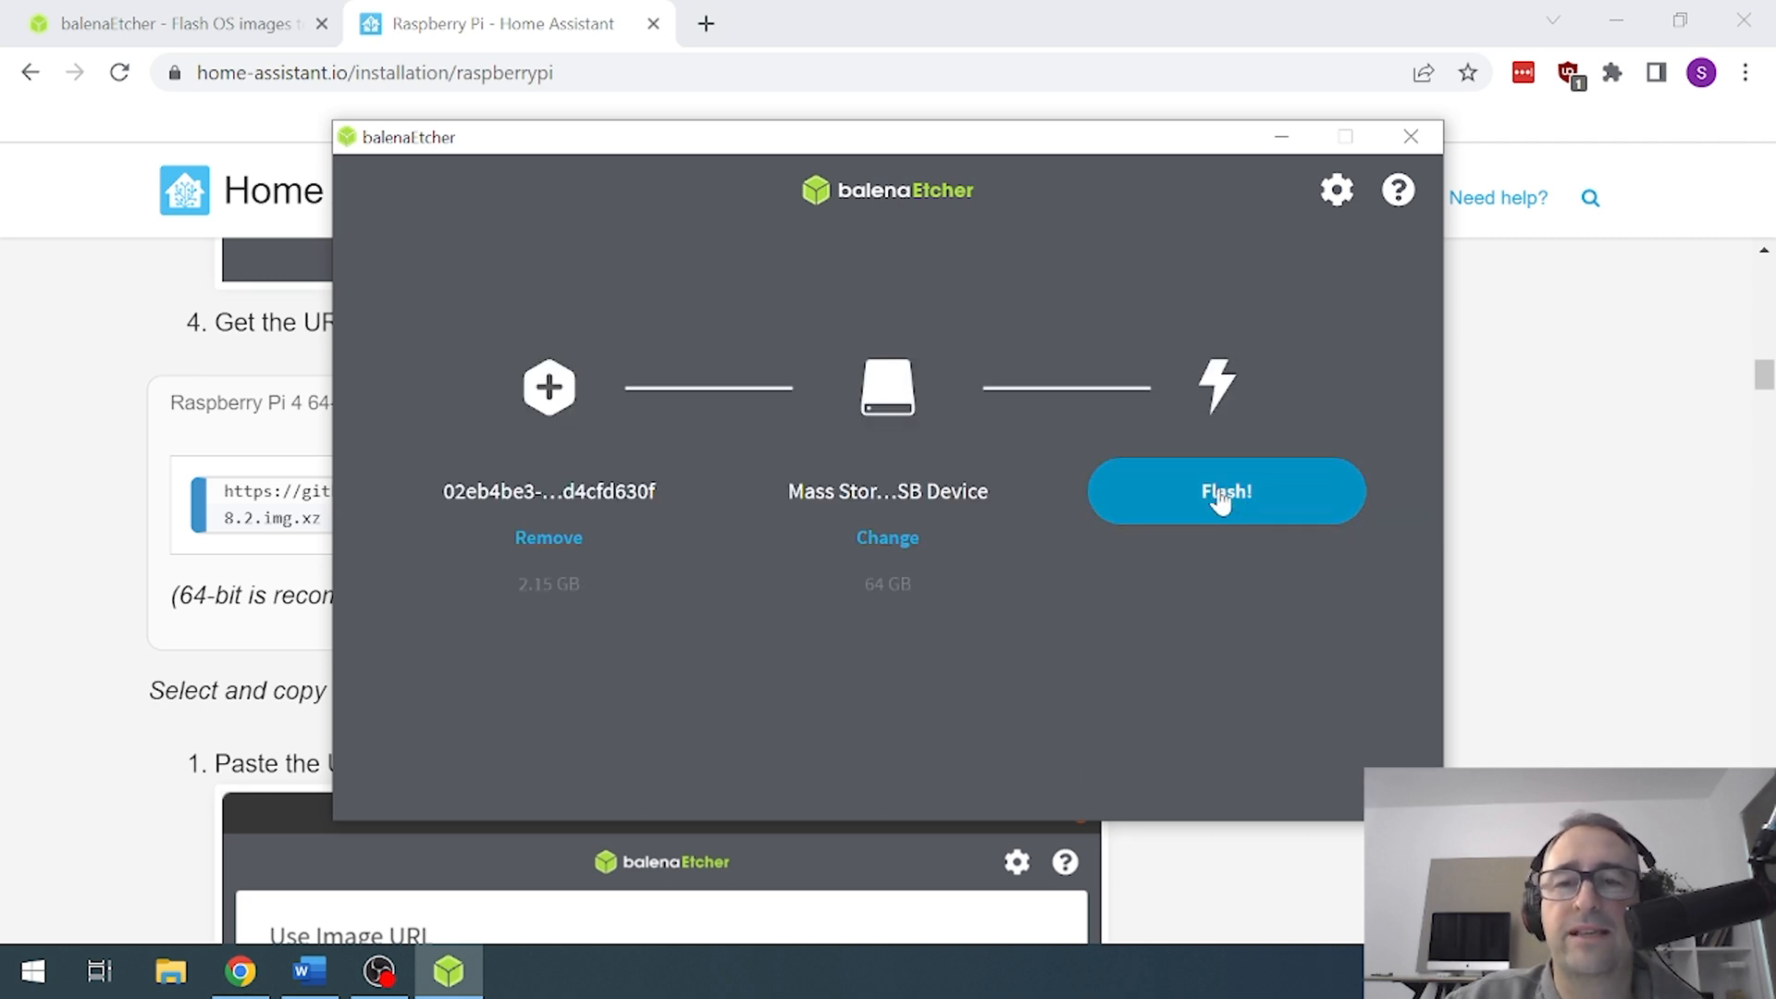
# - Start flashing the Home Assistant image onto the 64 GB USB drive
pyautogui.click(1224, 490)
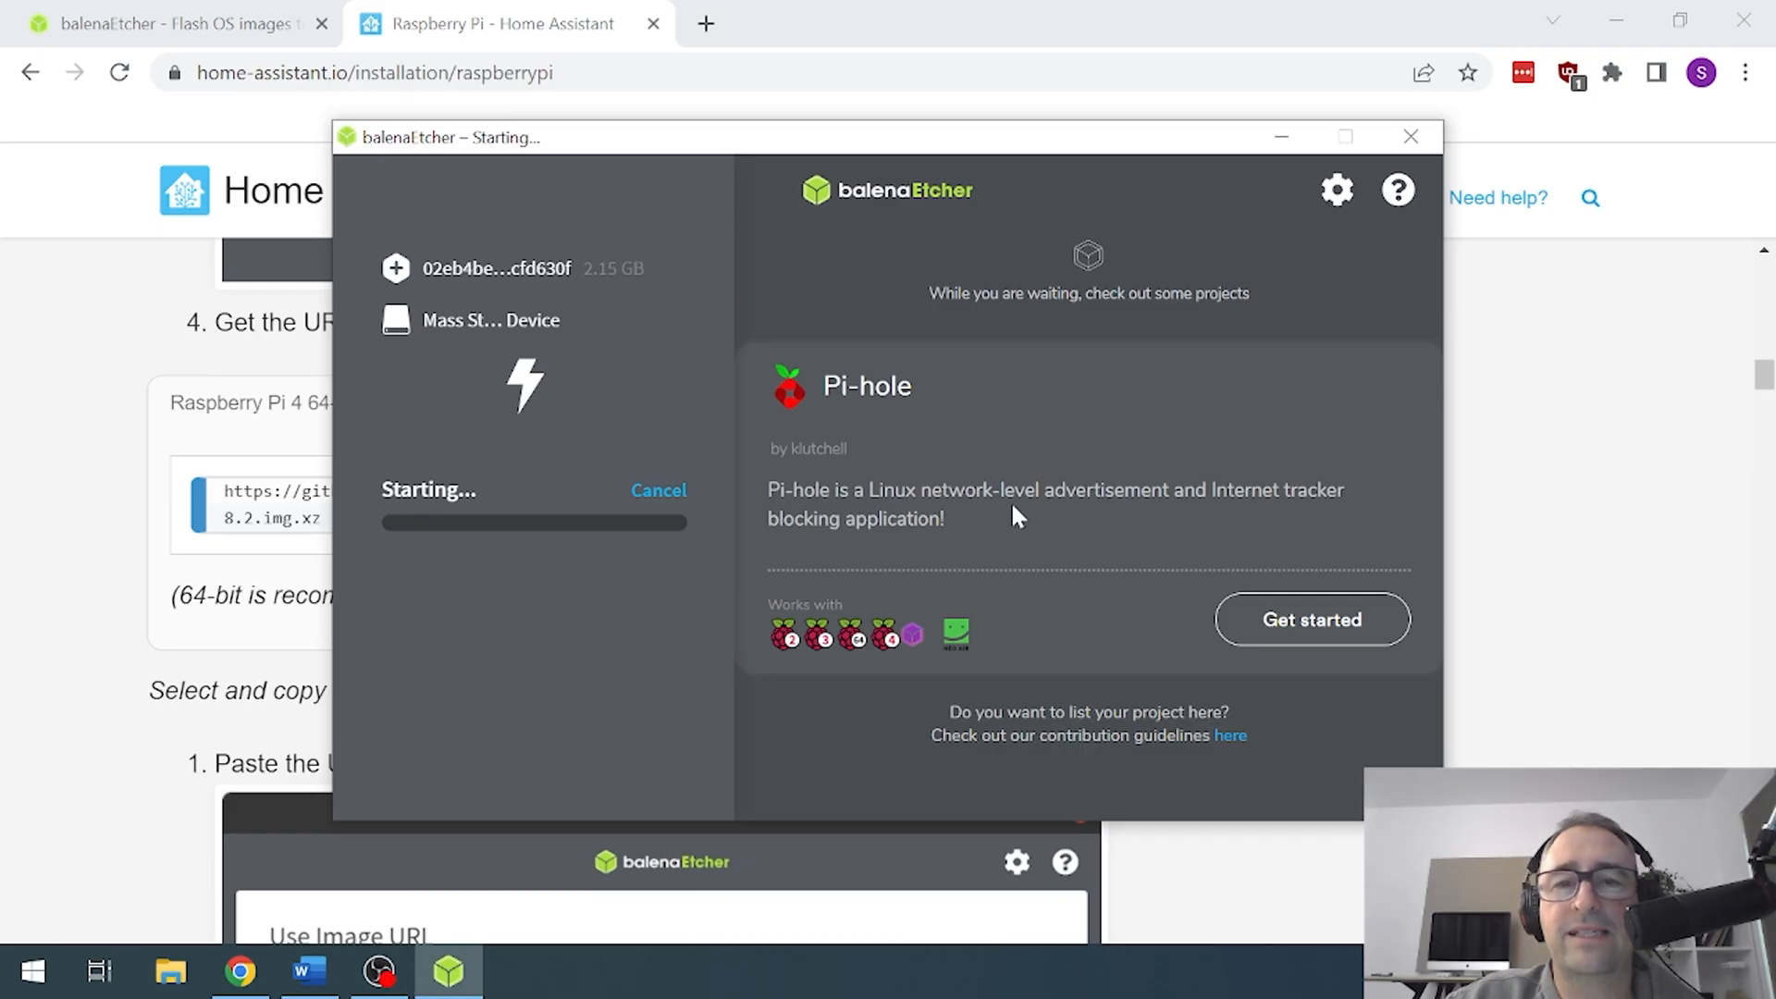
pyautogui.moveTo(504, 530)
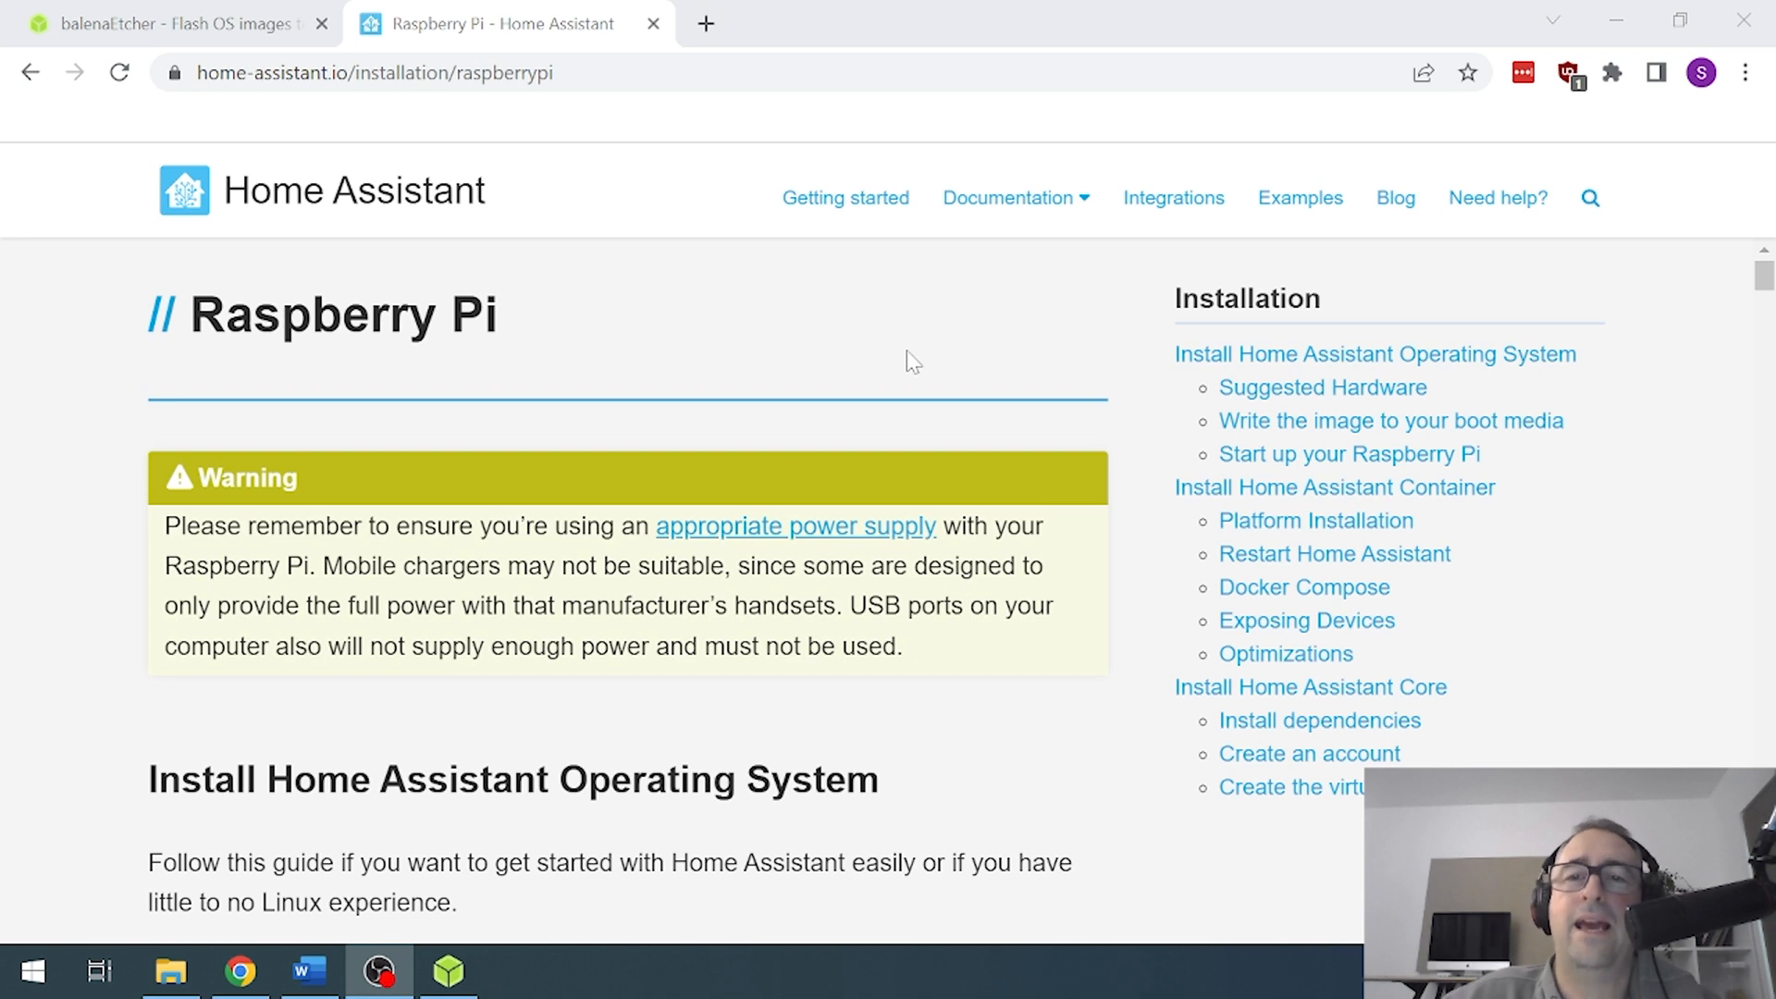
pyautogui.moveTo(843, 389)
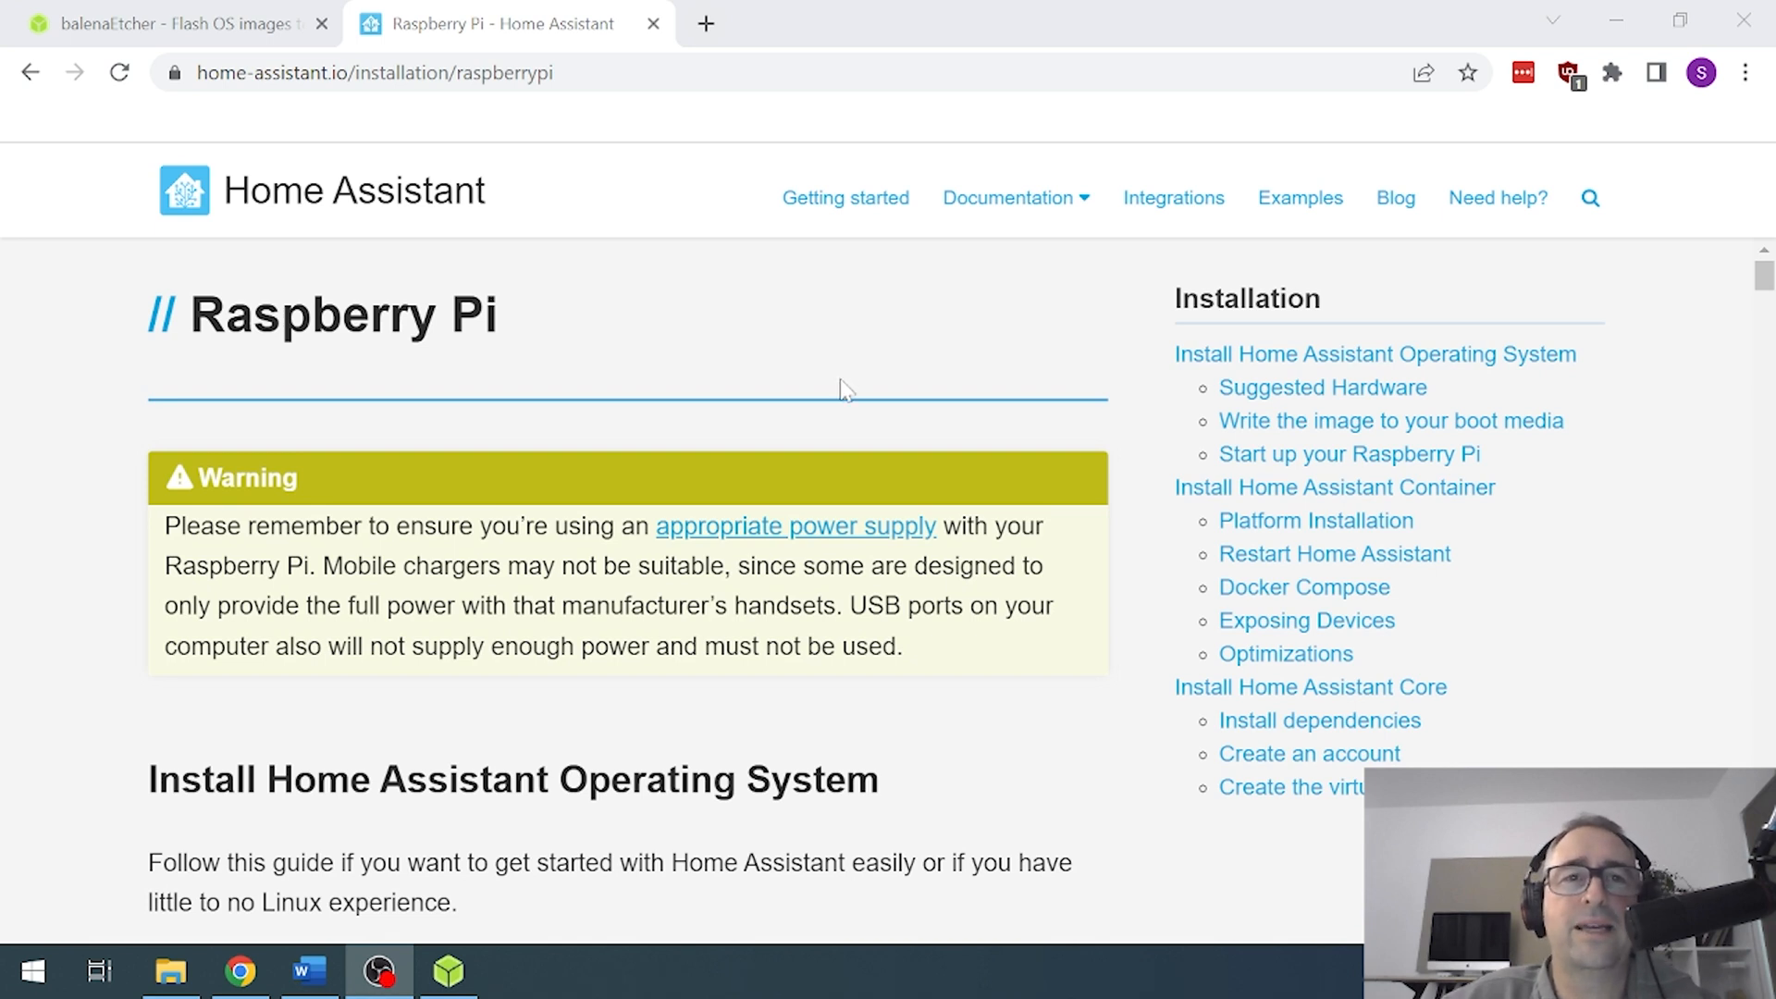
# - Scroll down through the Home Assistant installation guide
pyautogui.scroll(-3)
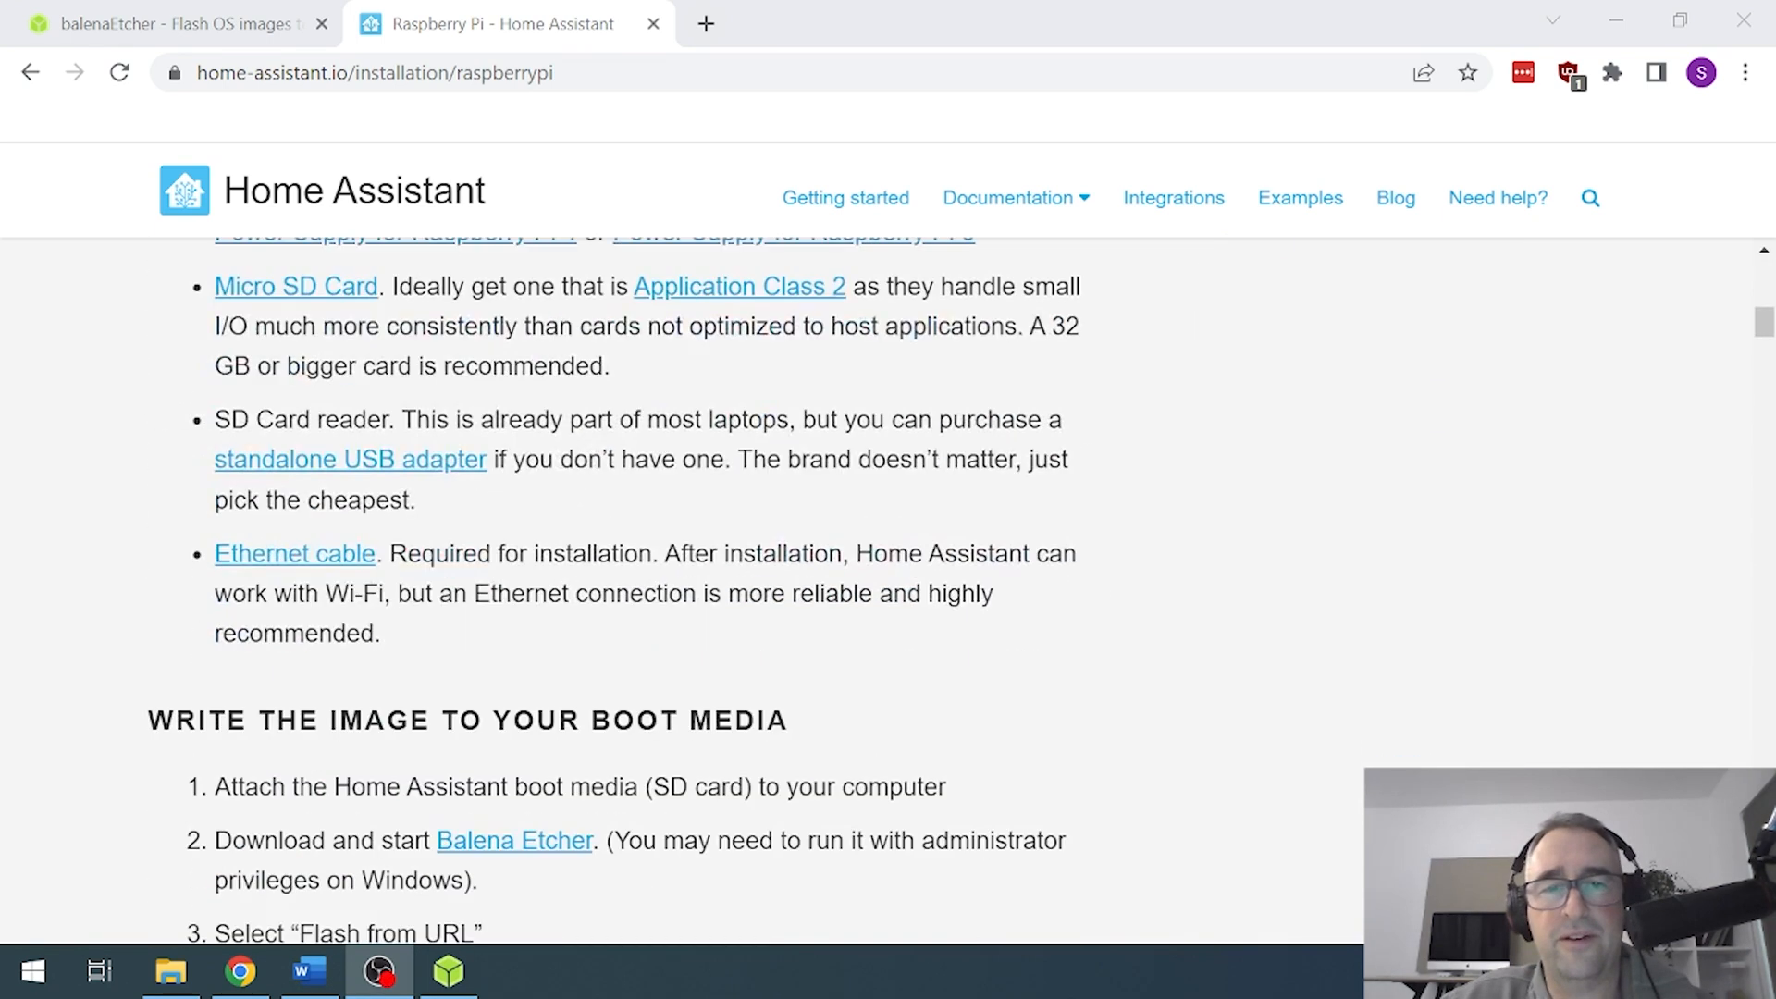
pyautogui.scroll(-3)
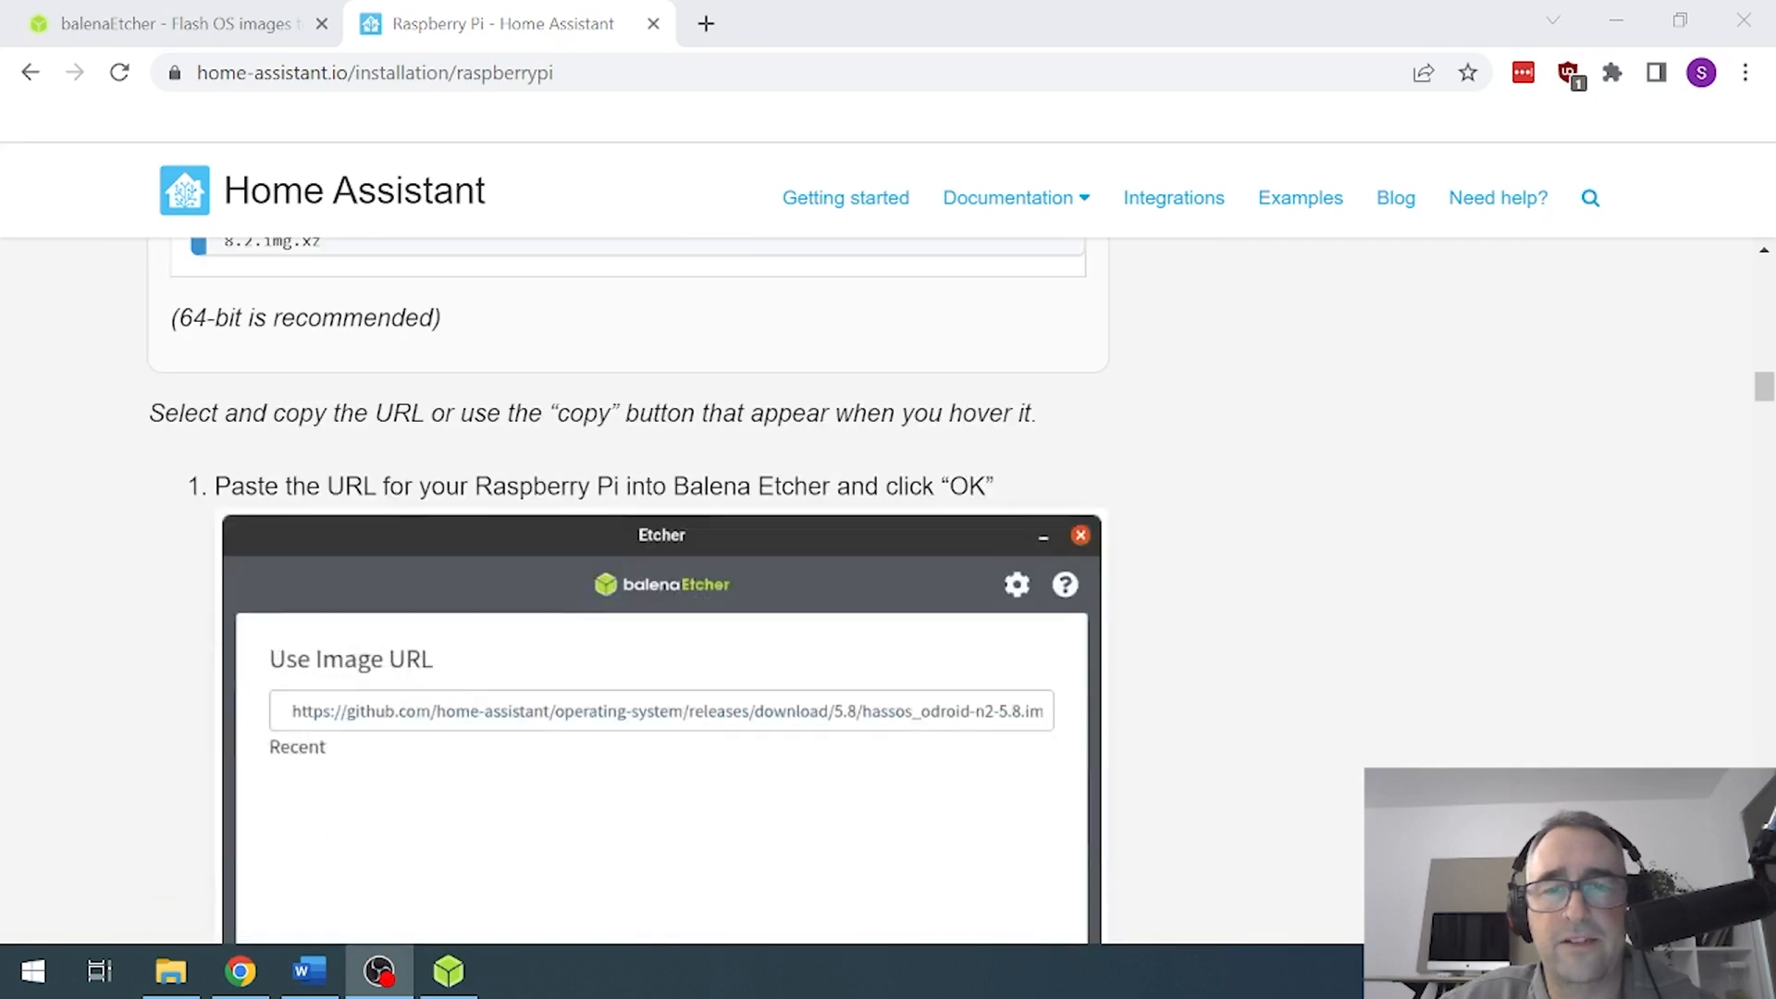
pyautogui.scroll(-3)
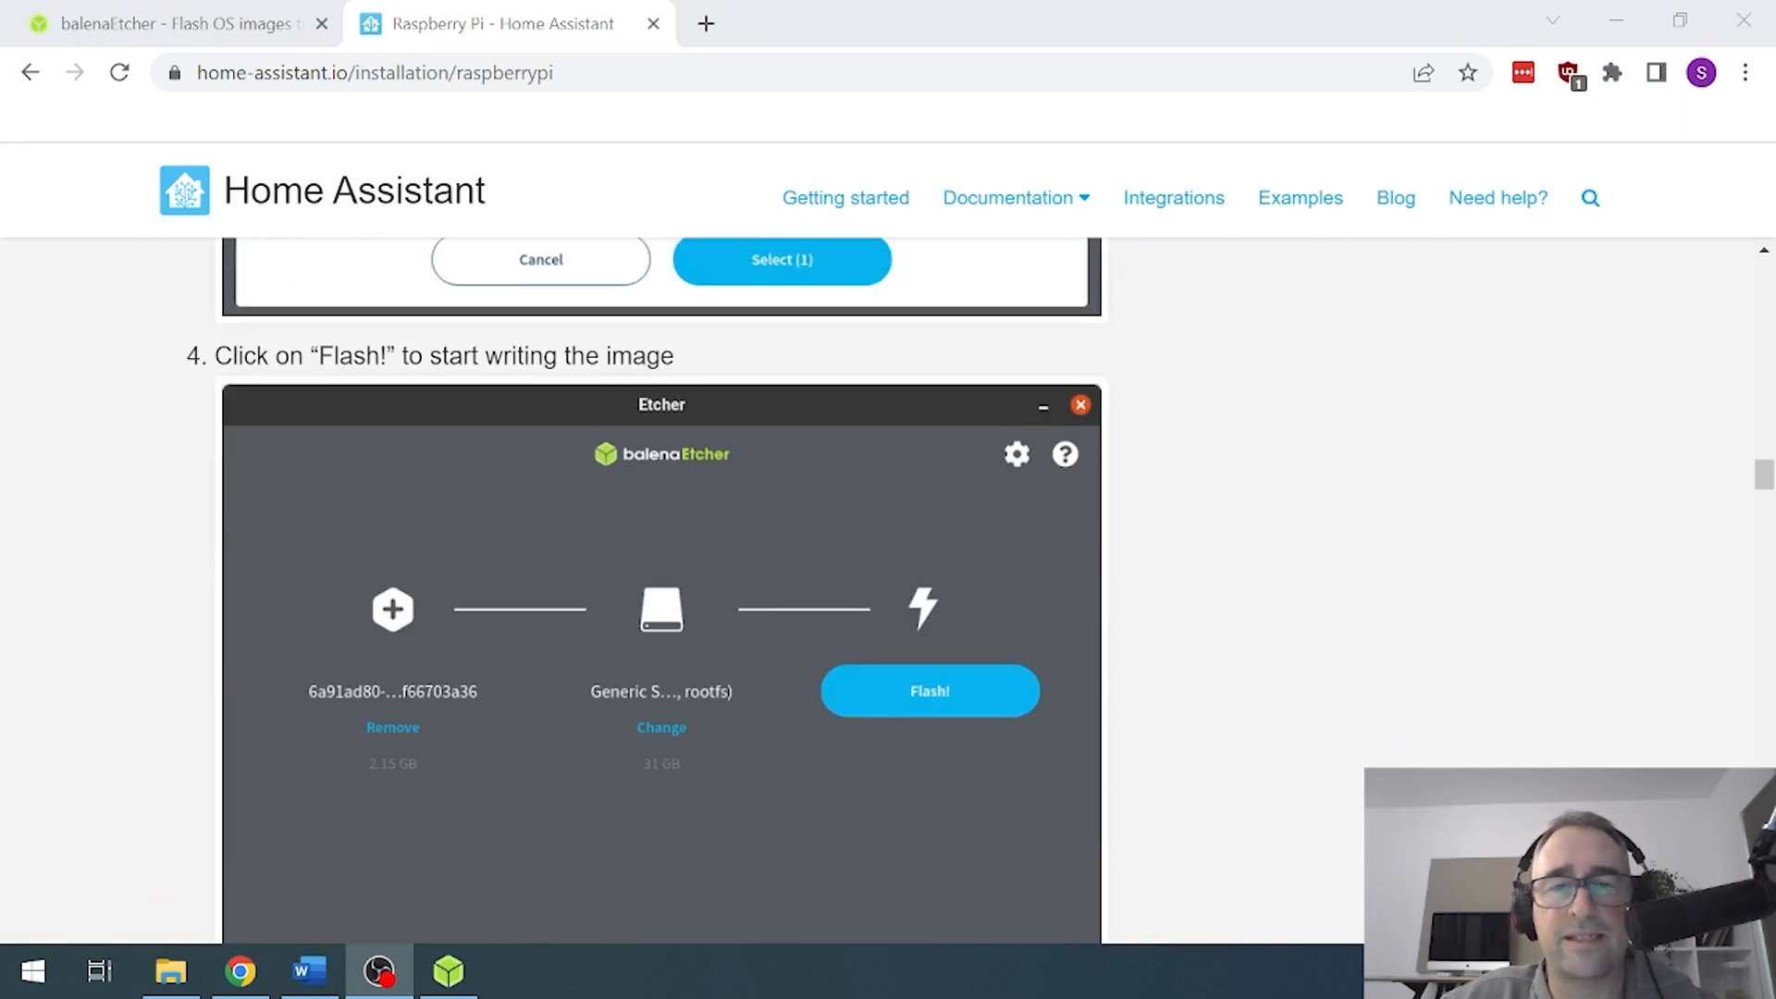
pyautogui.scroll(-3)
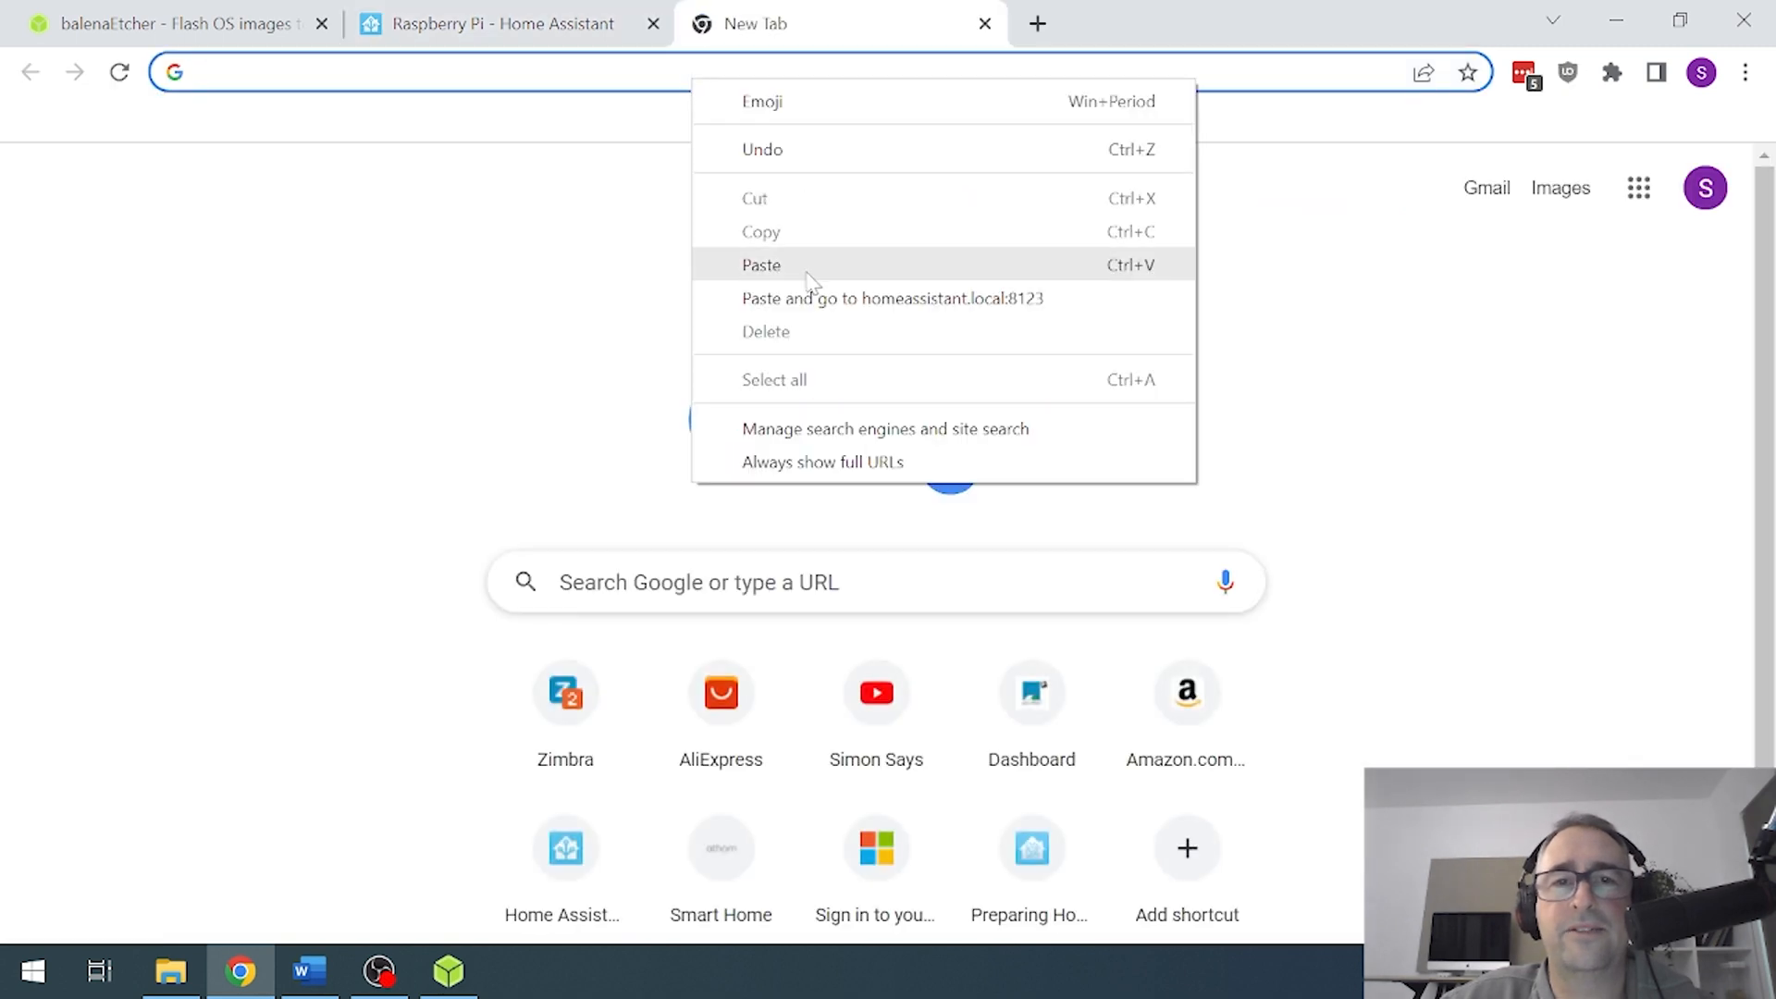
# - Load homeassistant.local:8123 and enter the account name 'Simon Cator'
pyautogui.click(893, 298)
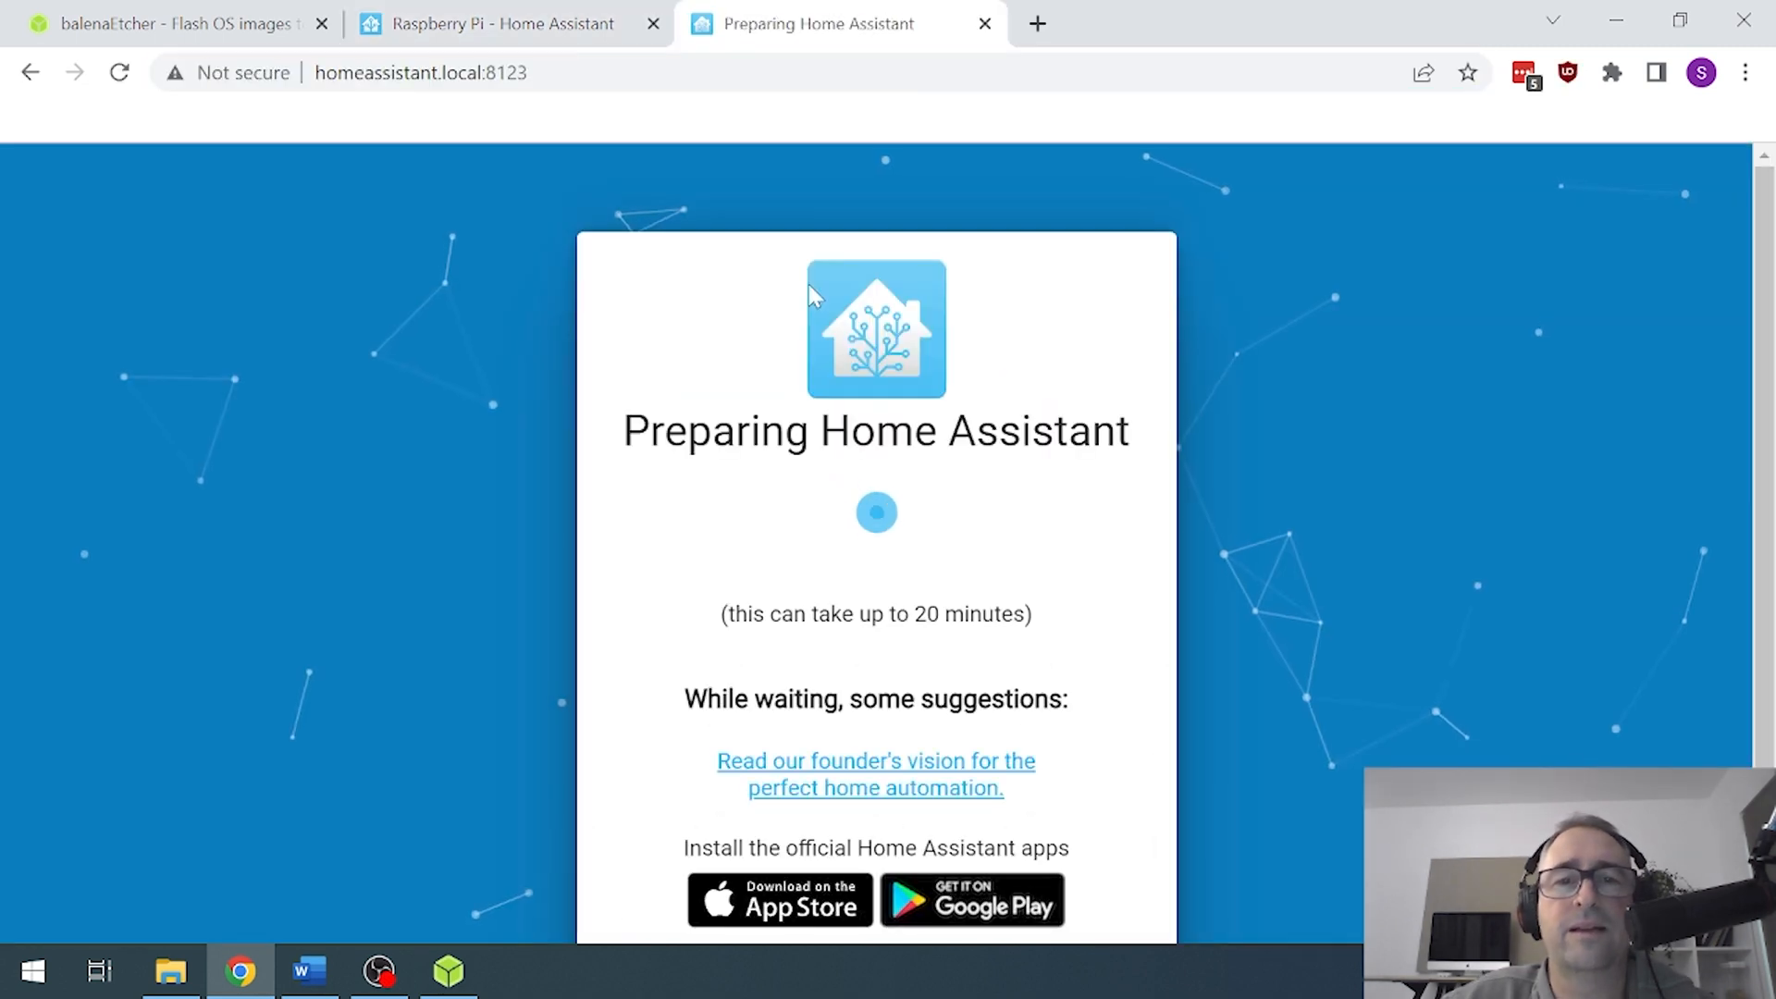
pyautogui.scroll(-3)
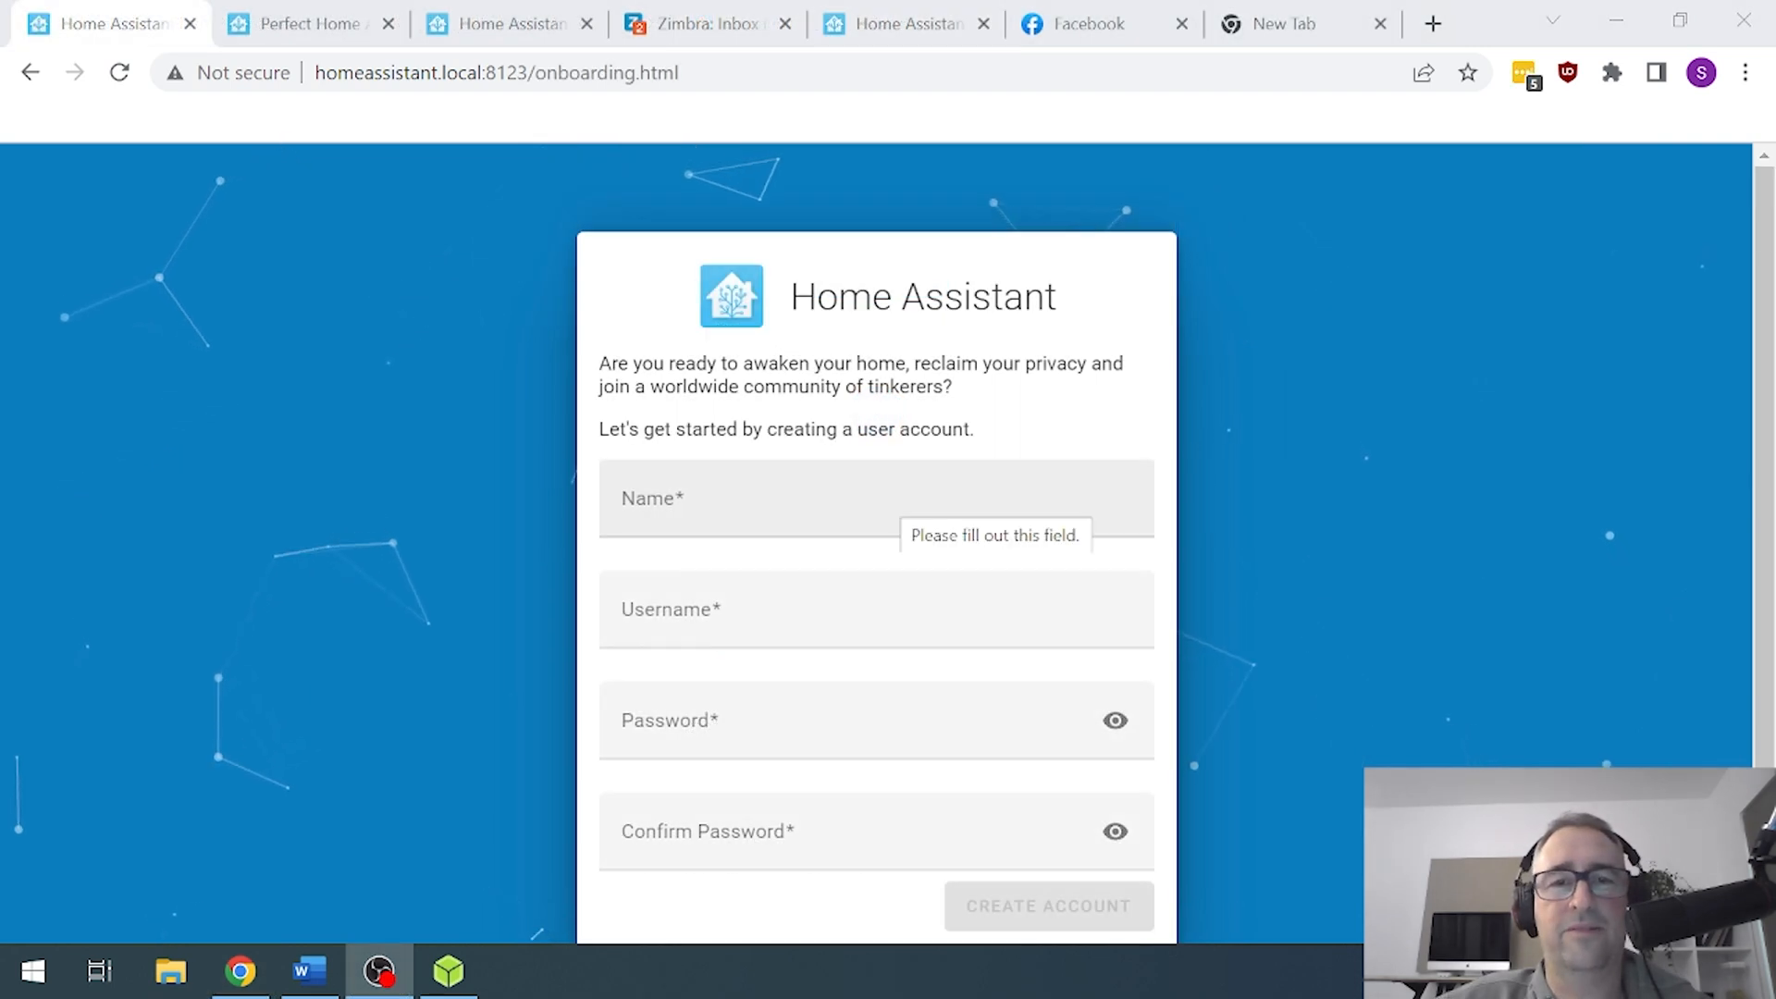
pyautogui.scroll(3)
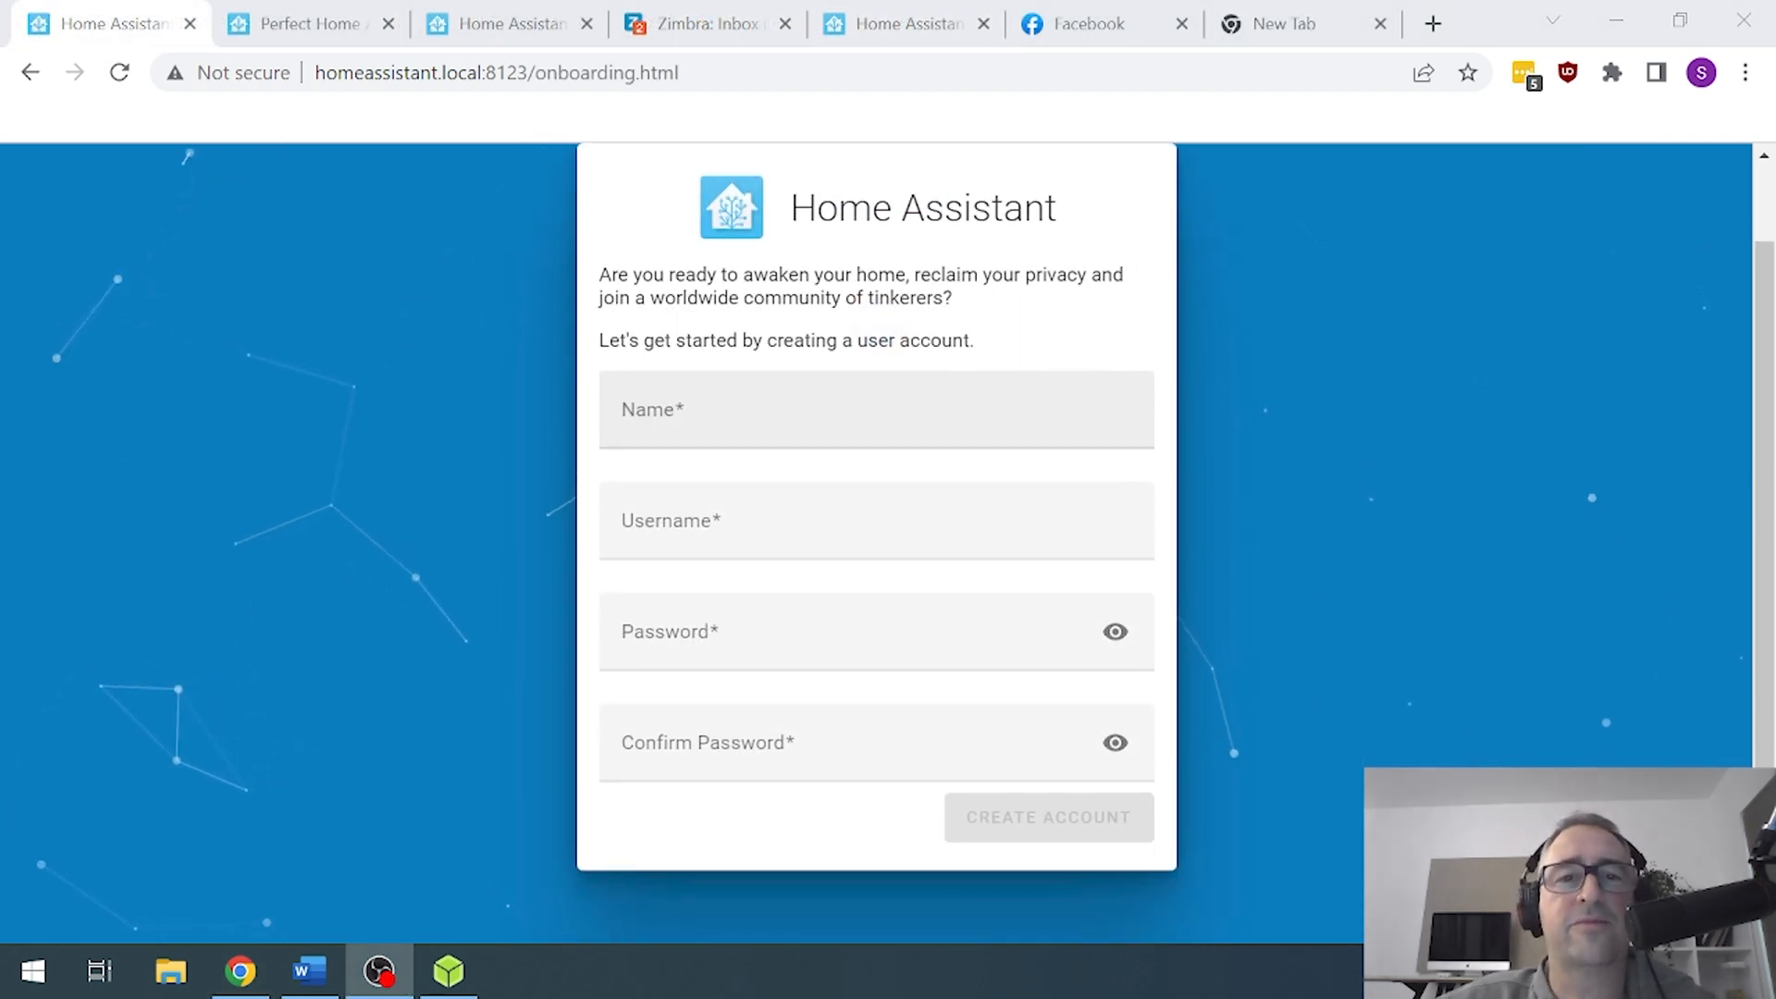
pyautogui.write('S')
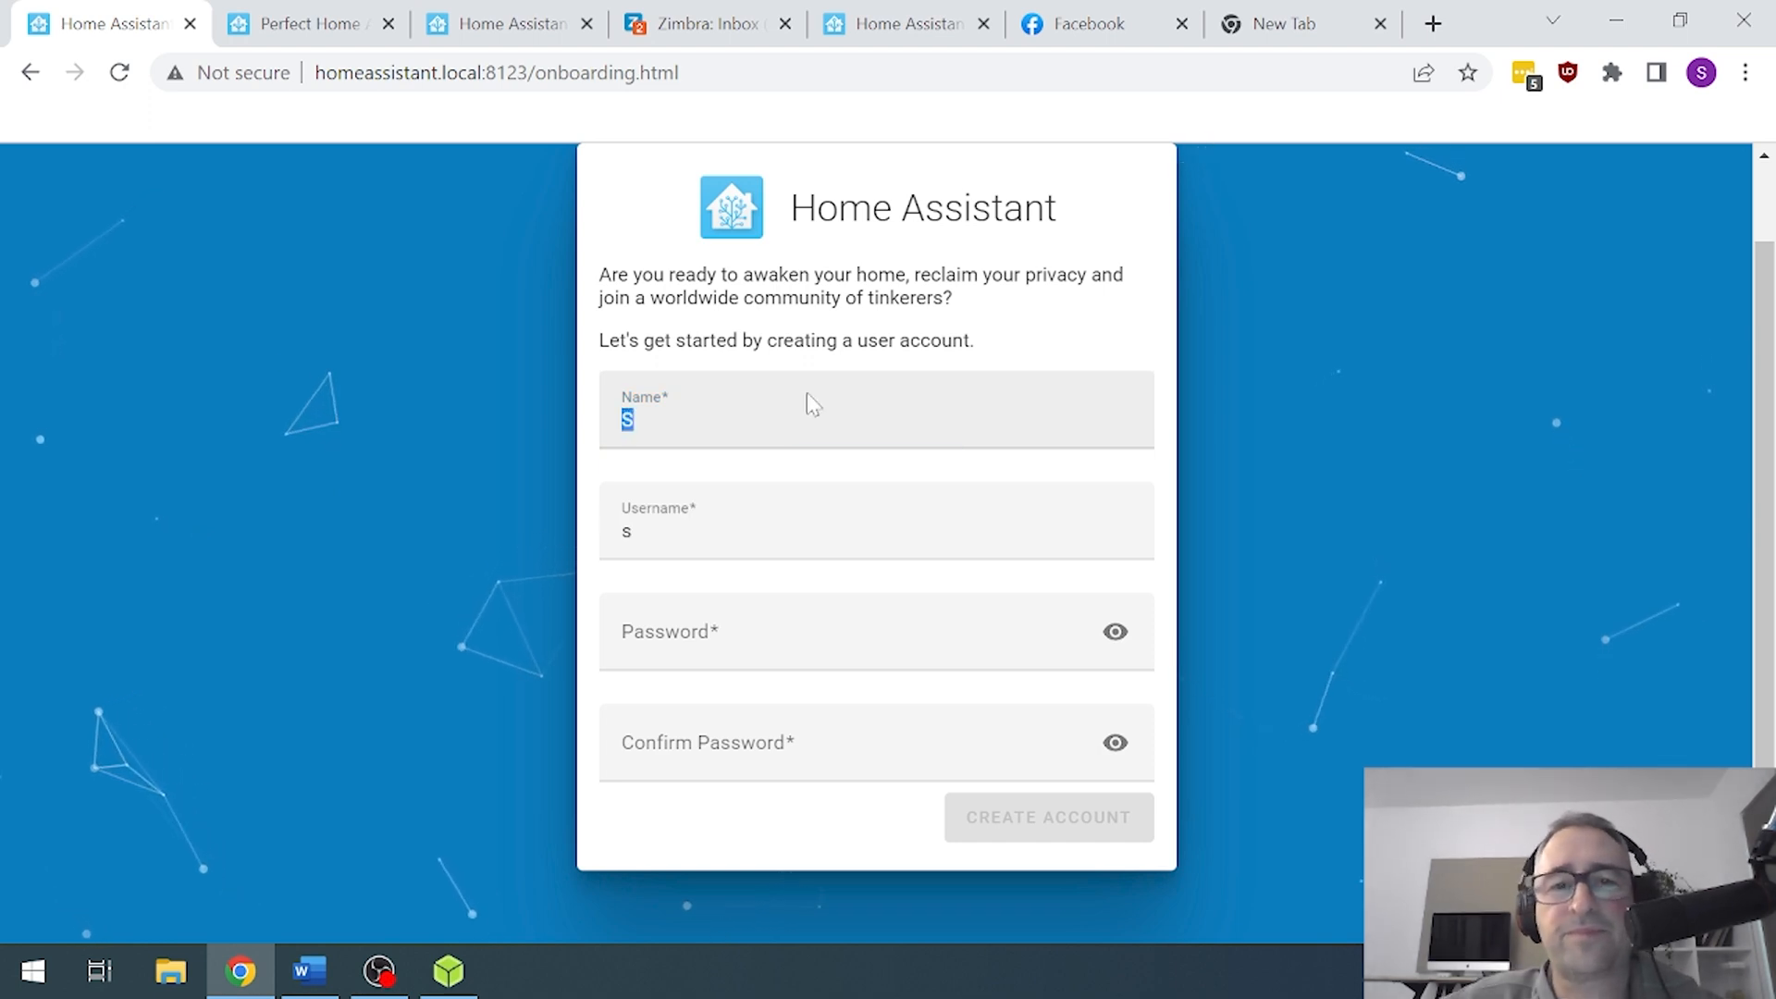
pyautogui.write('imon')
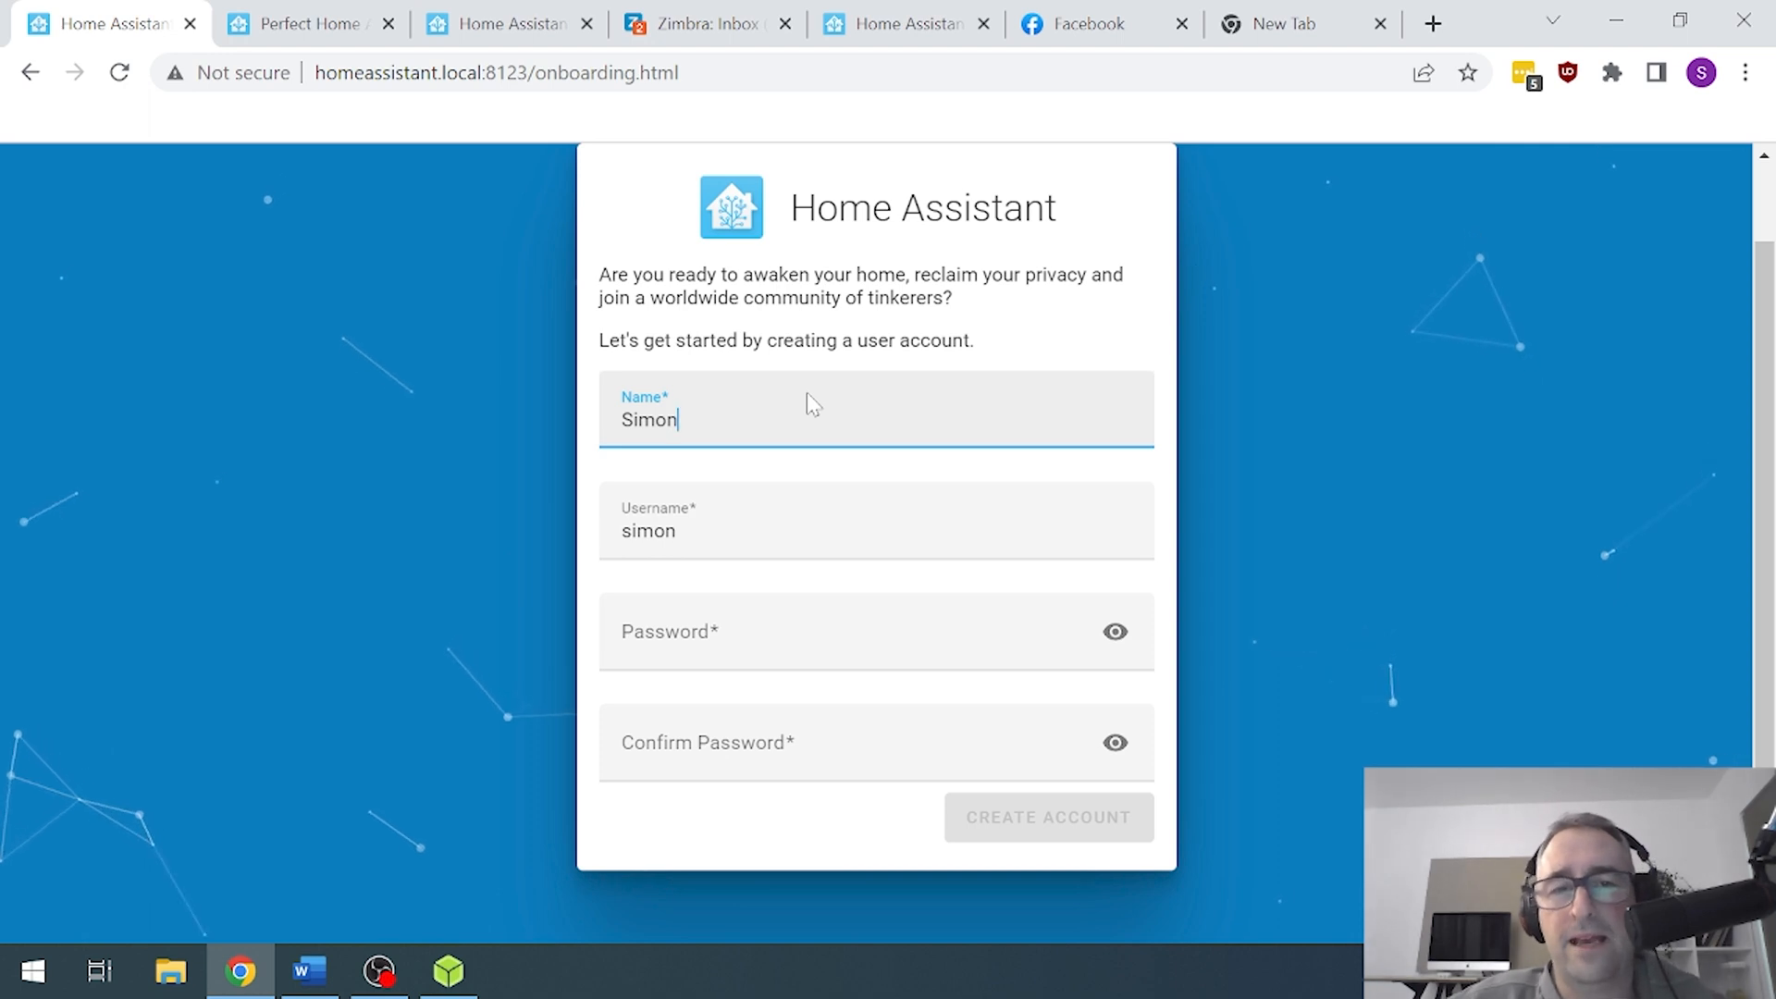
pyautogui.write('Cator')
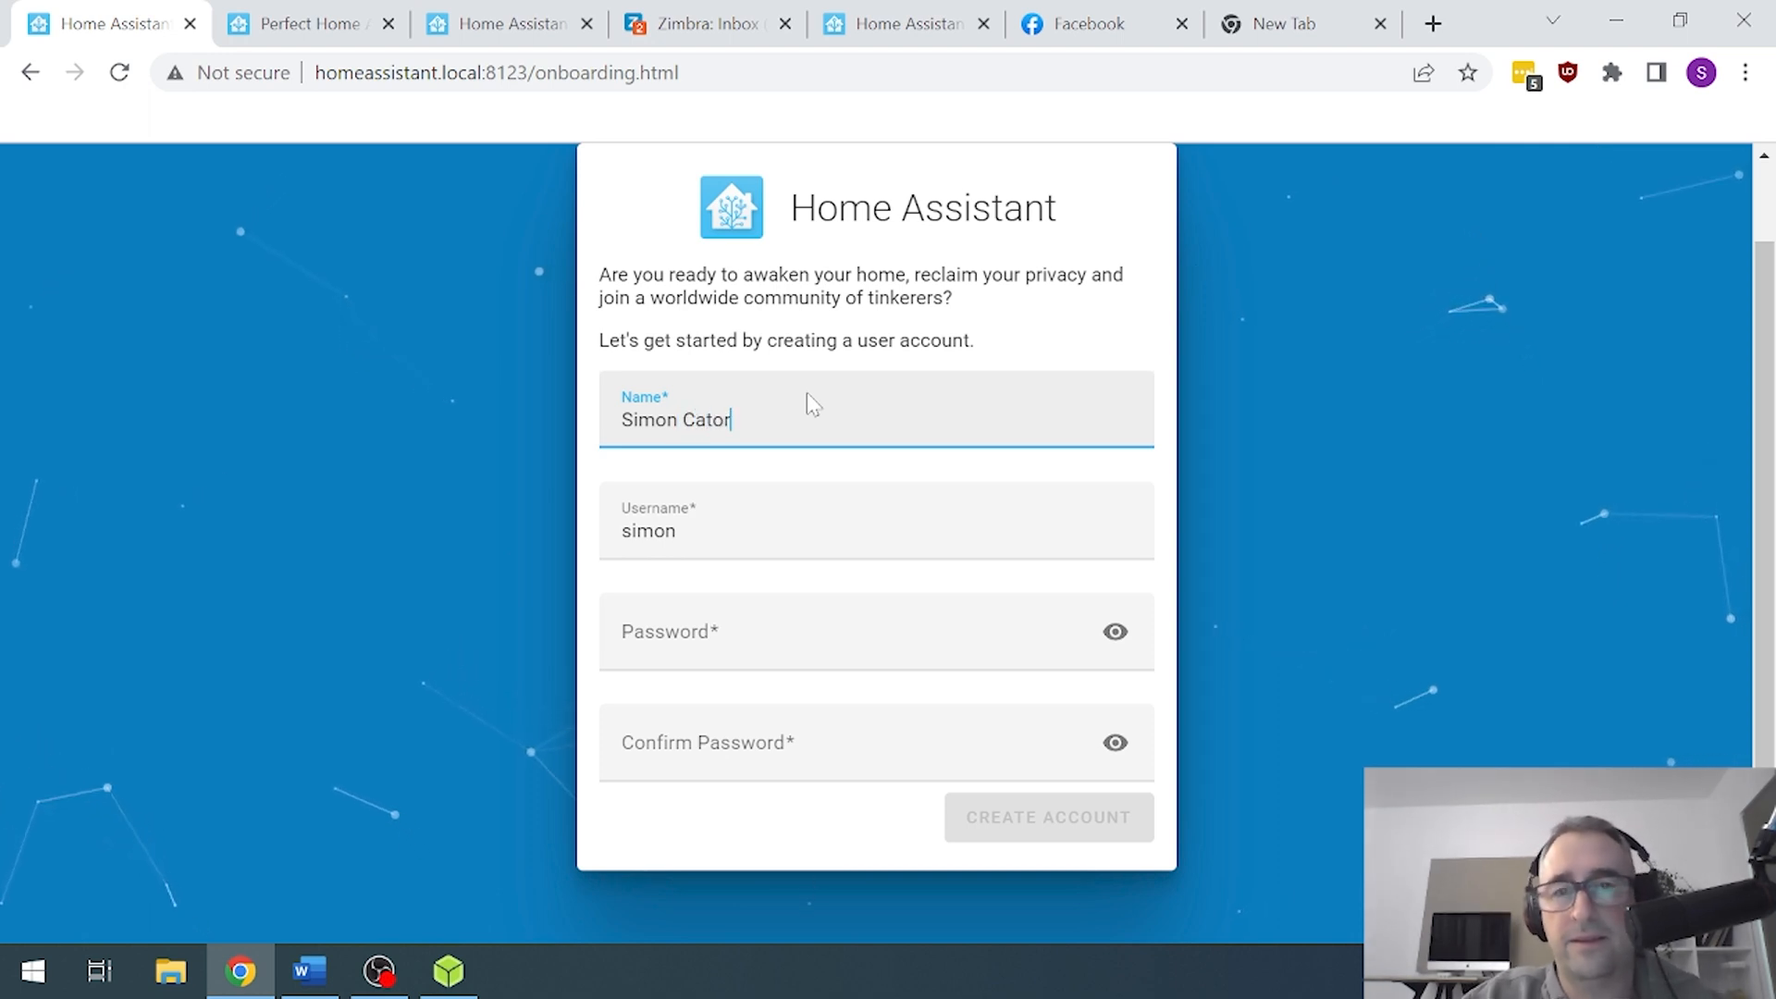
# - Set the username, enter and confirm the password, and create the account
pyautogui.click(876, 519)
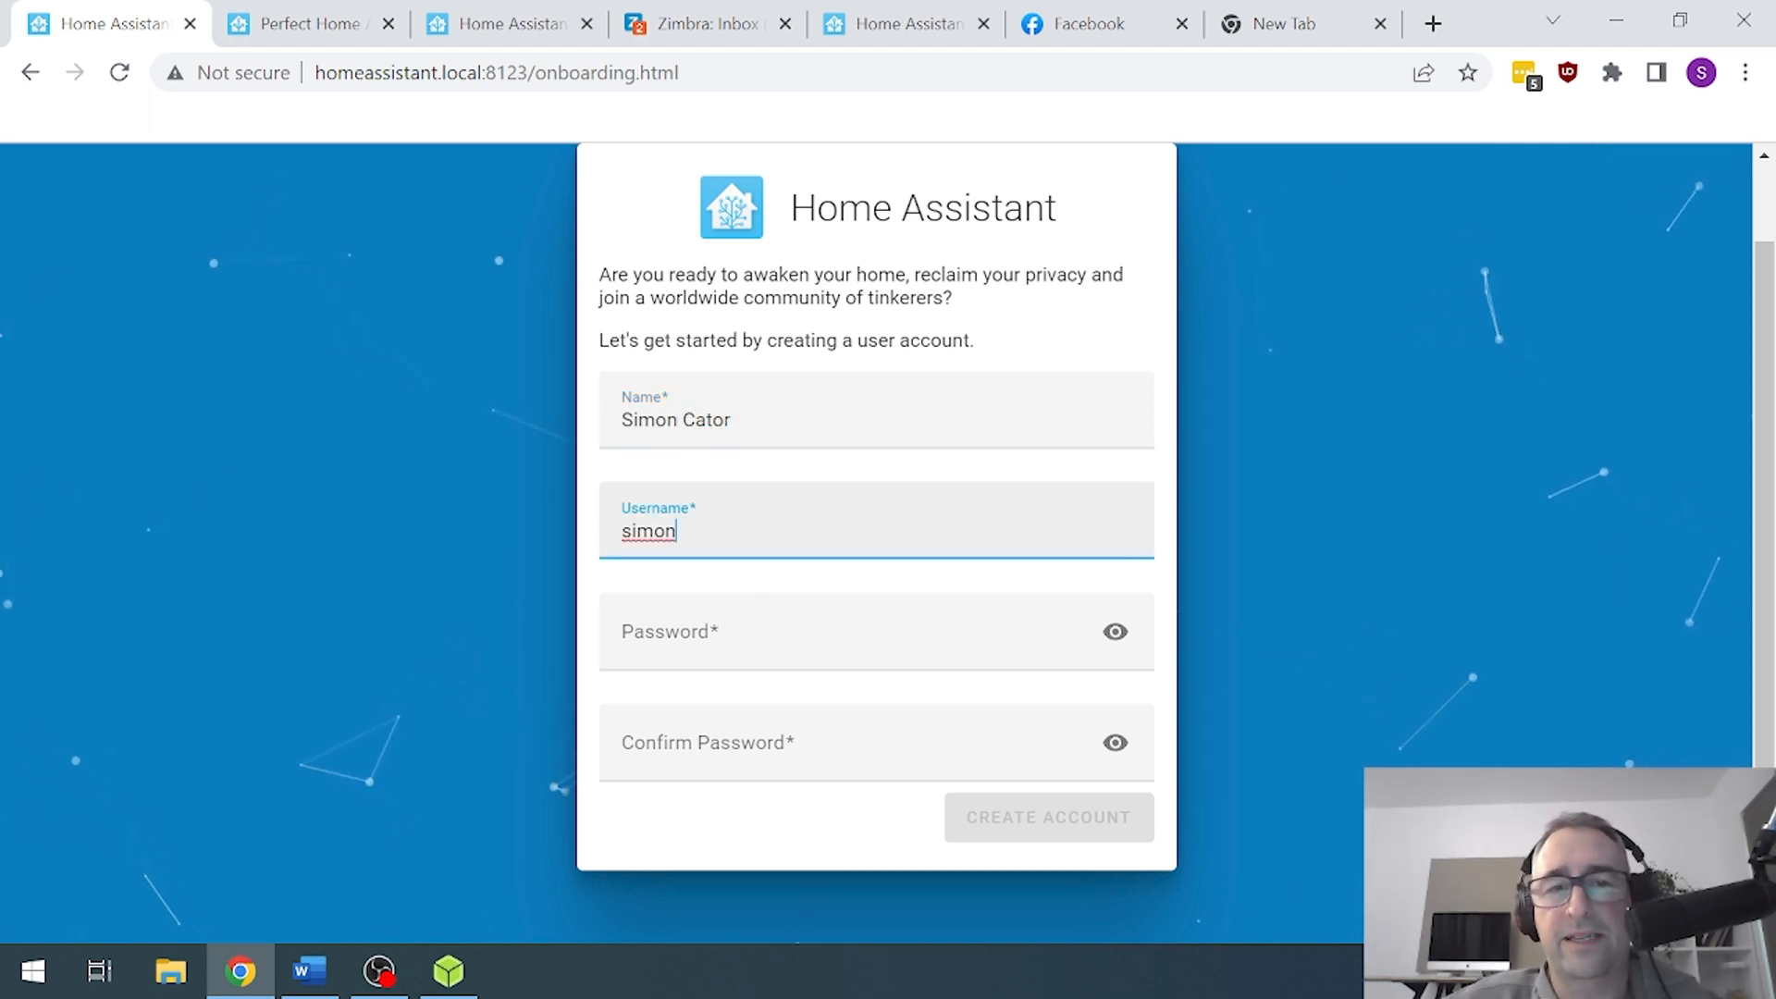
pyautogui.write('C')
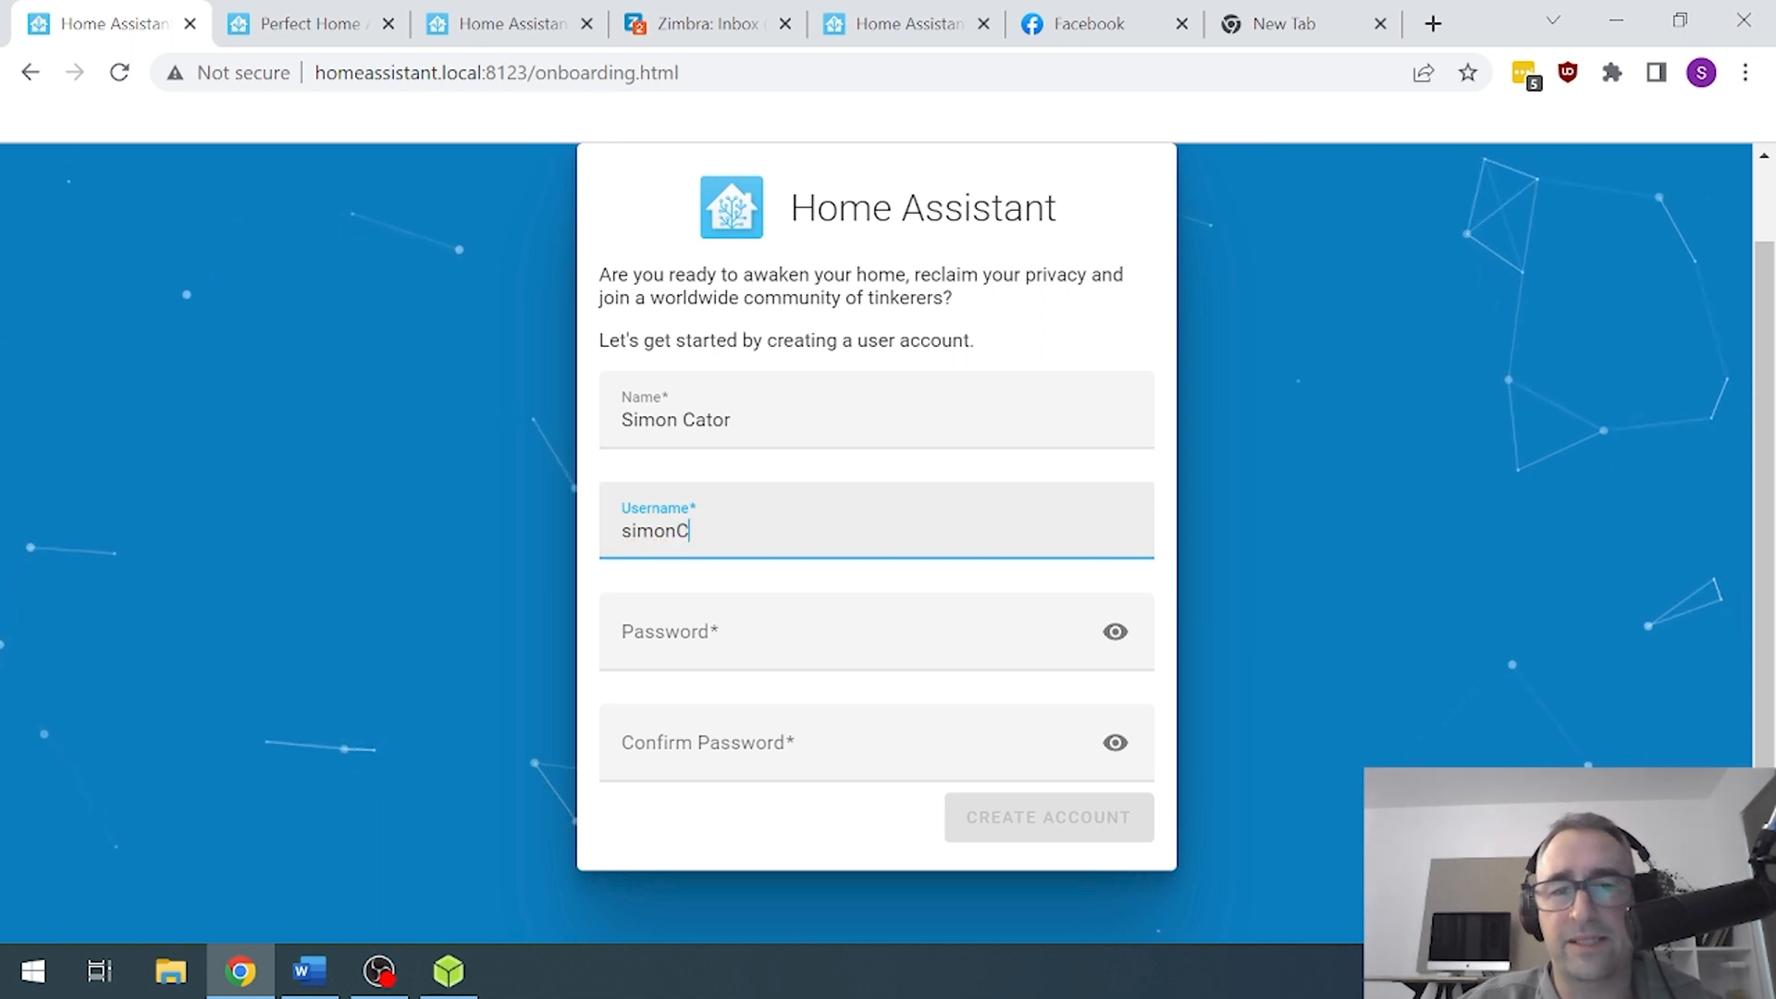
pyautogui.click(876, 631)
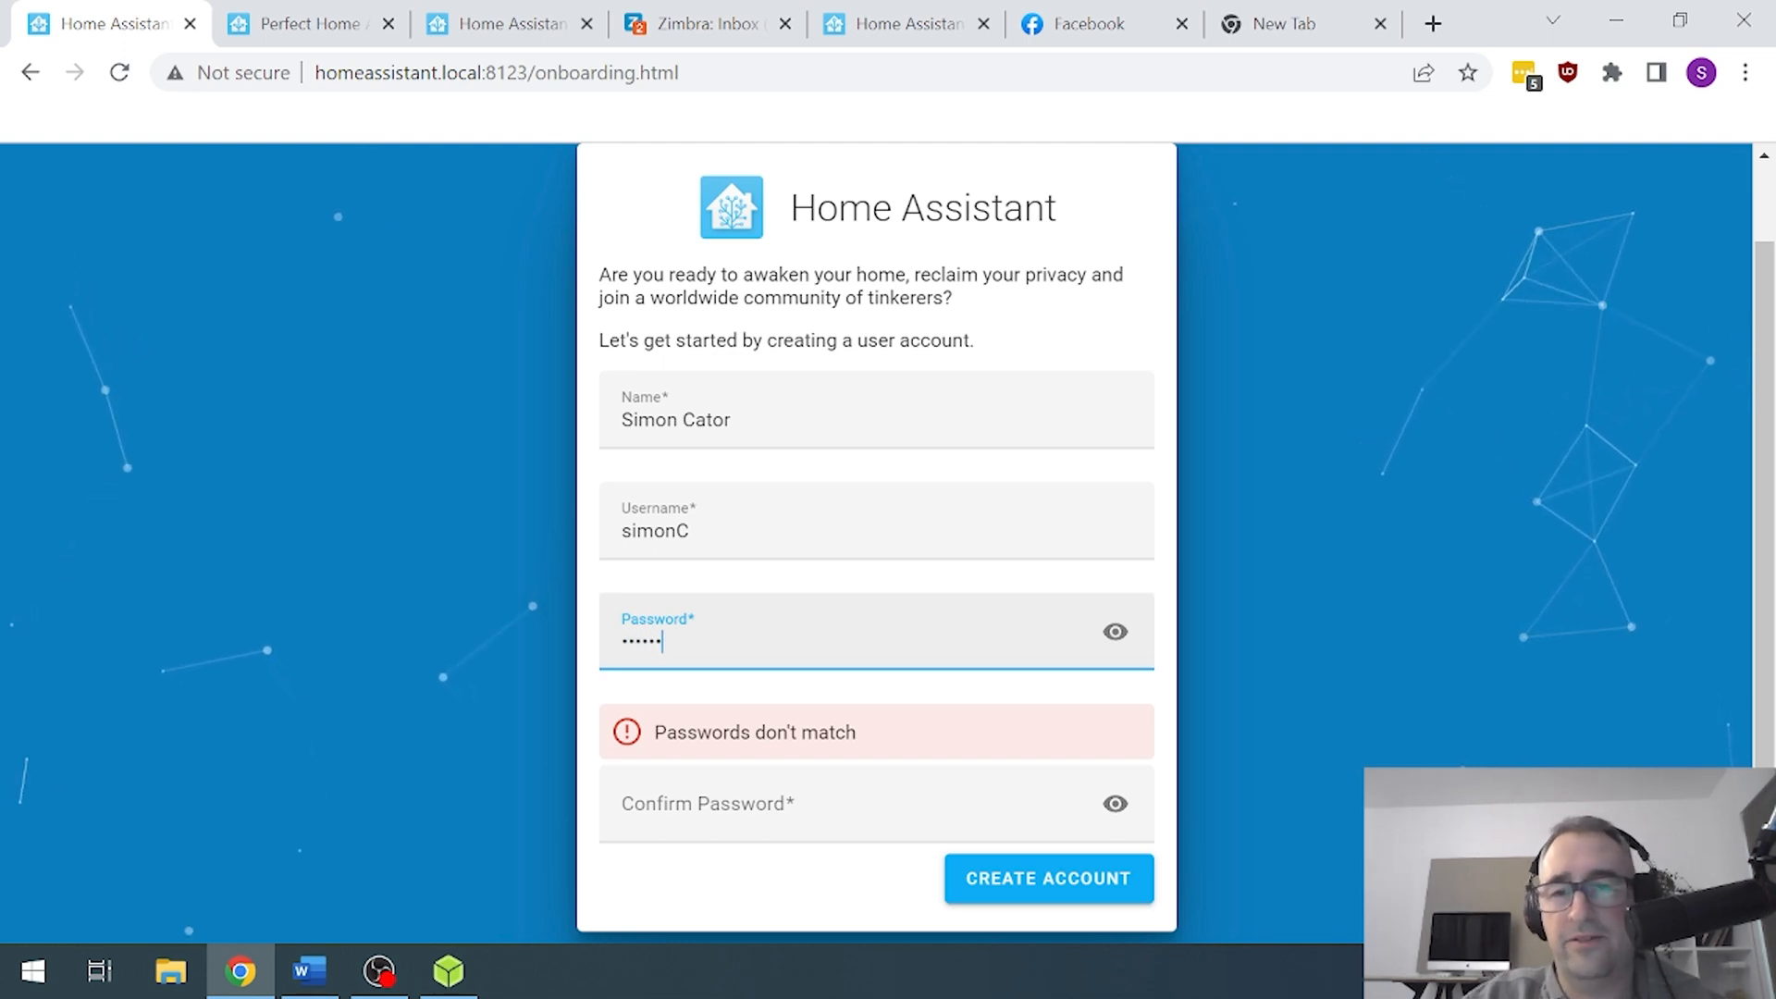
pyautogui.click(872, 802)
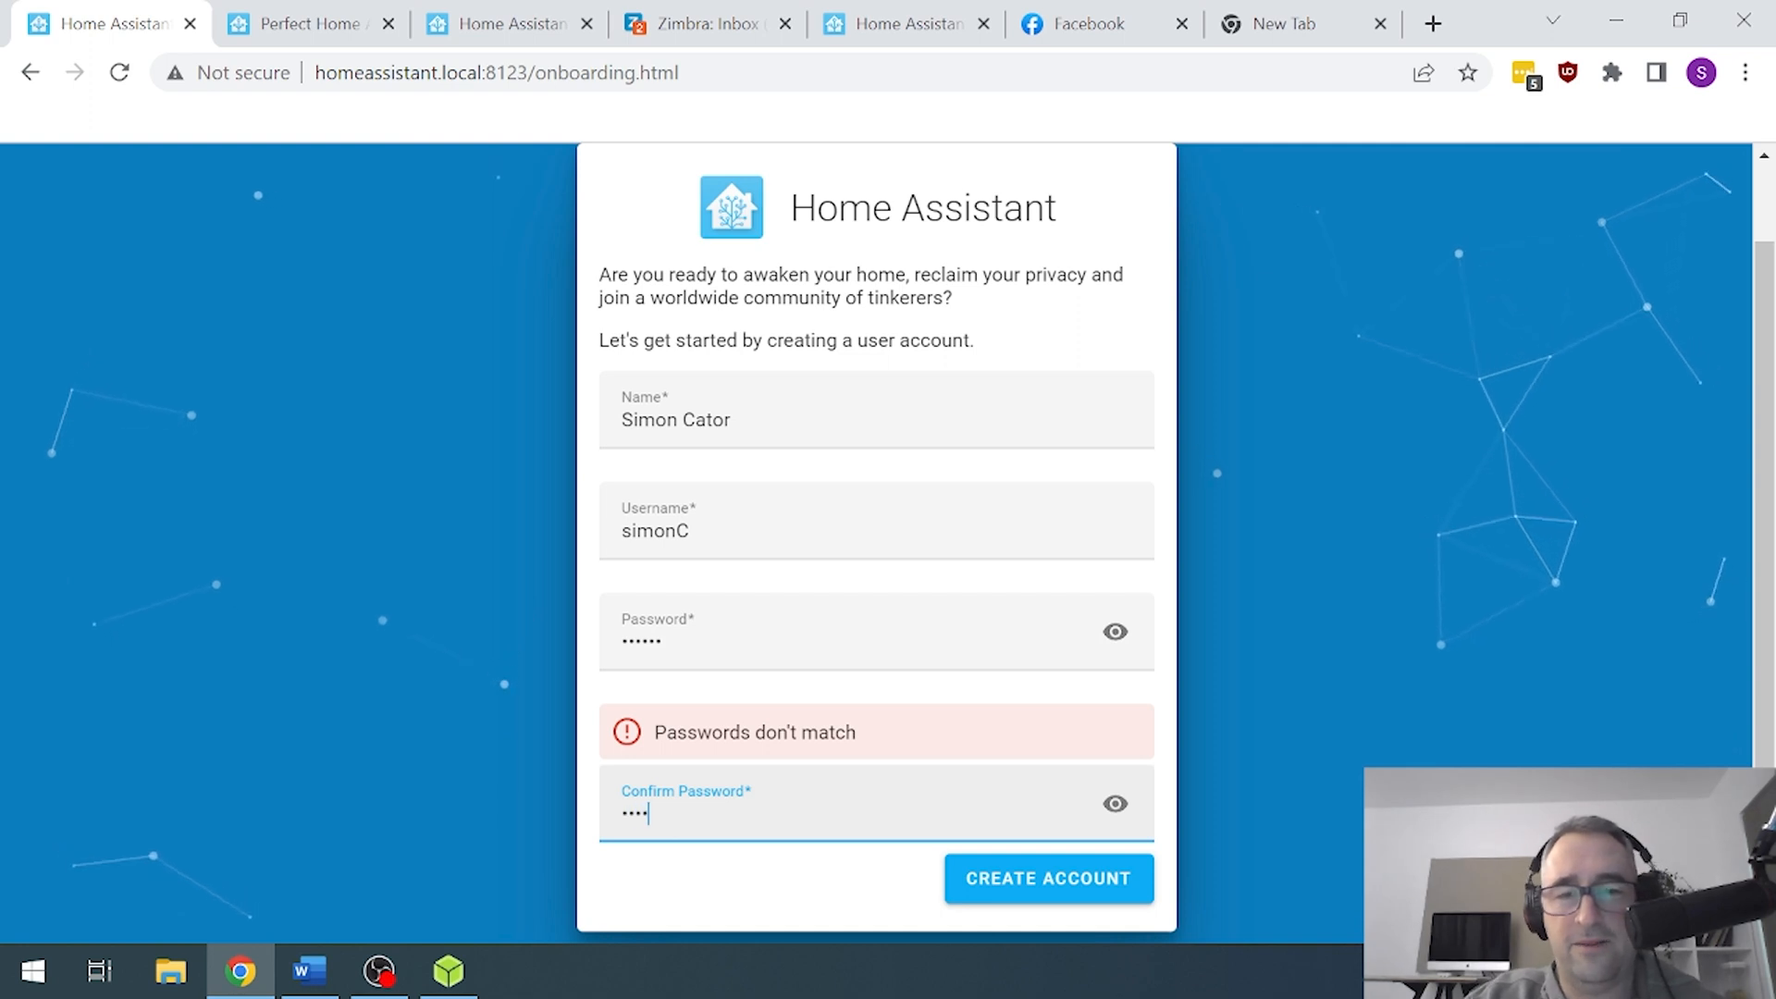
pyautogui.write('•')
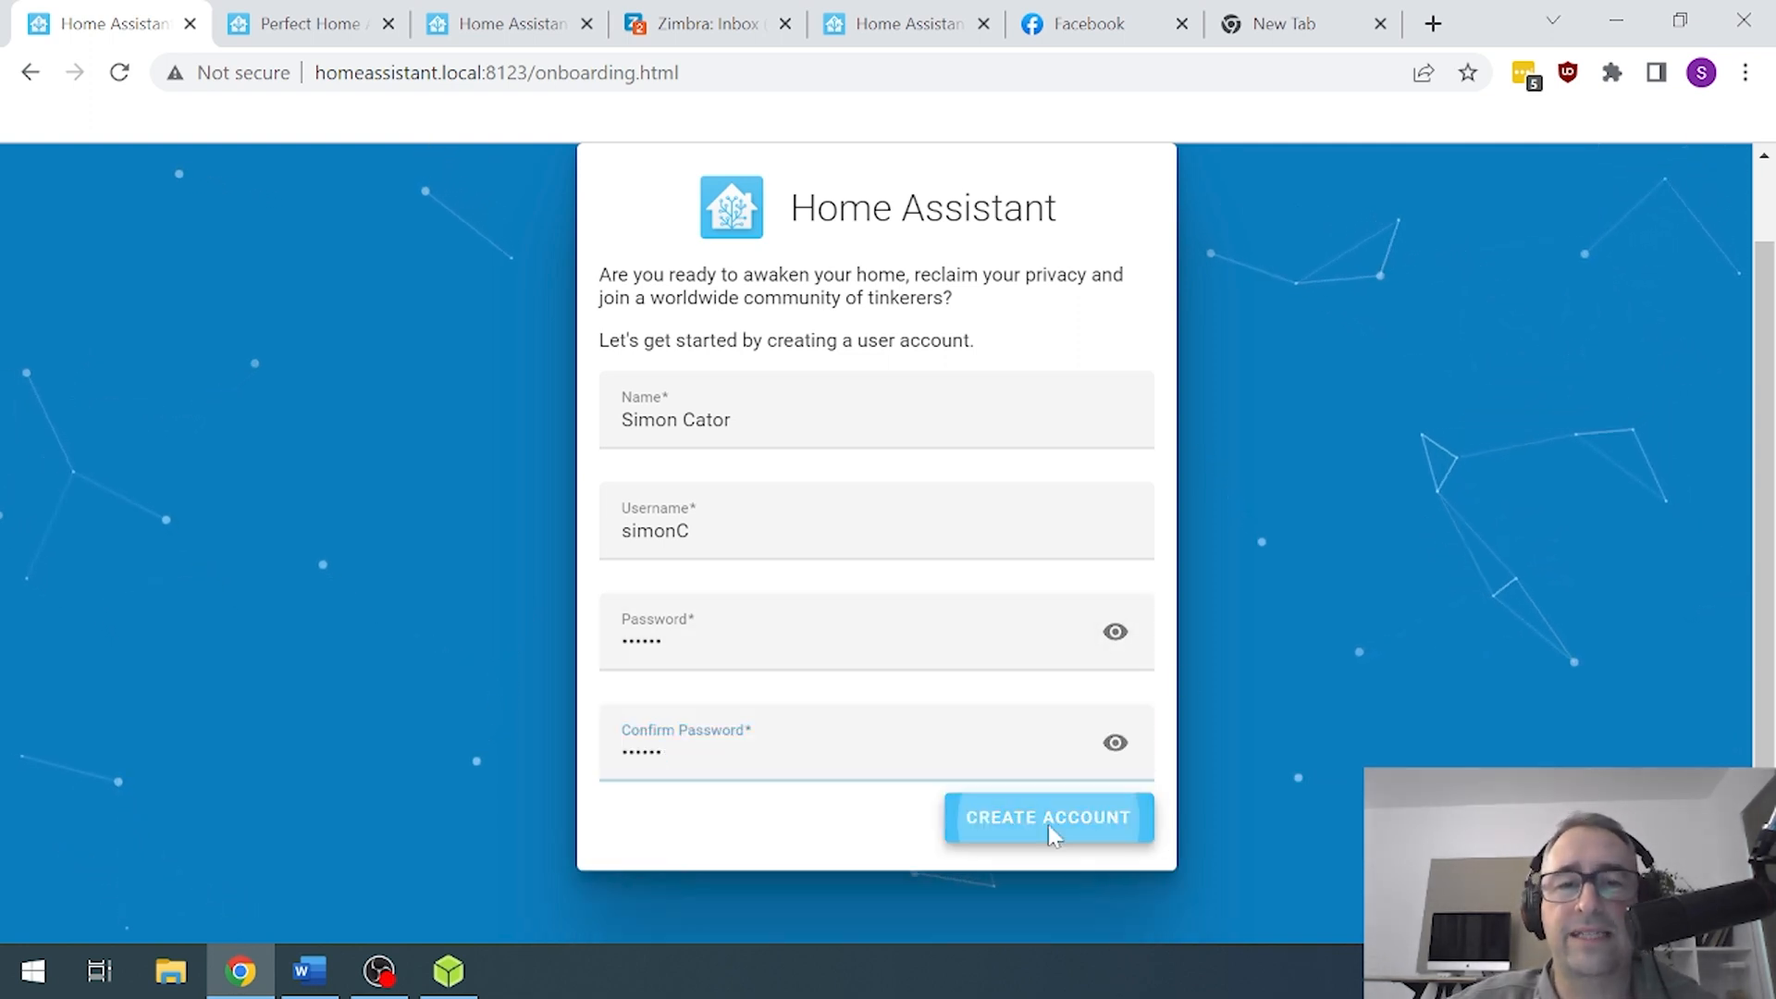
pyautogui.click(1046, 816)
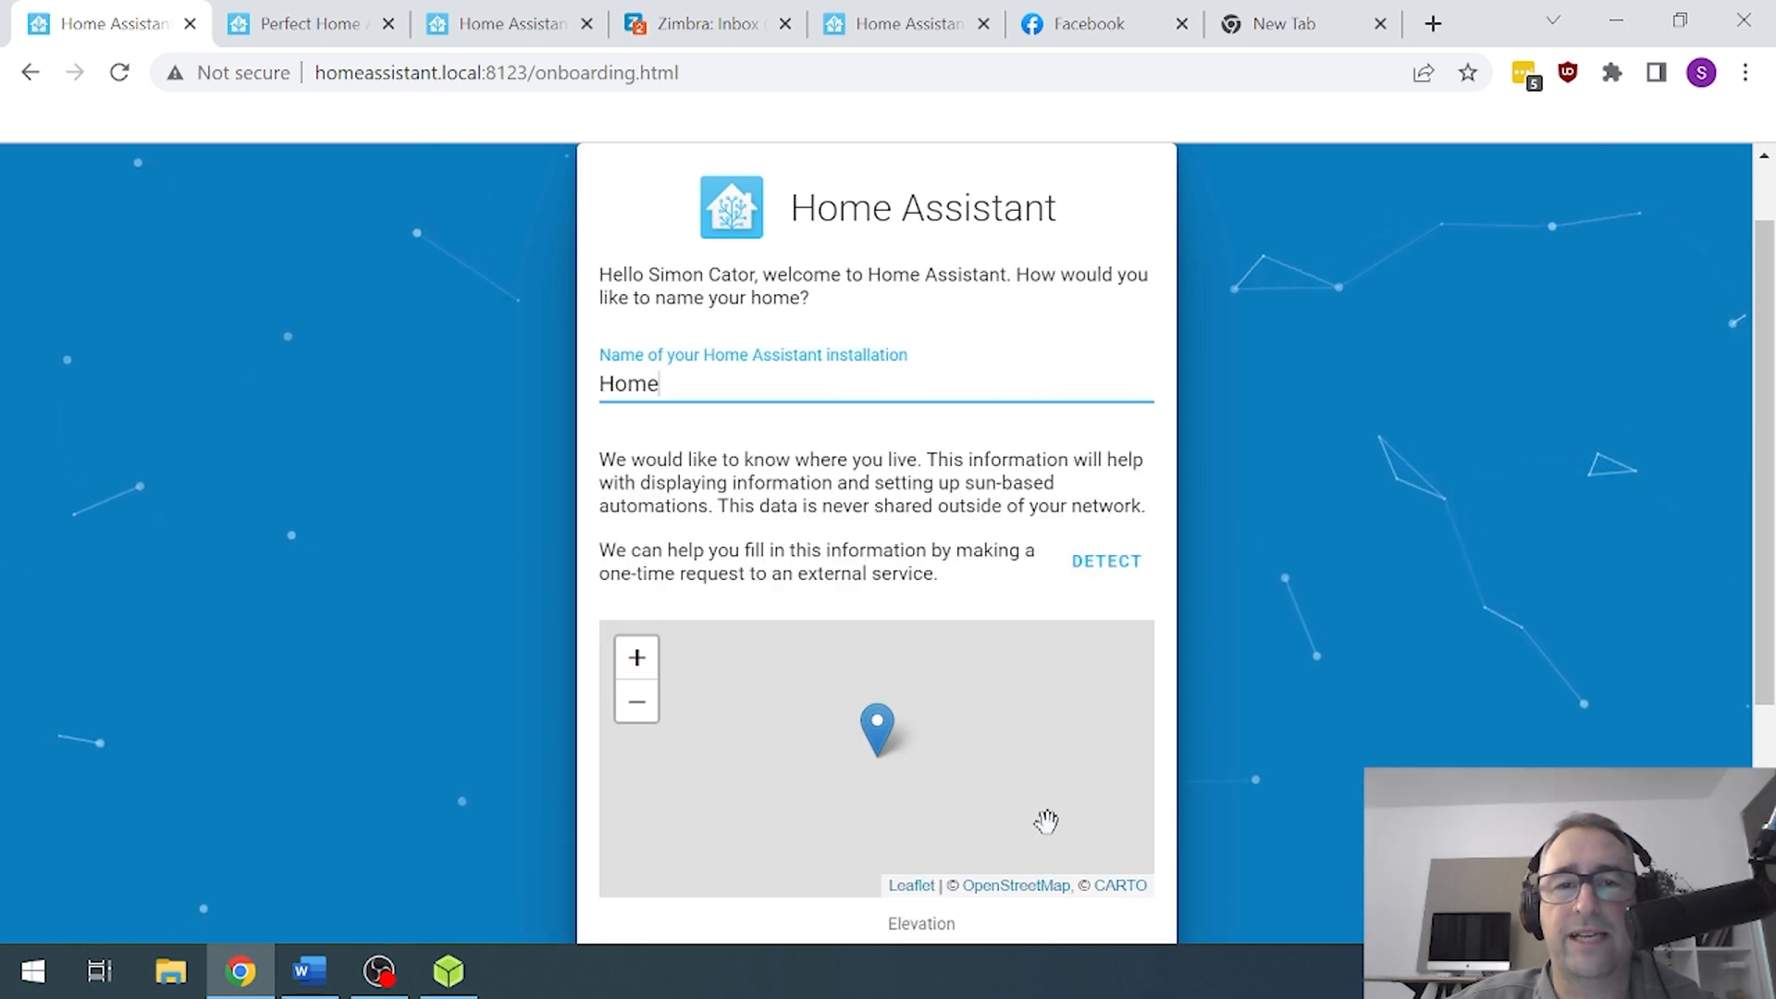
# - Name the home 'Simon Home'
pyautogui.click(1105, 561)
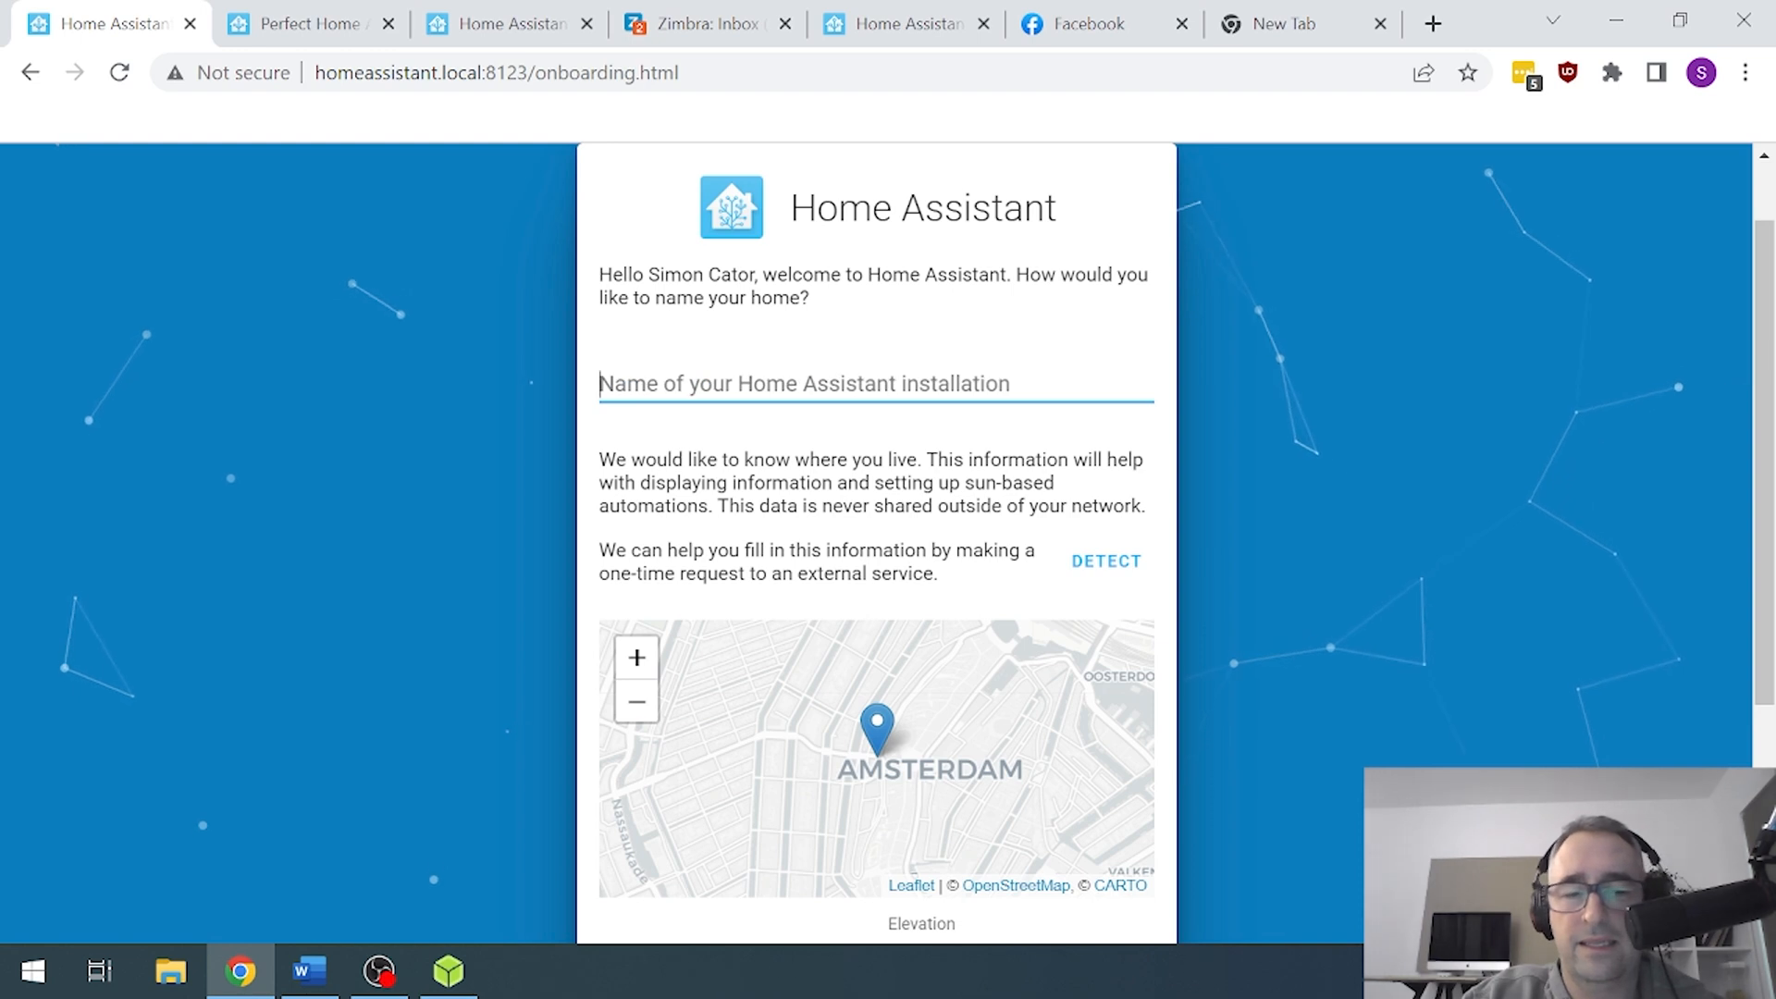
pyautogui.write('Simon H')
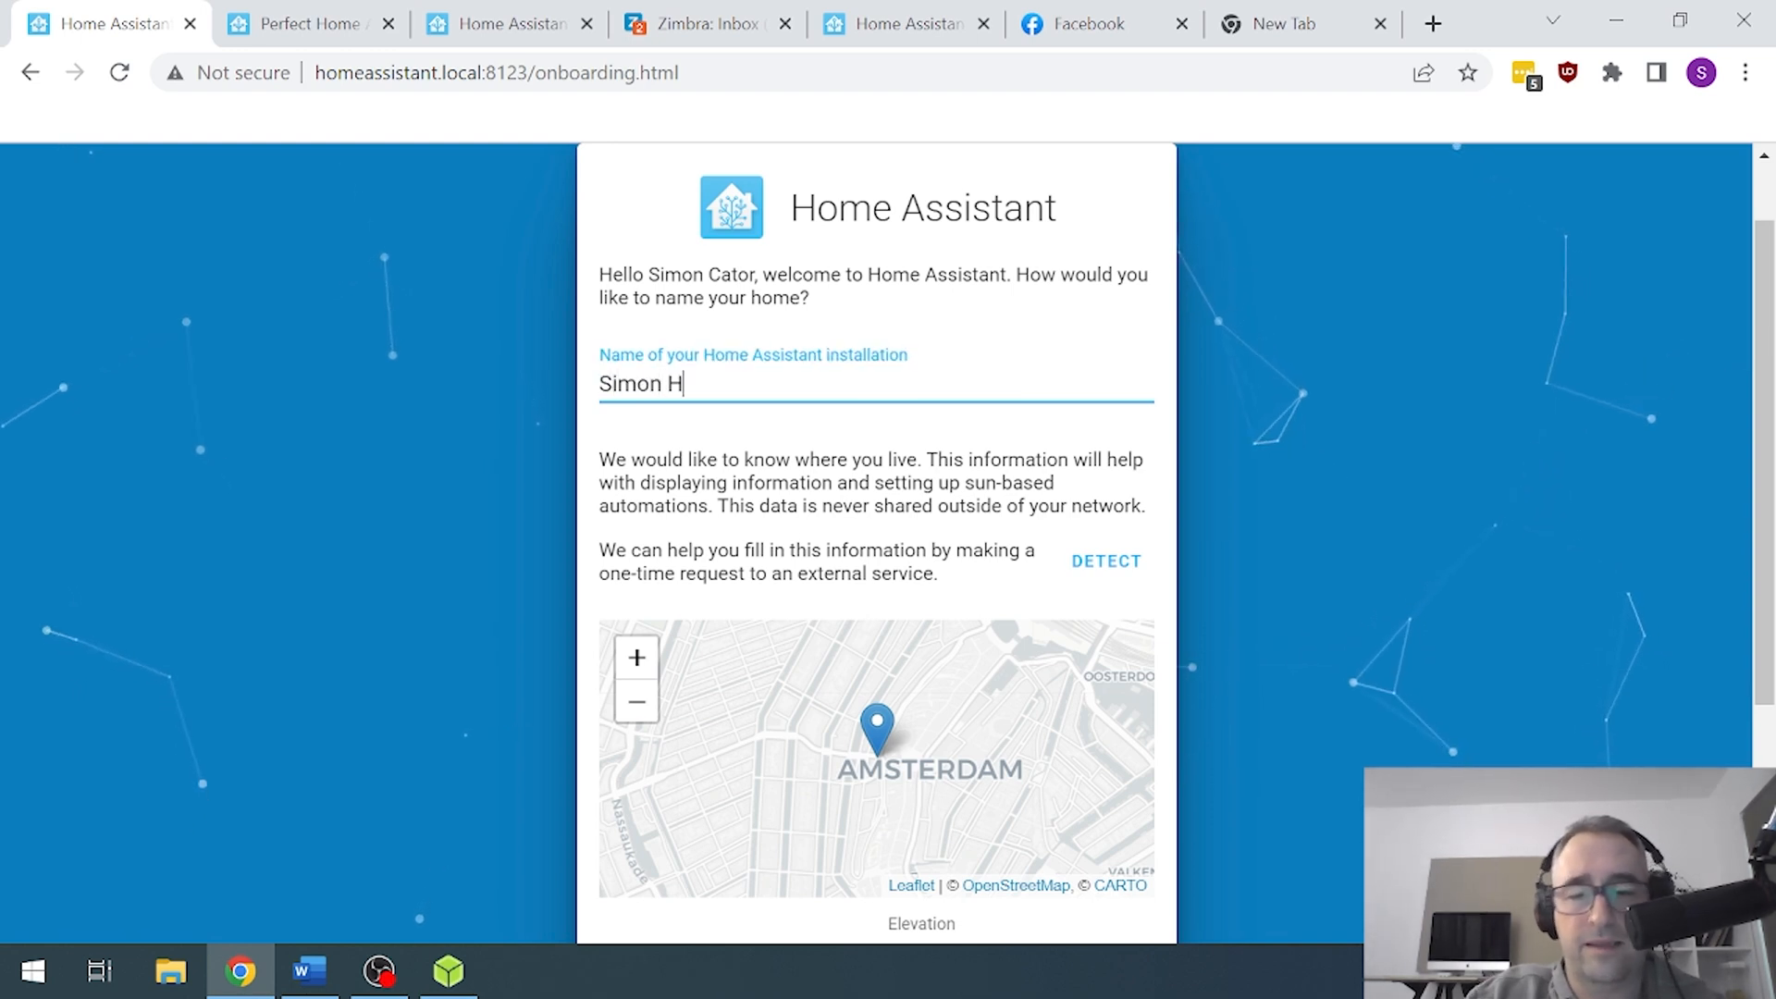
pyautogui.write('ome')
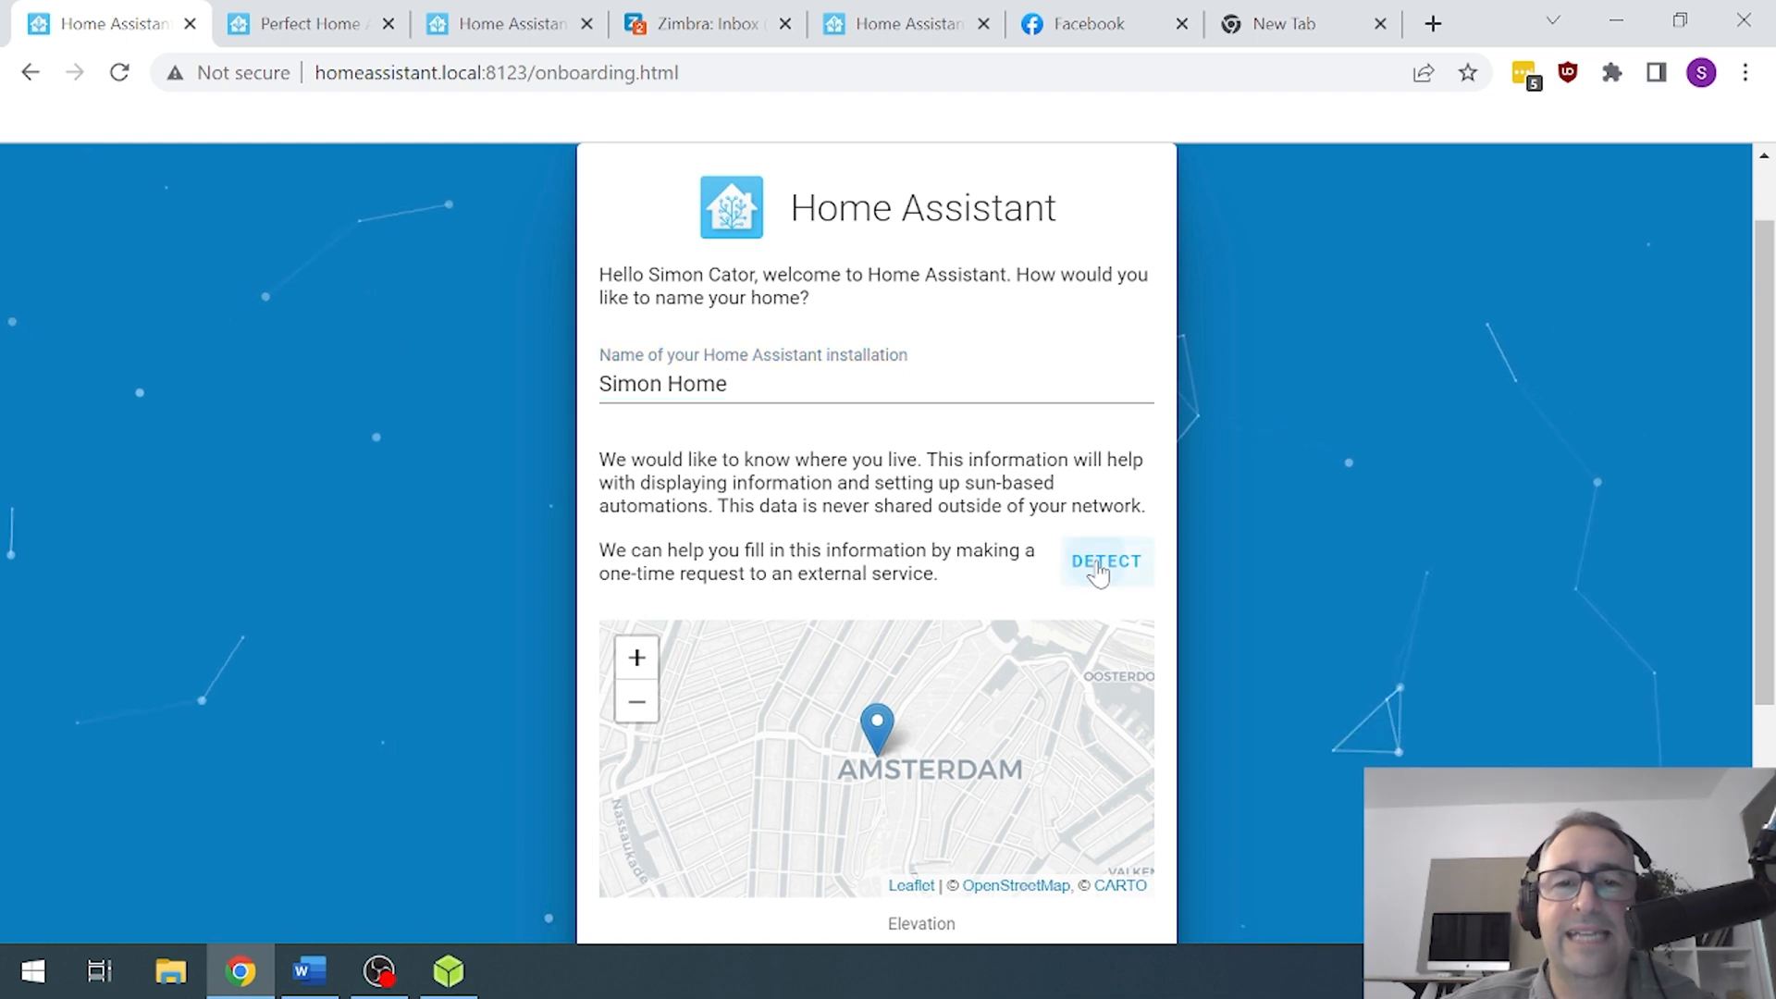
# - Detect the Auckland location, set elevation to 30, and submit the details
pyautogui.click(1105, 561)
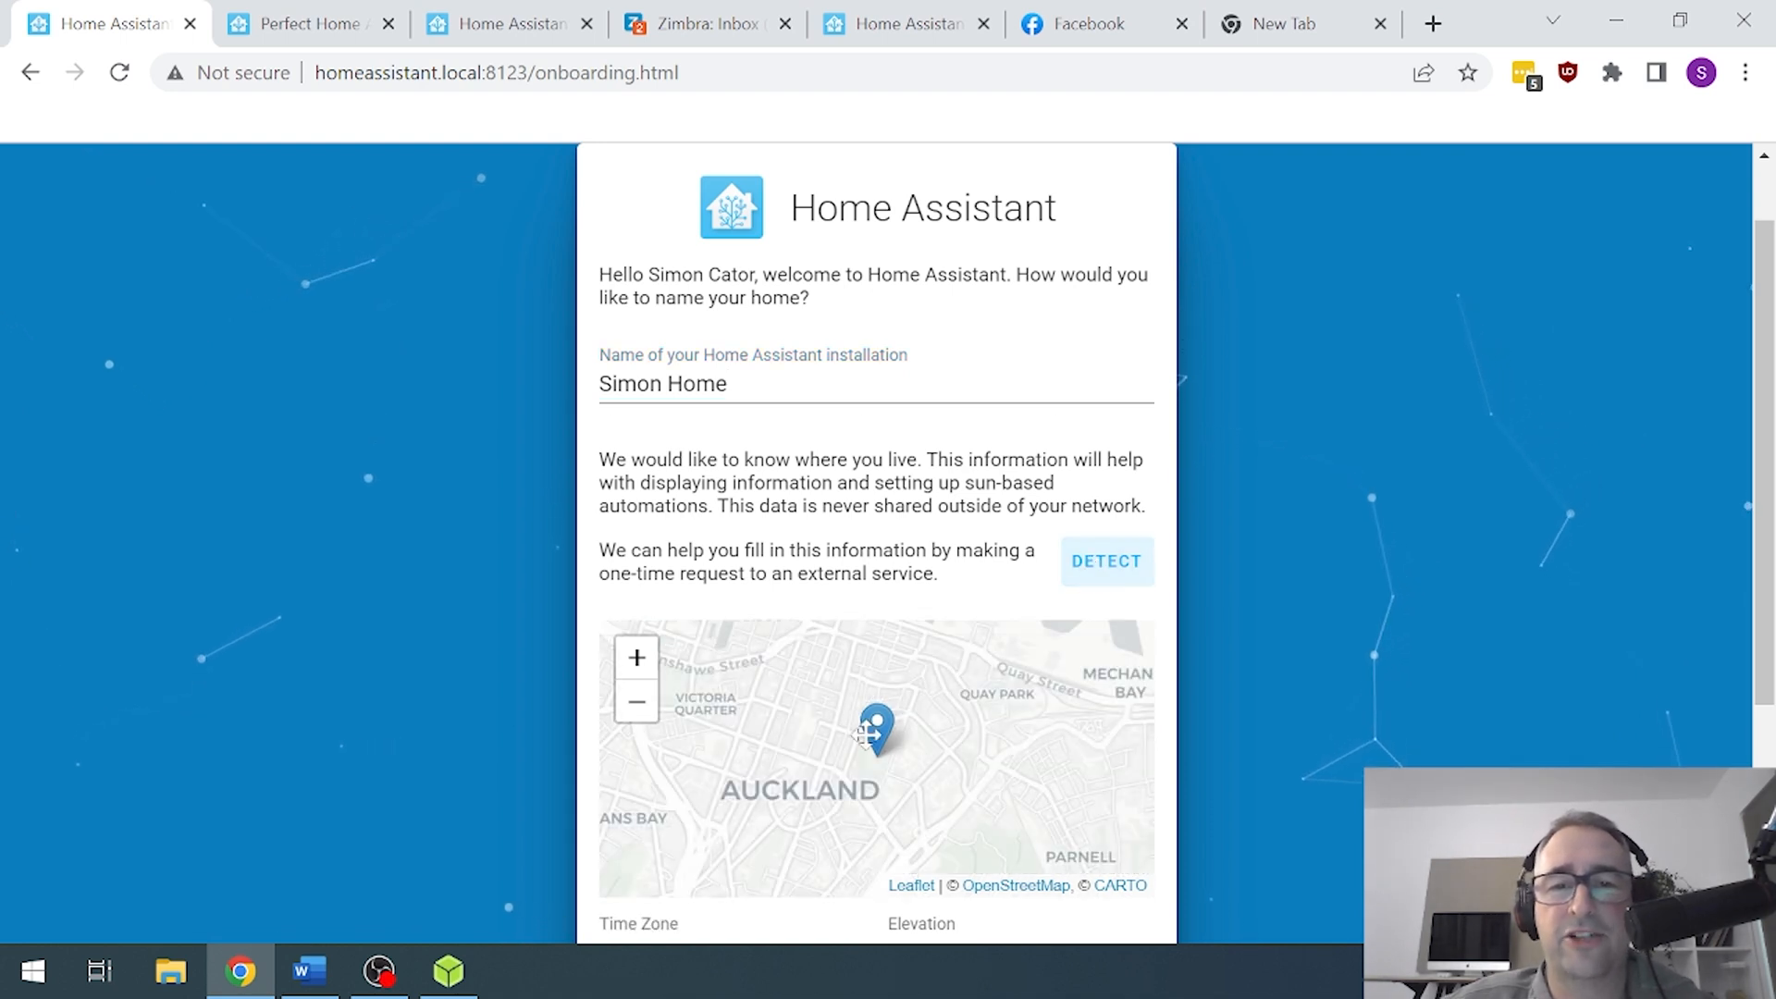
pyautogui.scroll(-3)
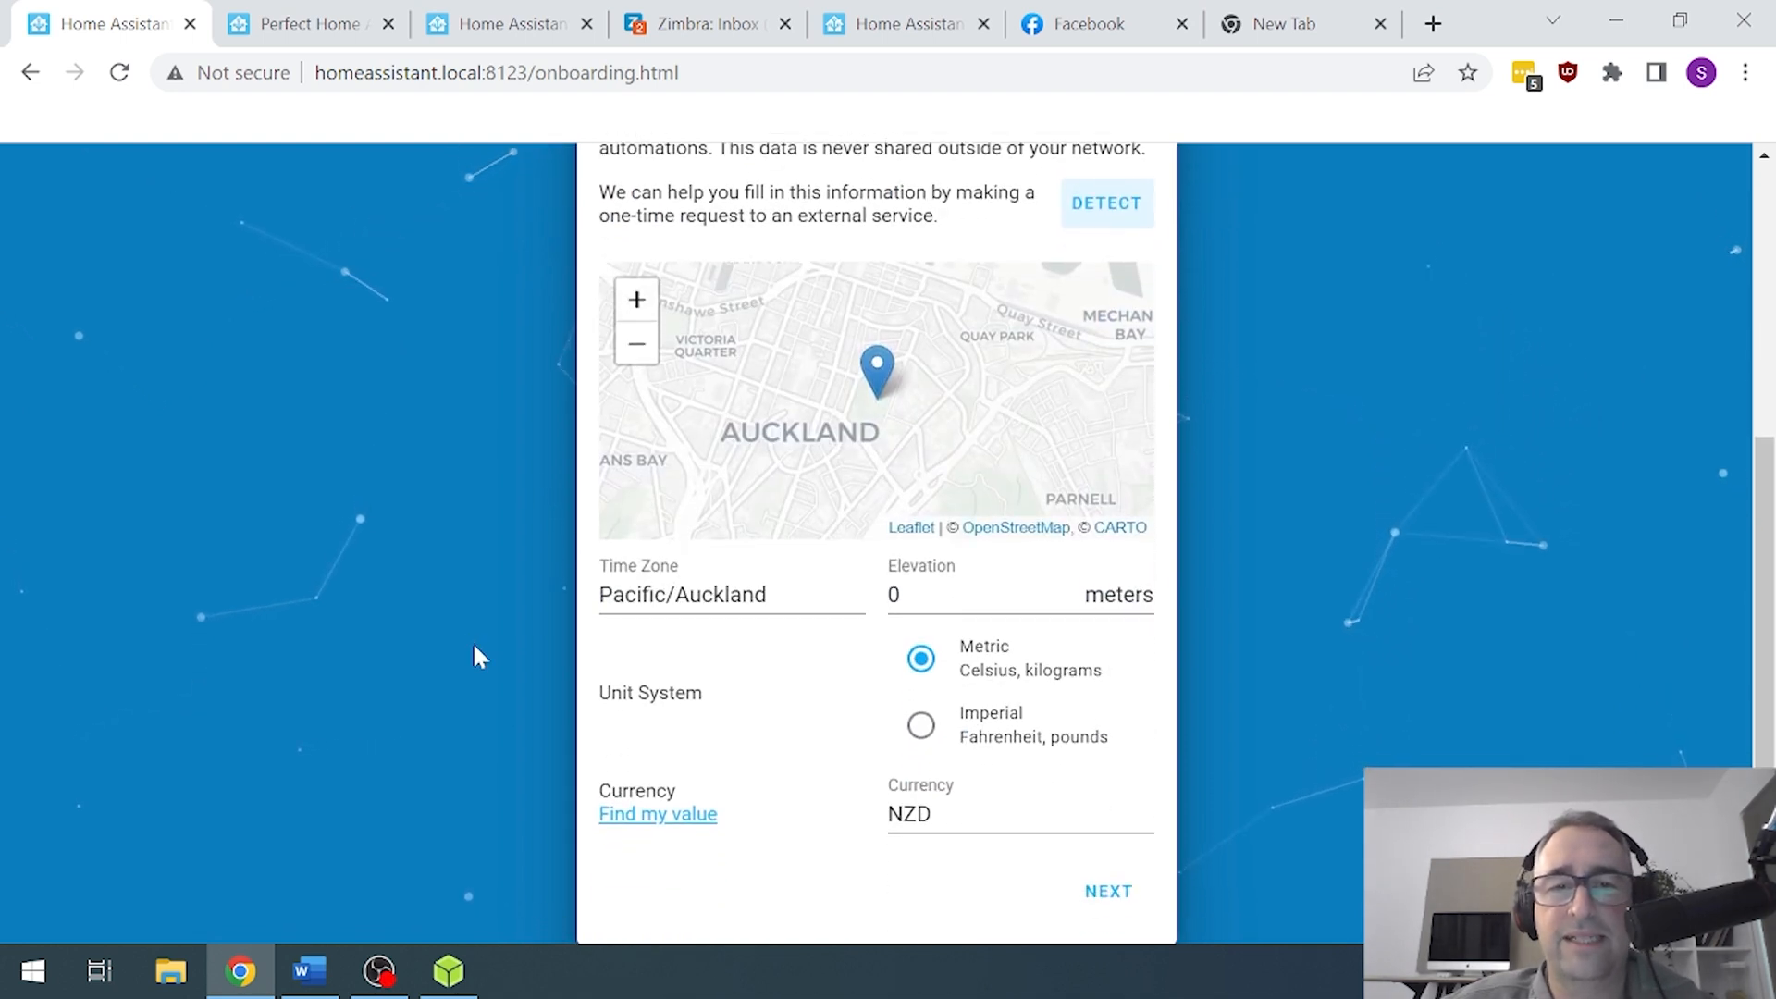
pyautogui.click(1008, 595)
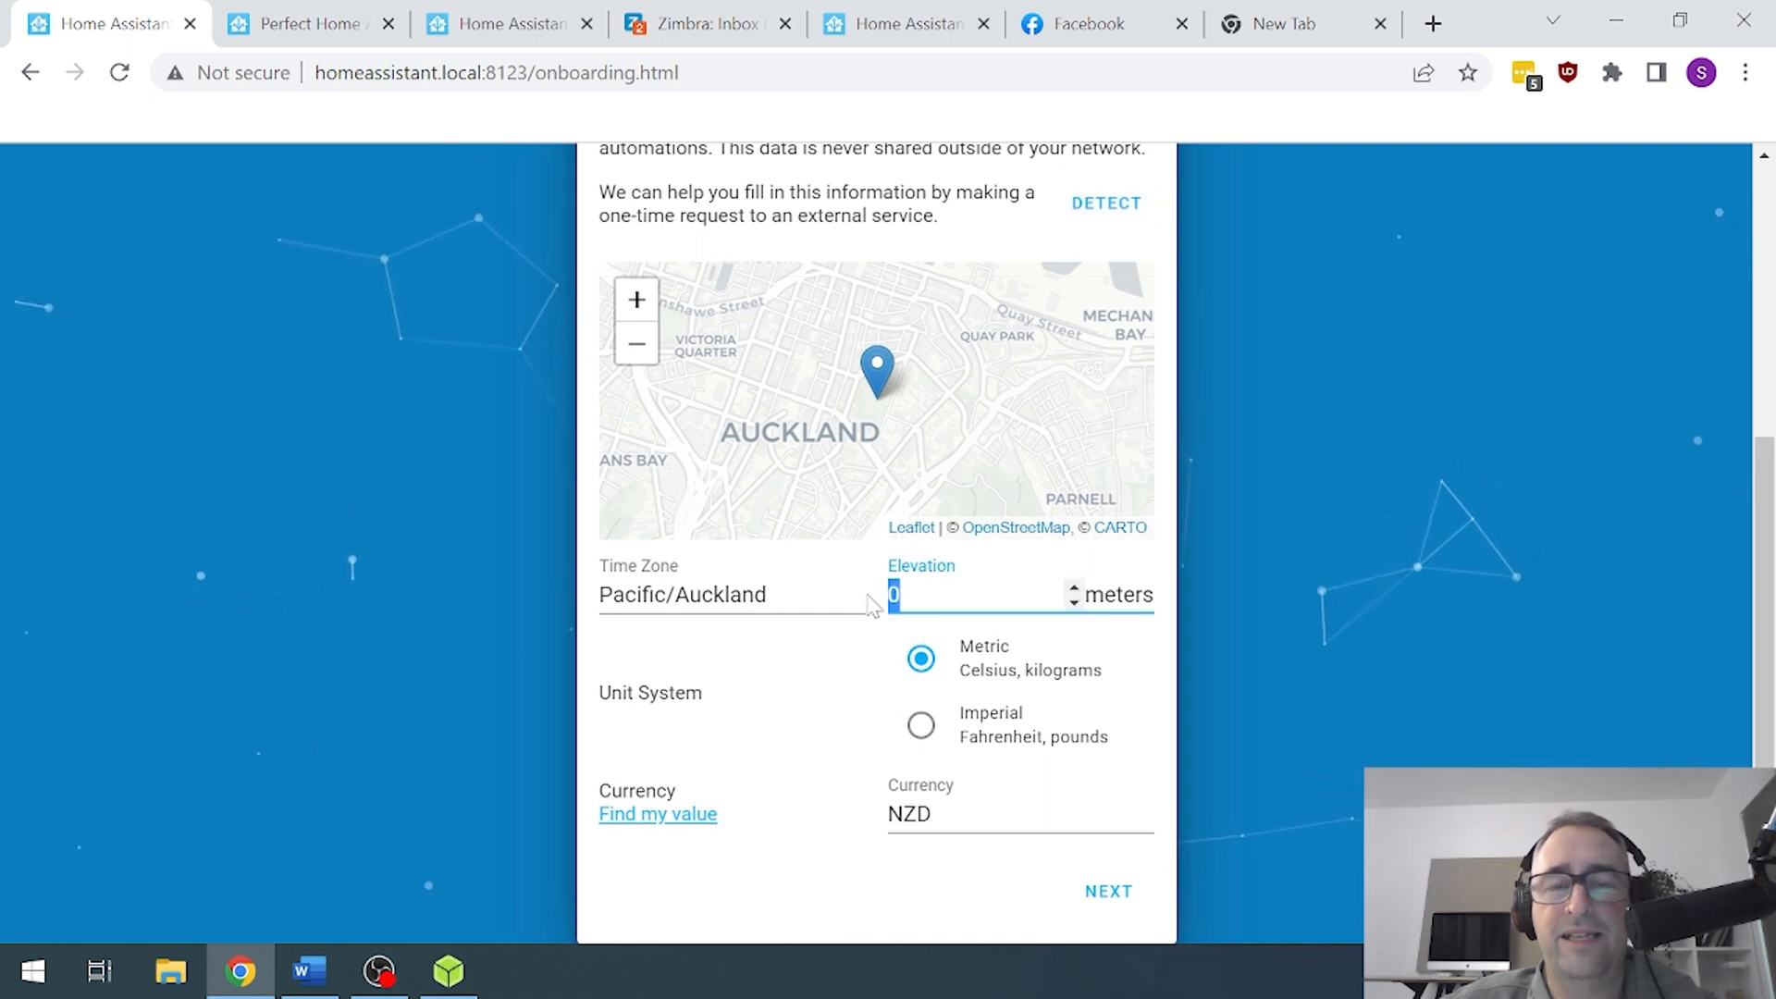
pyautogui.write('30')
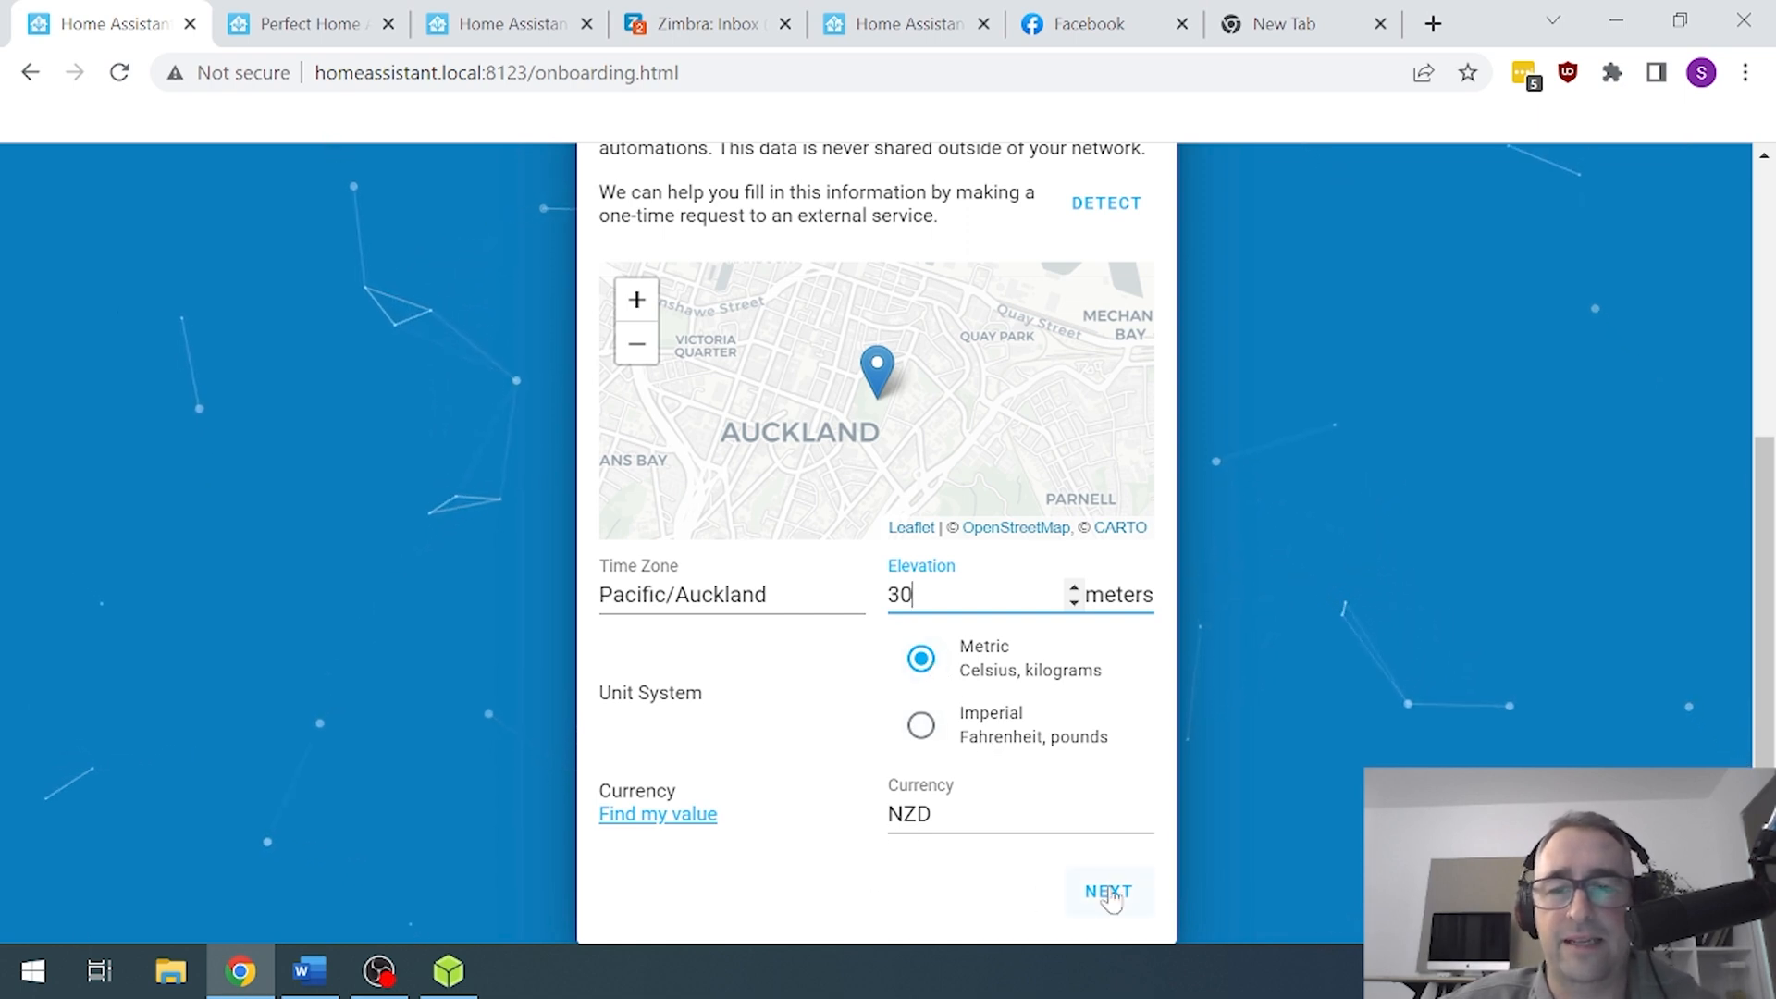
pyautogui.click(1108, 892)
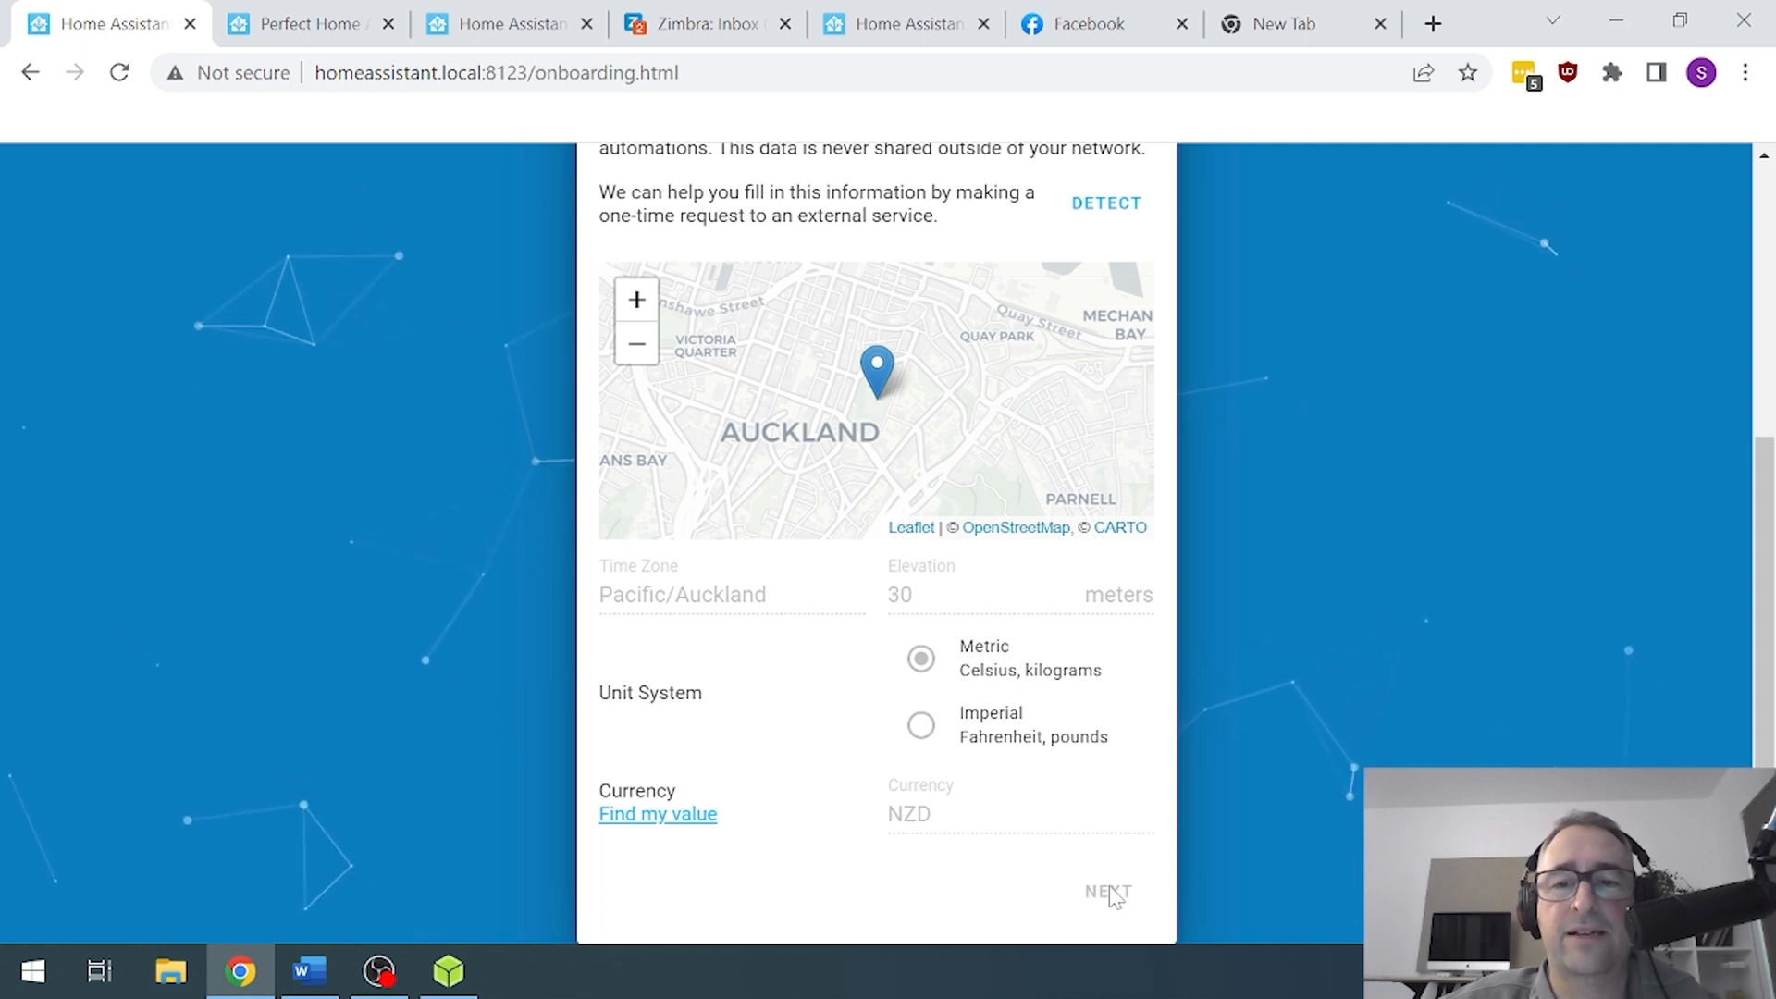
# - Continue past the analytics sharing screen to the integrations step
pyautogui.click(1106, 892)
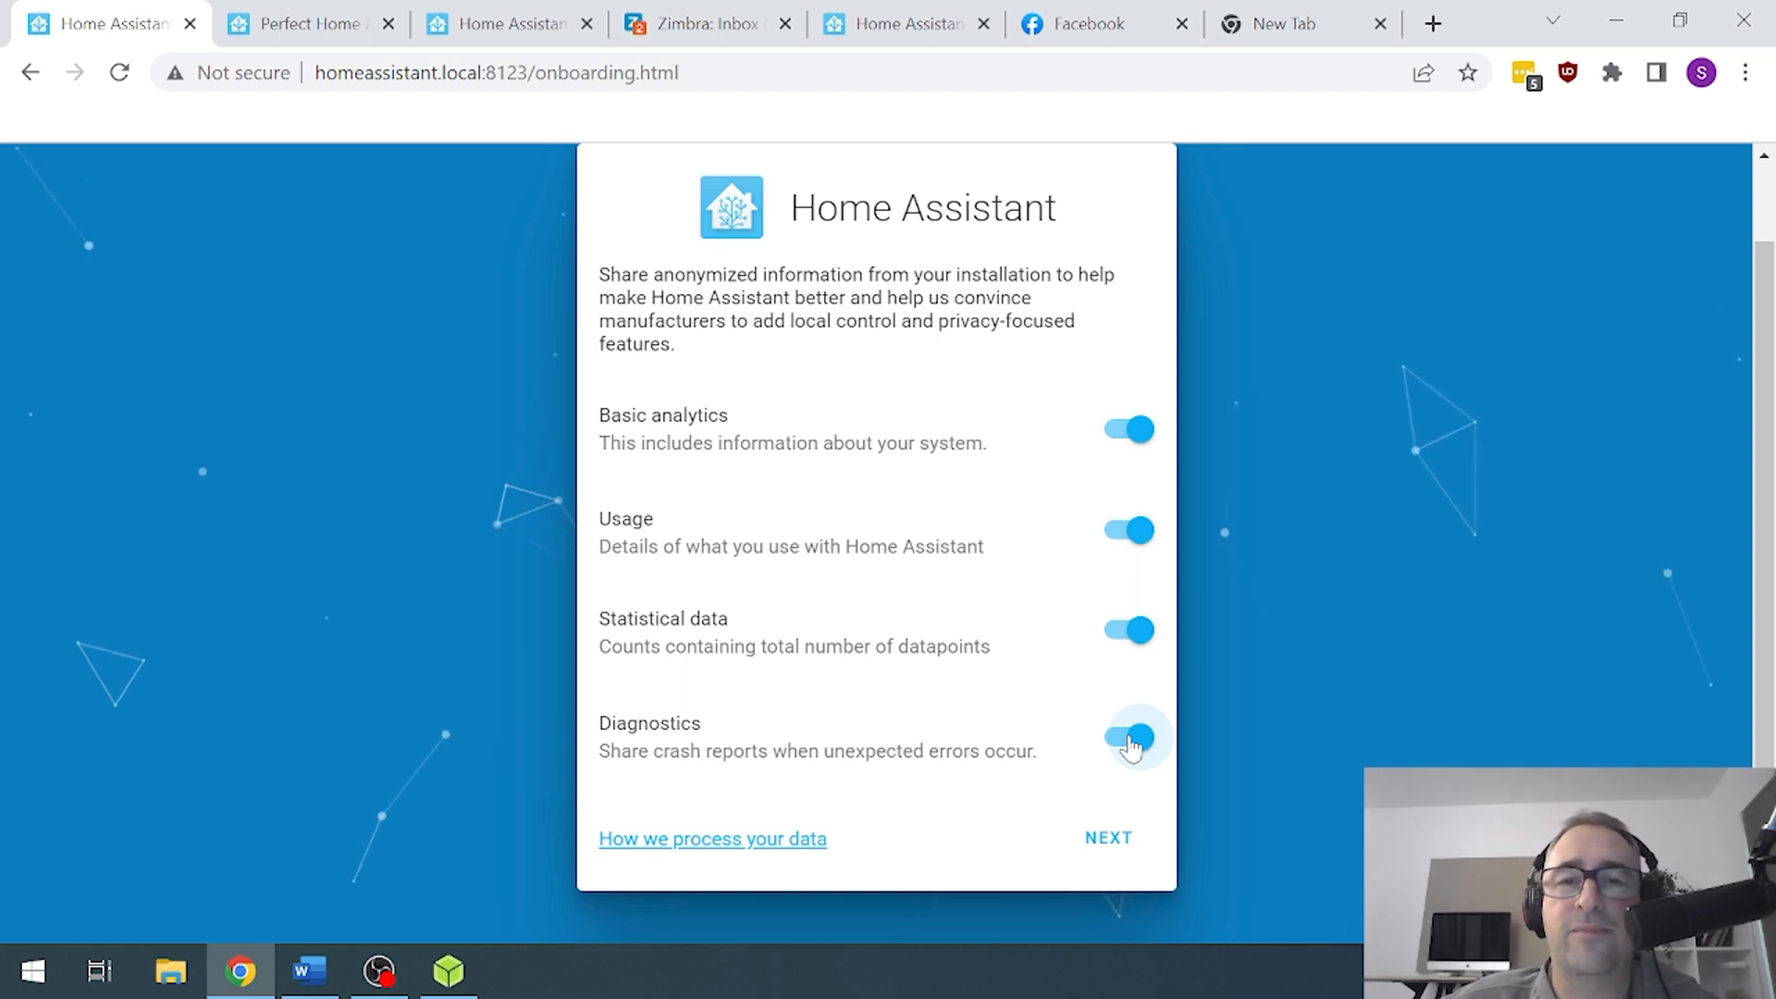
pyautogui.moveTo(1130, 747)
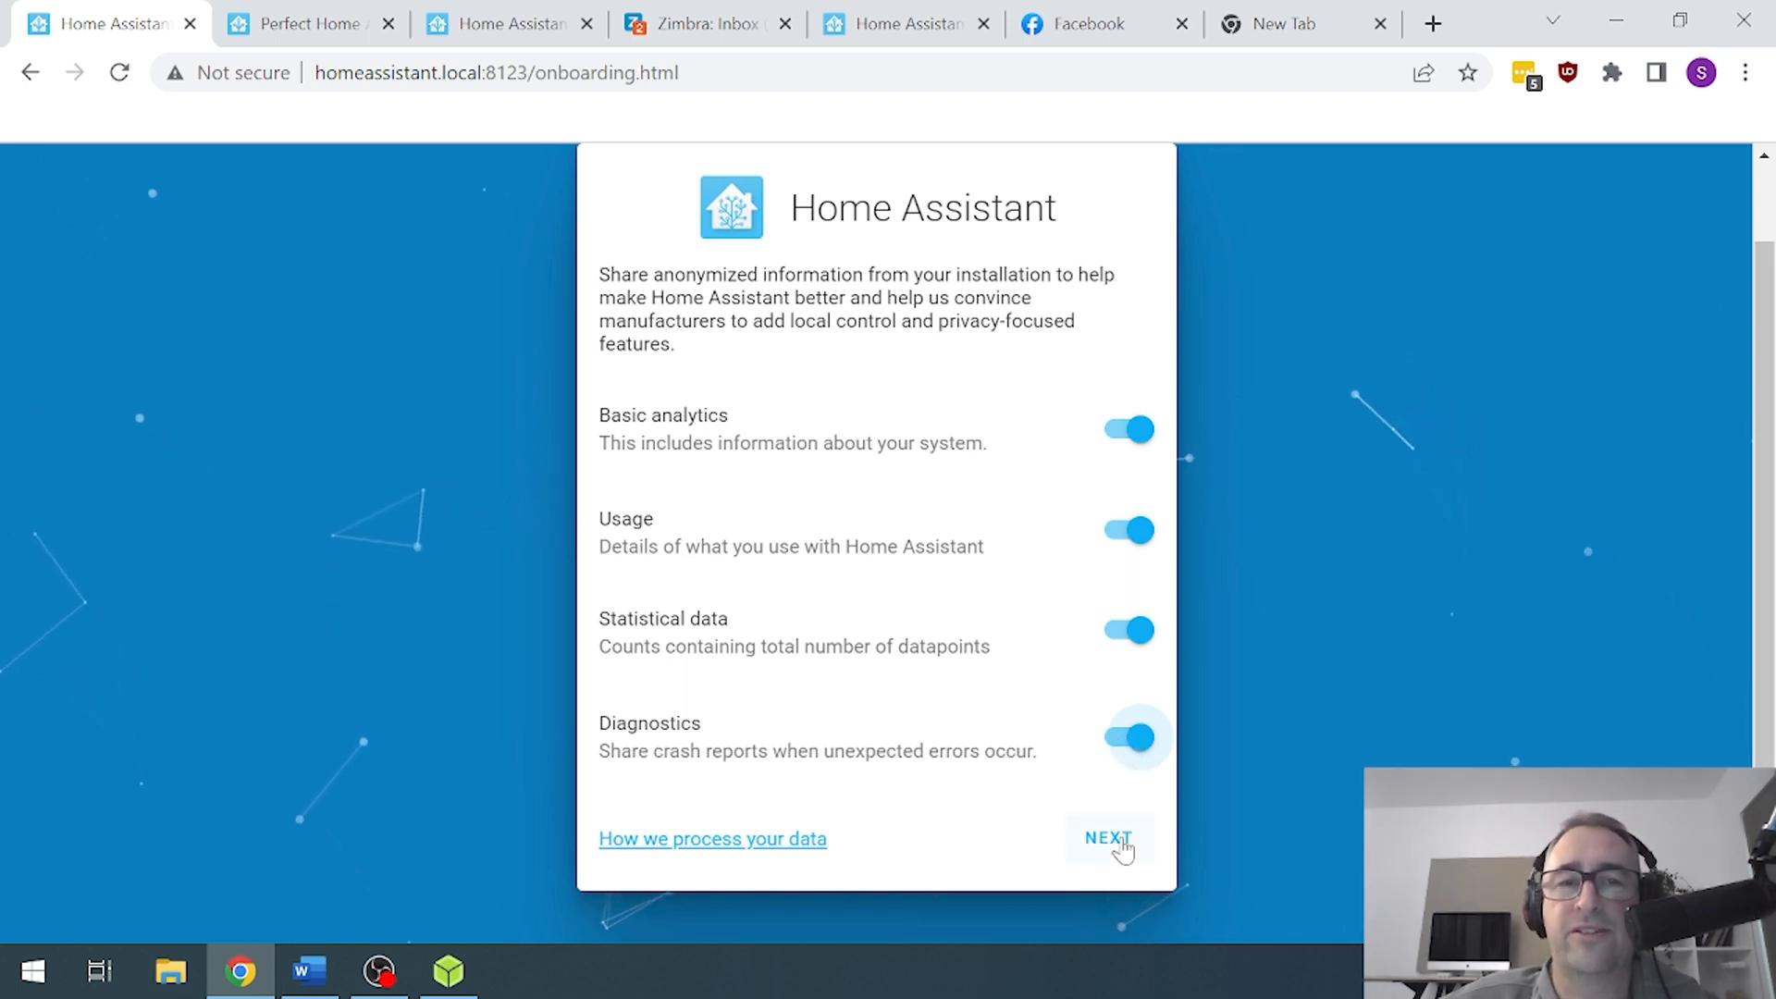
pyautogui.click(1108, 838)
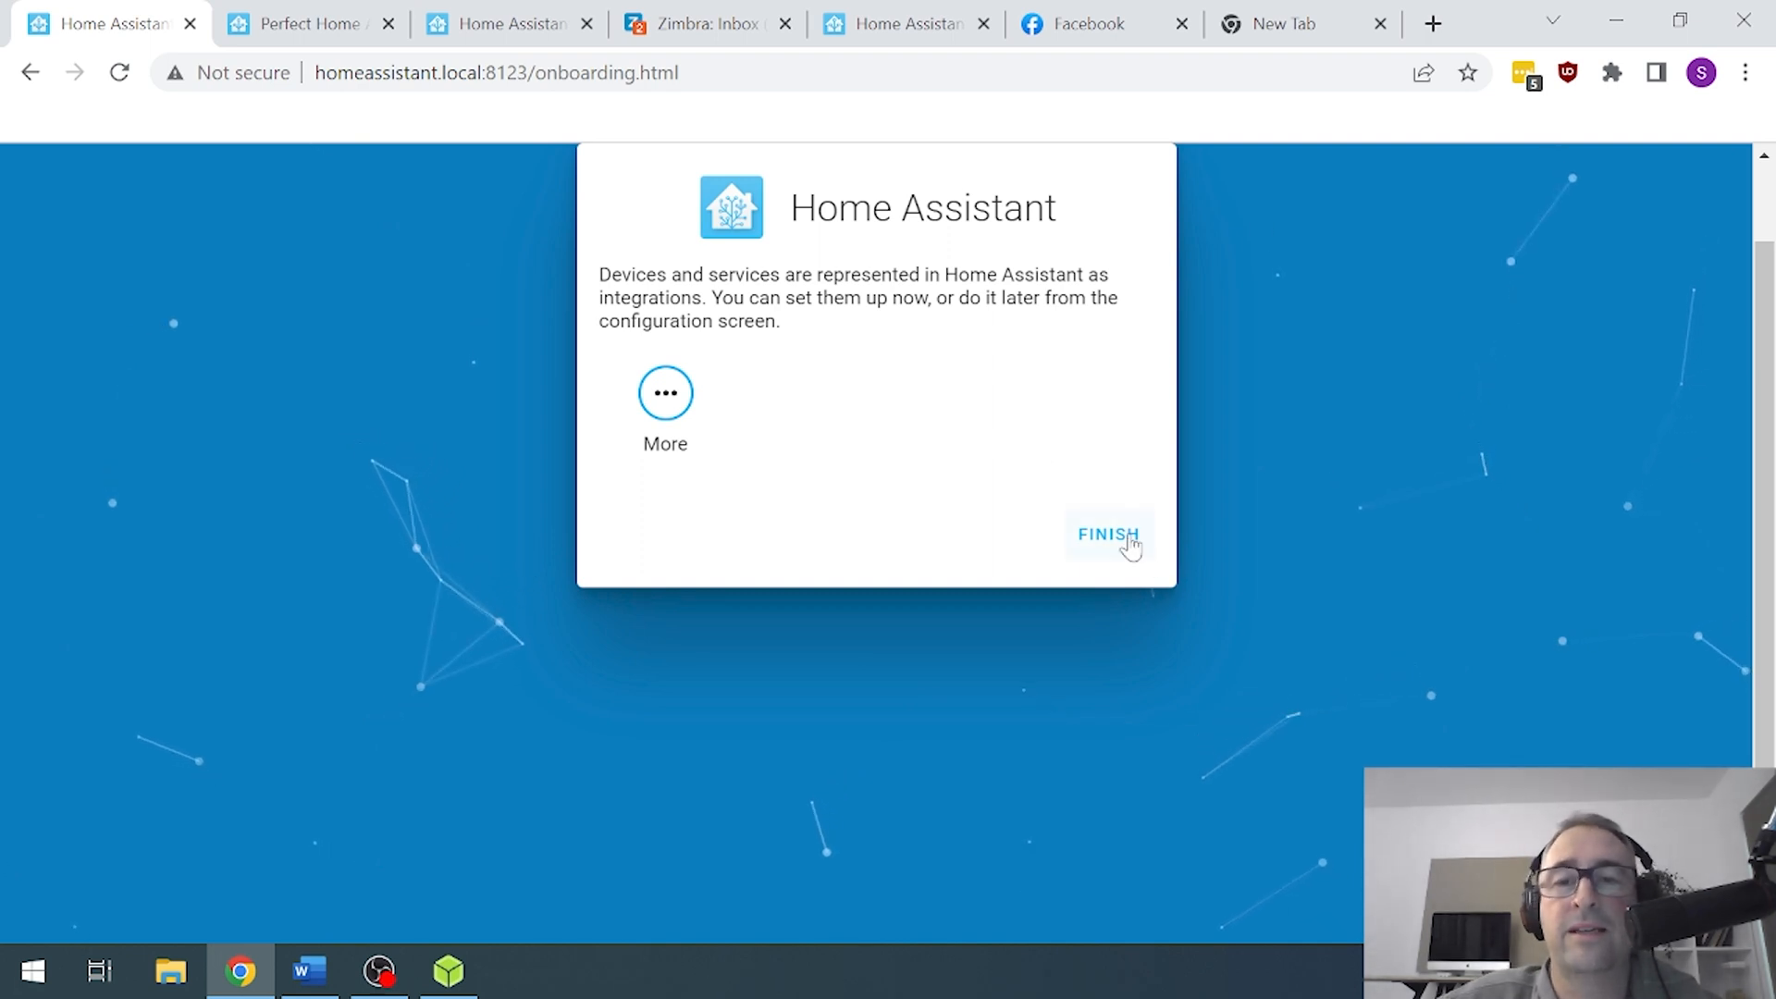
# - Finish onboarding, then open and scroll the Overview entity search list
pyautogui.click(1106, 533)
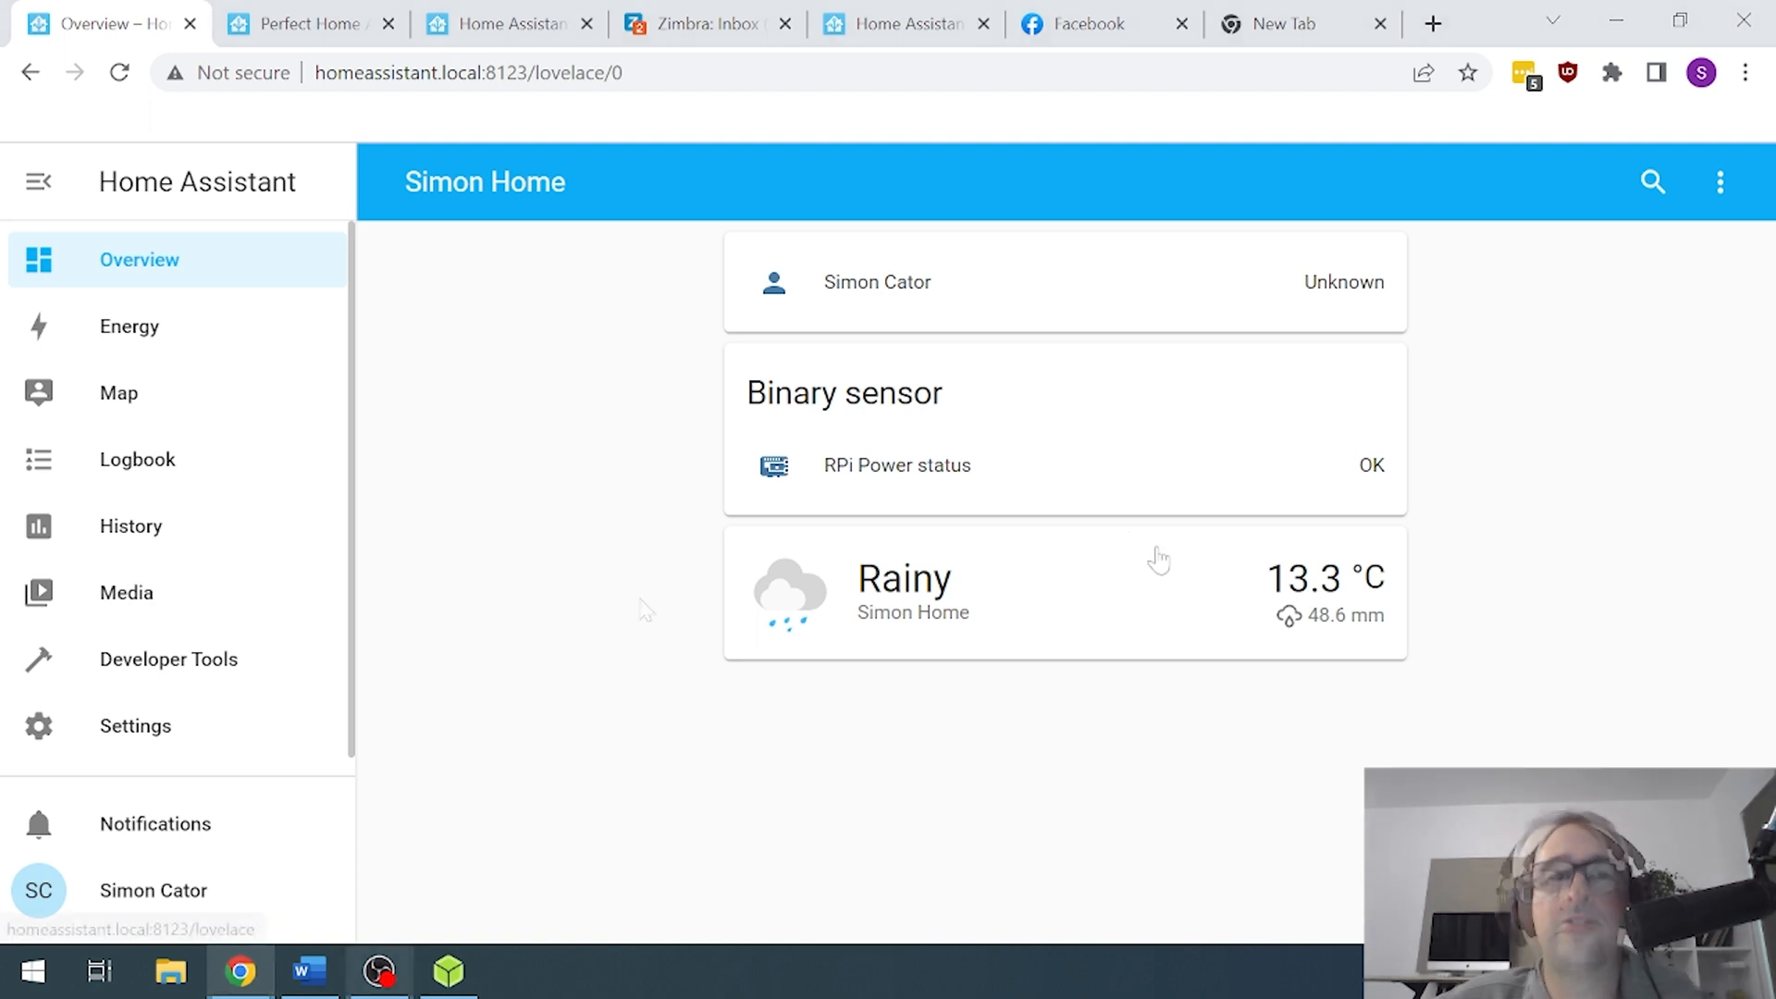
pyautogui.moveTo(640, 612)
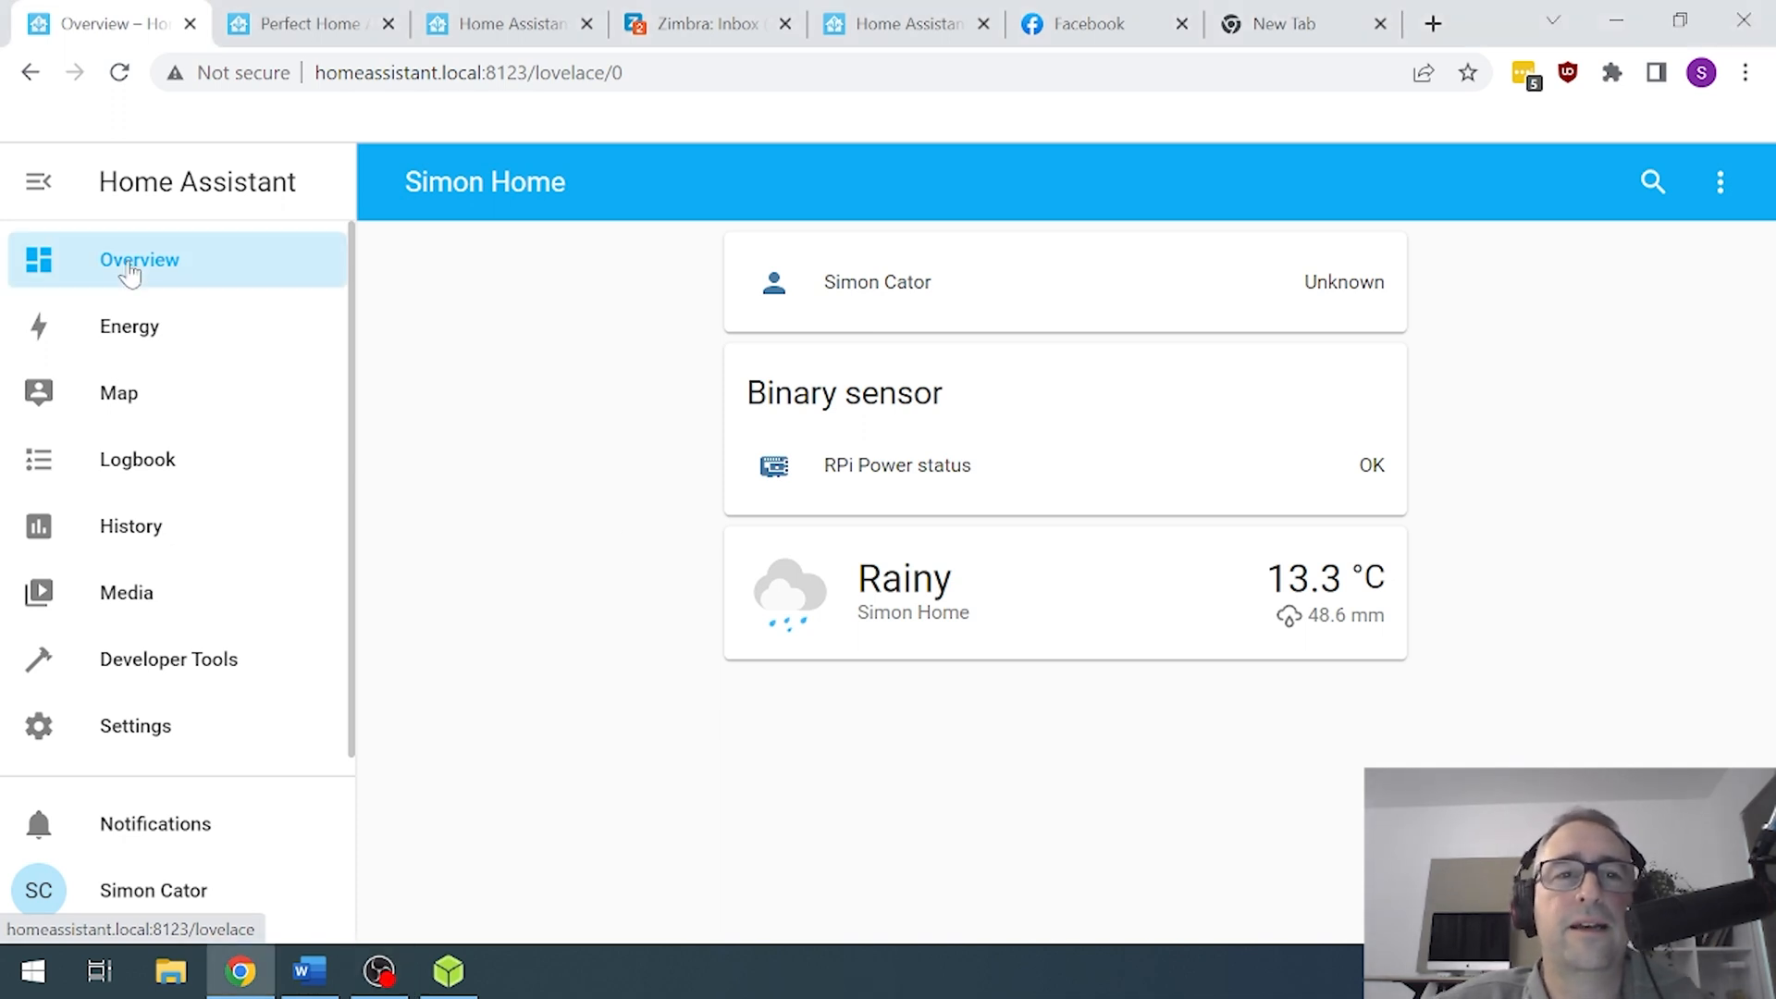
pyautogui.moveTo(523, 203)
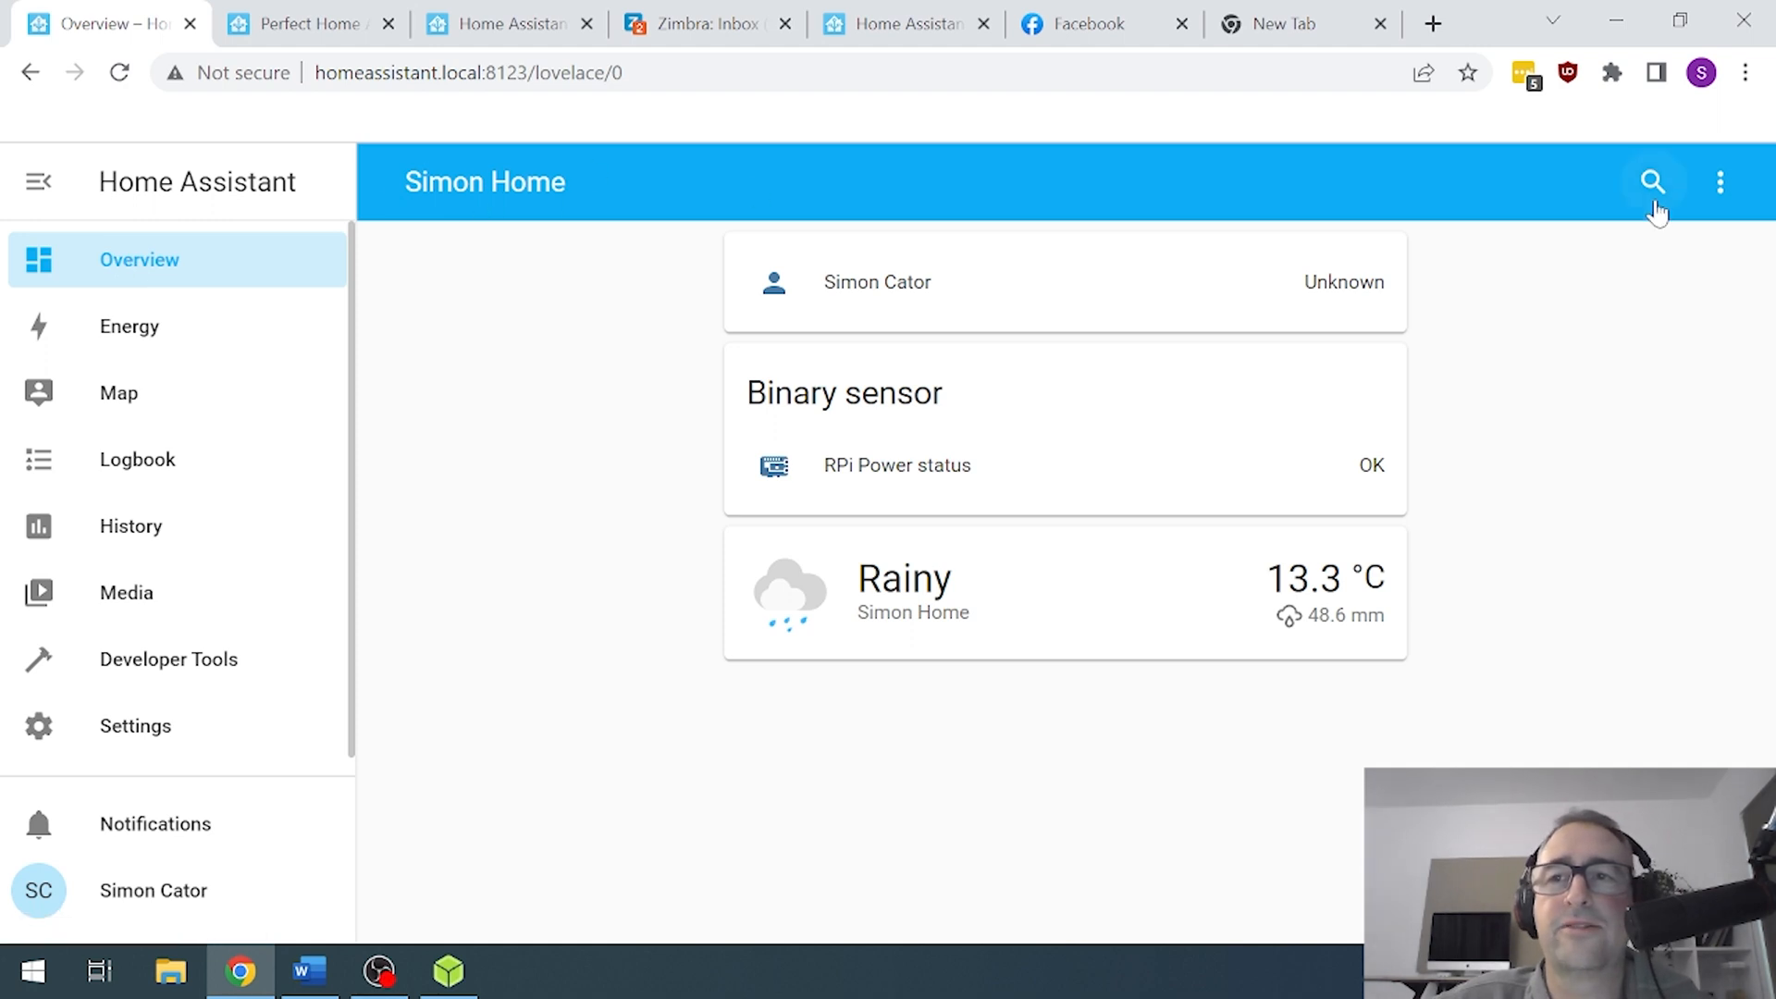
pyautogui.click(1653, 181)
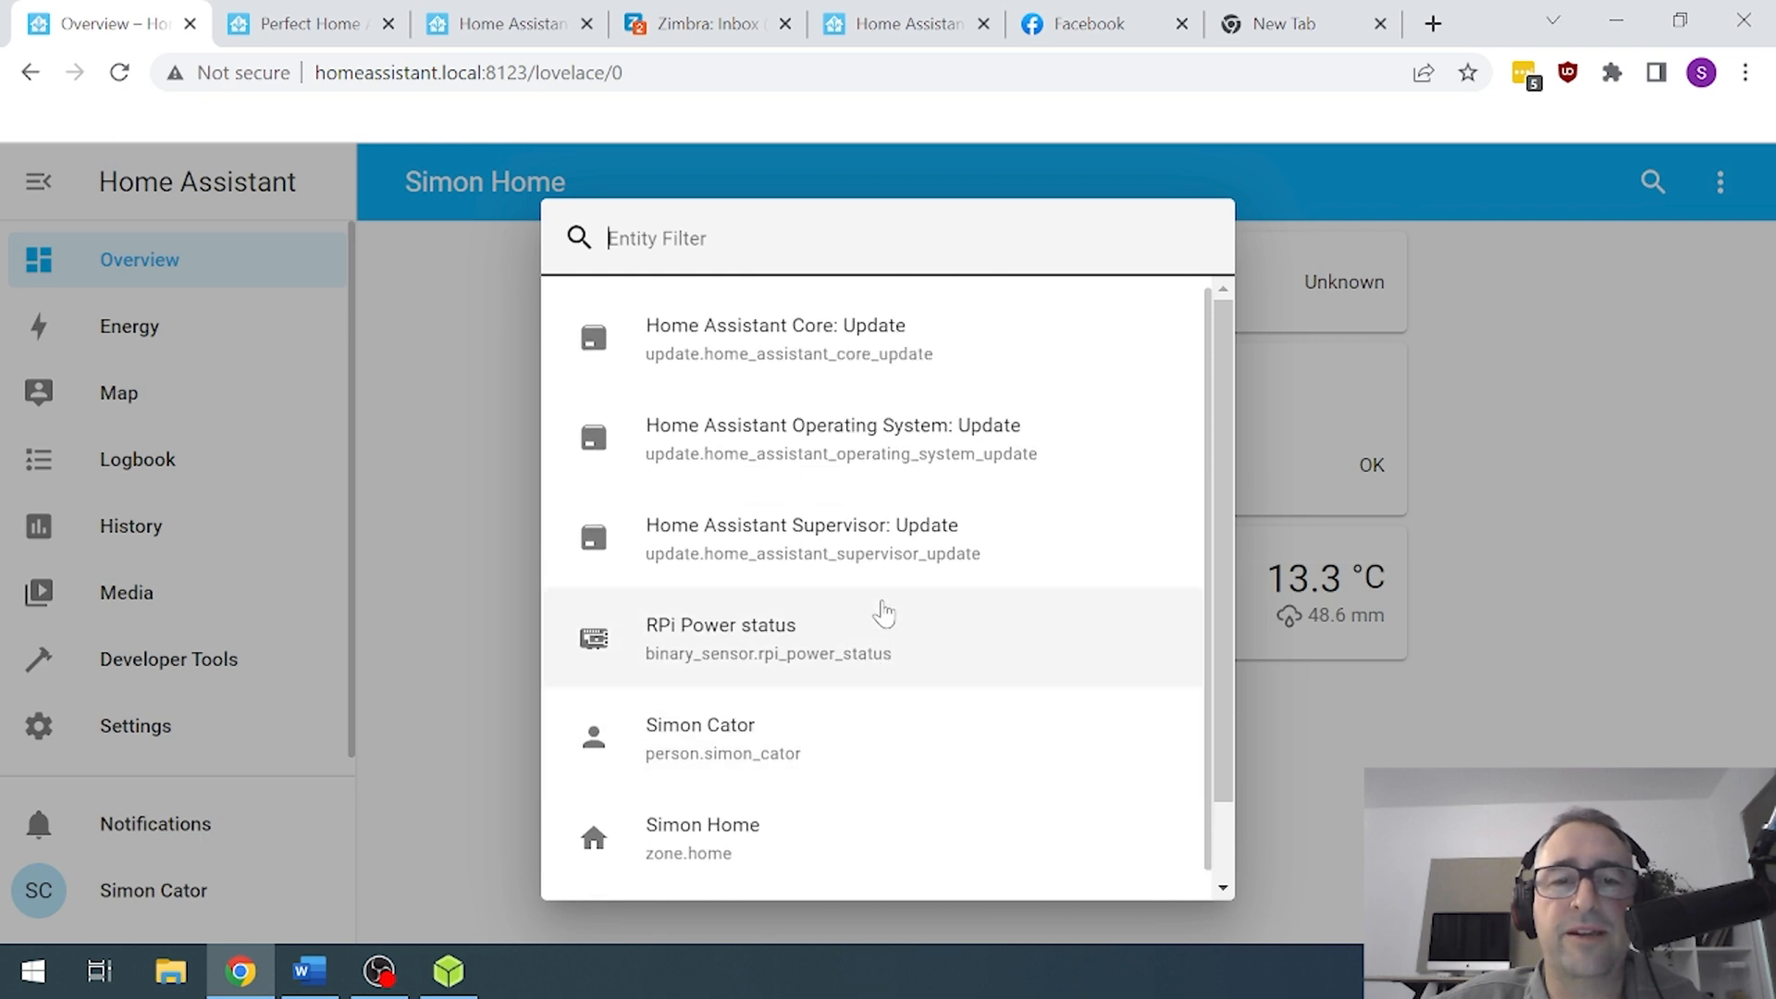
pyautogui.scroll(-3)
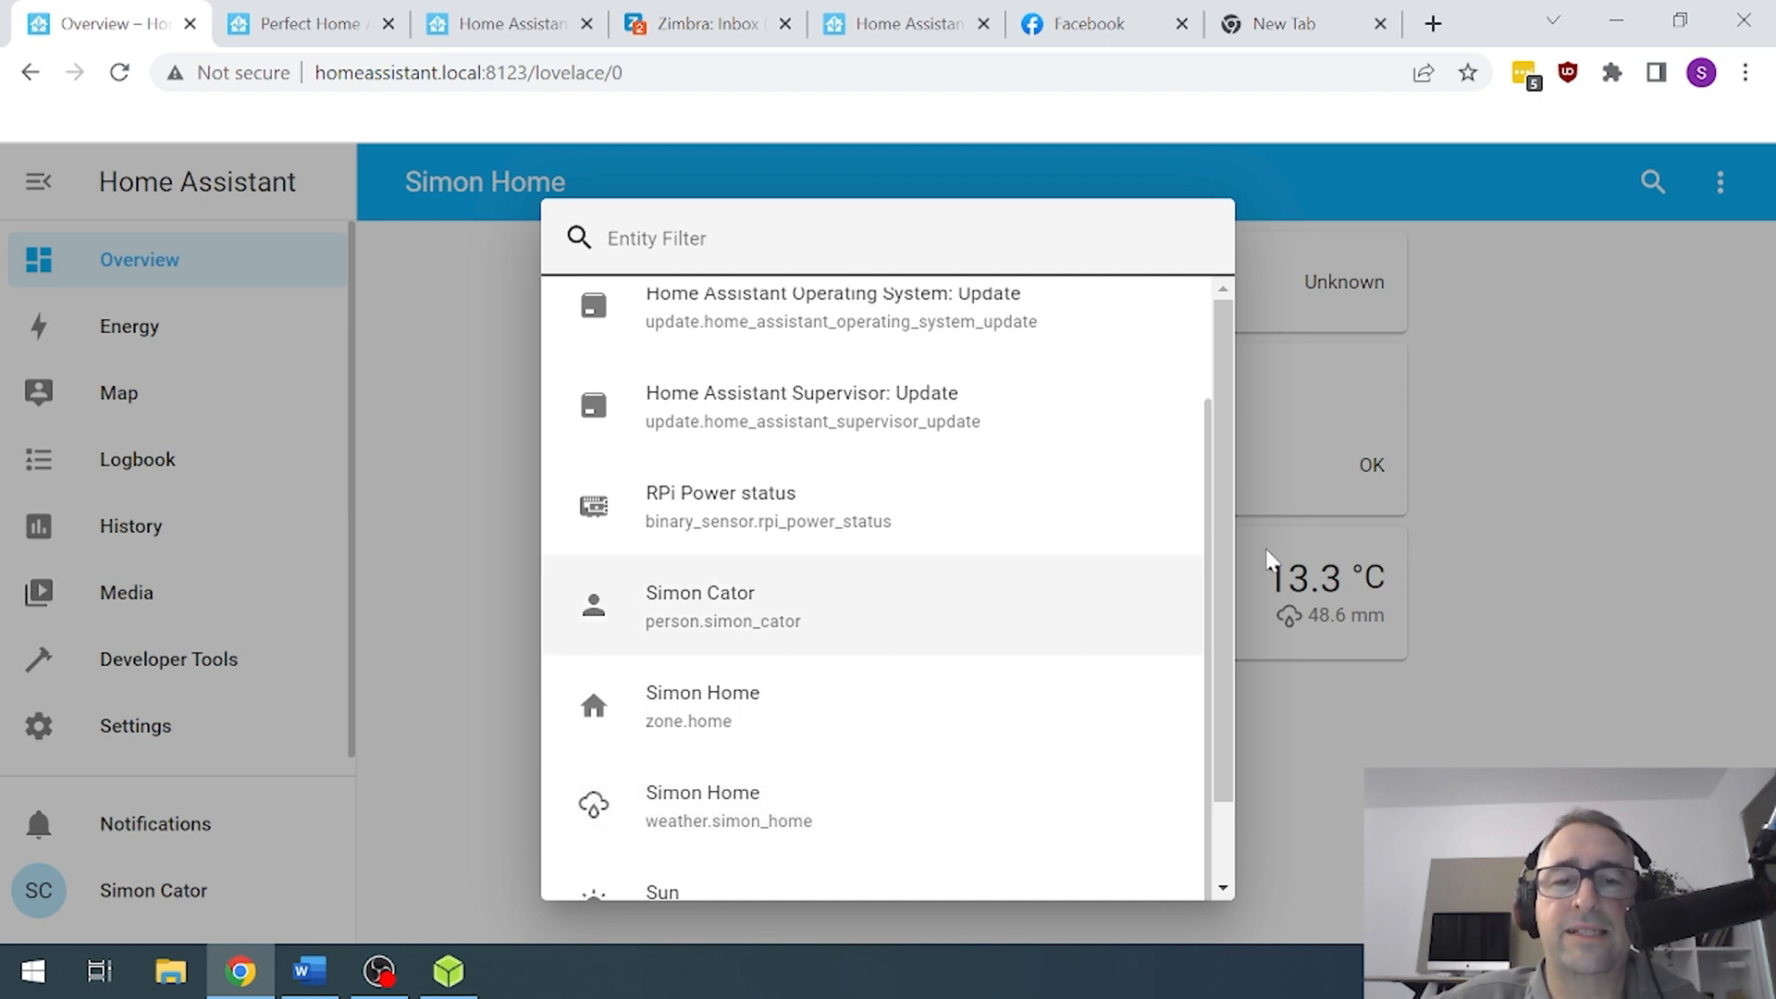
# - Take control of the Simon Home dashboard via Edit Dashboard so its cards become editable
pyautogui.click(1719, 181)
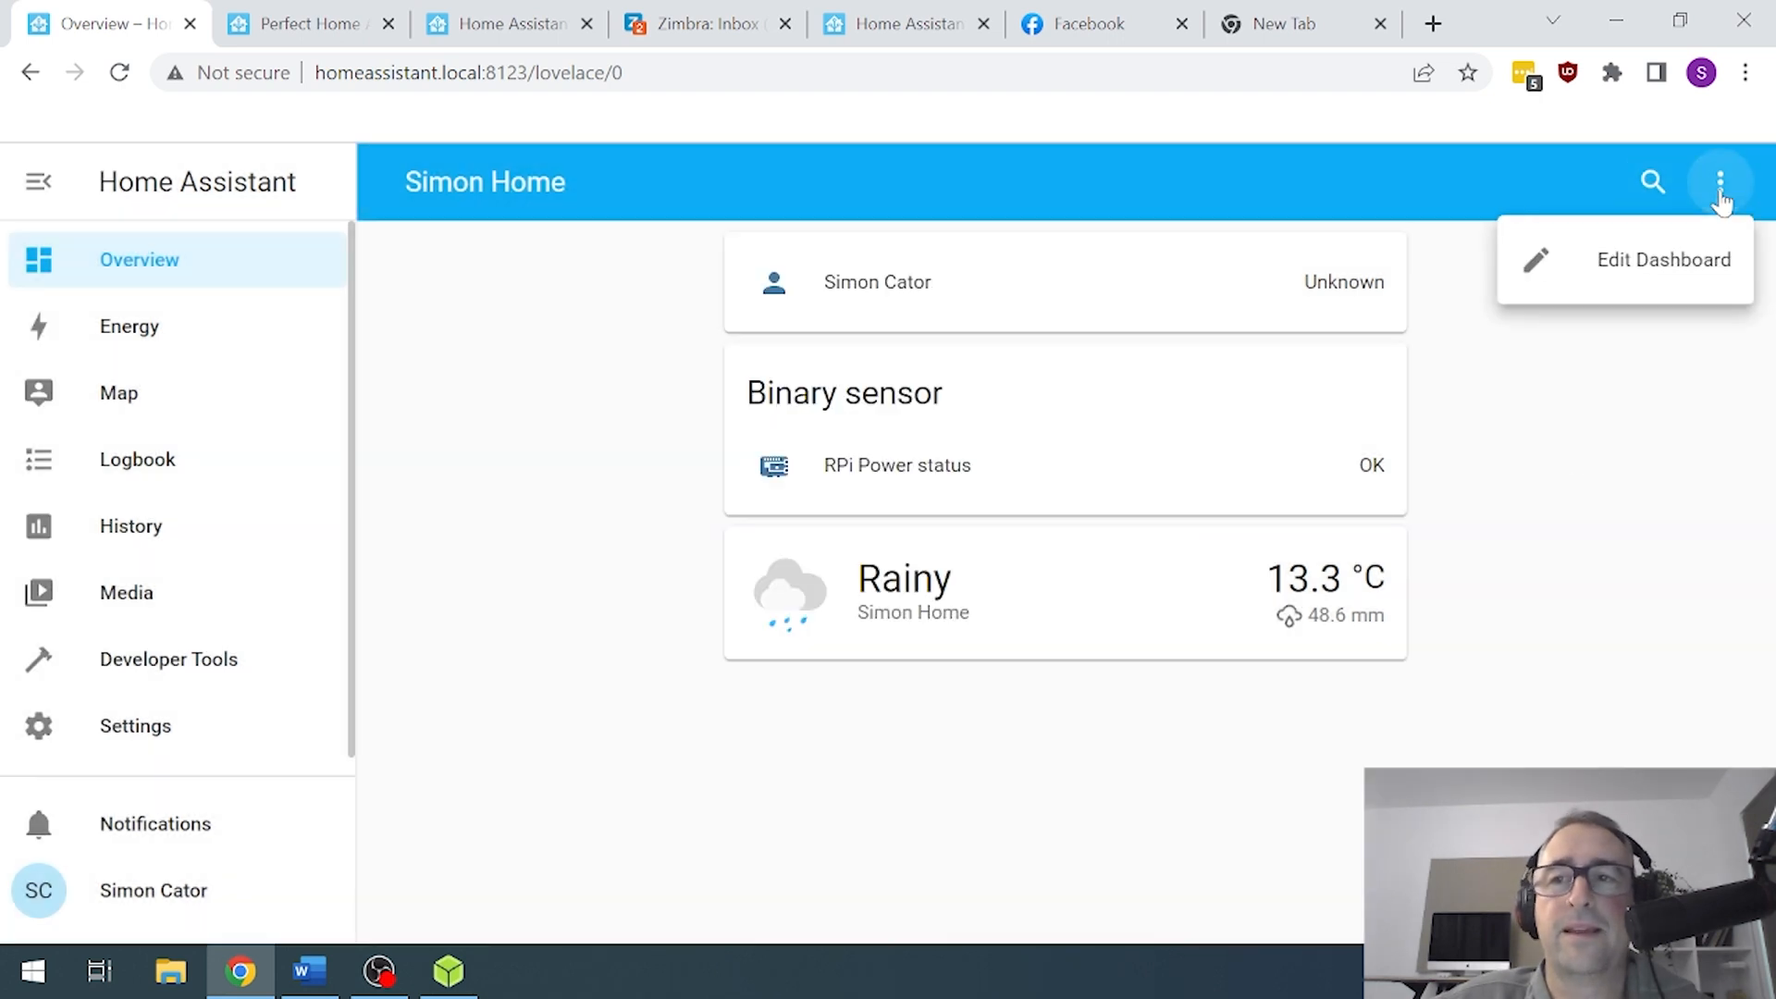
pyautogui.moveTo(1695, 269)
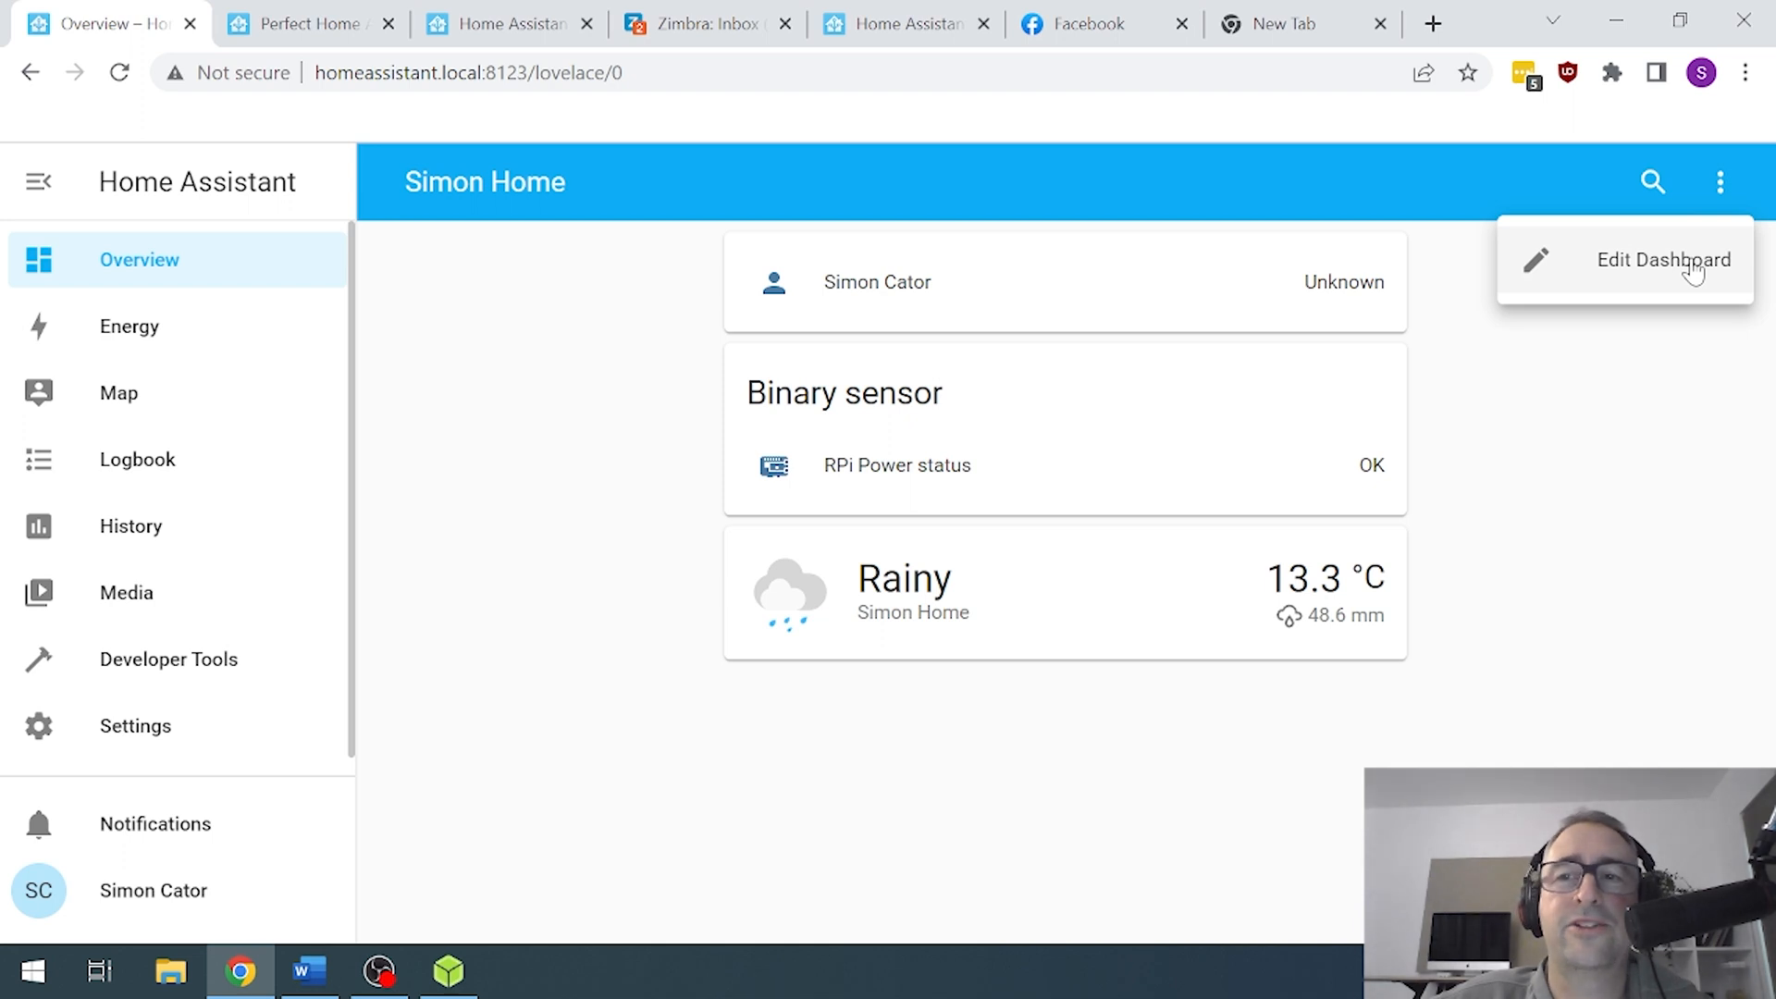
pyautogui.click(1661, 259)
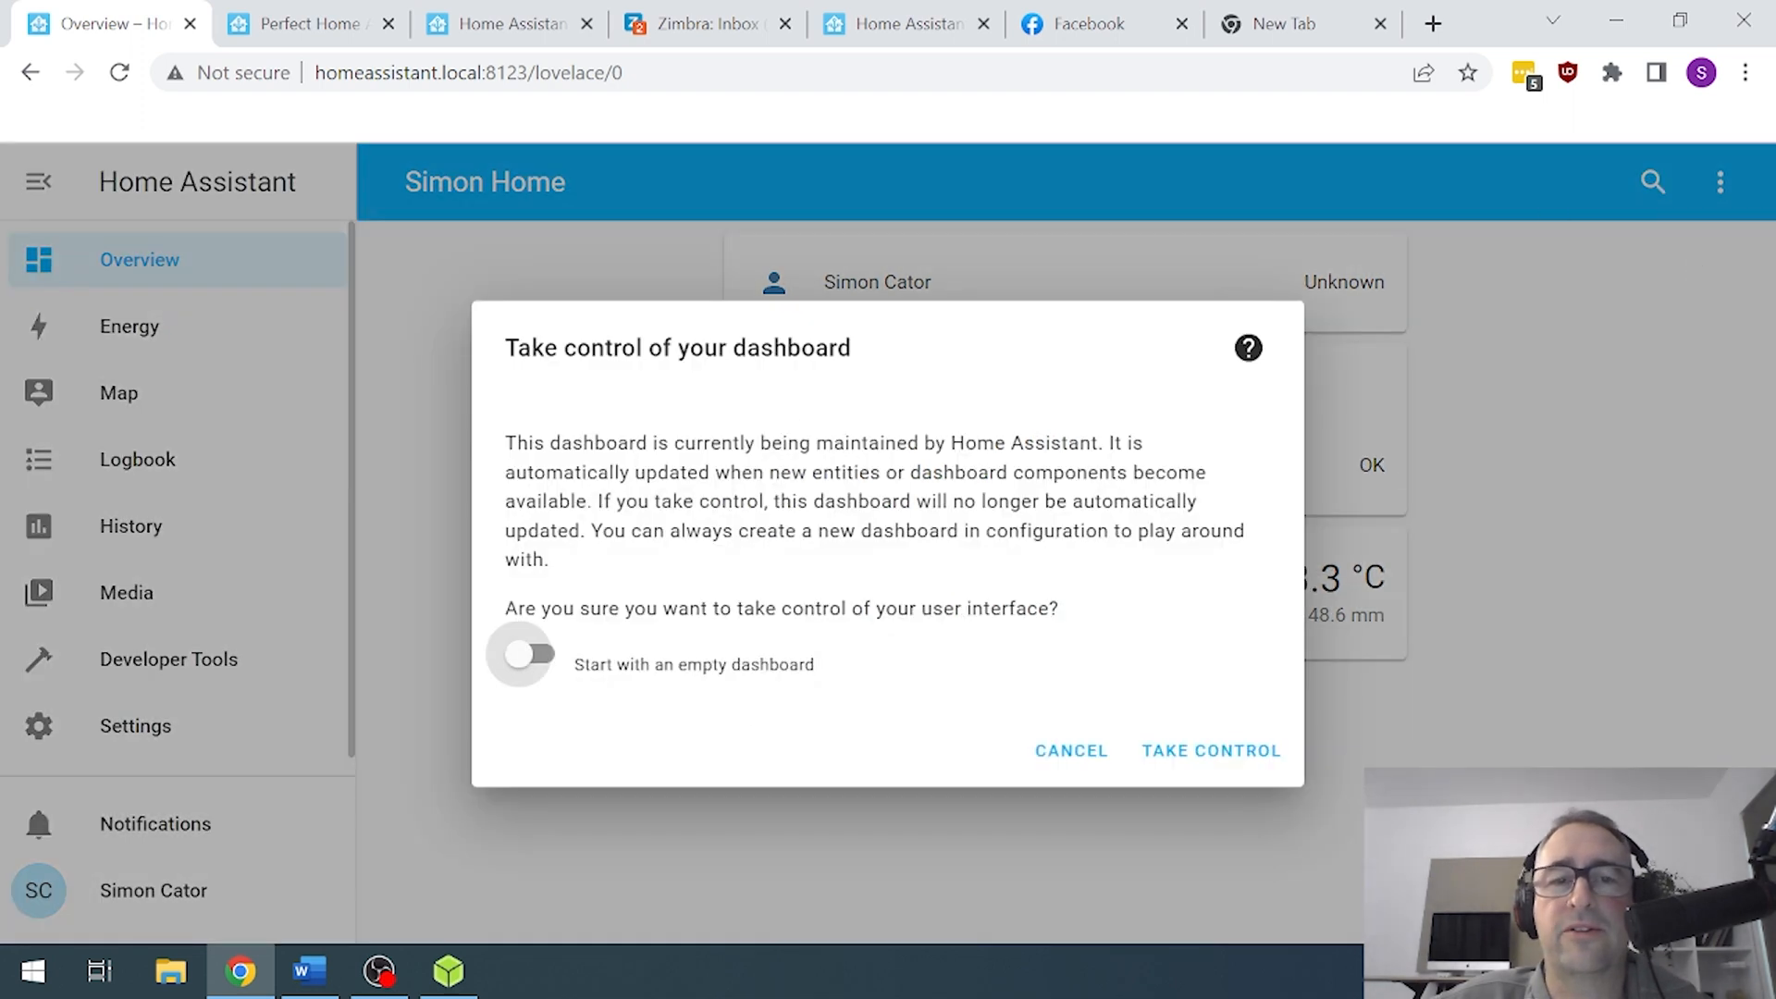
pyautogui.moveTo(1147, 807)
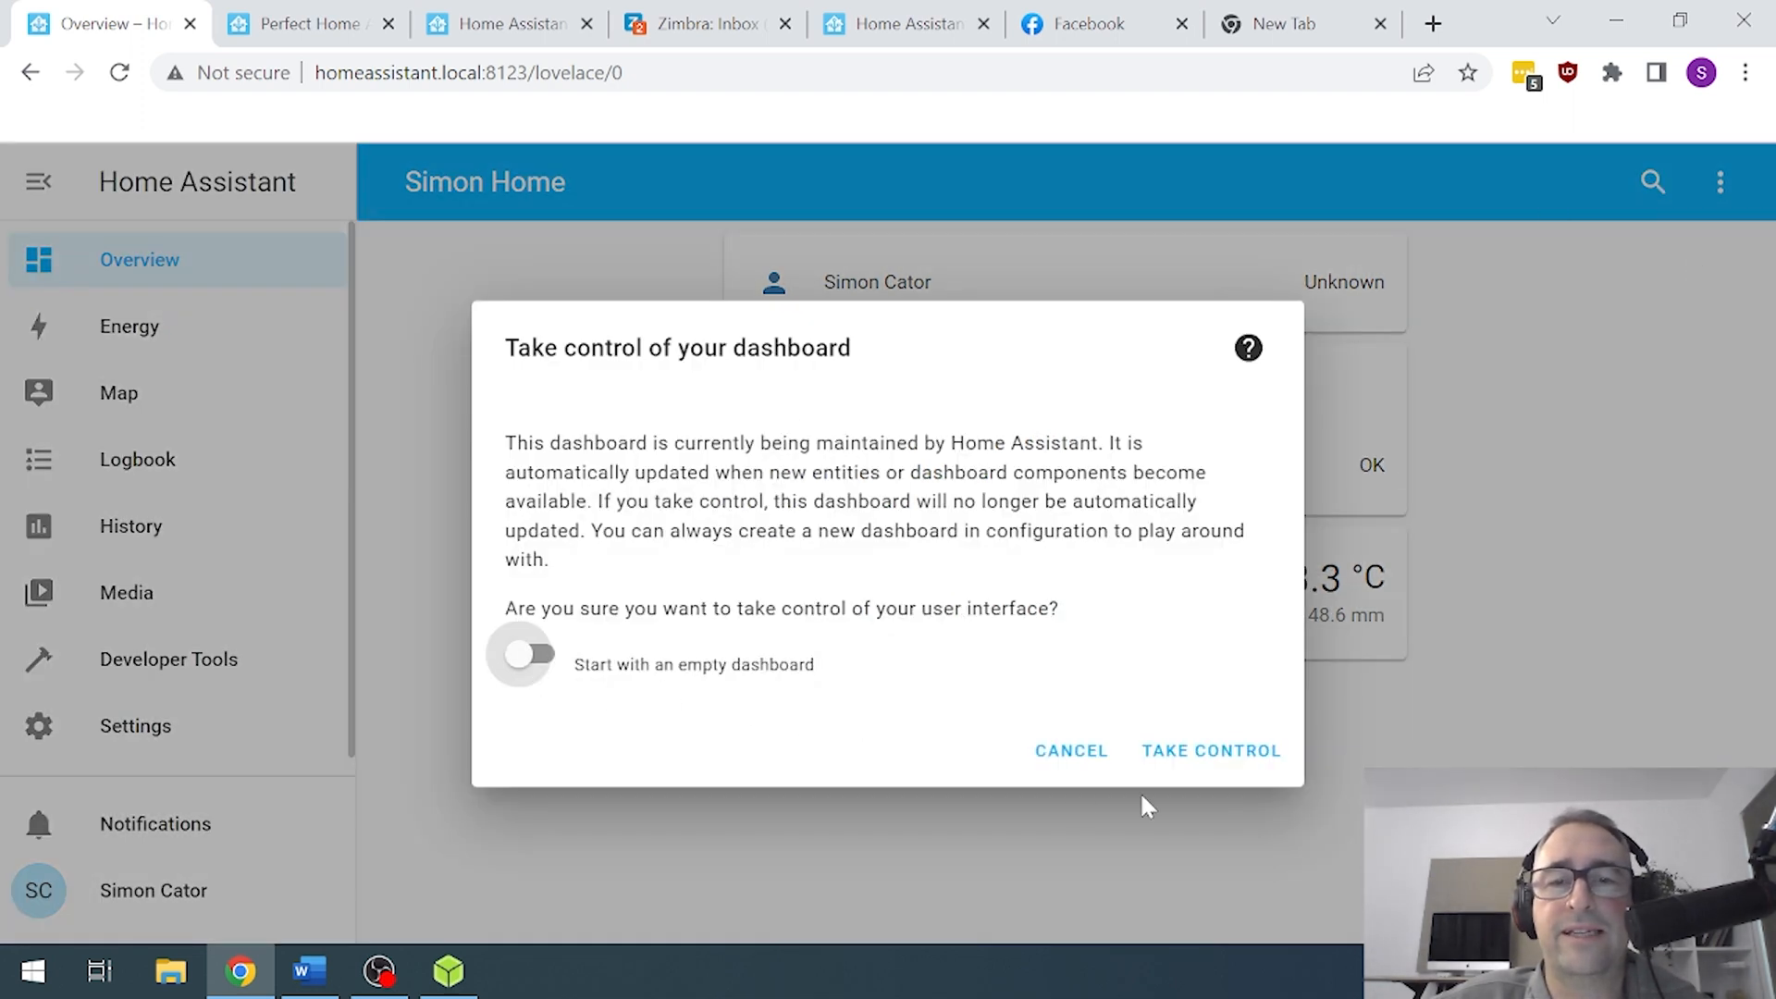
pyautogui.click(1209, 750)
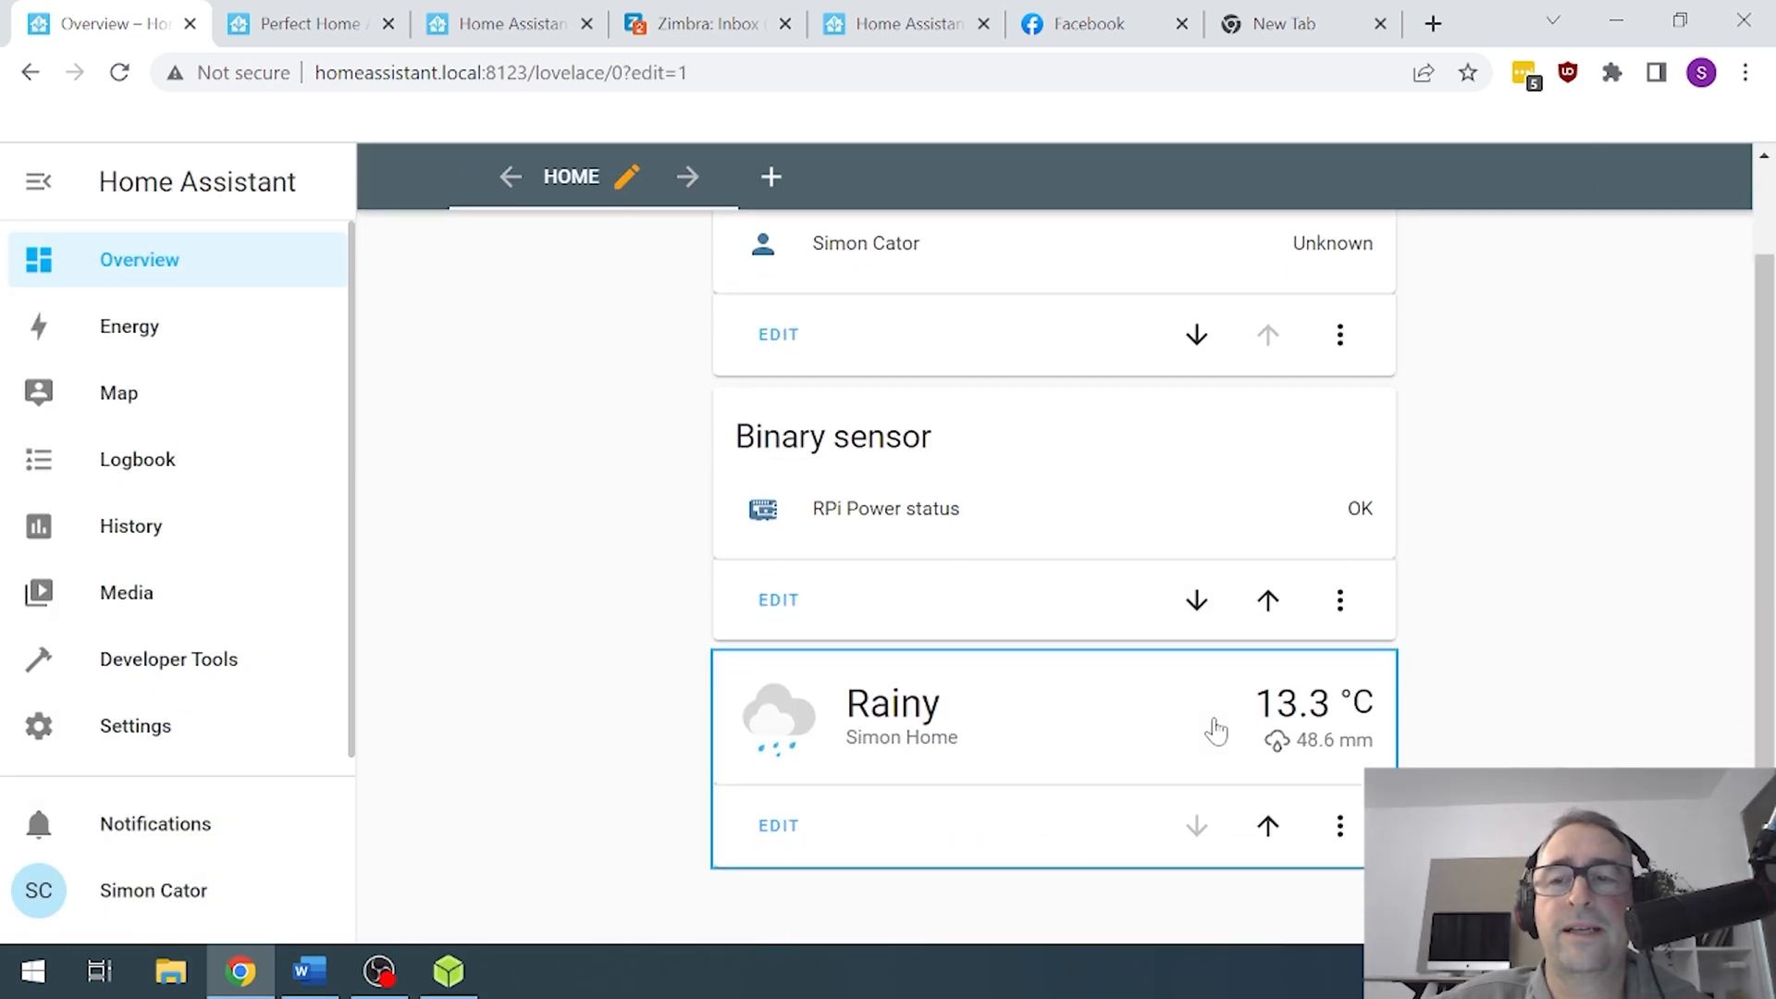
pyautogui.moveTo(784, 768)
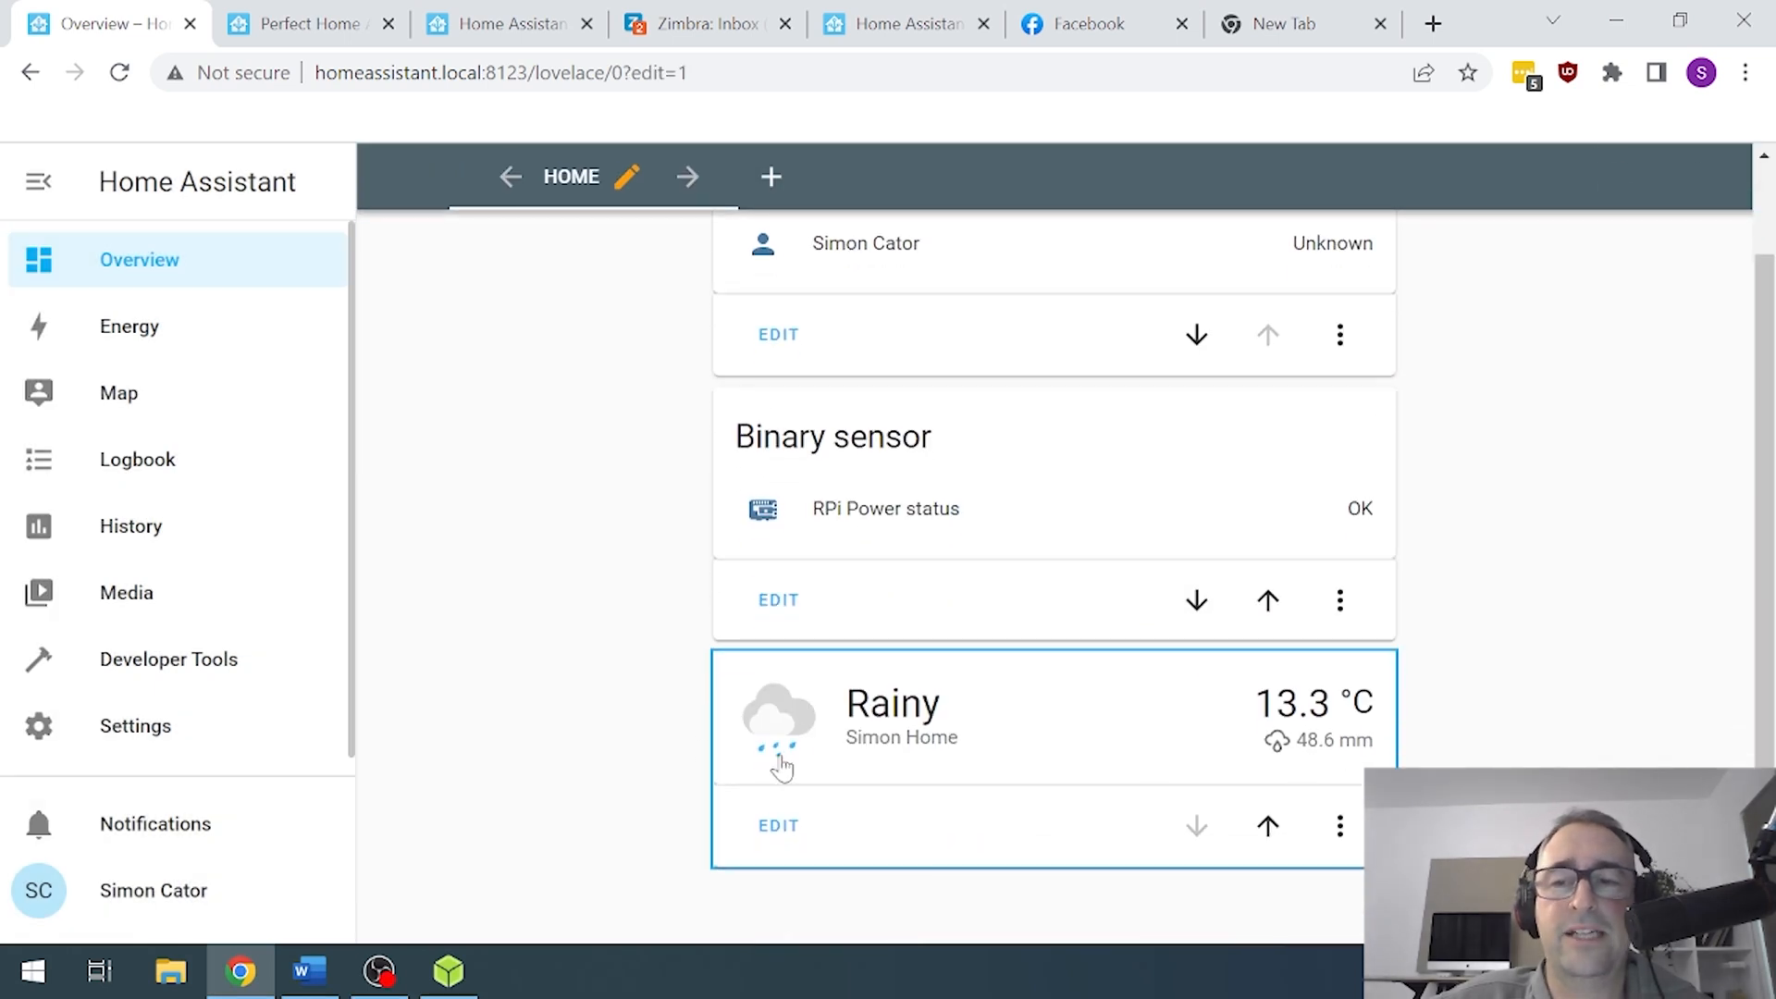
pyautogui.moveTo(127, 338)
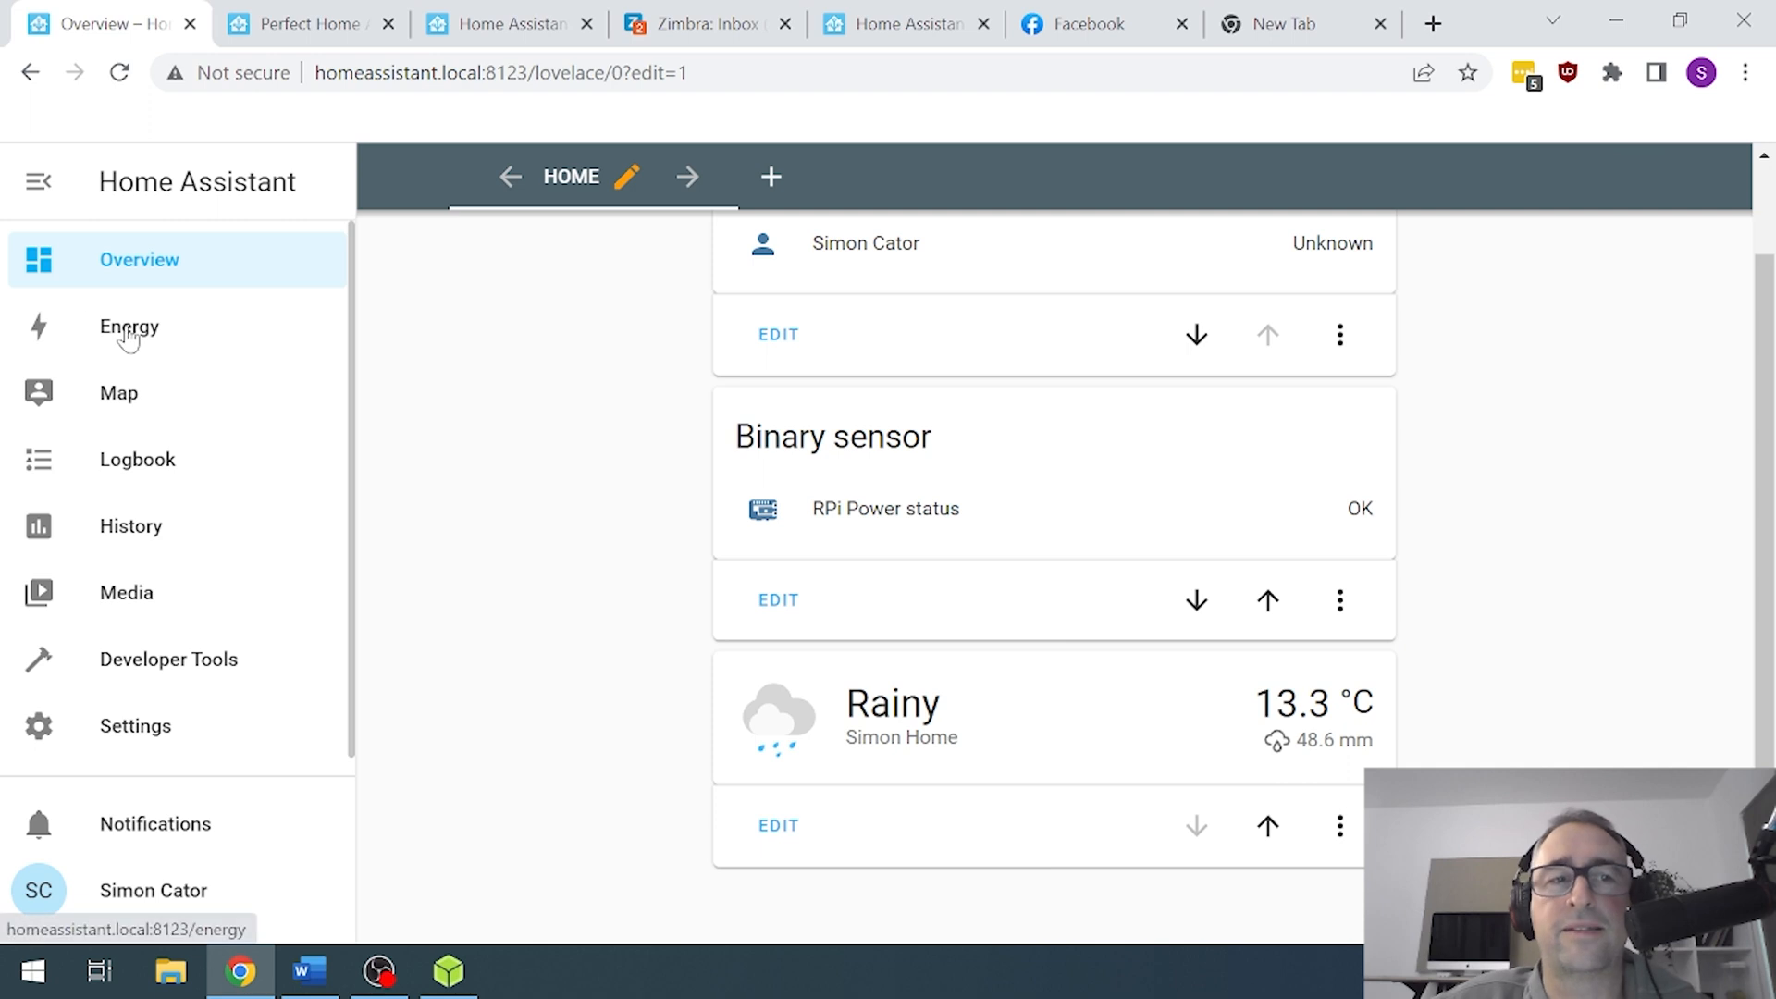
# - Visit the Energy setup, the Map centred on Auckland, then the Logbook of events
pyautogui.click(130, 327)
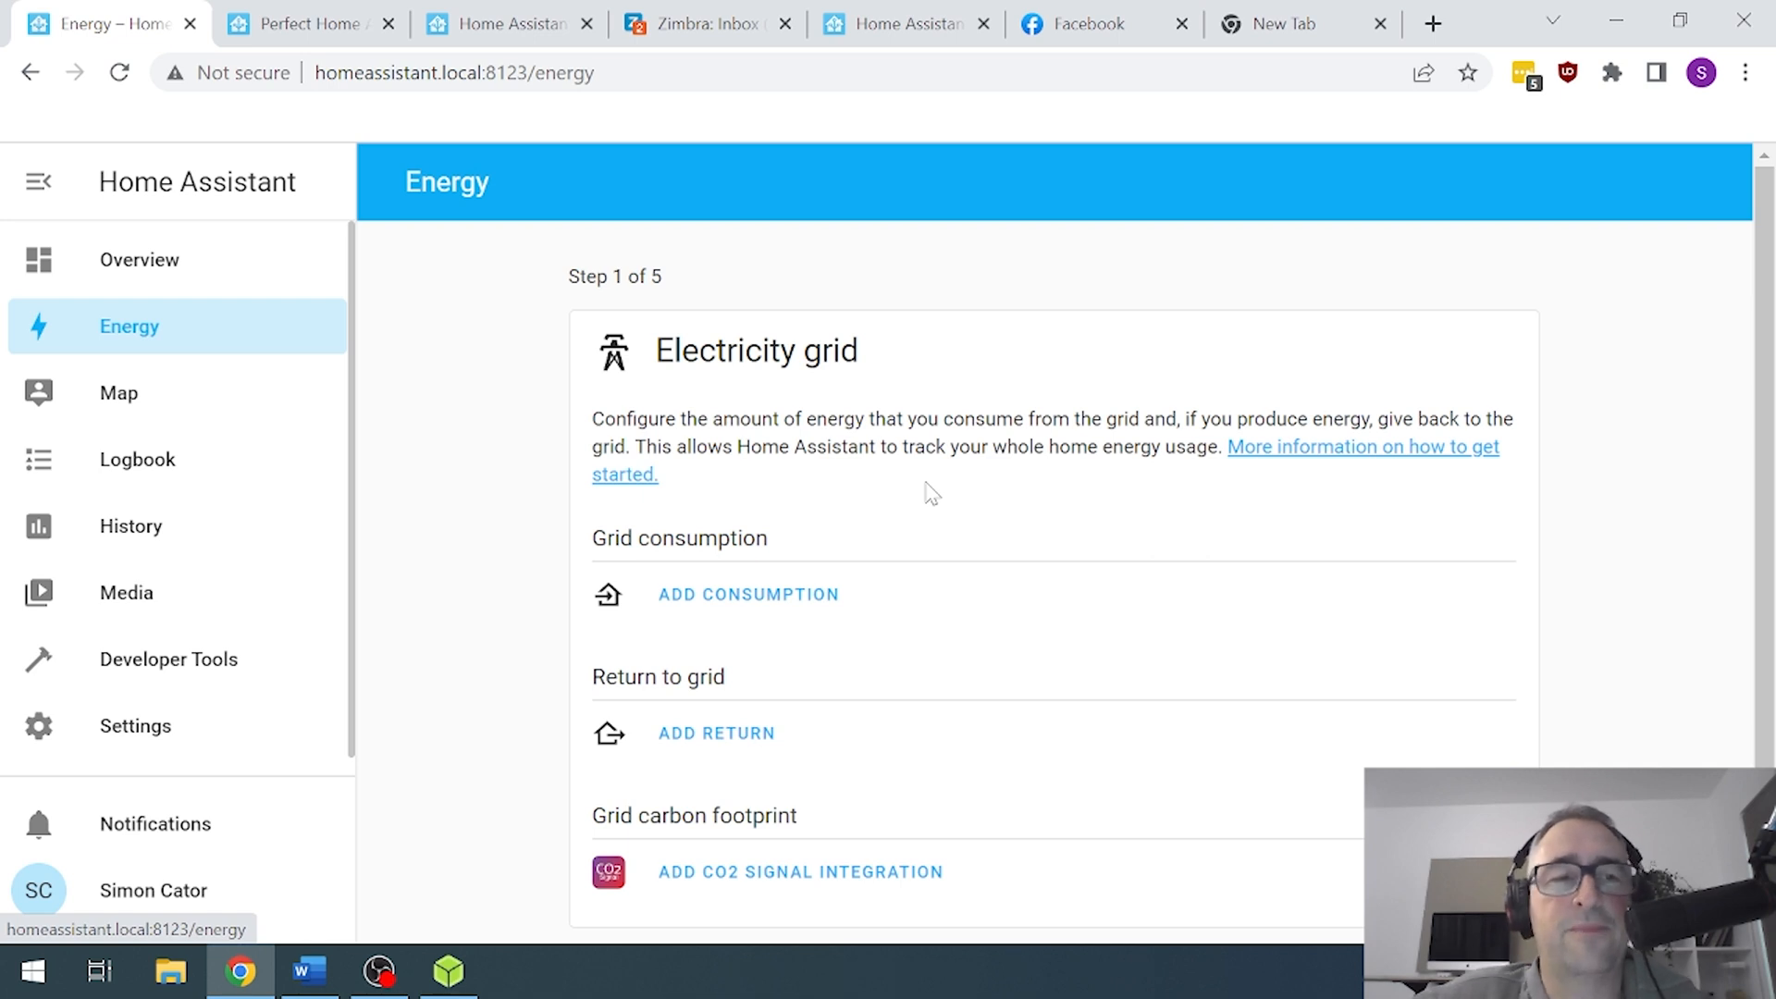
pyautogui.click(118, 392)
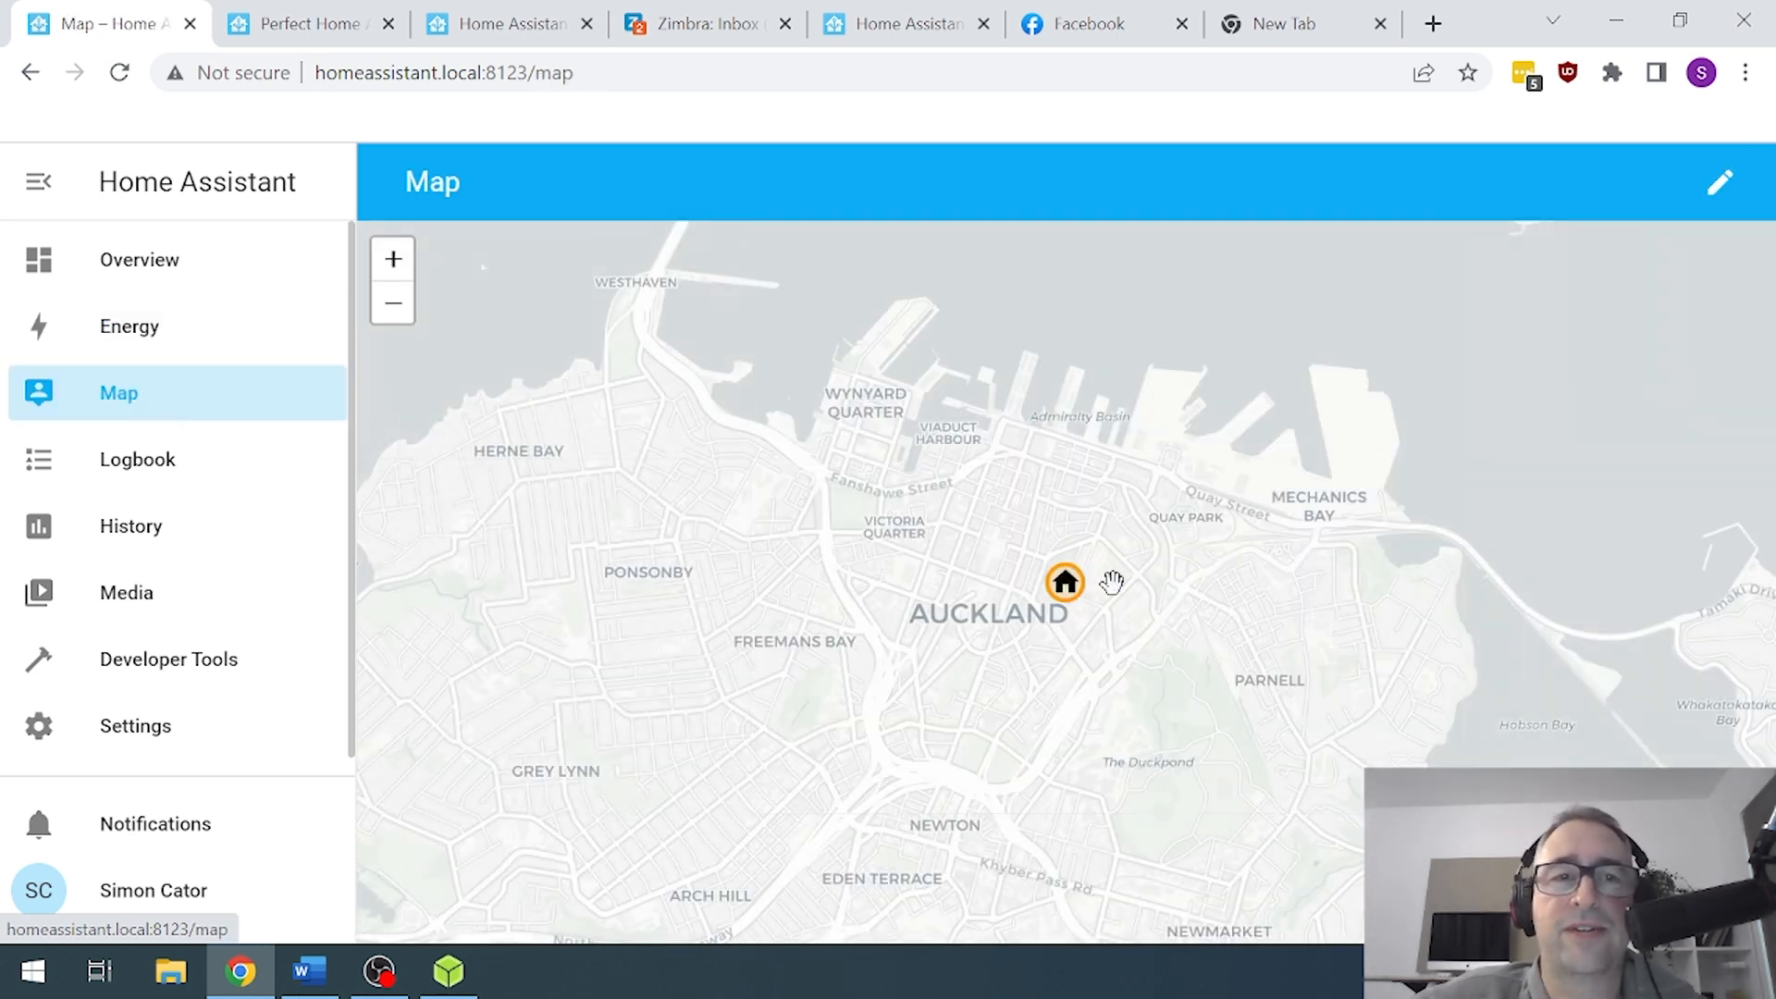
pyautogui.moveTo(51, 538)
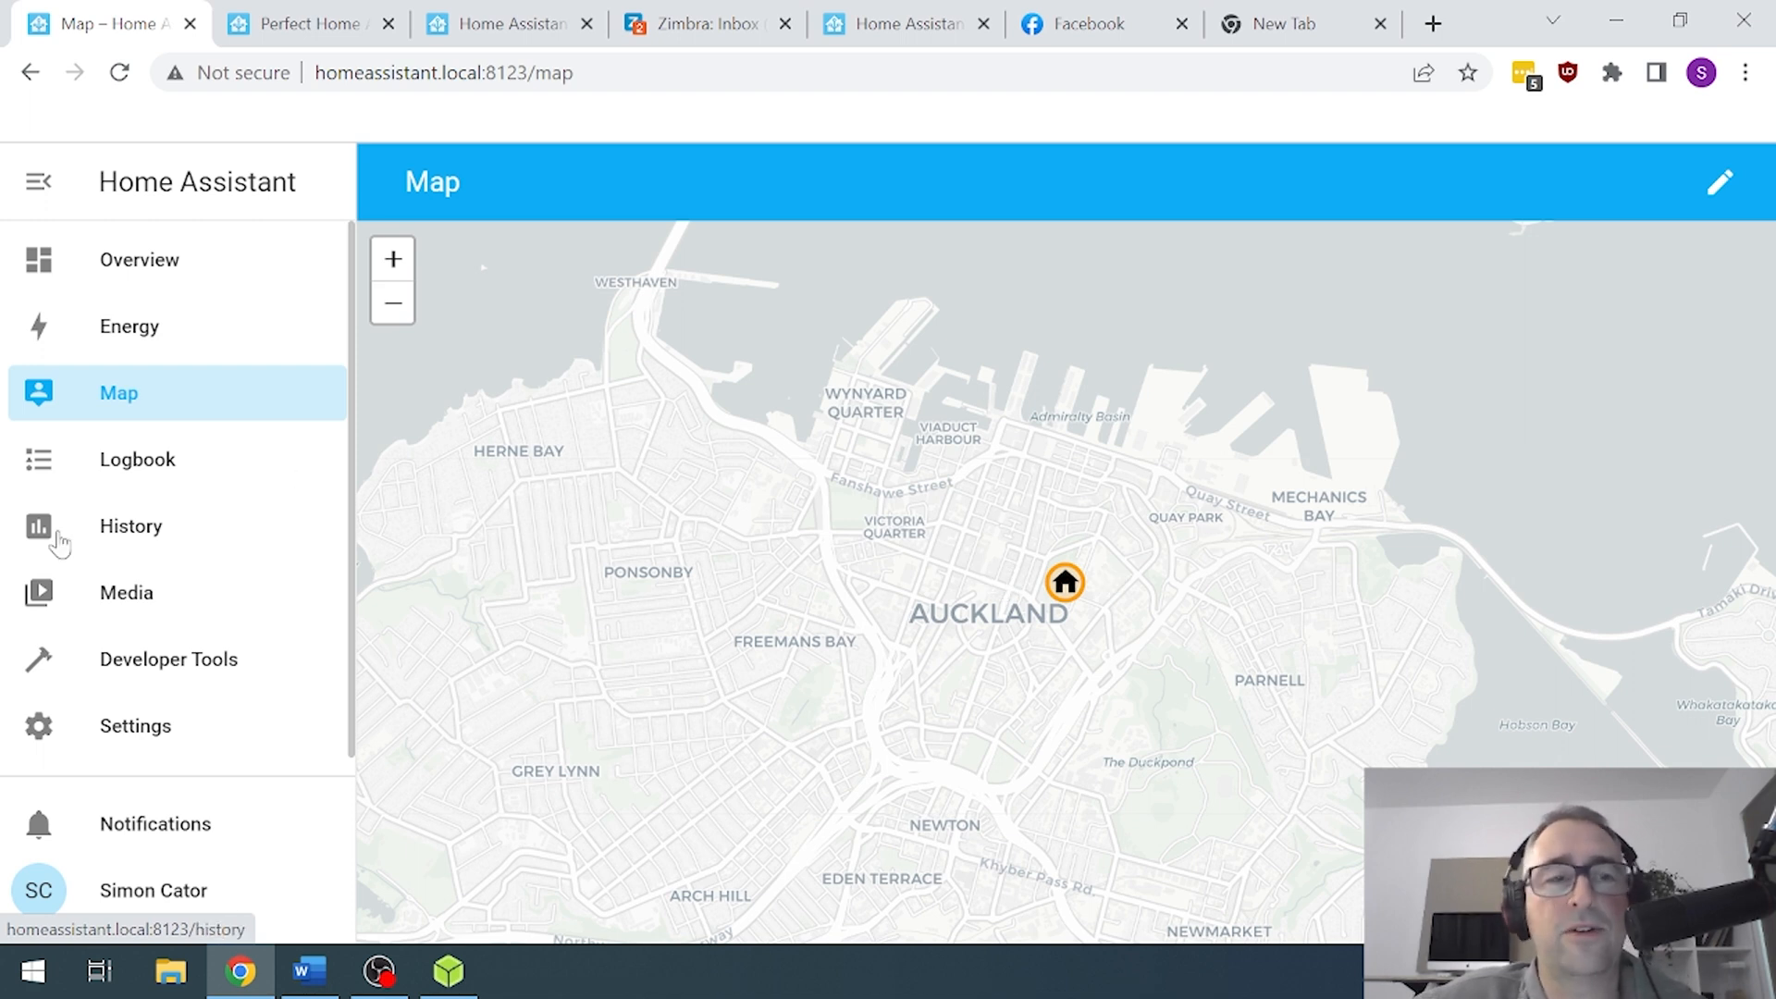
pyautogui.click(137, 459)
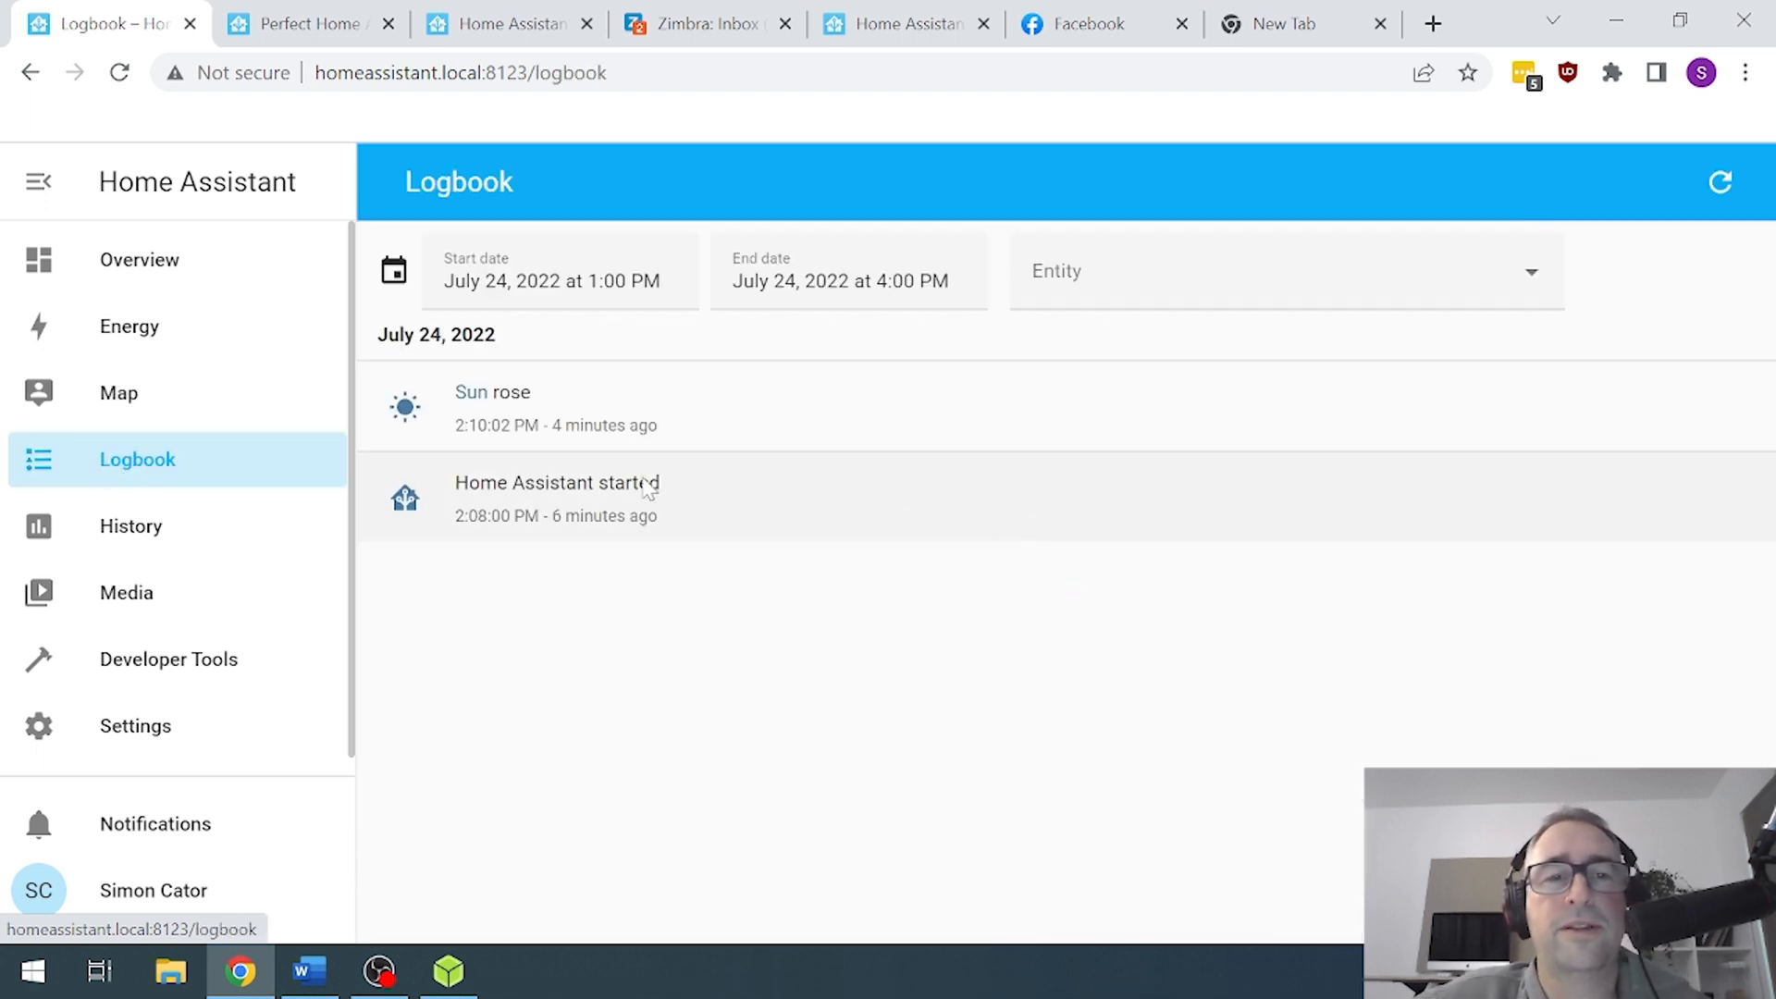
pyautogui.moveTo(691, 454)
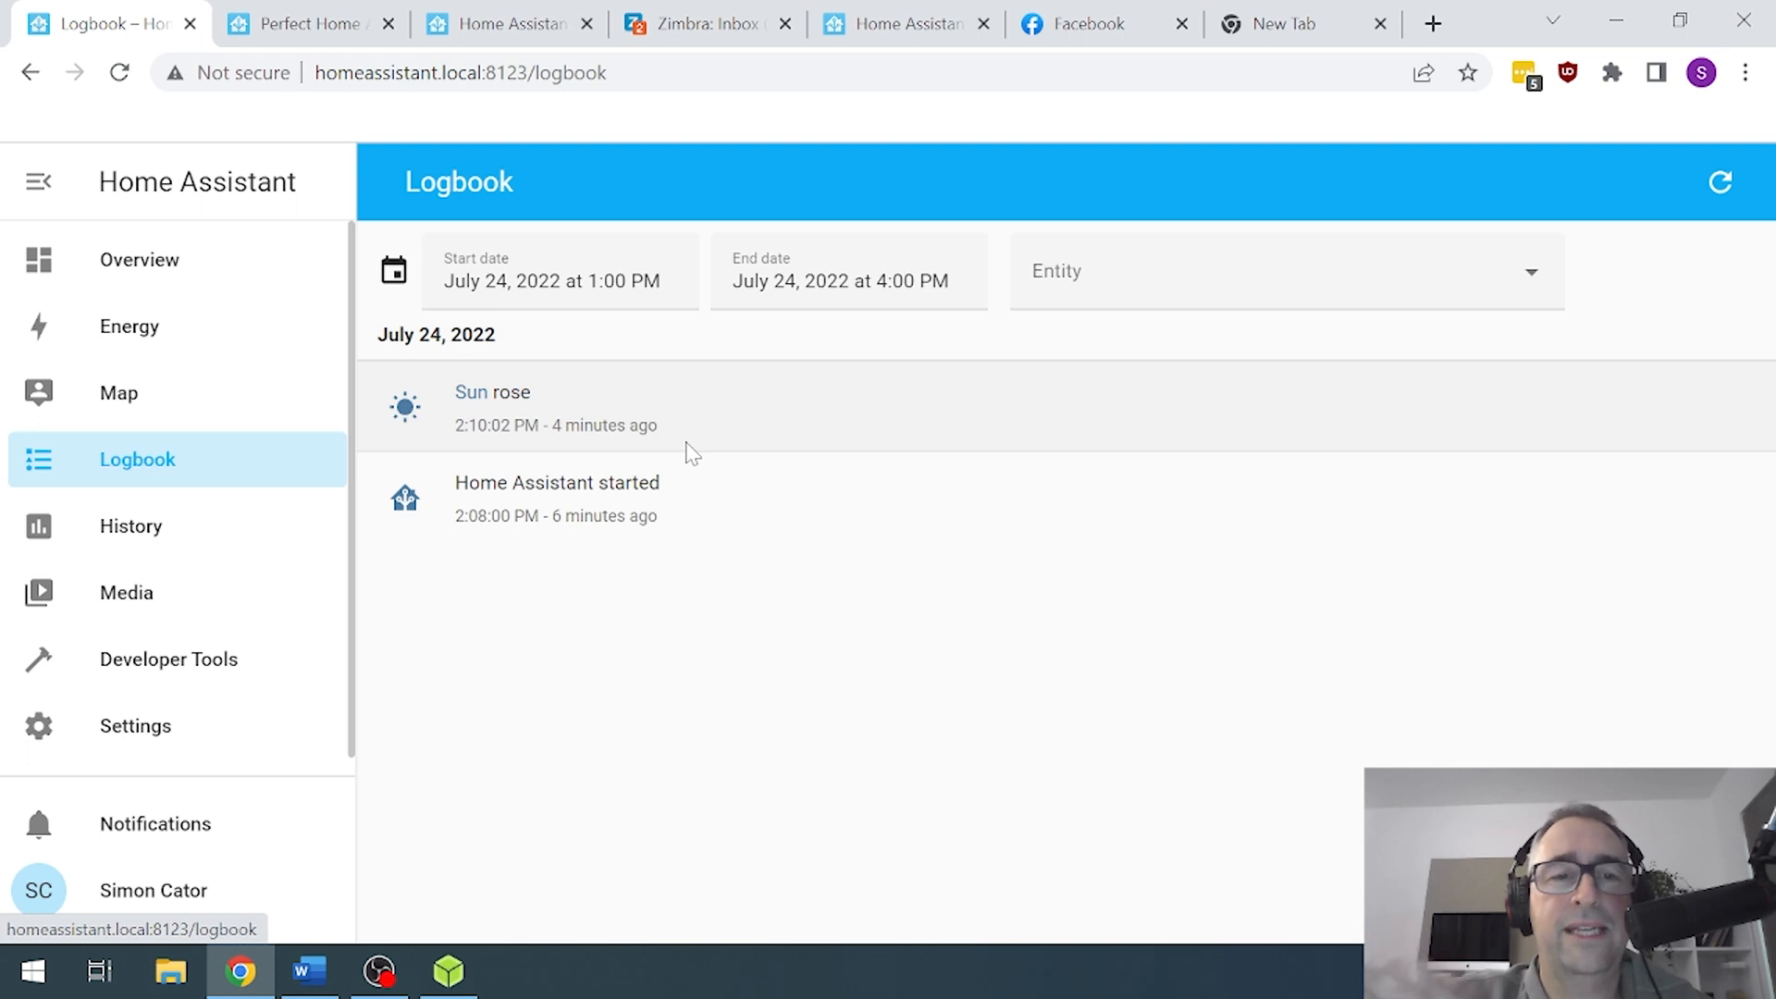
pyautogui.moveTo(765, 608)
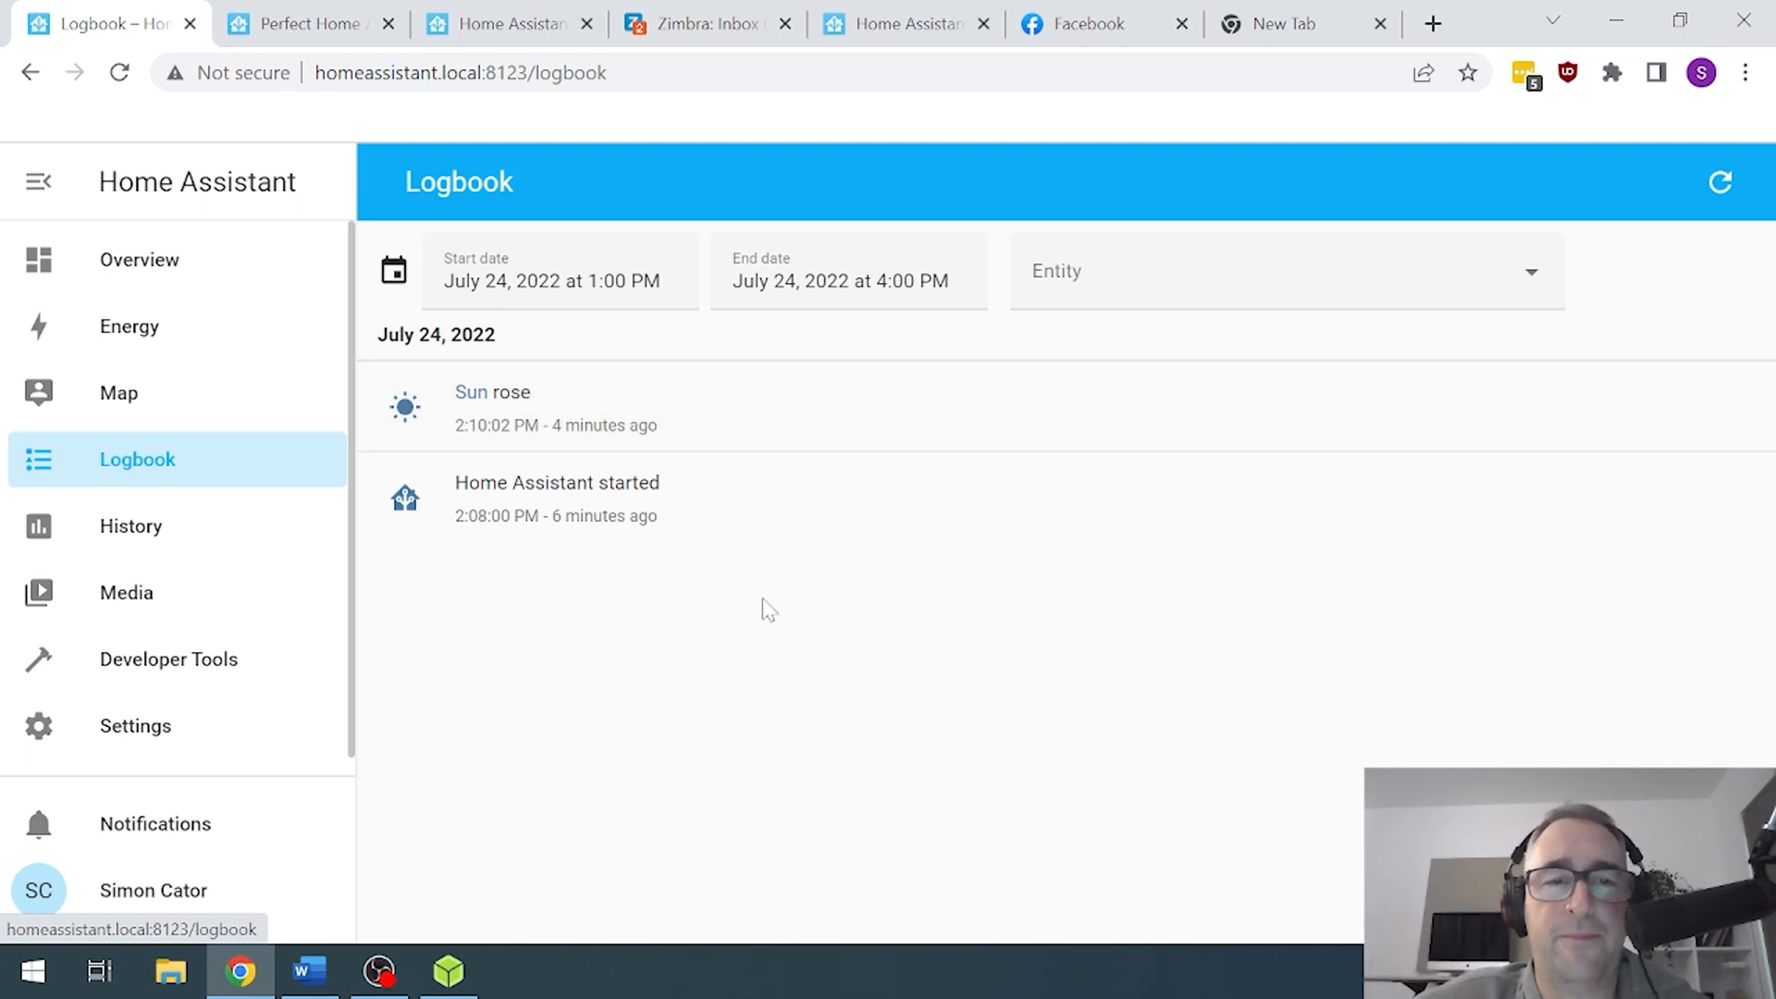
pyautogui.moveTo(631, 484)
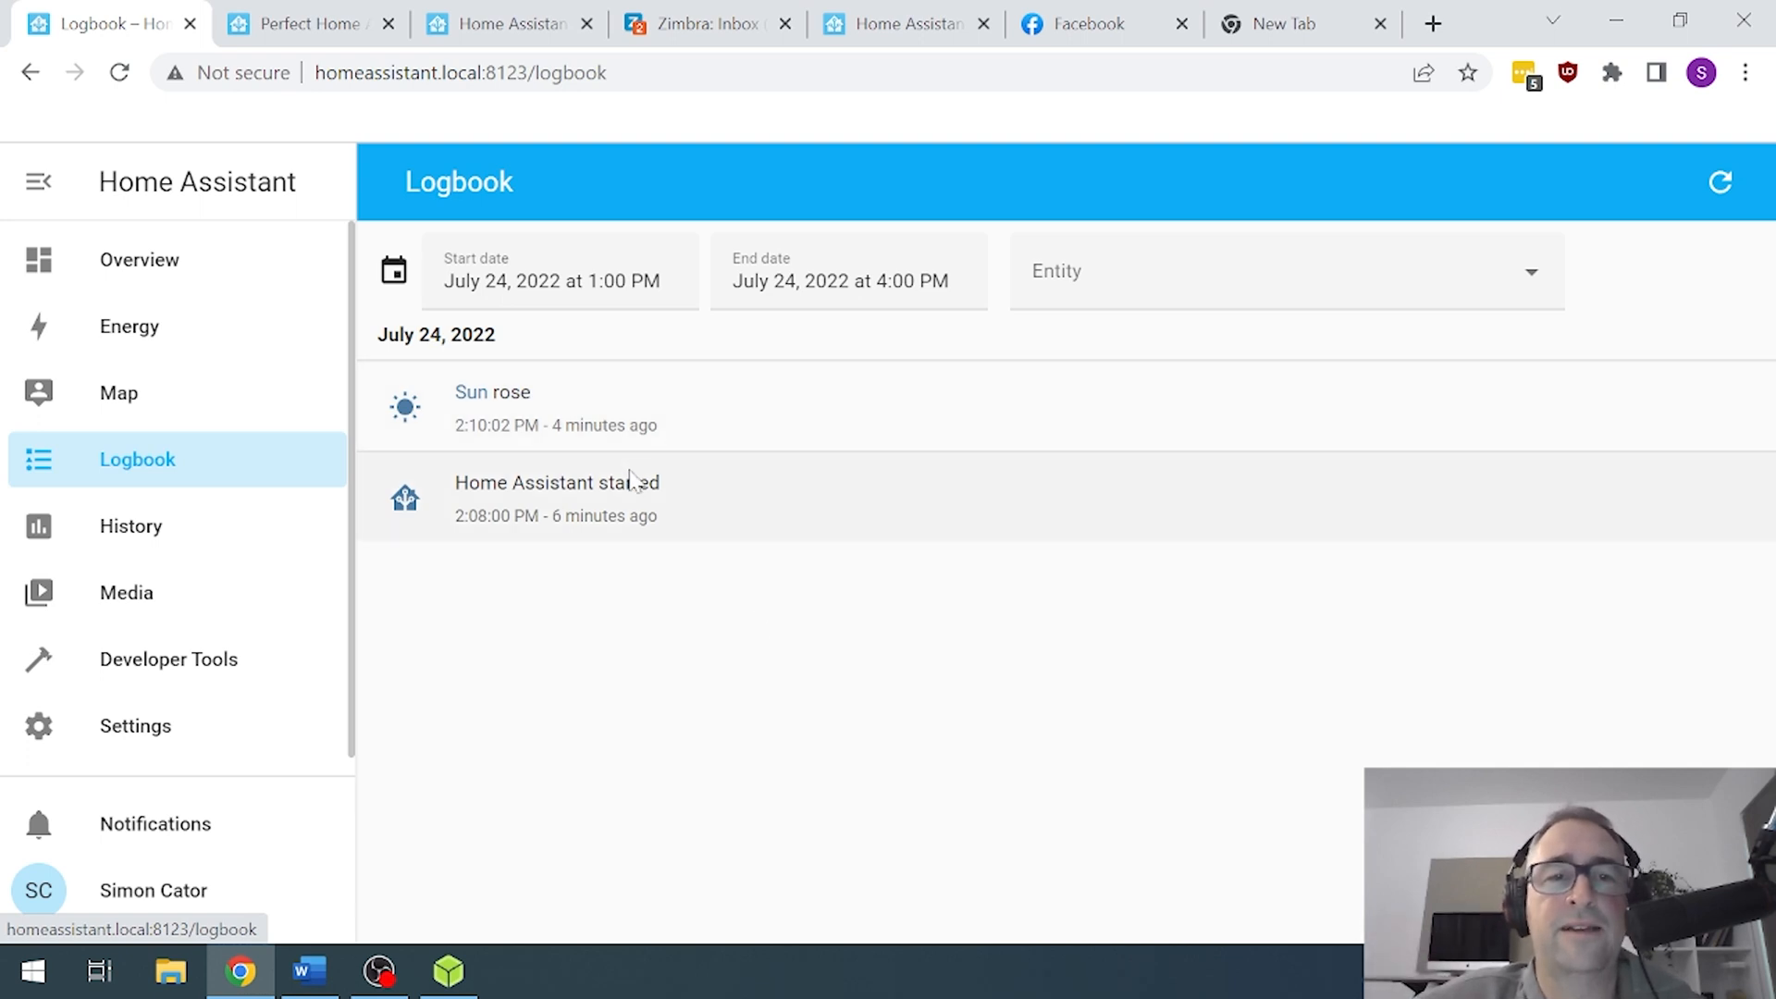
# - Open the History page, which prompts for an area, device or entity
pyautogui.click(131, 526)
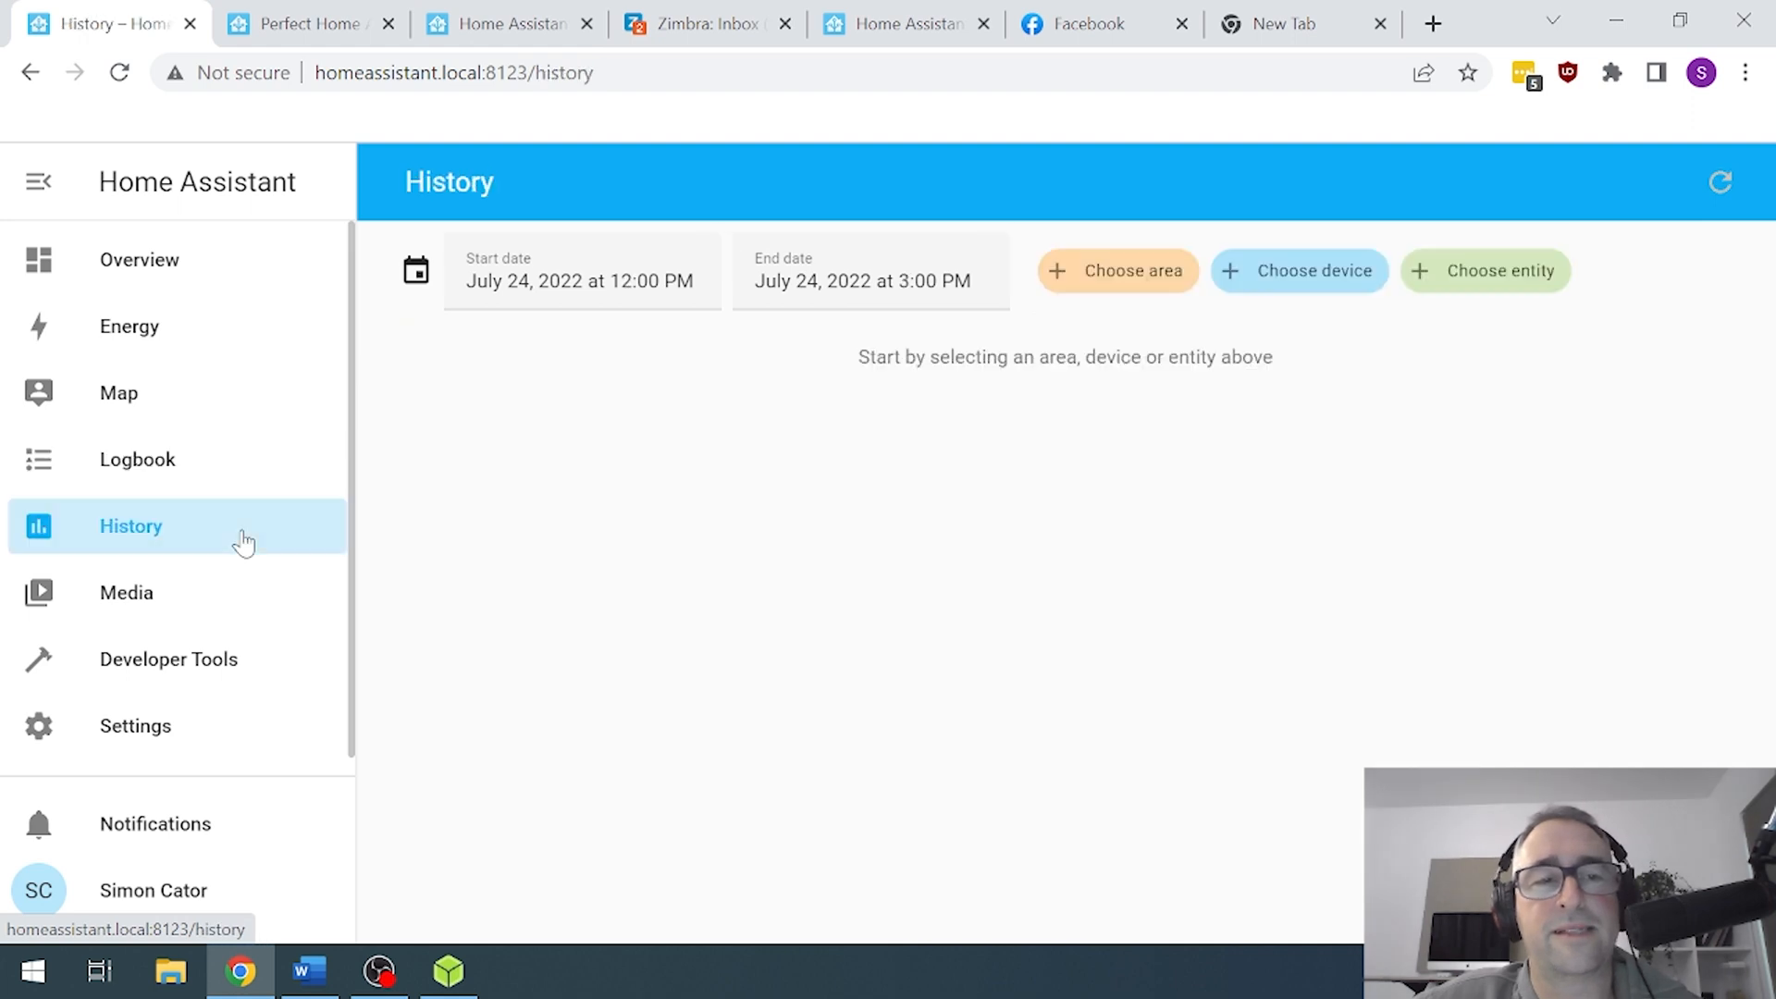
pyautogui.moveTo(1204, 471)
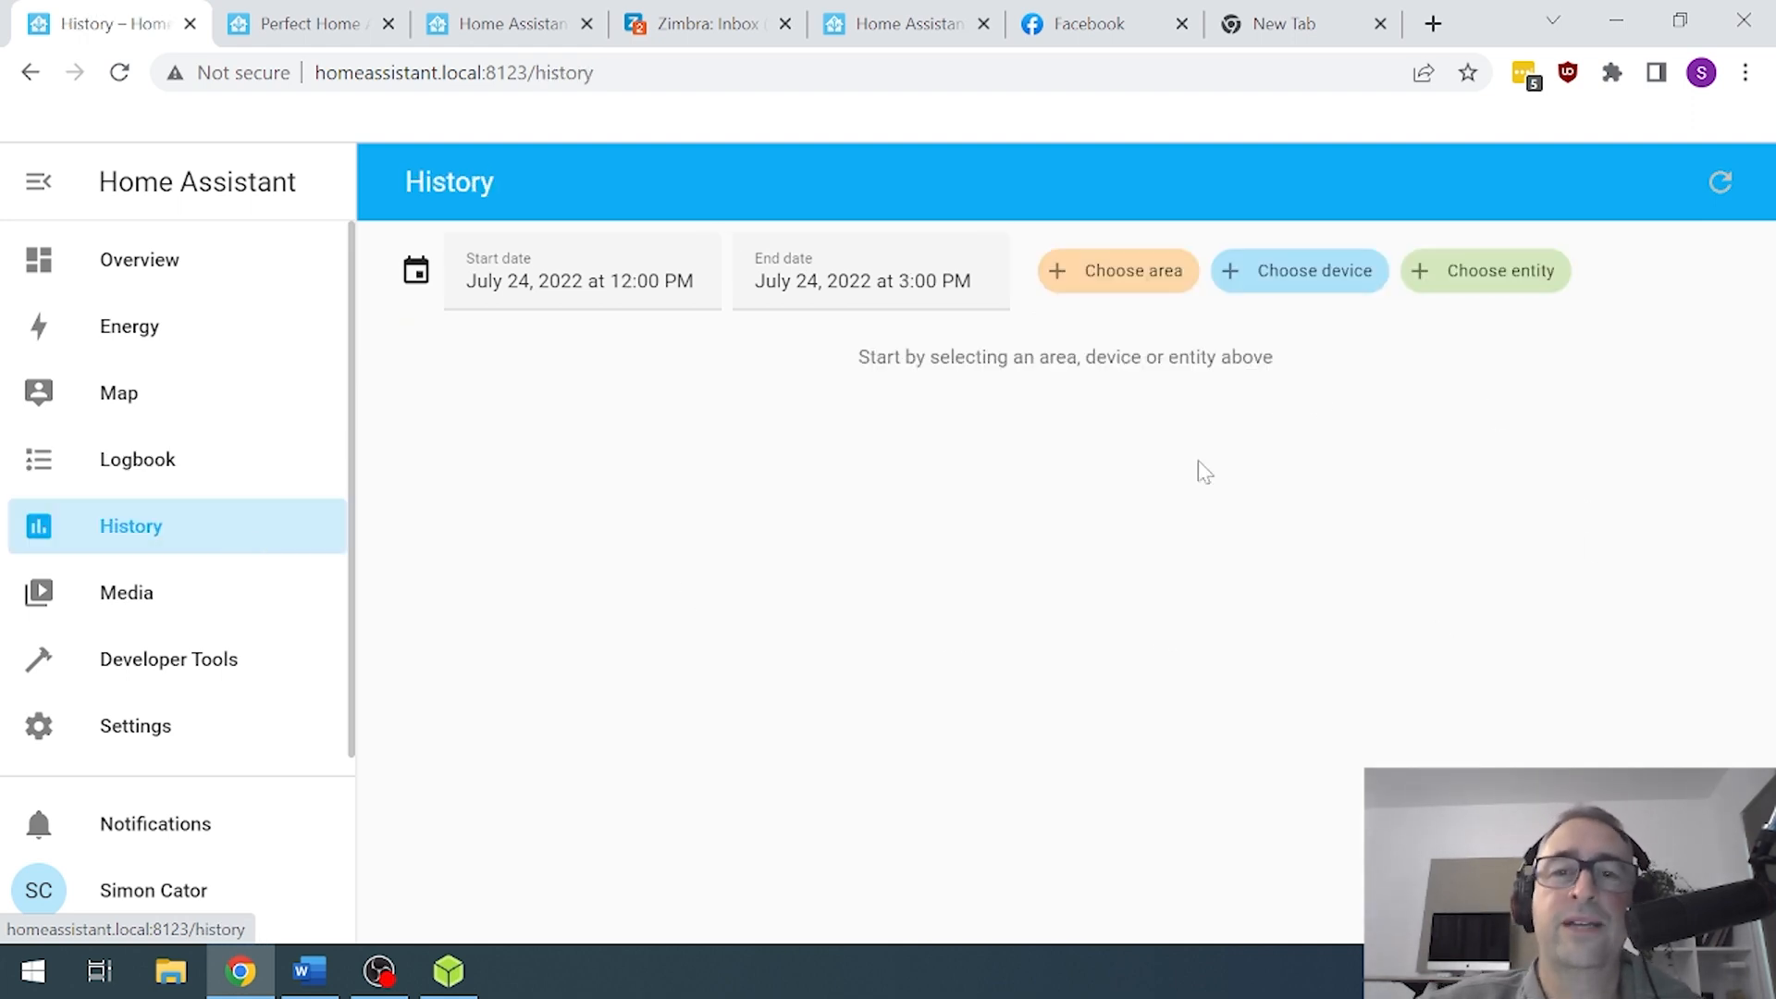
pyautogui.moveTo(159, 601)
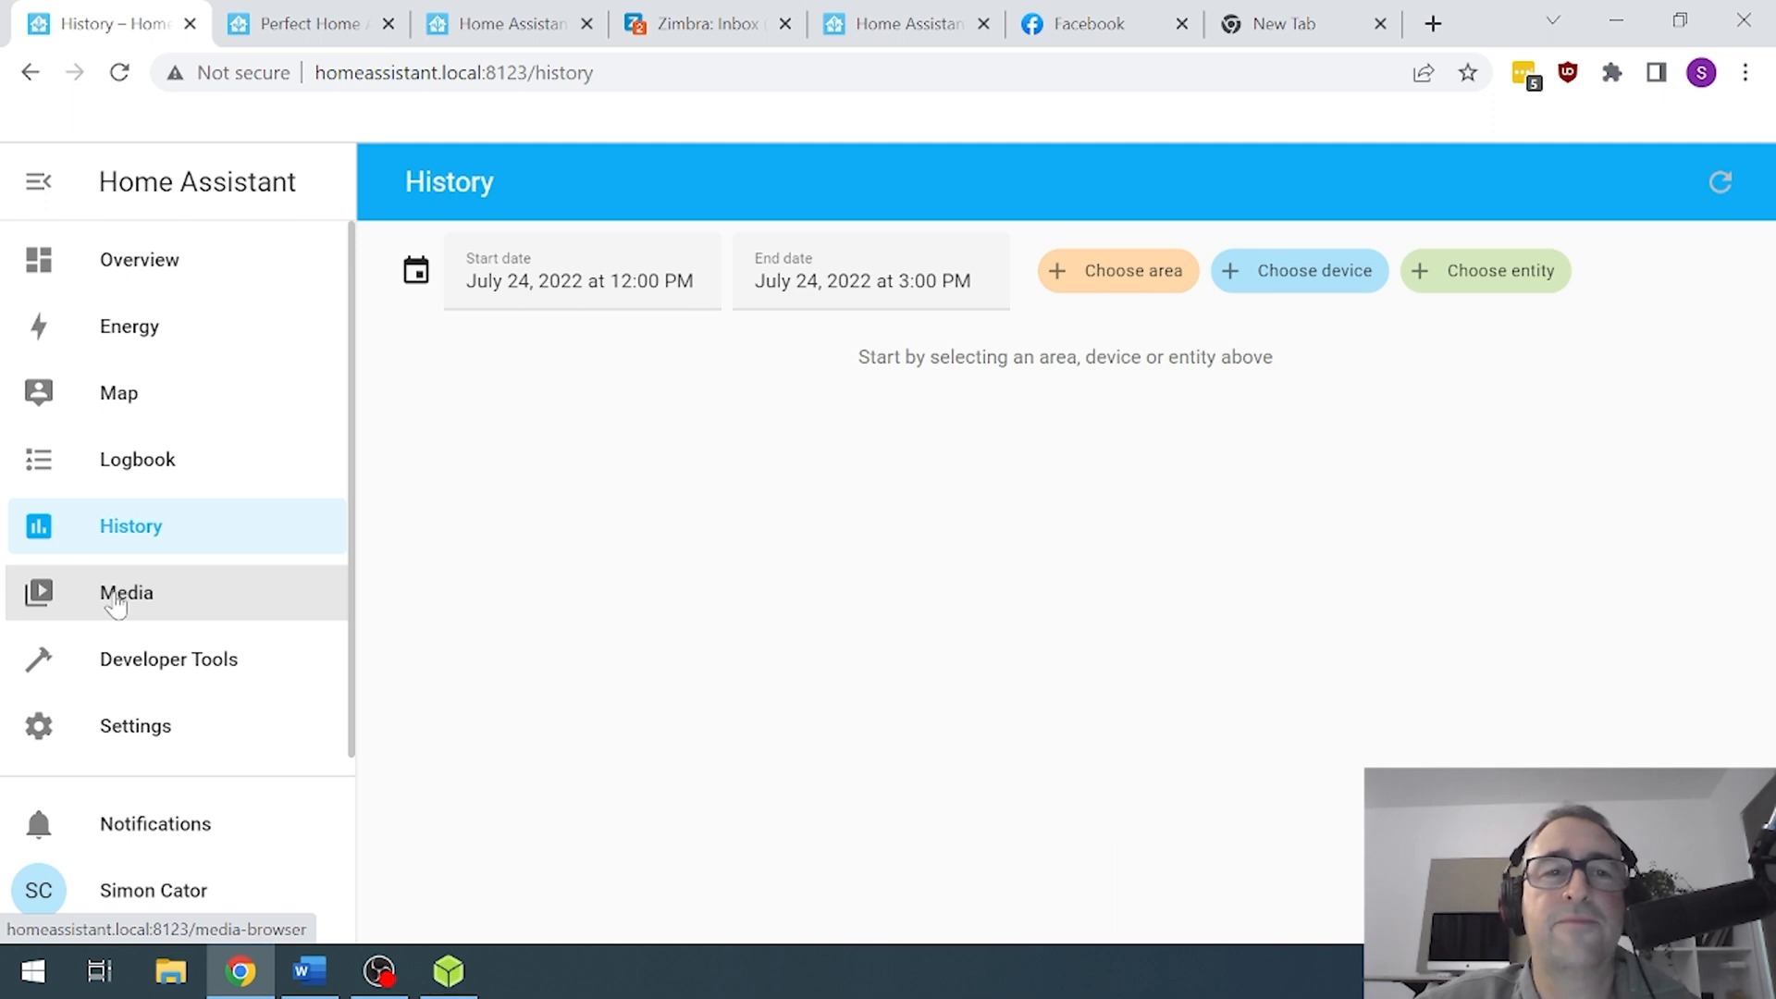
# - Open Media, look into the local media source, then return to the sources list
pyautogui.click(125, 592)
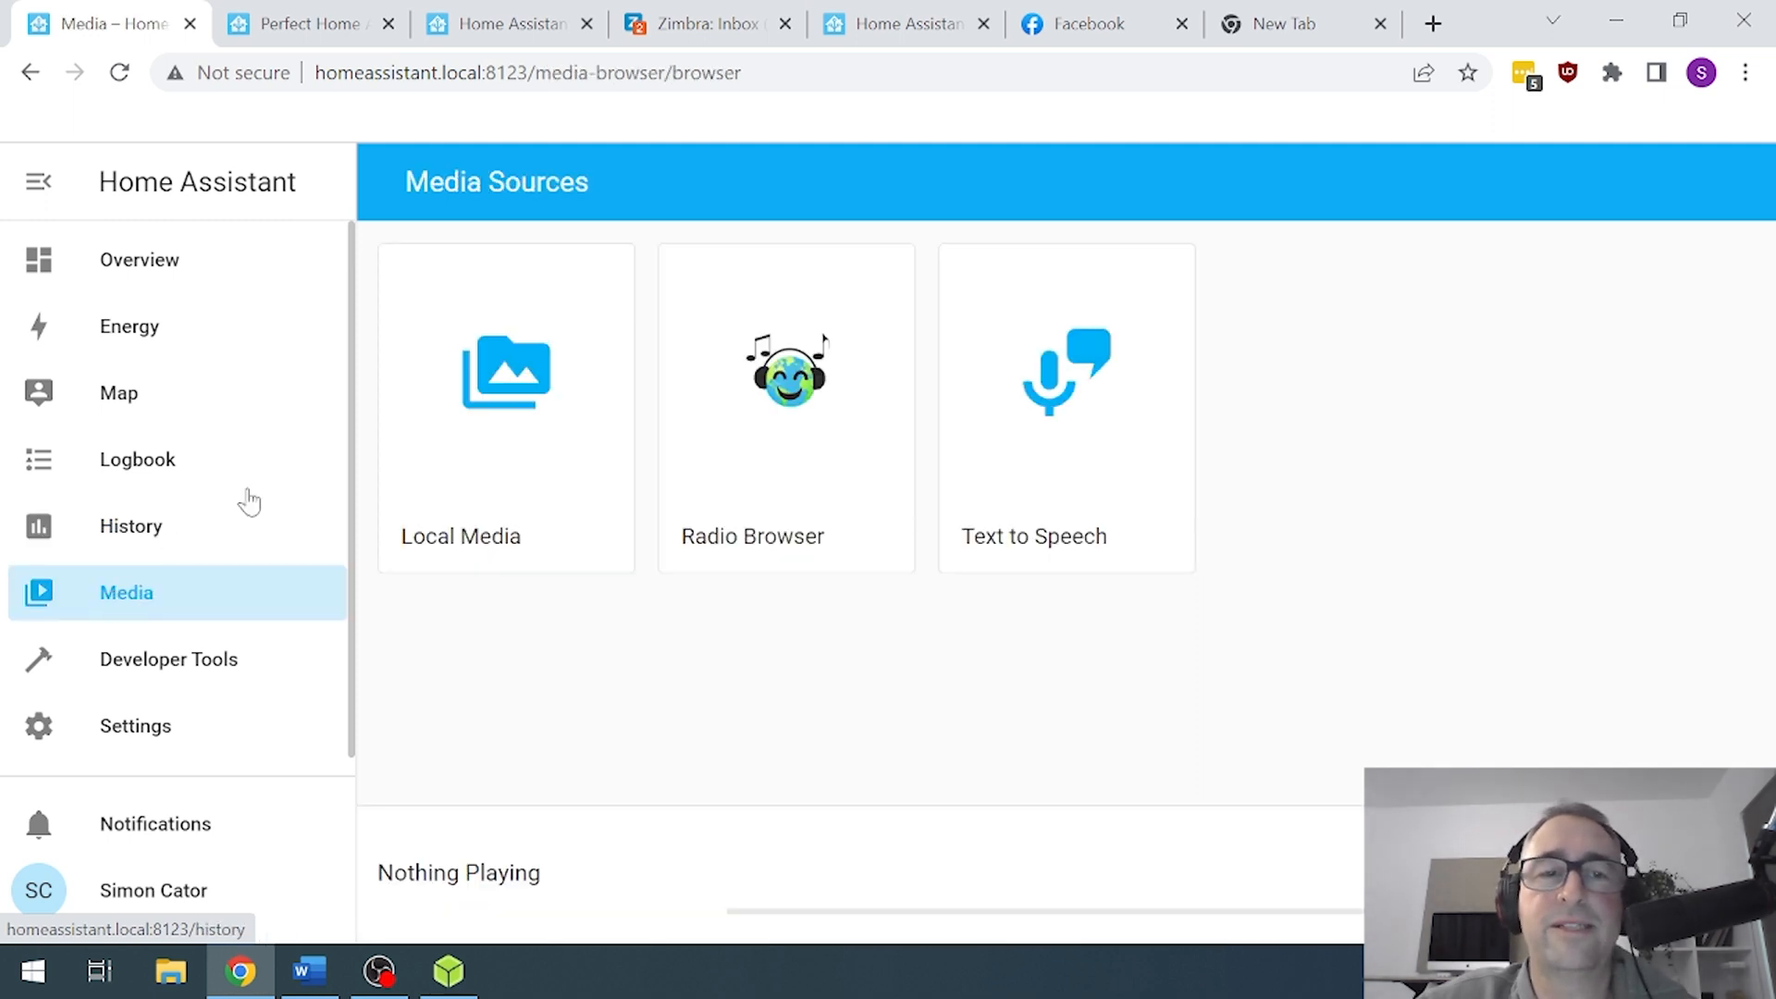
pyautogui.click(505, 408)
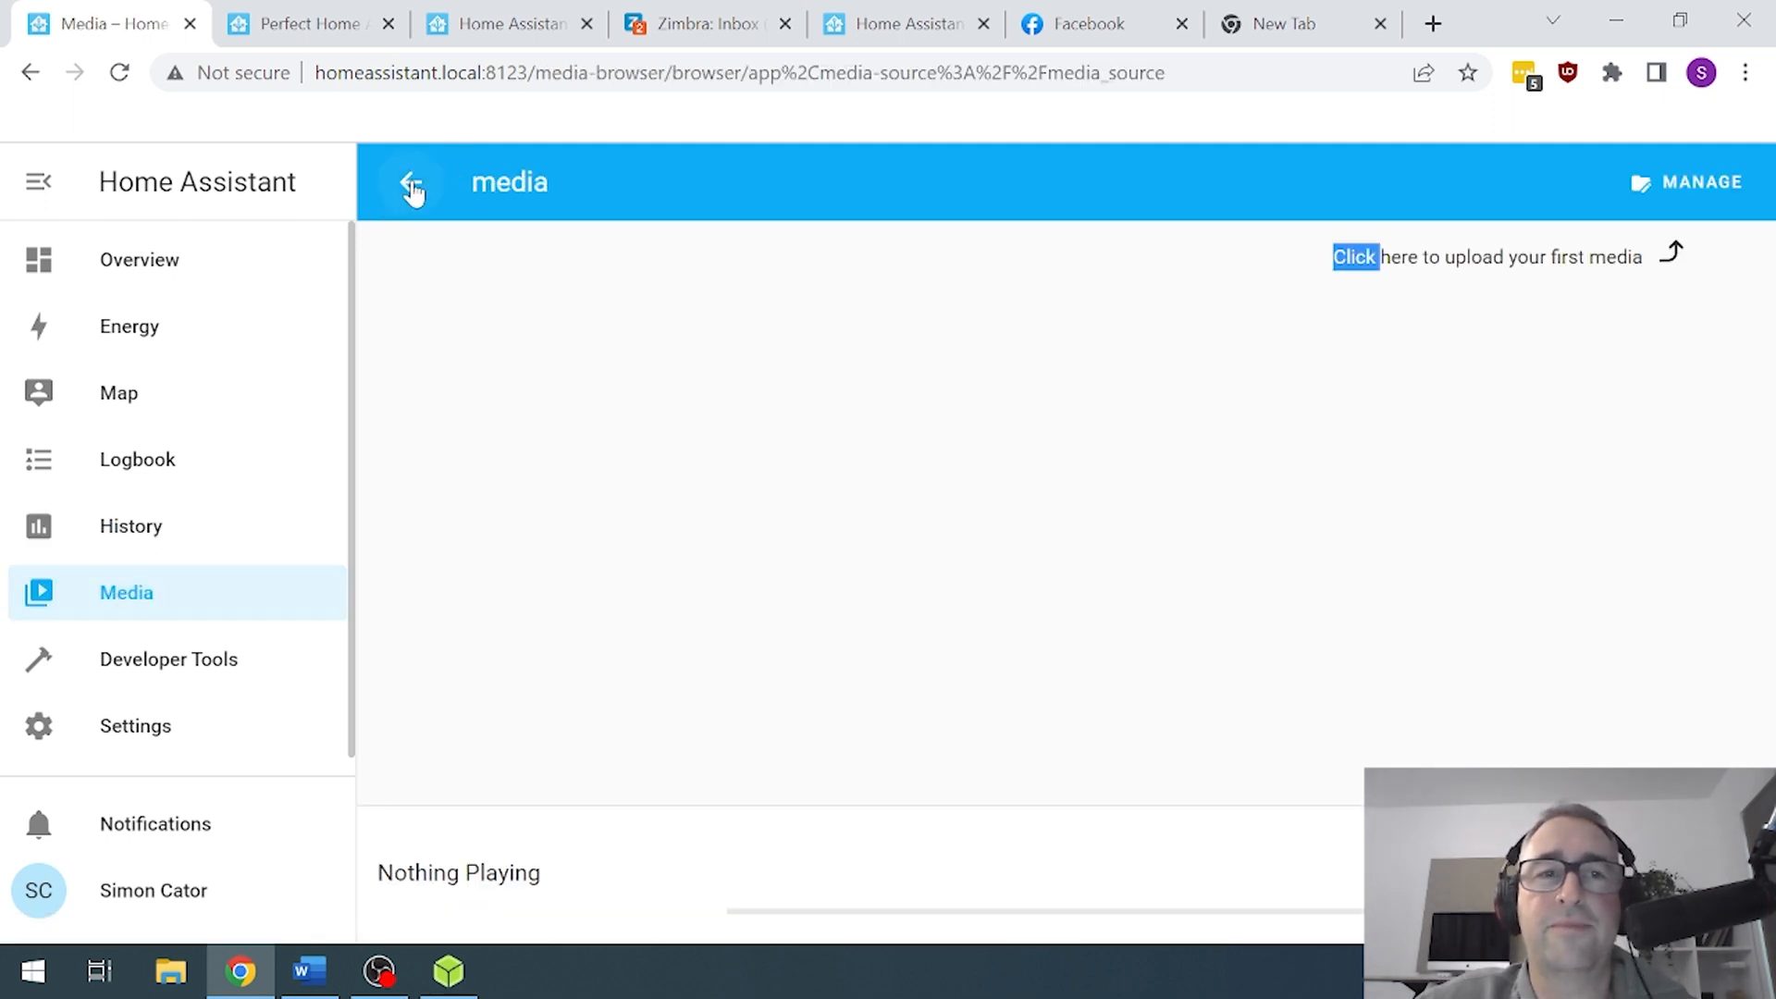
pyautogui.click(410, 183)
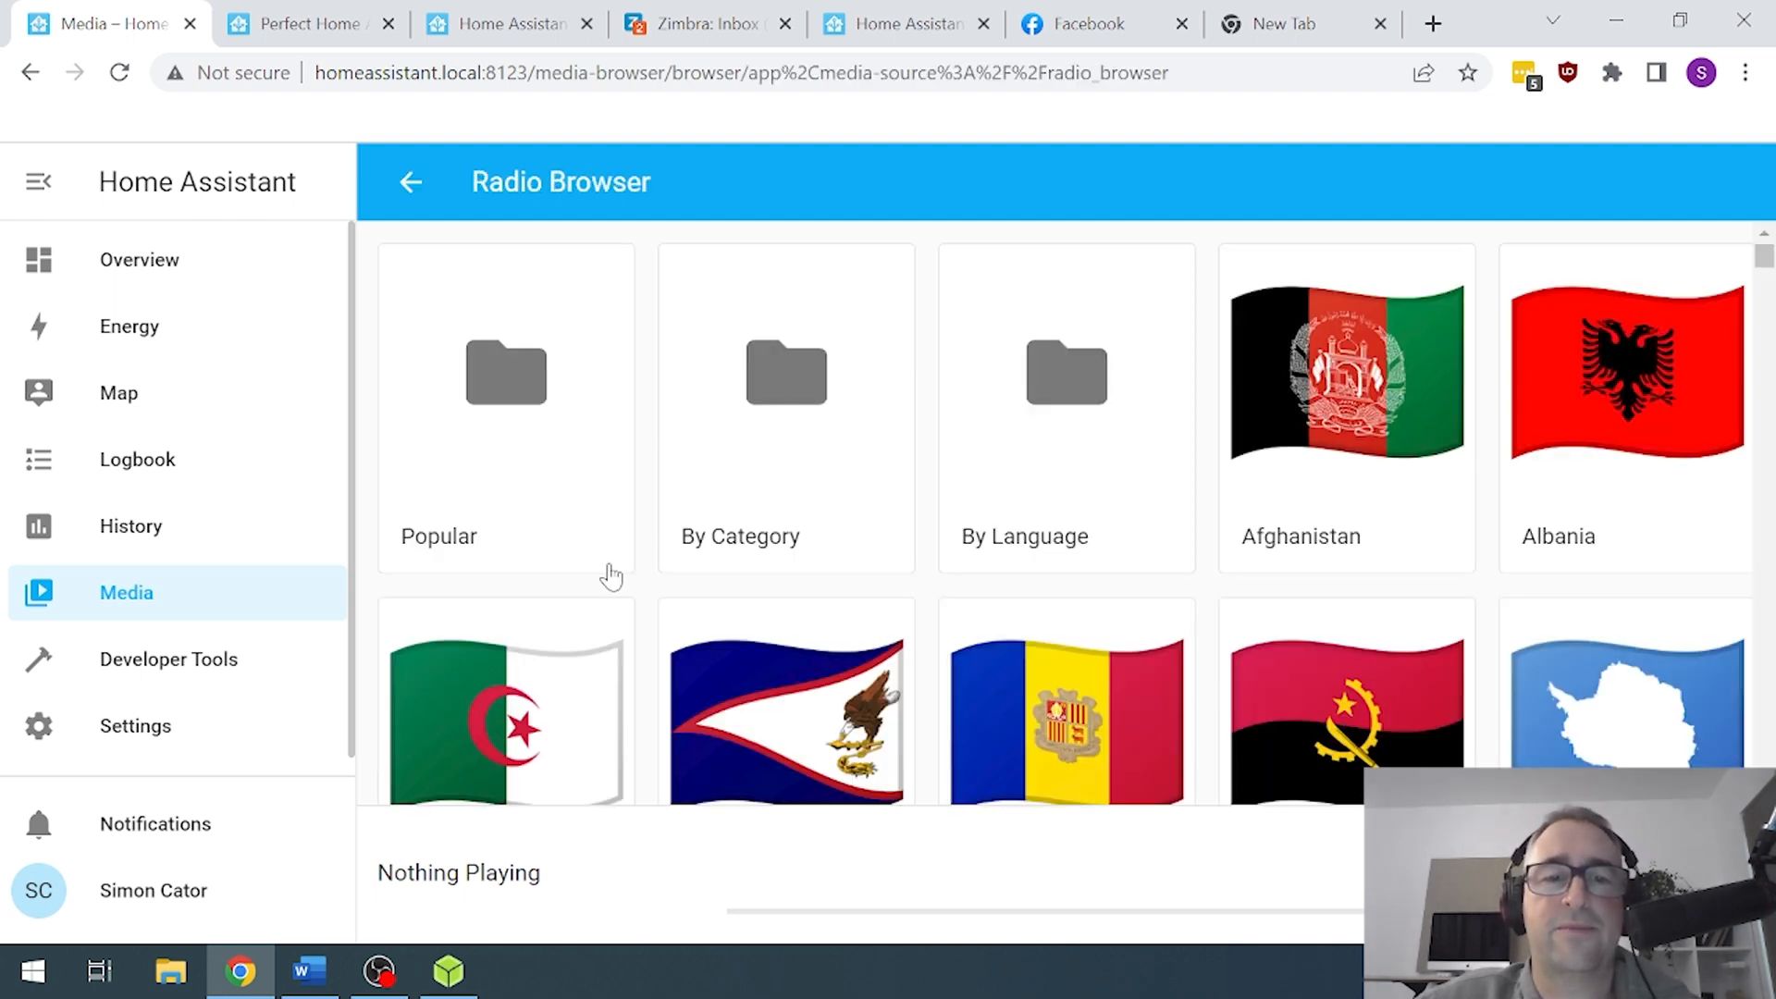
# - Play the Dance Wave! station from the Radio Browser, then view Developer Tools YAML
pyautogui.scroll(-3)
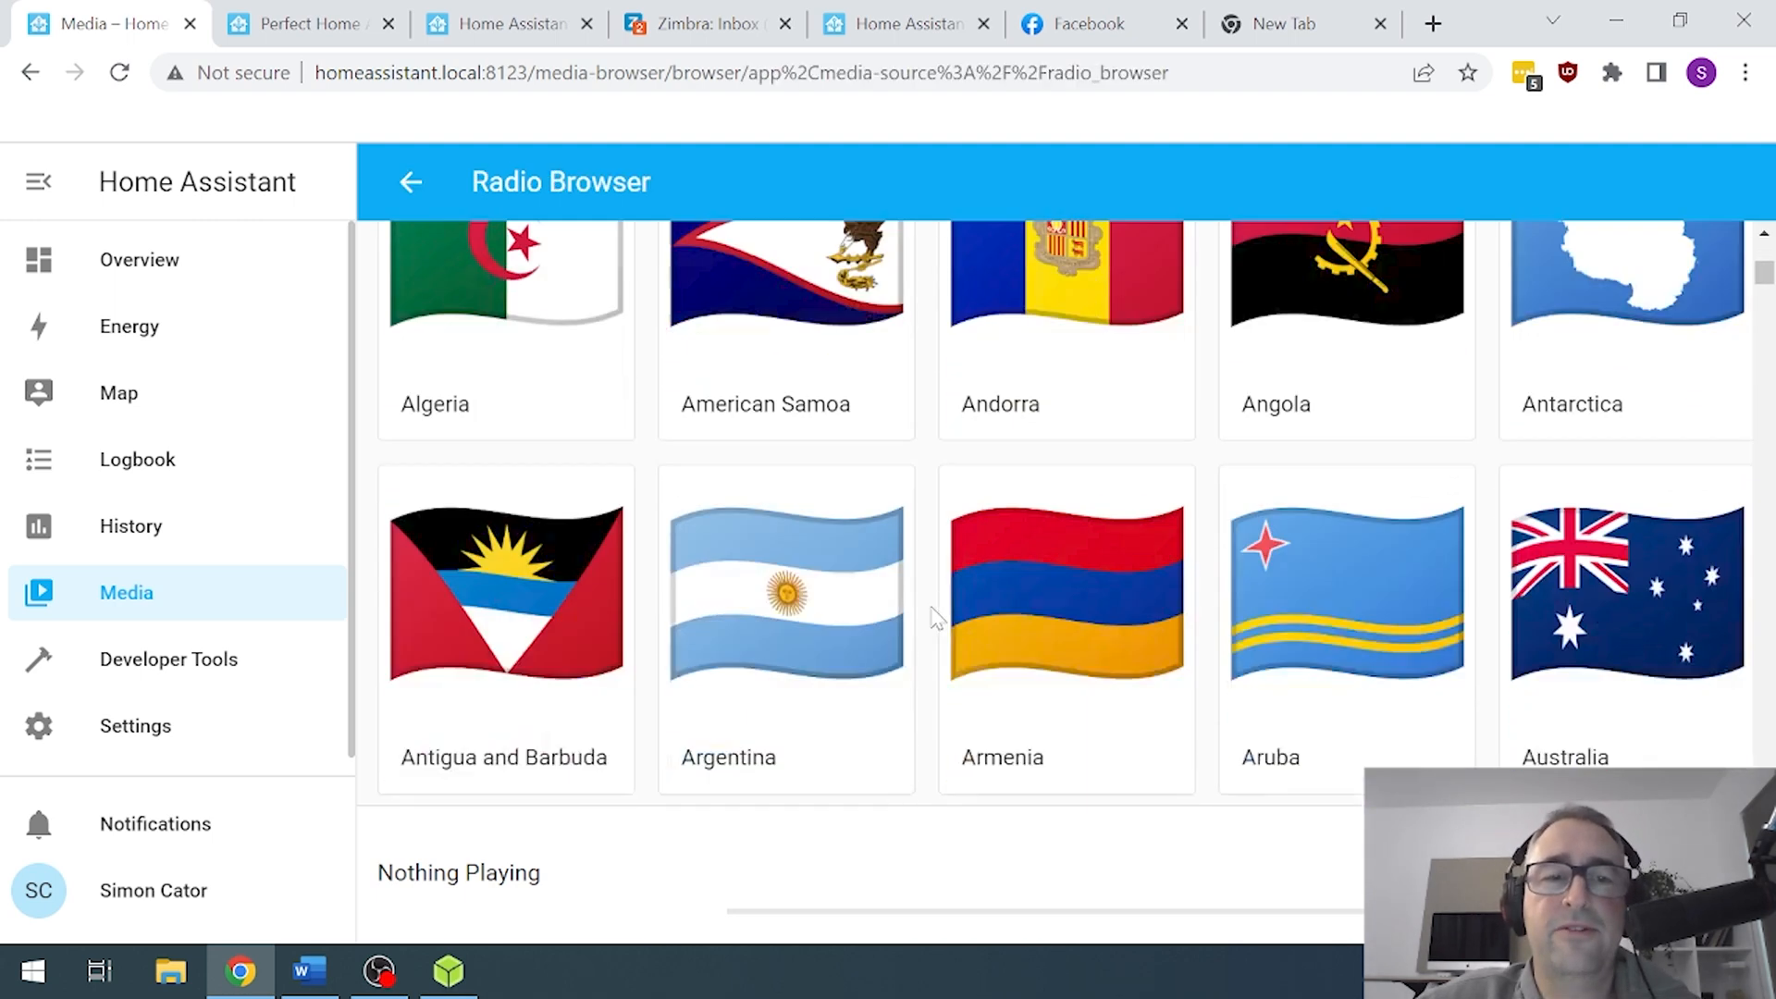
pyautogui.scroll(-3)
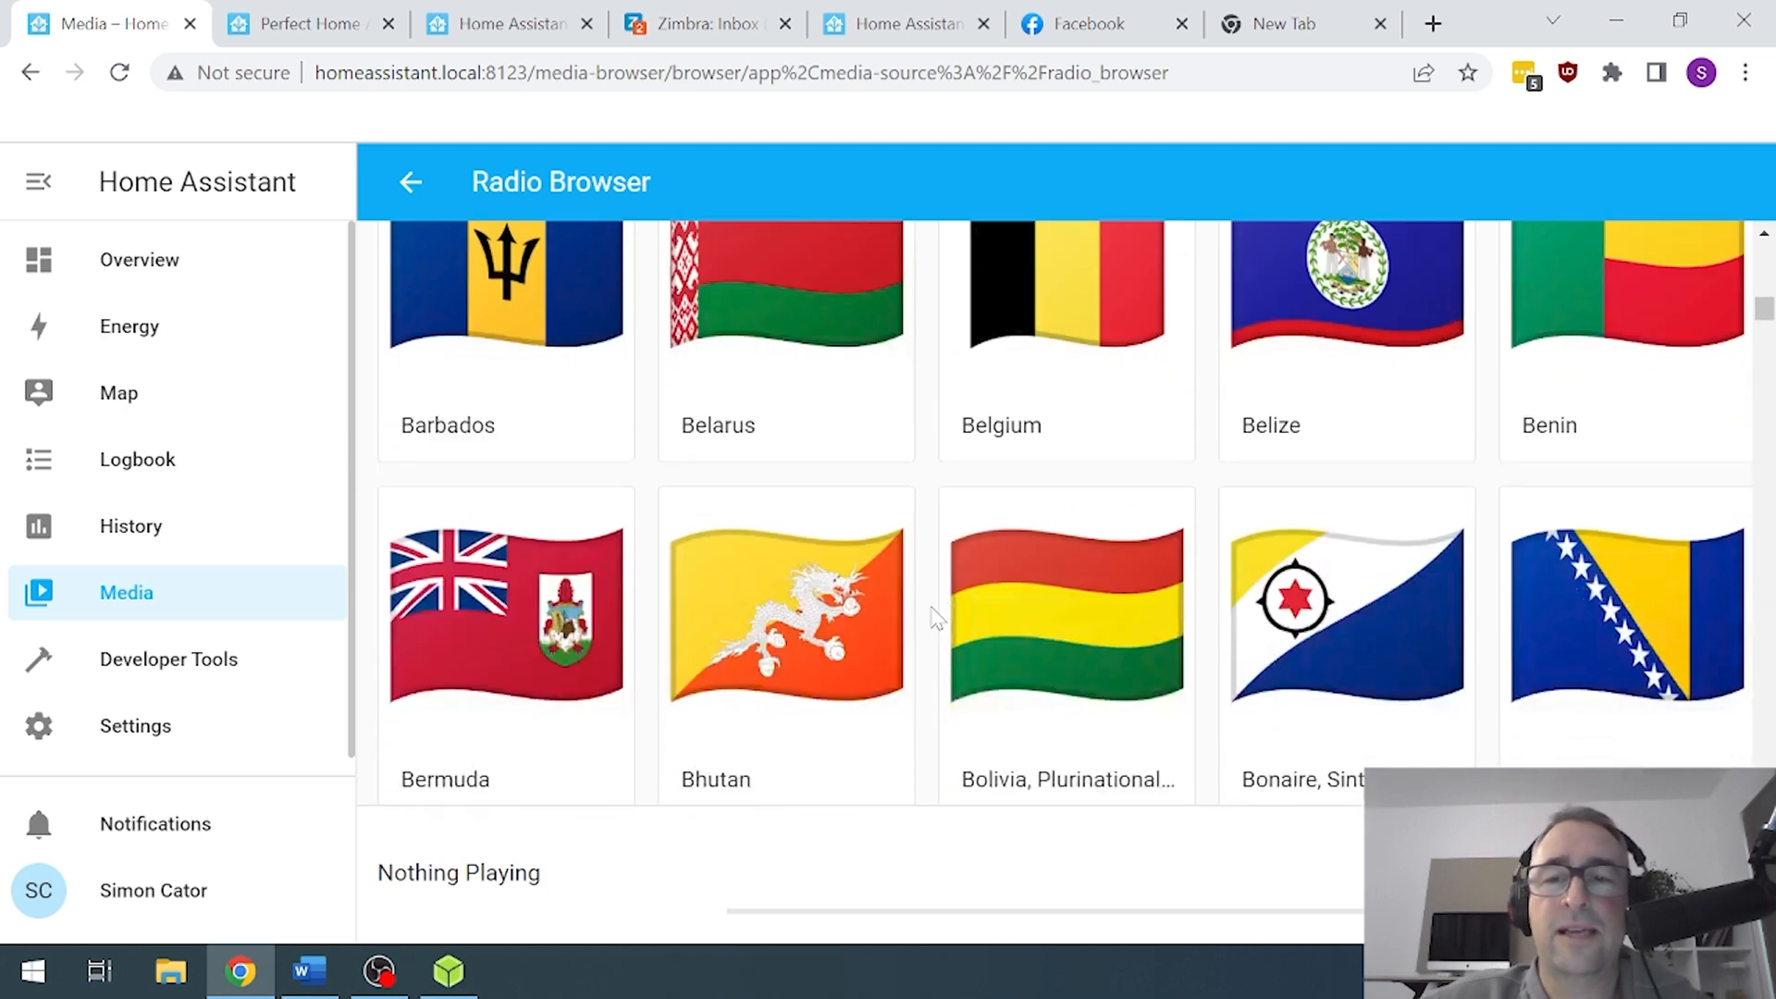
pyautogui.scroll(3)
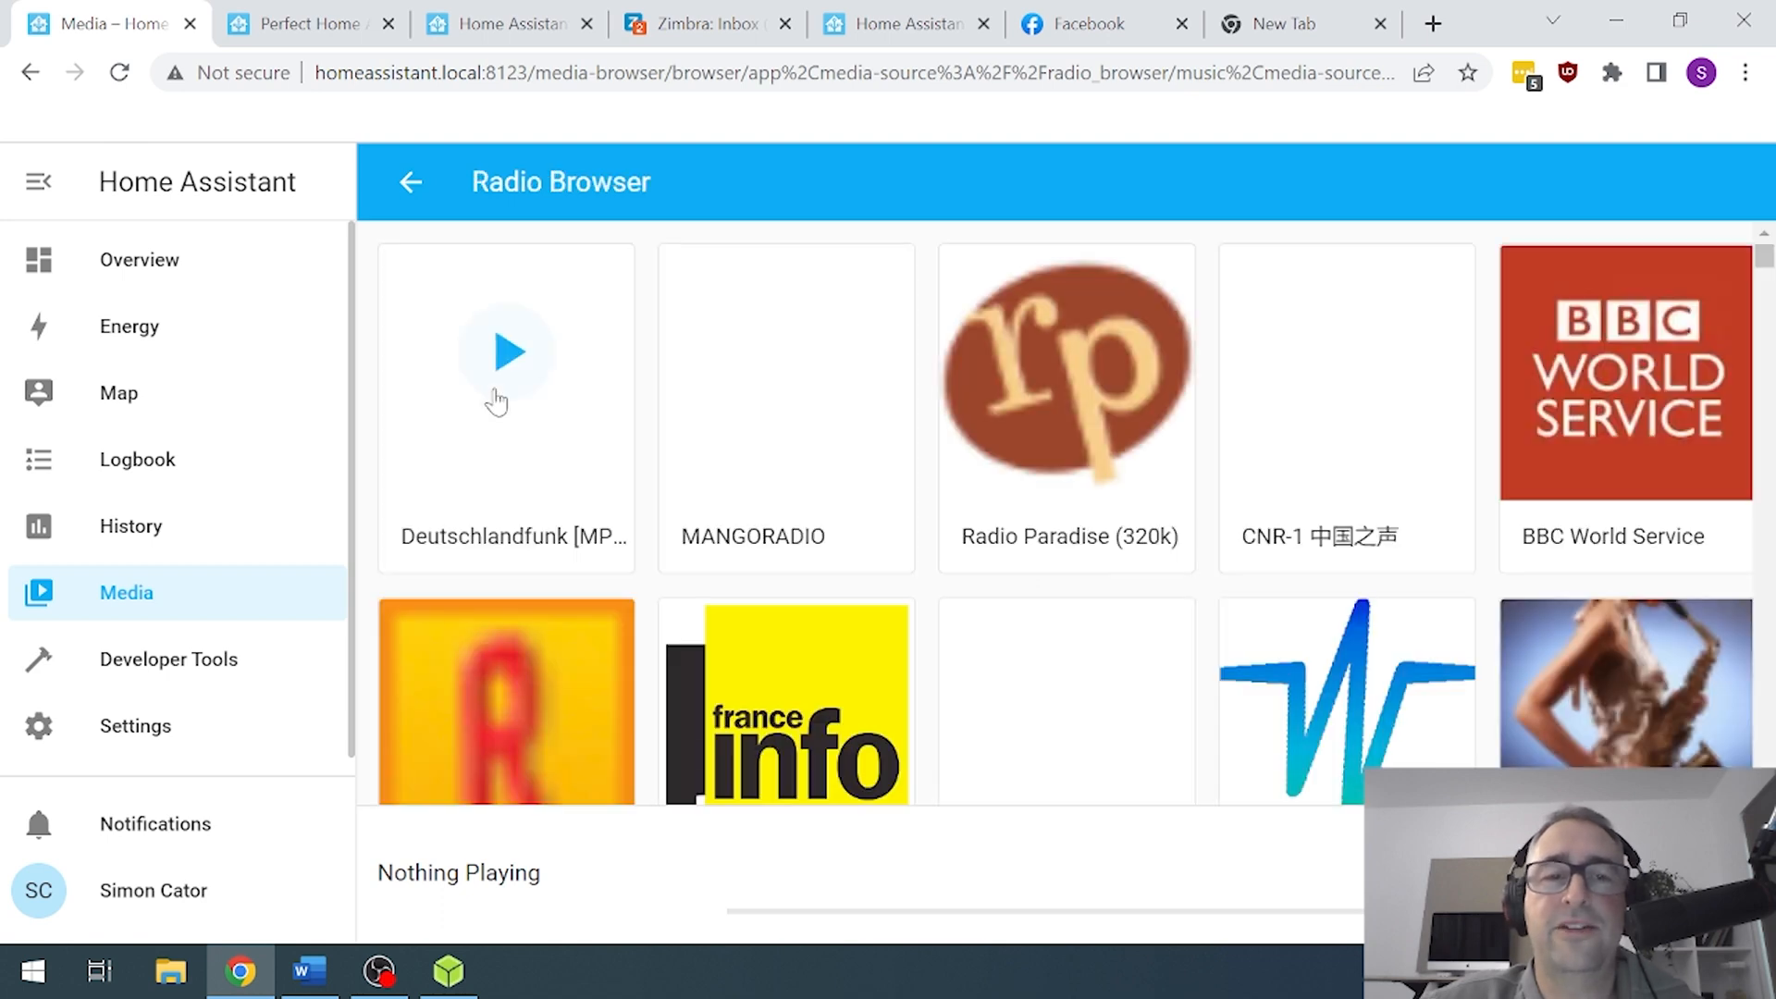
pyautogui.scroll(-3)
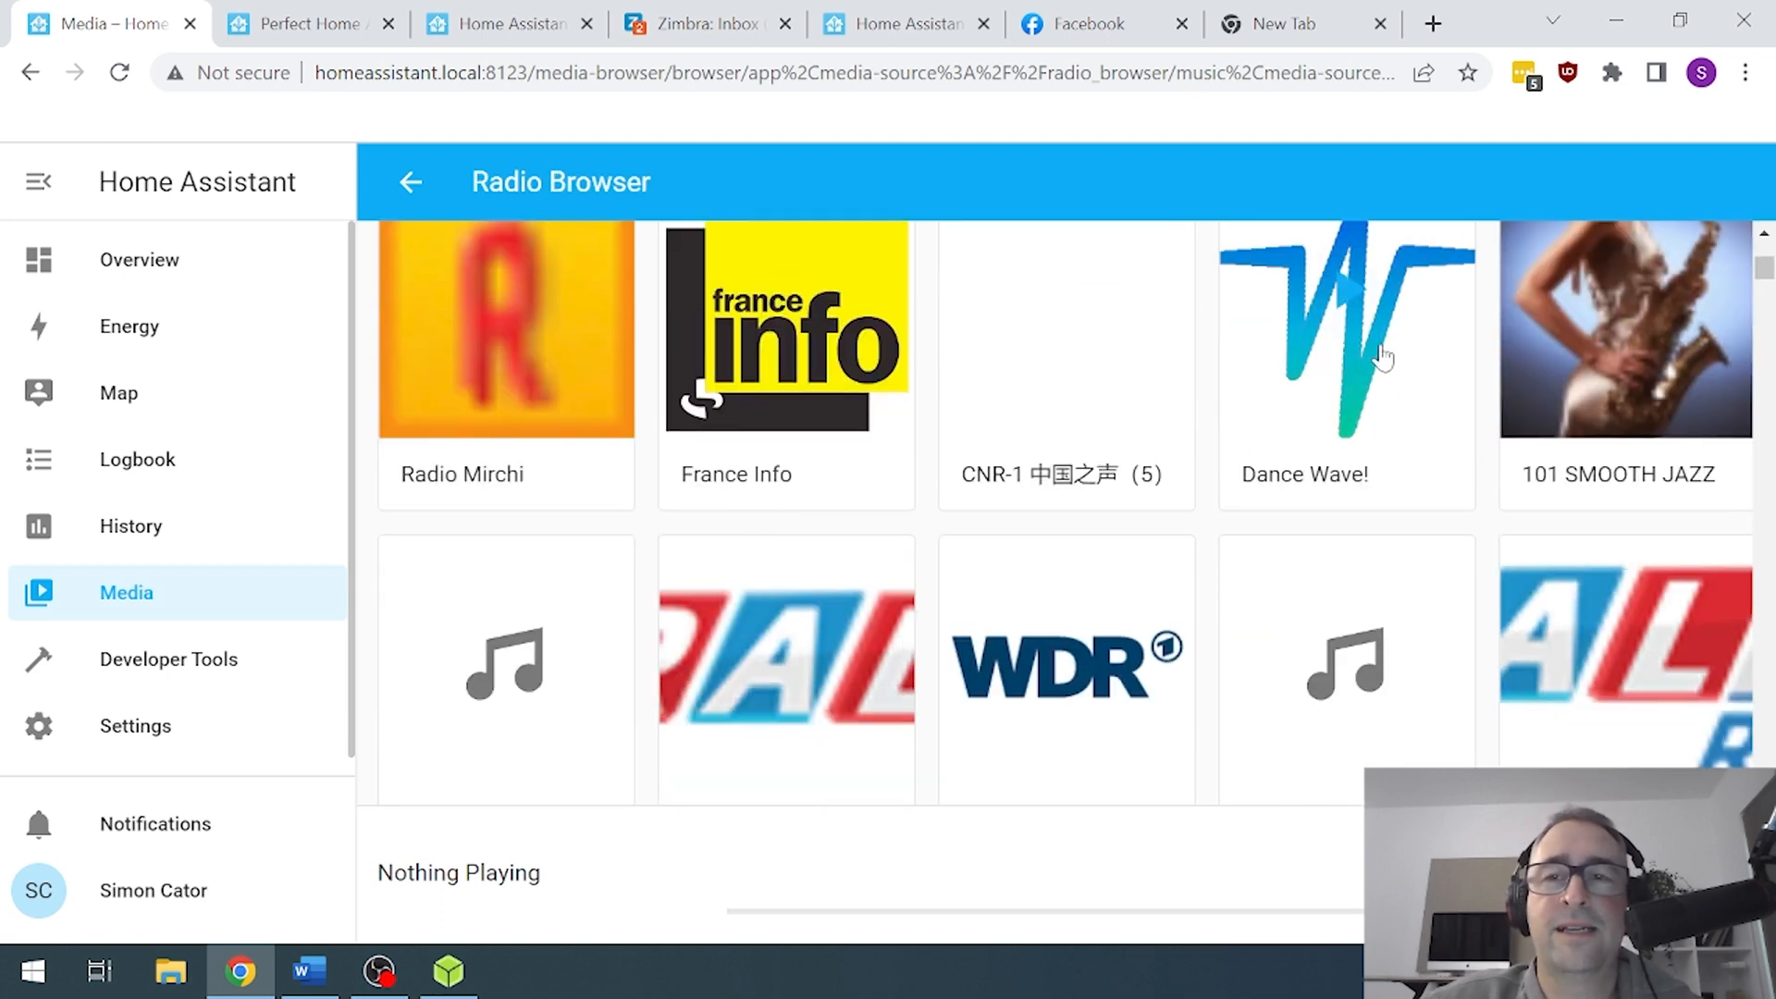
pyautogui.click(1064, 328)
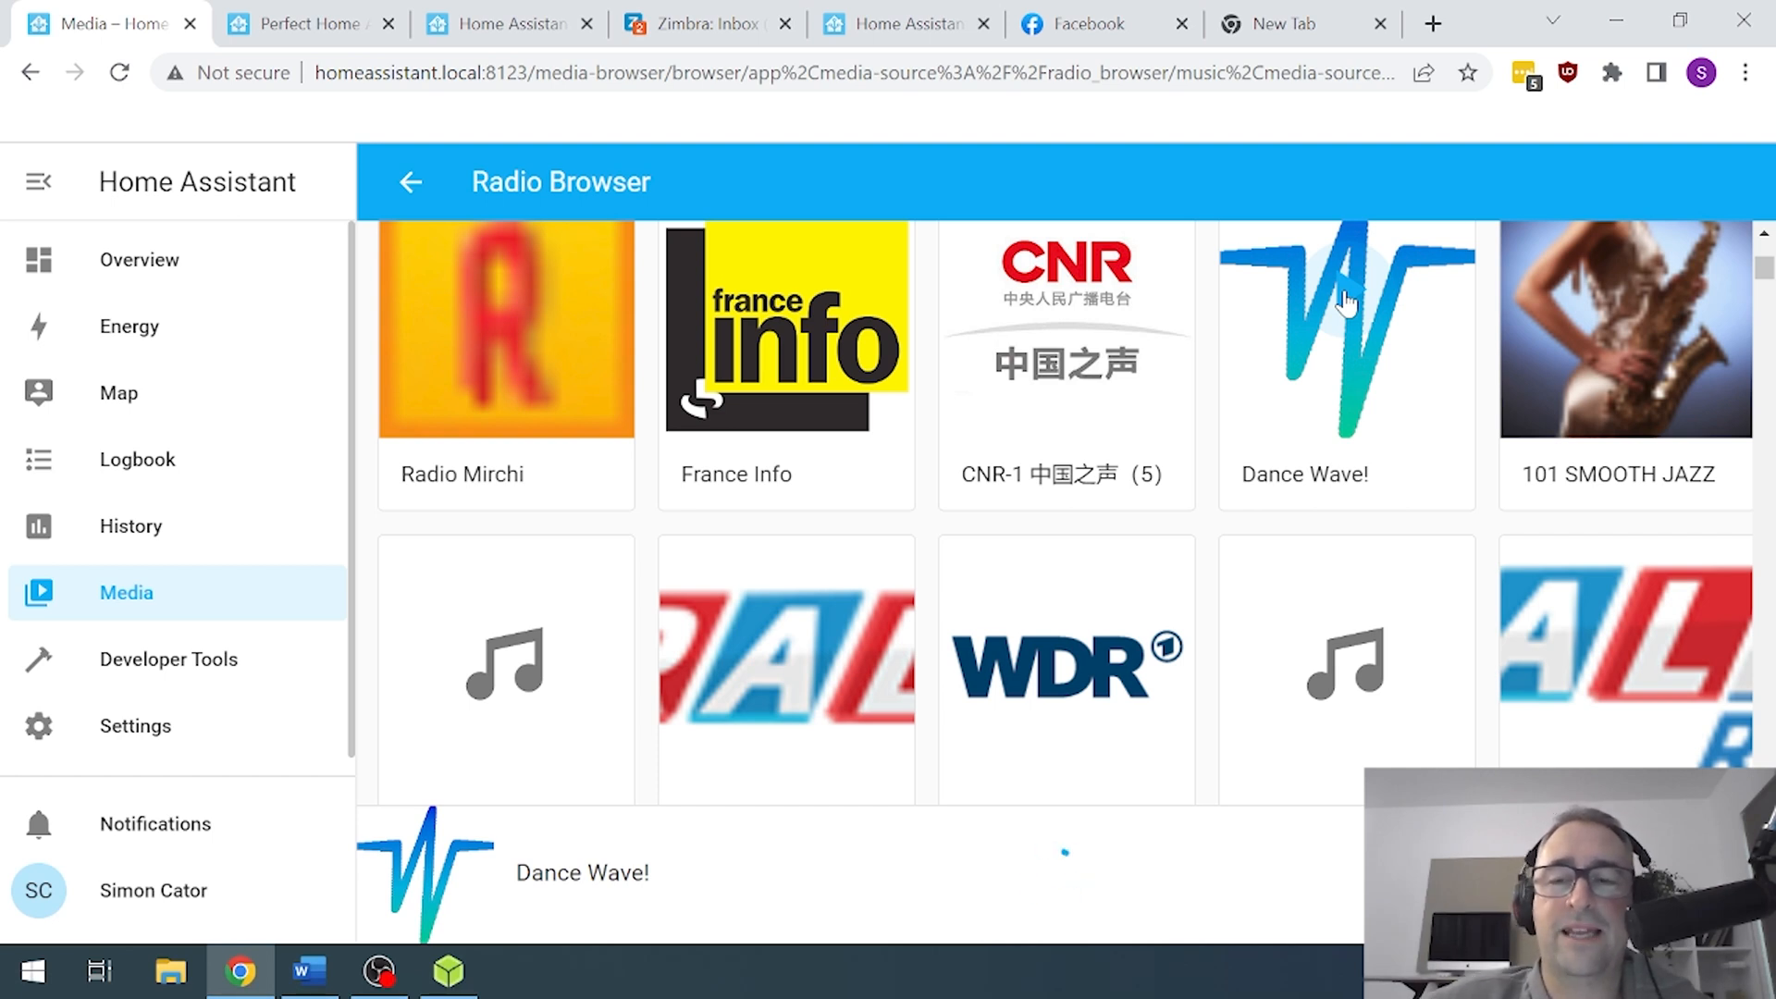
pyautogui.click(1347, 329)
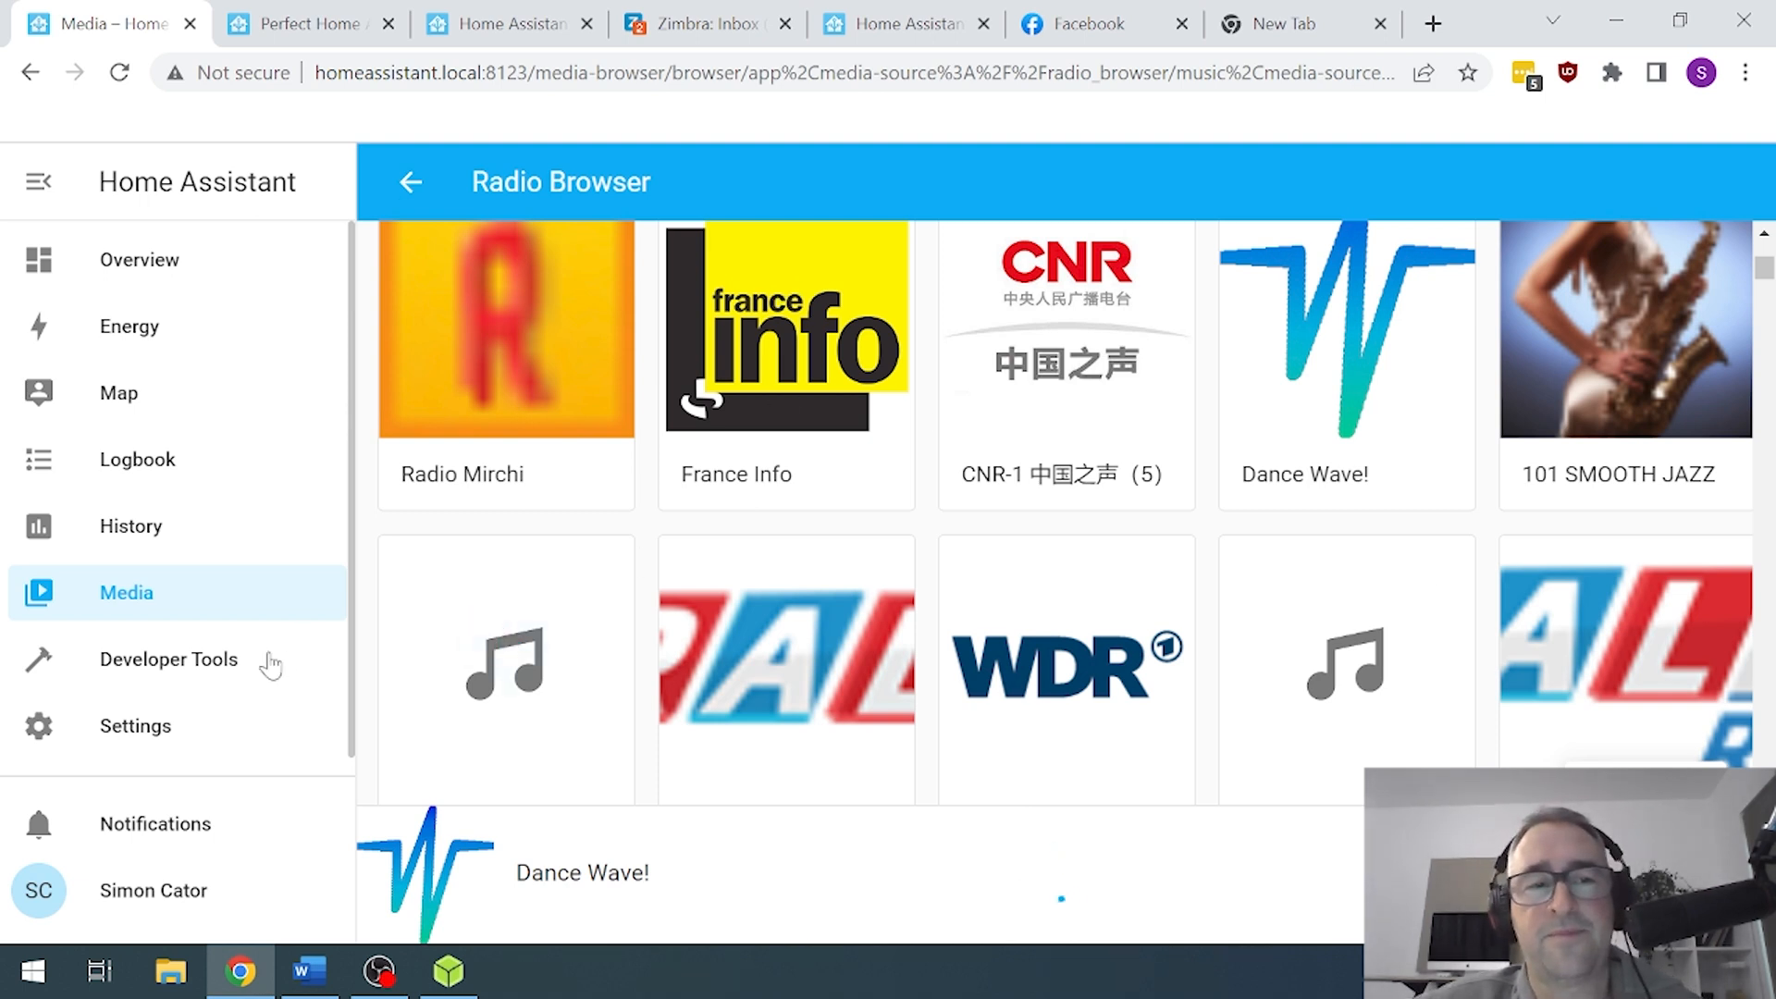
pyautogui.click(167, 659)
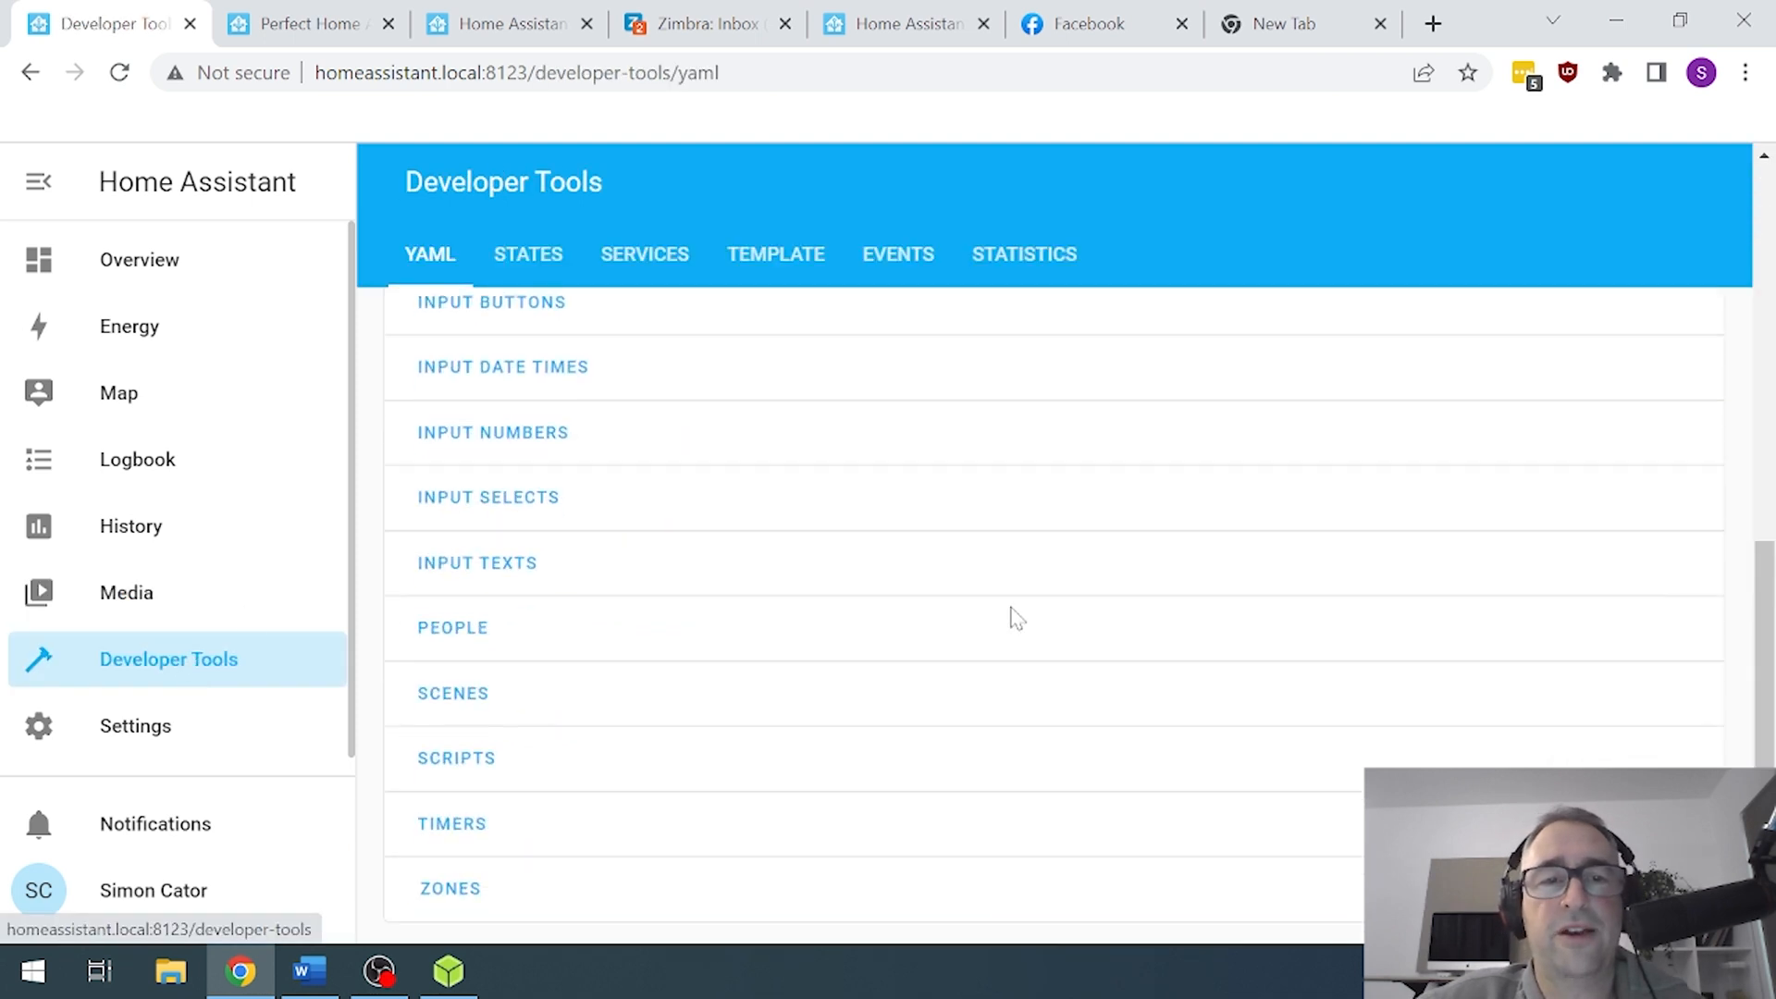
pyautogui.moveTo(1003, 651)
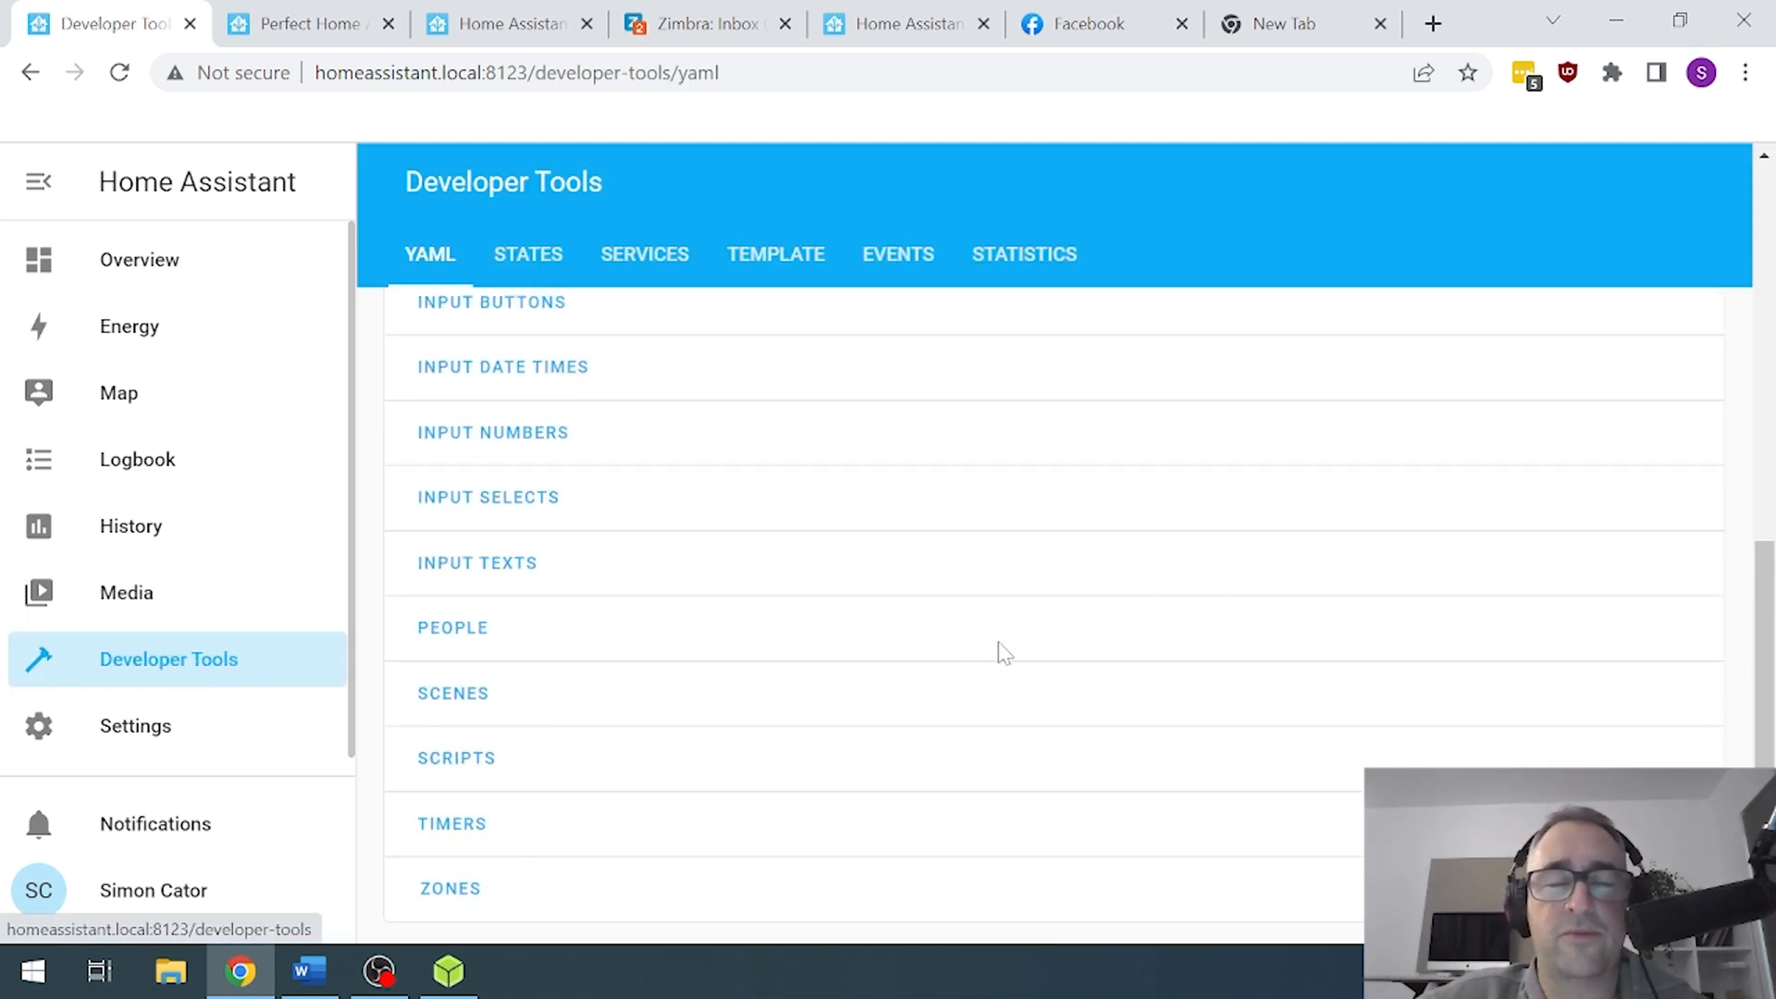
# - Open Settings, listing Cloud, Devices & Services, Automations, Areas, Add-ons, Dashboards and Tags
pyautogui.click(135, 726)
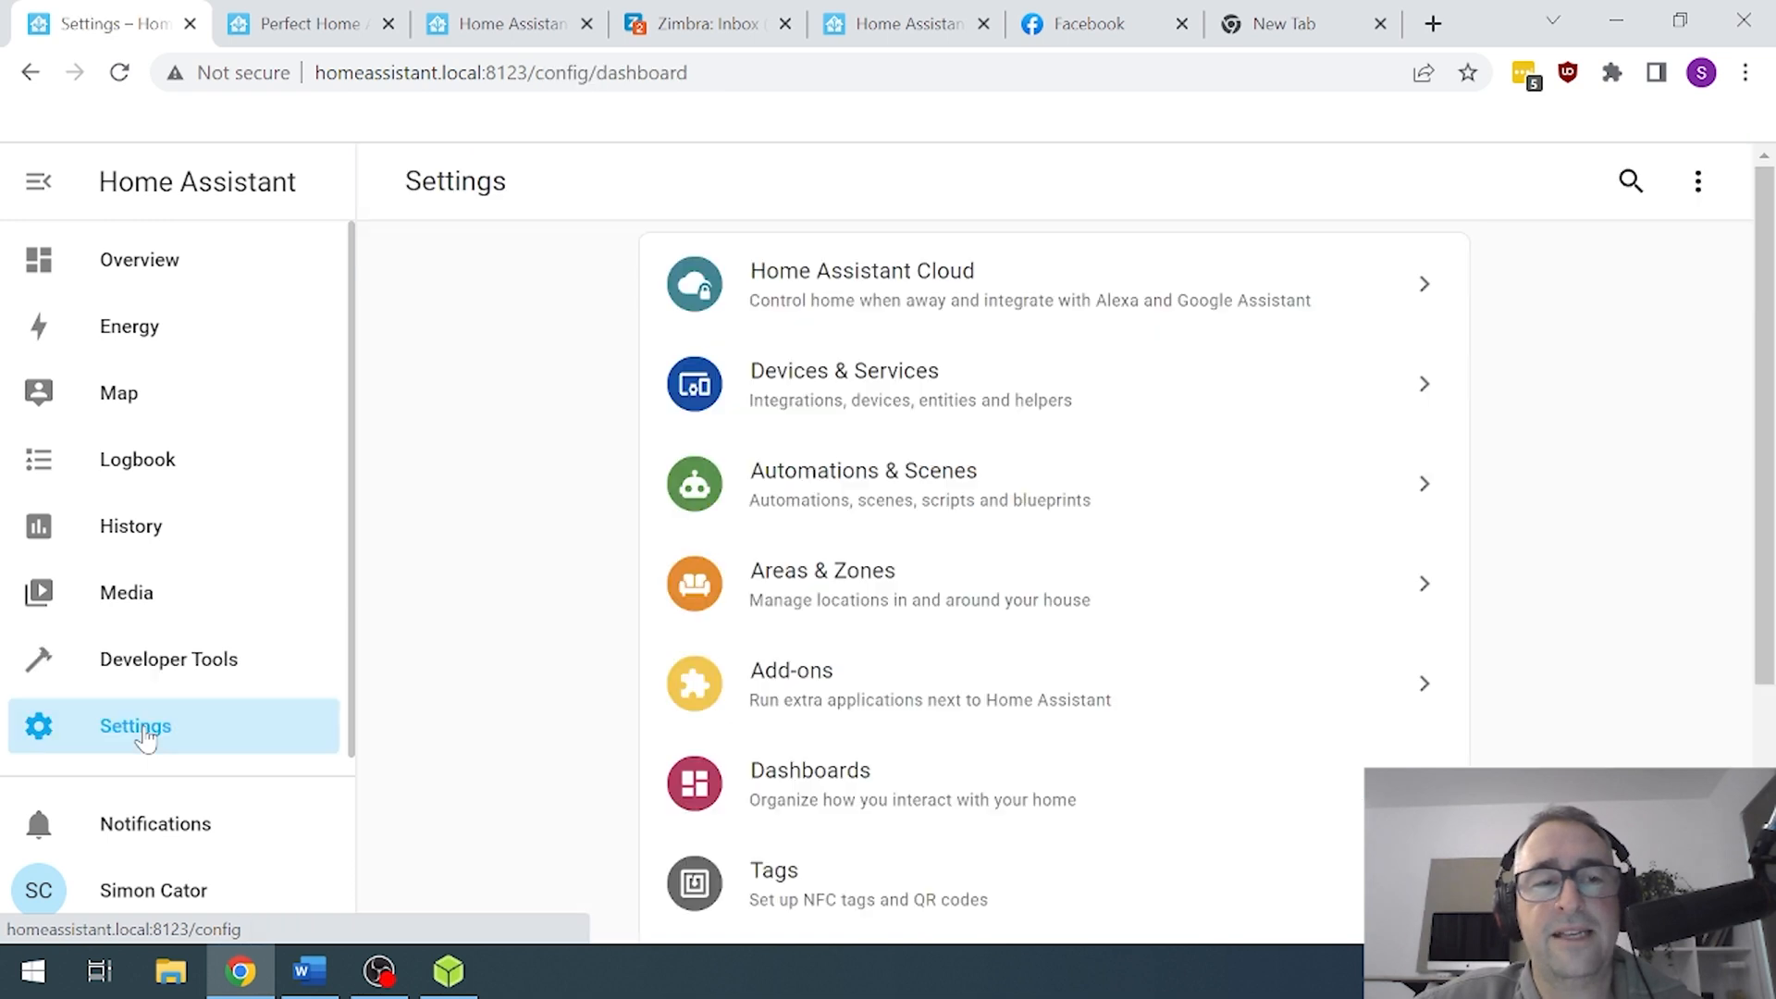
pyautogui.moveTo(389, 685)
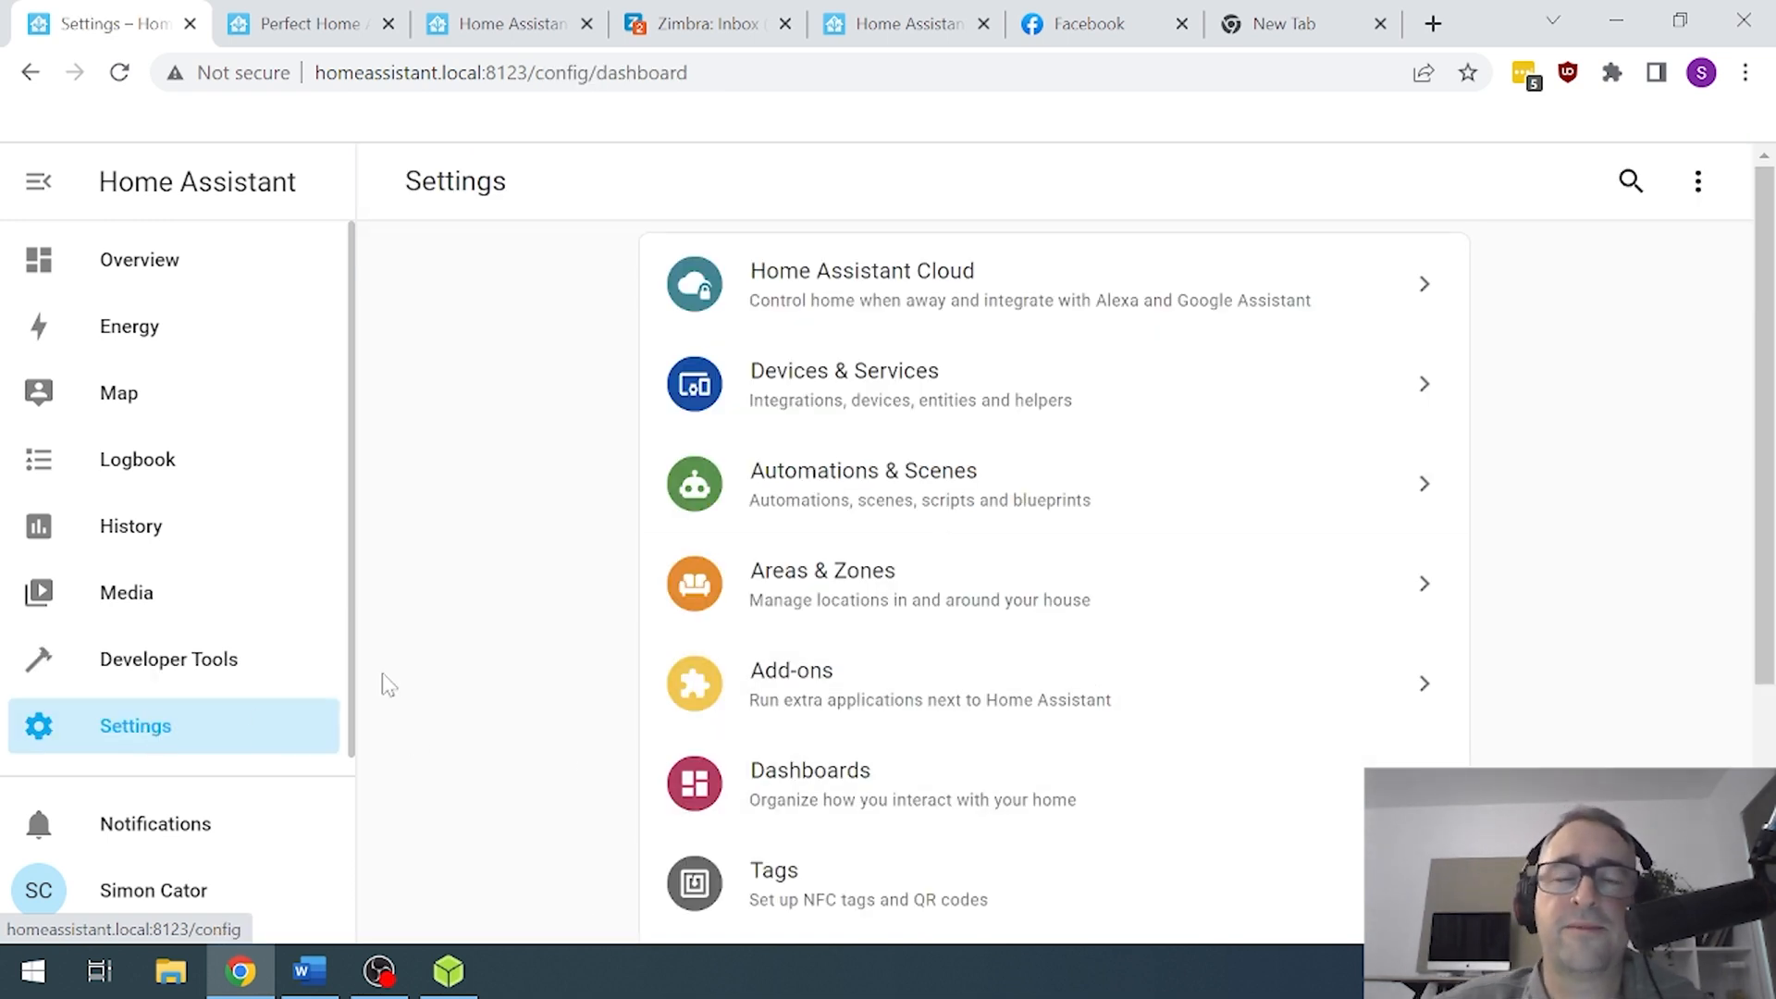
pyautogui.moveTo(895, 293)
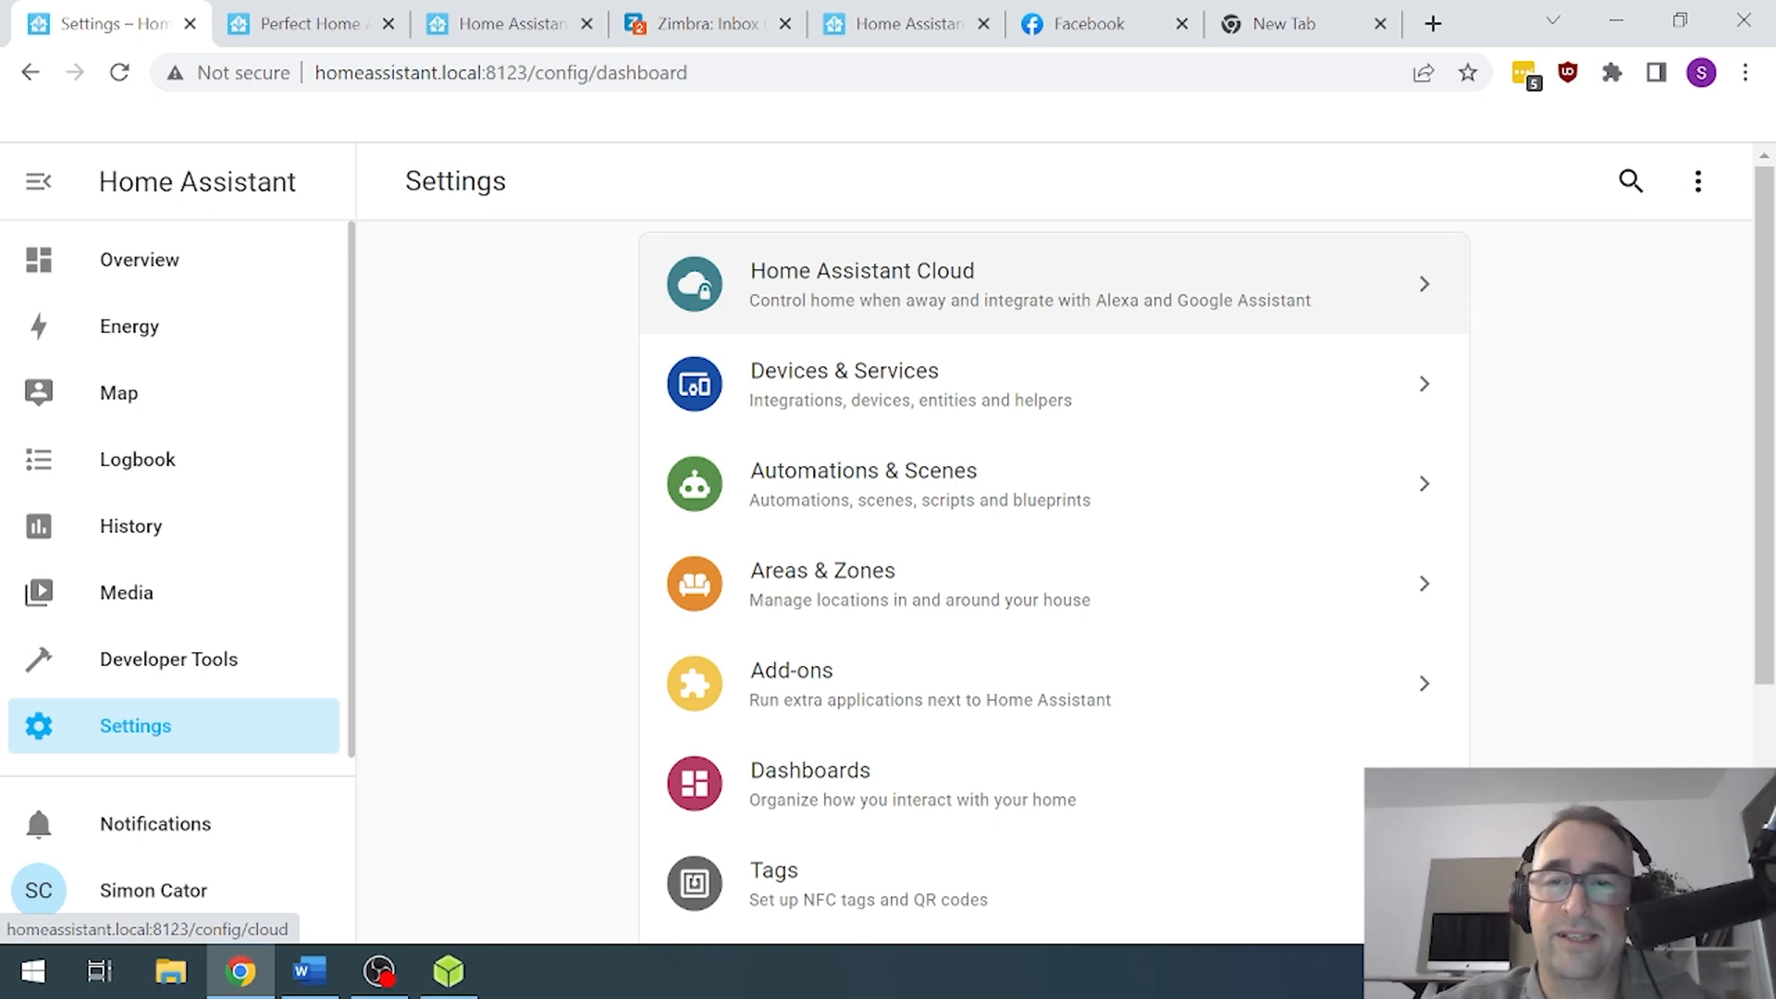
pyautogui.moveTo(570, 433)
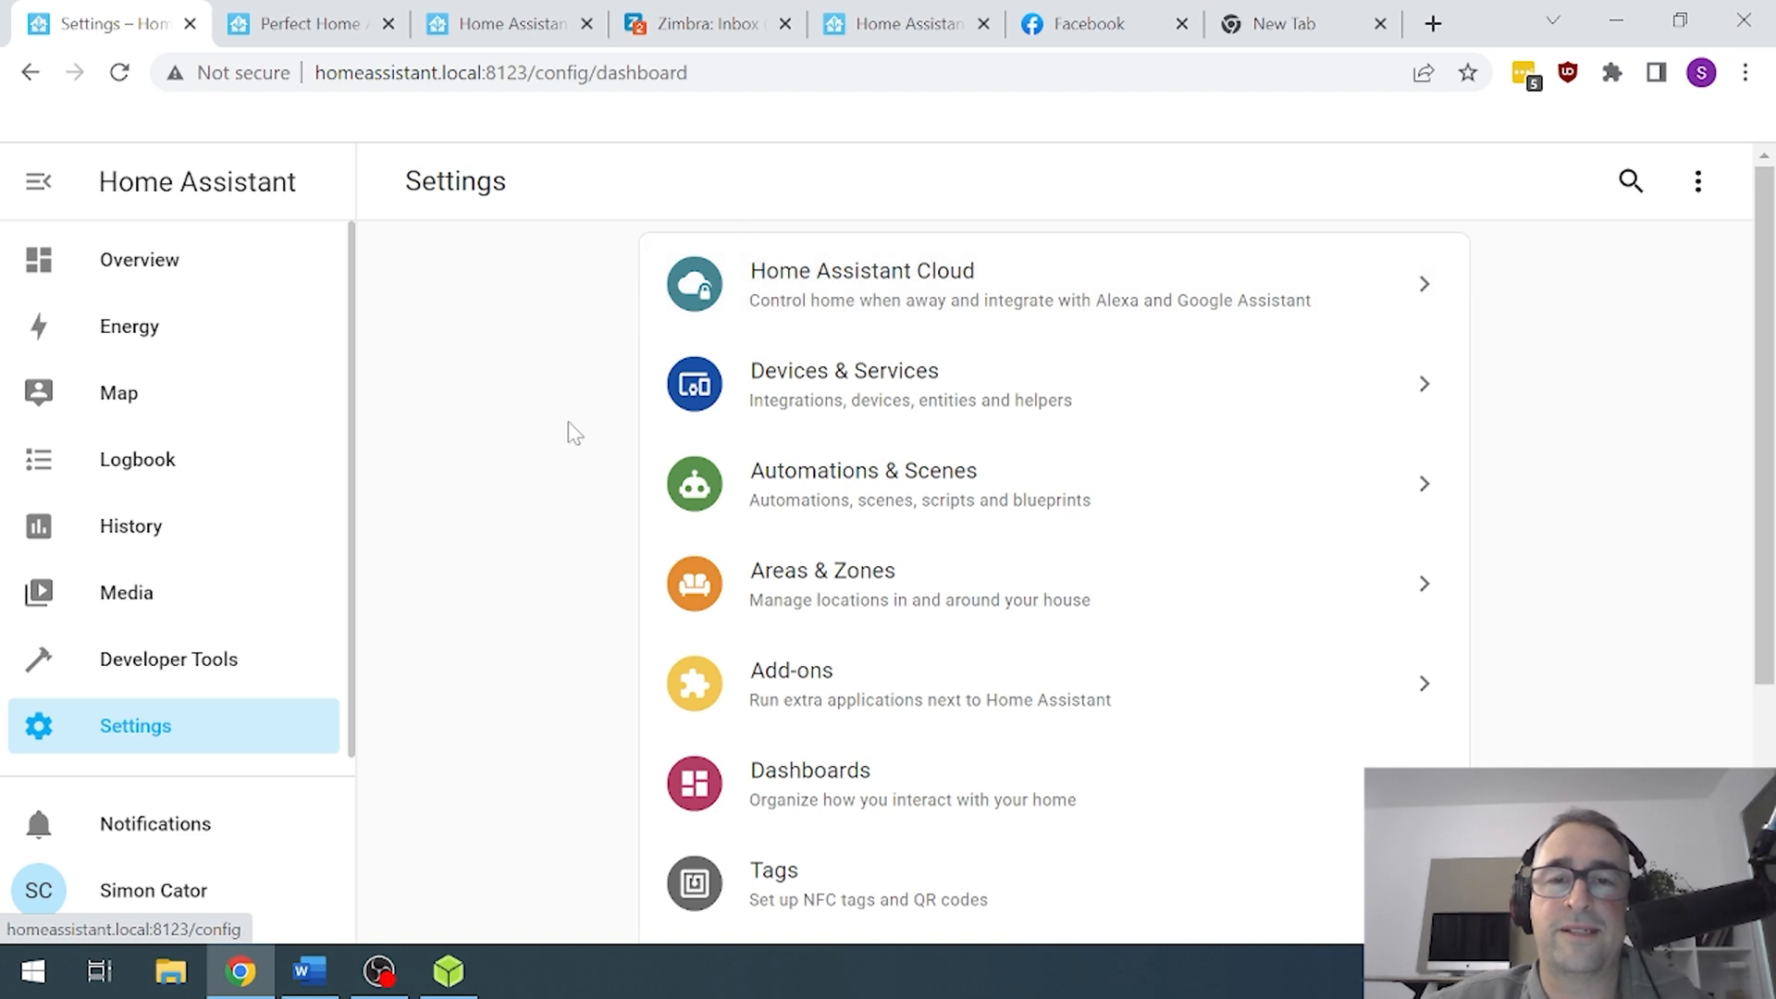
# - View the Integrations list and the empty Automations page, returning to Settings after each
pyautogui.click(842, 383)
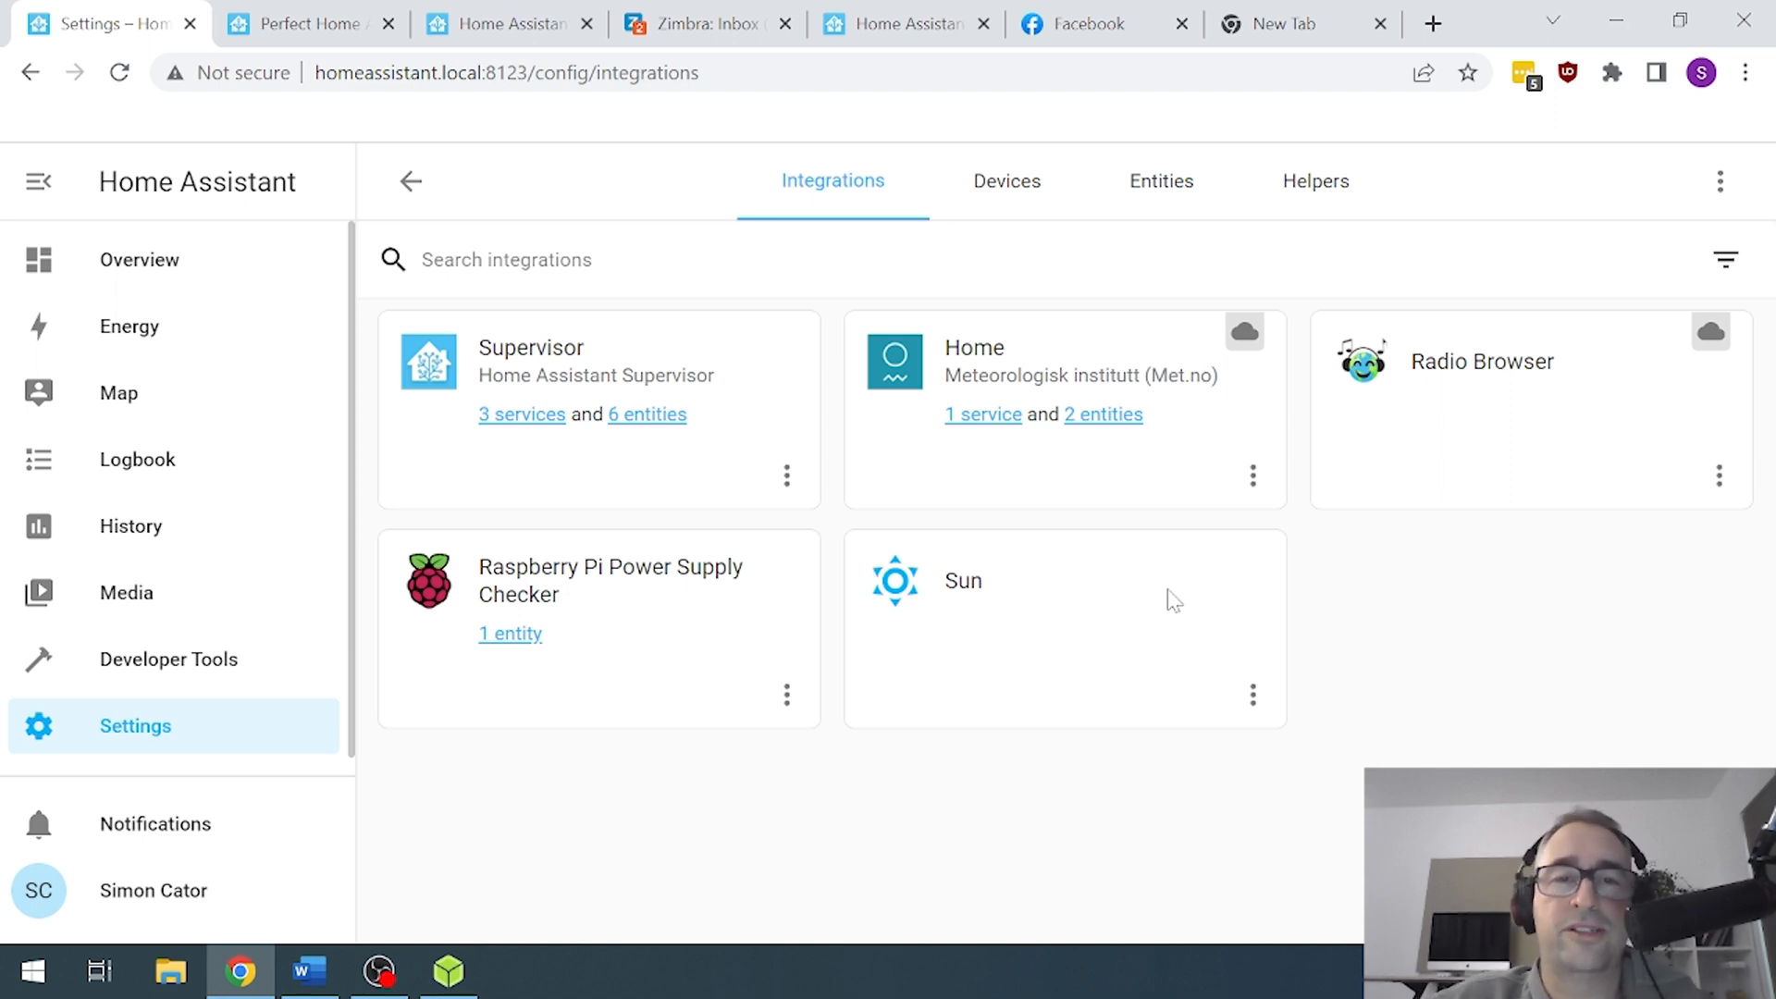
pyautogui.moveTo(283, 923)
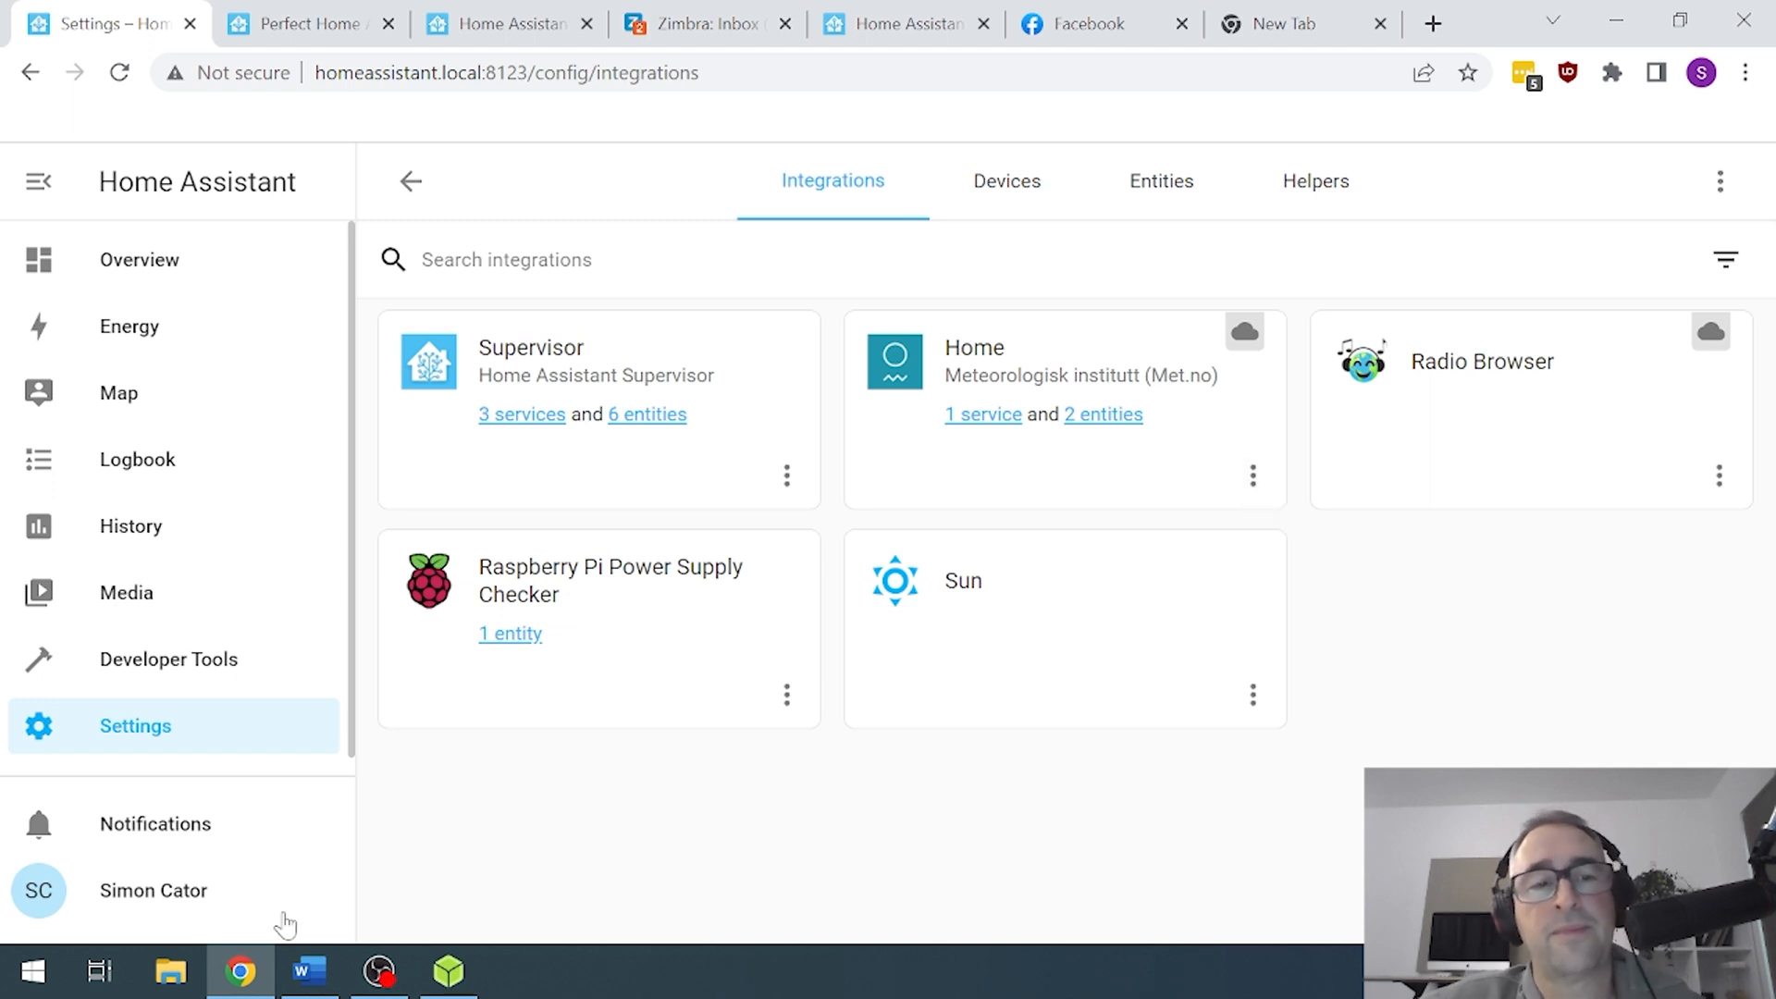
pyautogui.click(409, 181)
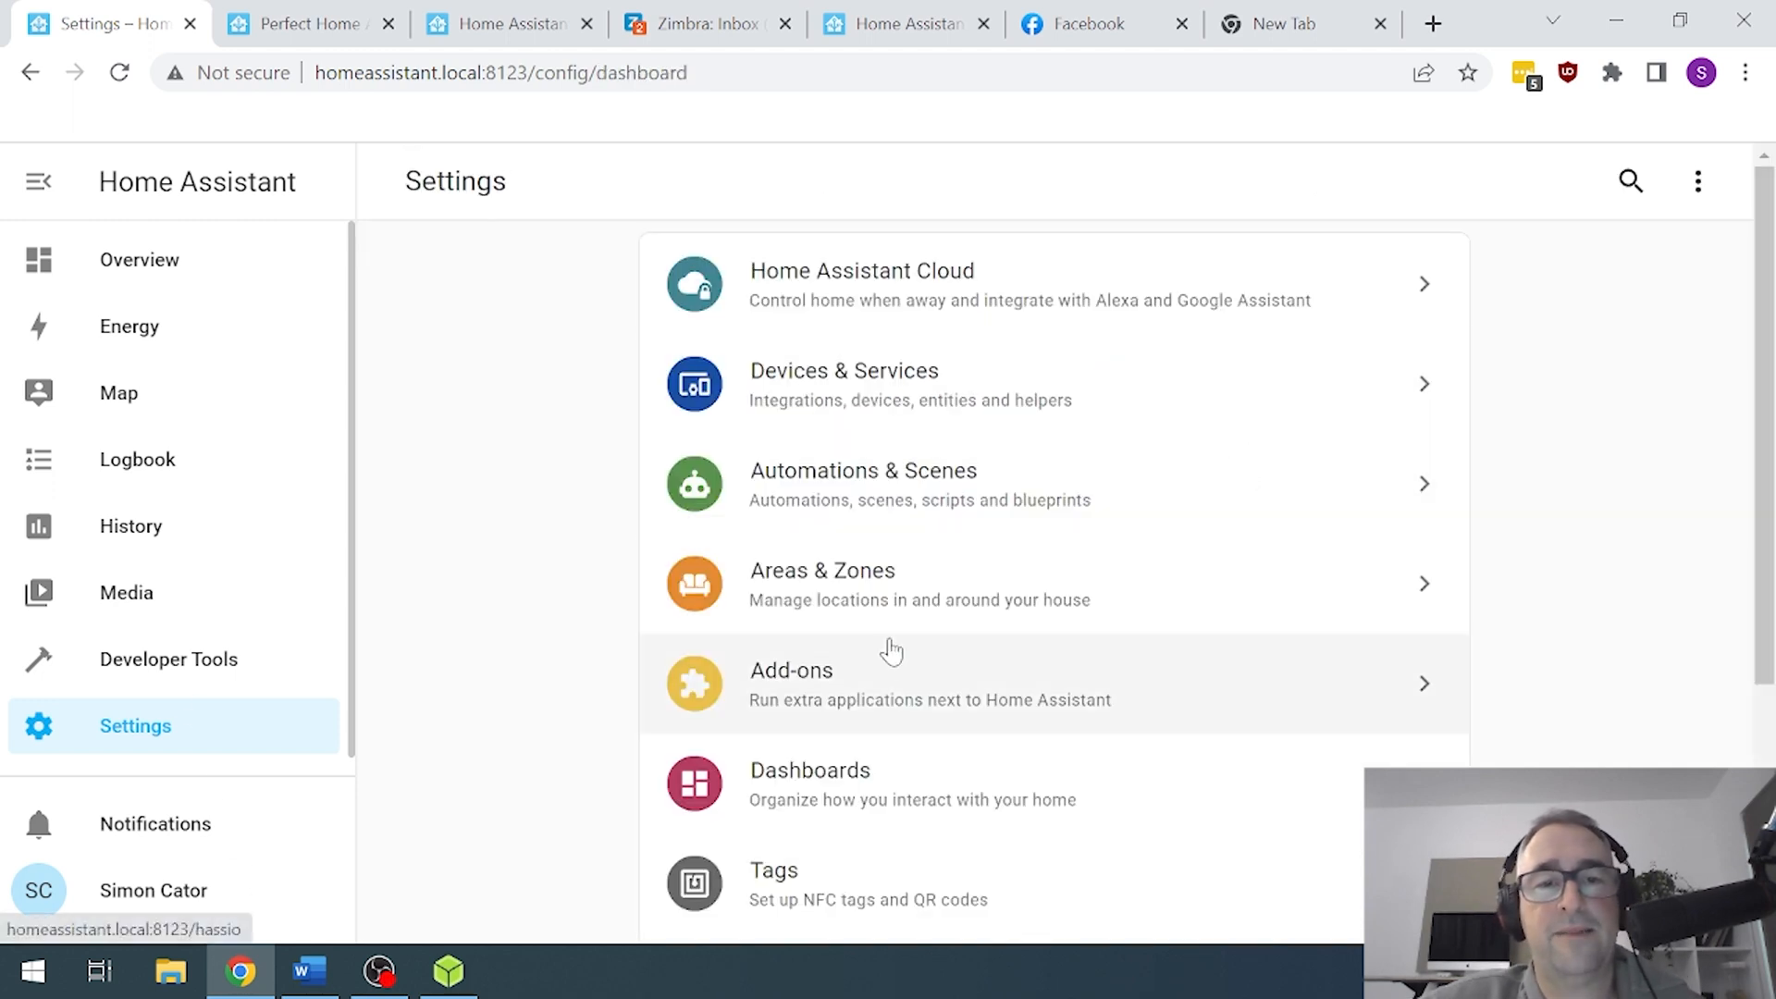
pyautogui.moveTo(894, 484)
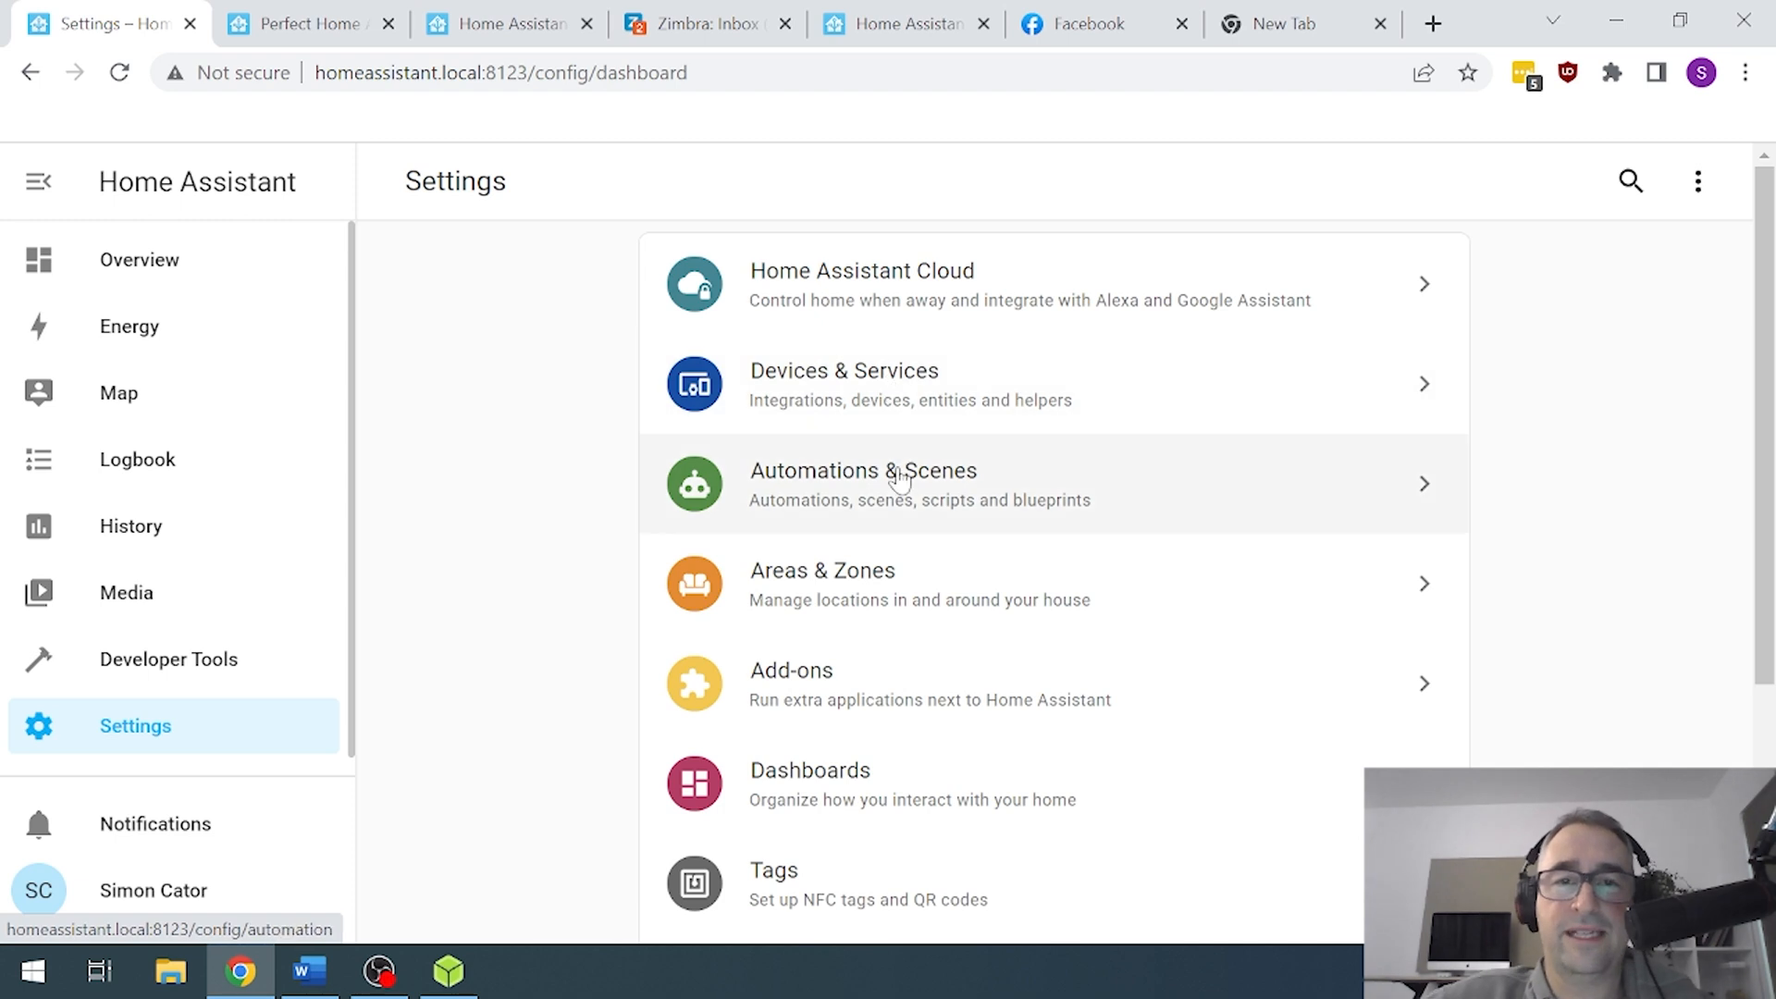
pyautogui.click(862, 483)
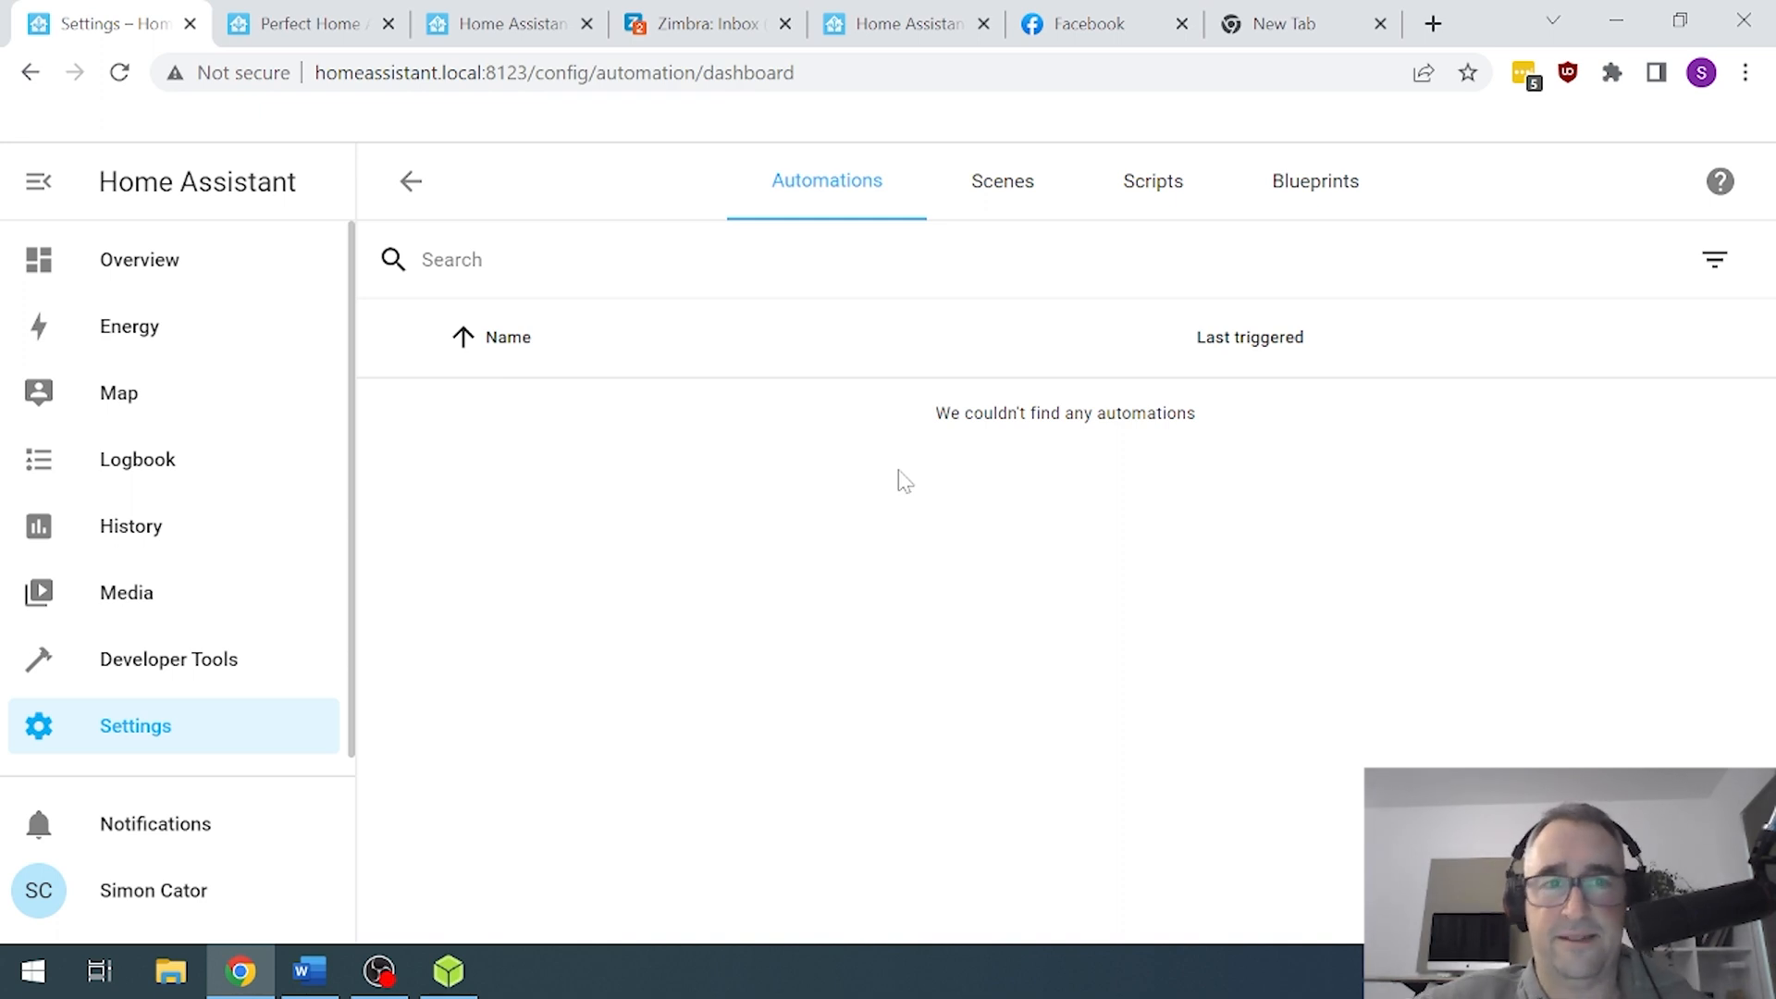
pyautogui.click(410, 181)
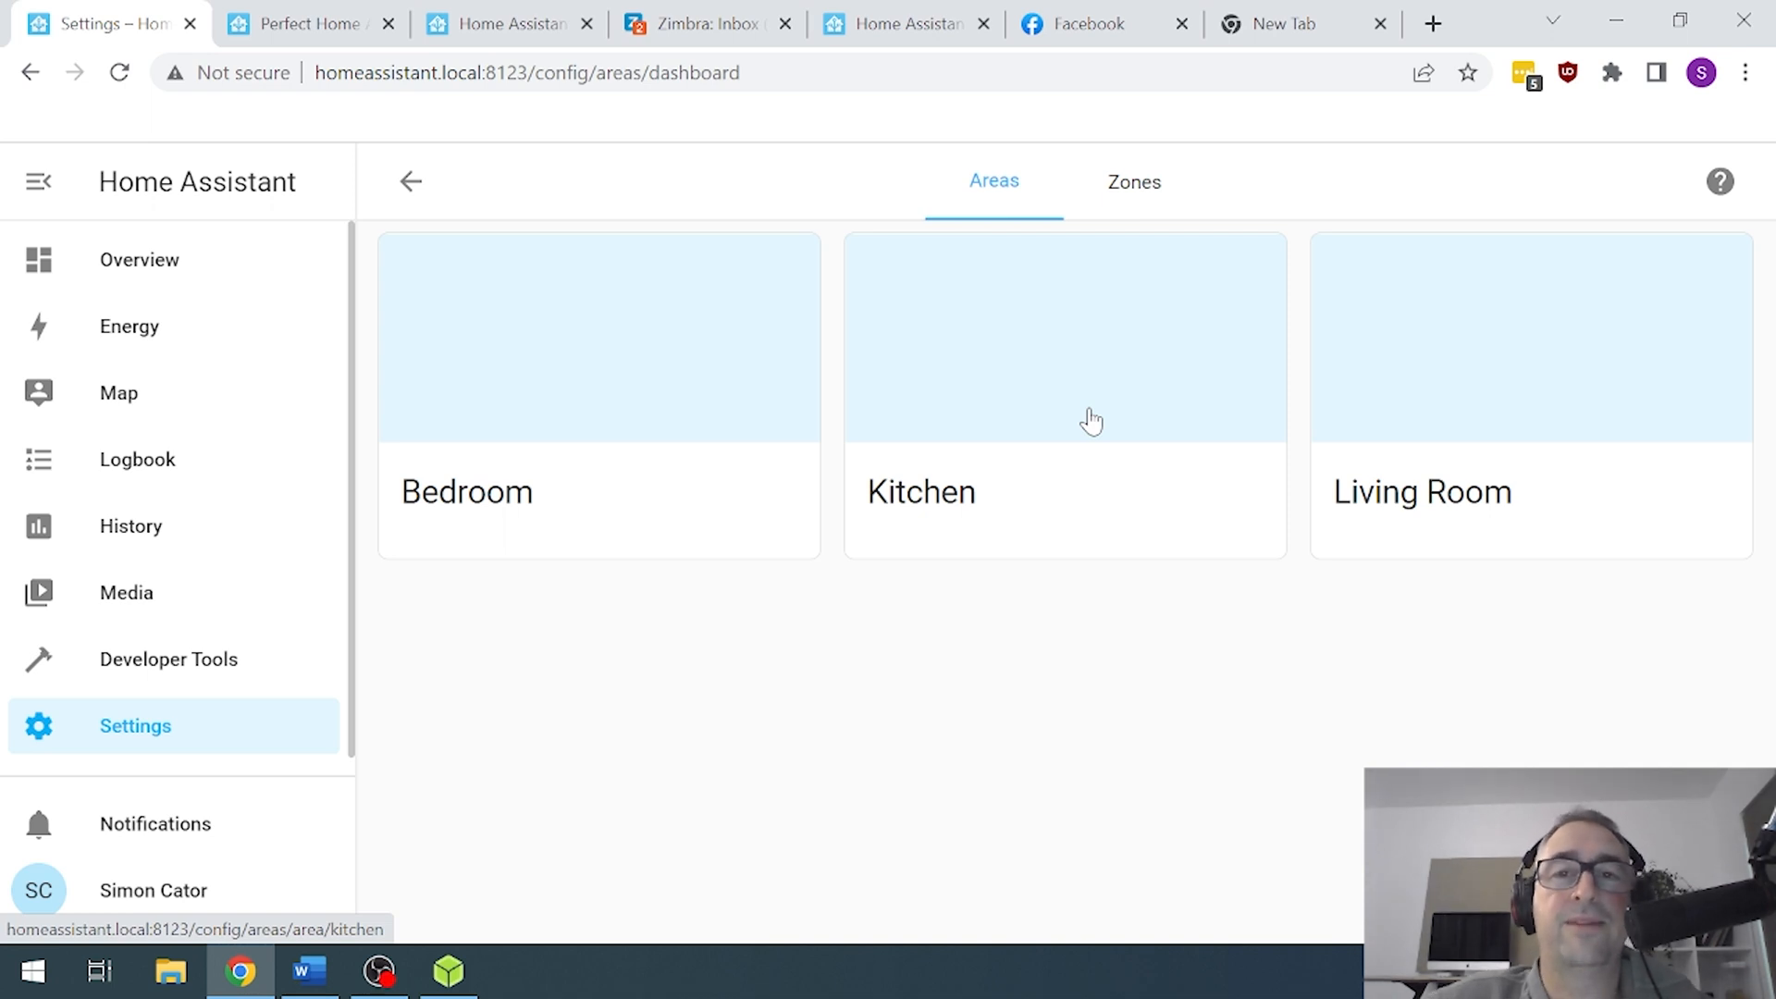
pyautogui.moveTo(411, 181)
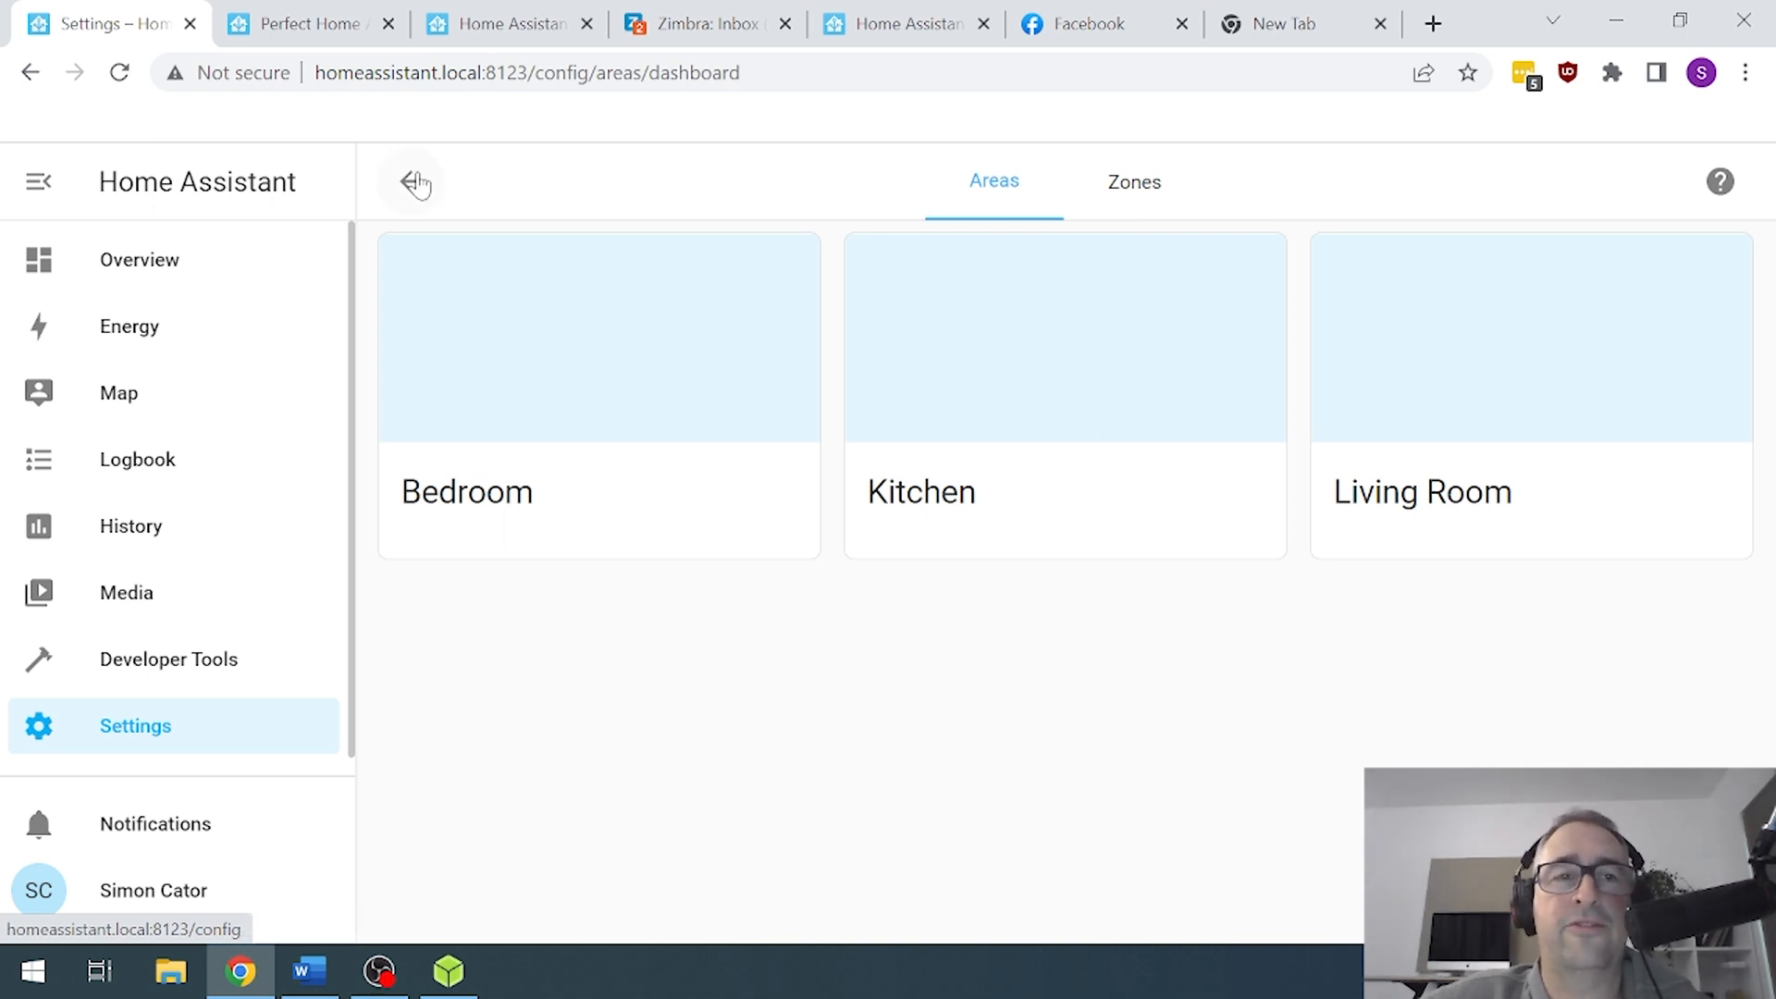
# - Look through the empty Add-ons and Tags pages, Dashboards (Overview, Energy) and People
pyautogui.click(417, 182)
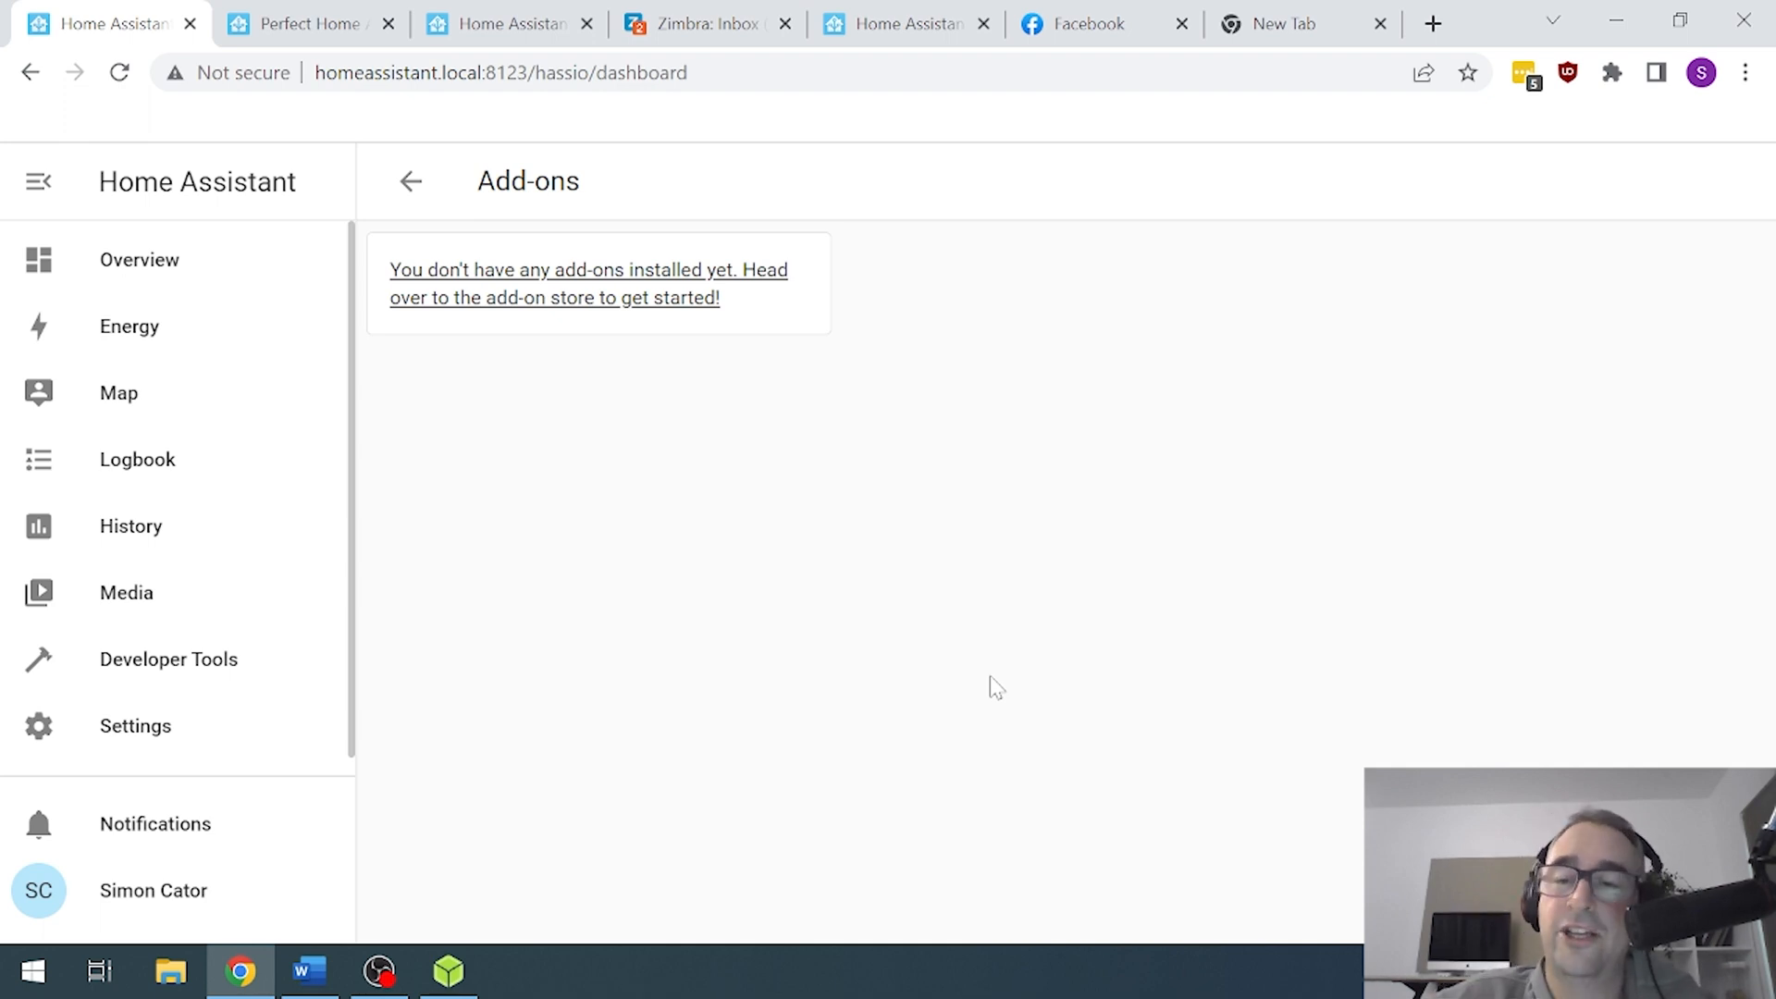
pyautogui.moveTo(410, 181)
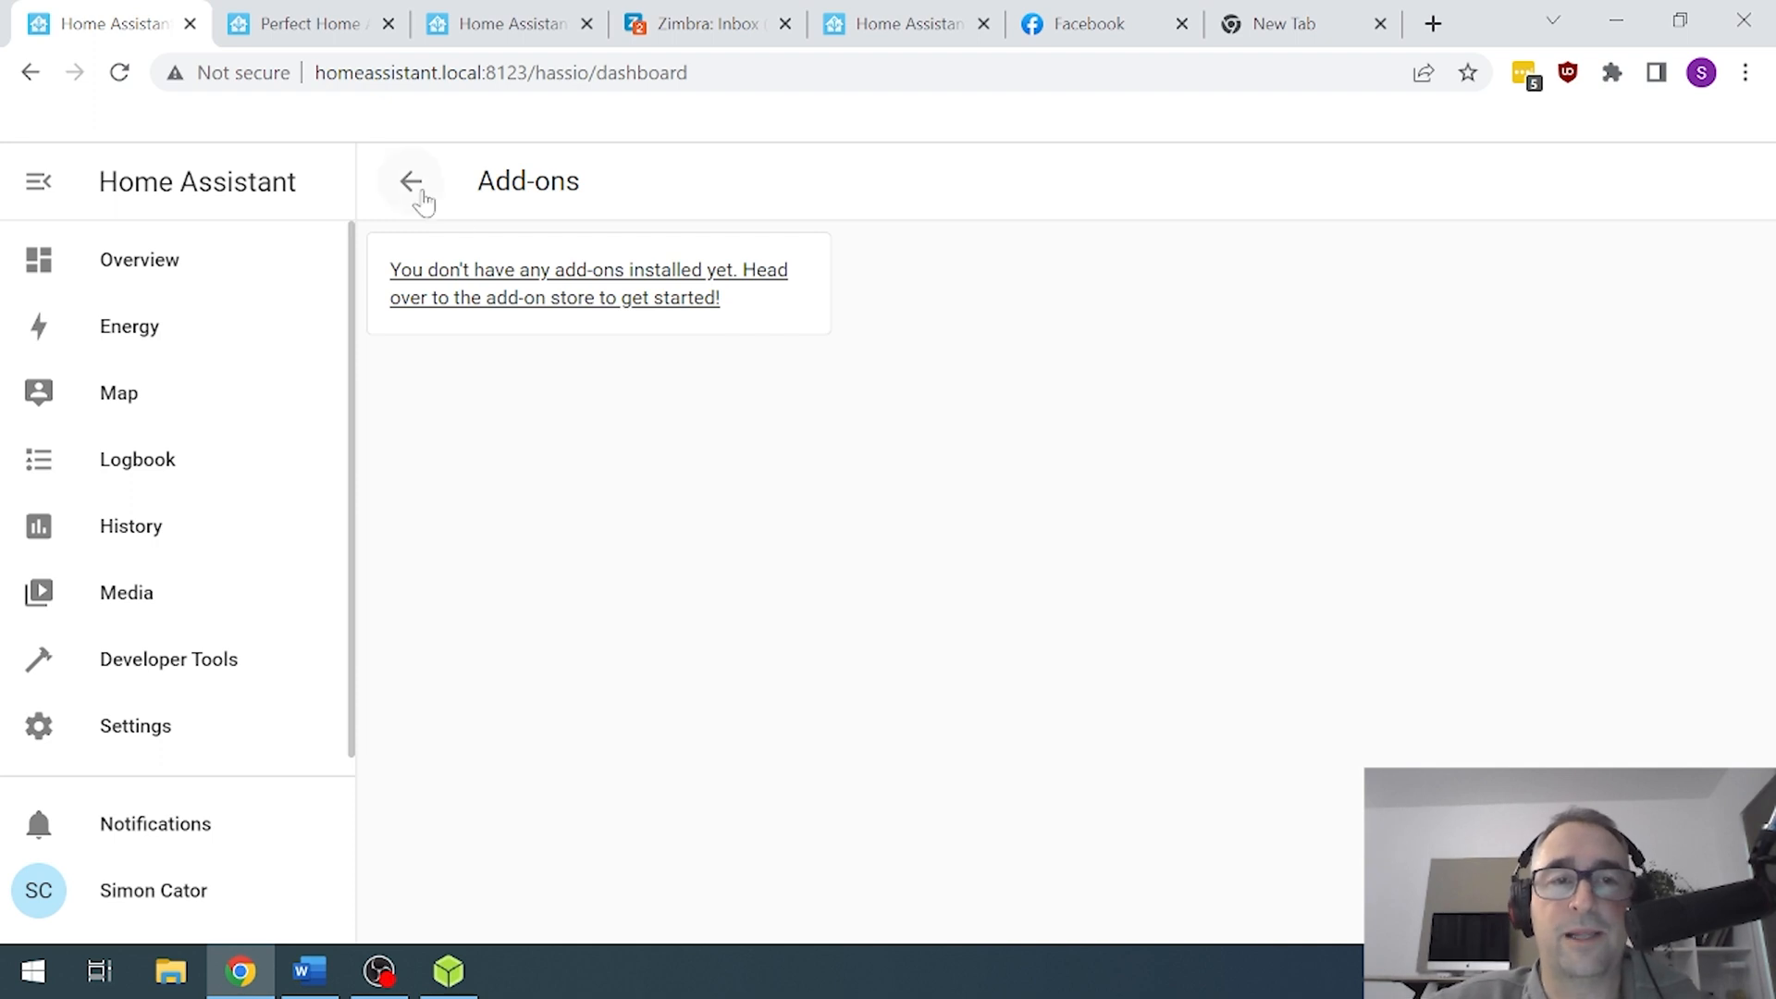
pyautogui.click(410, 181)
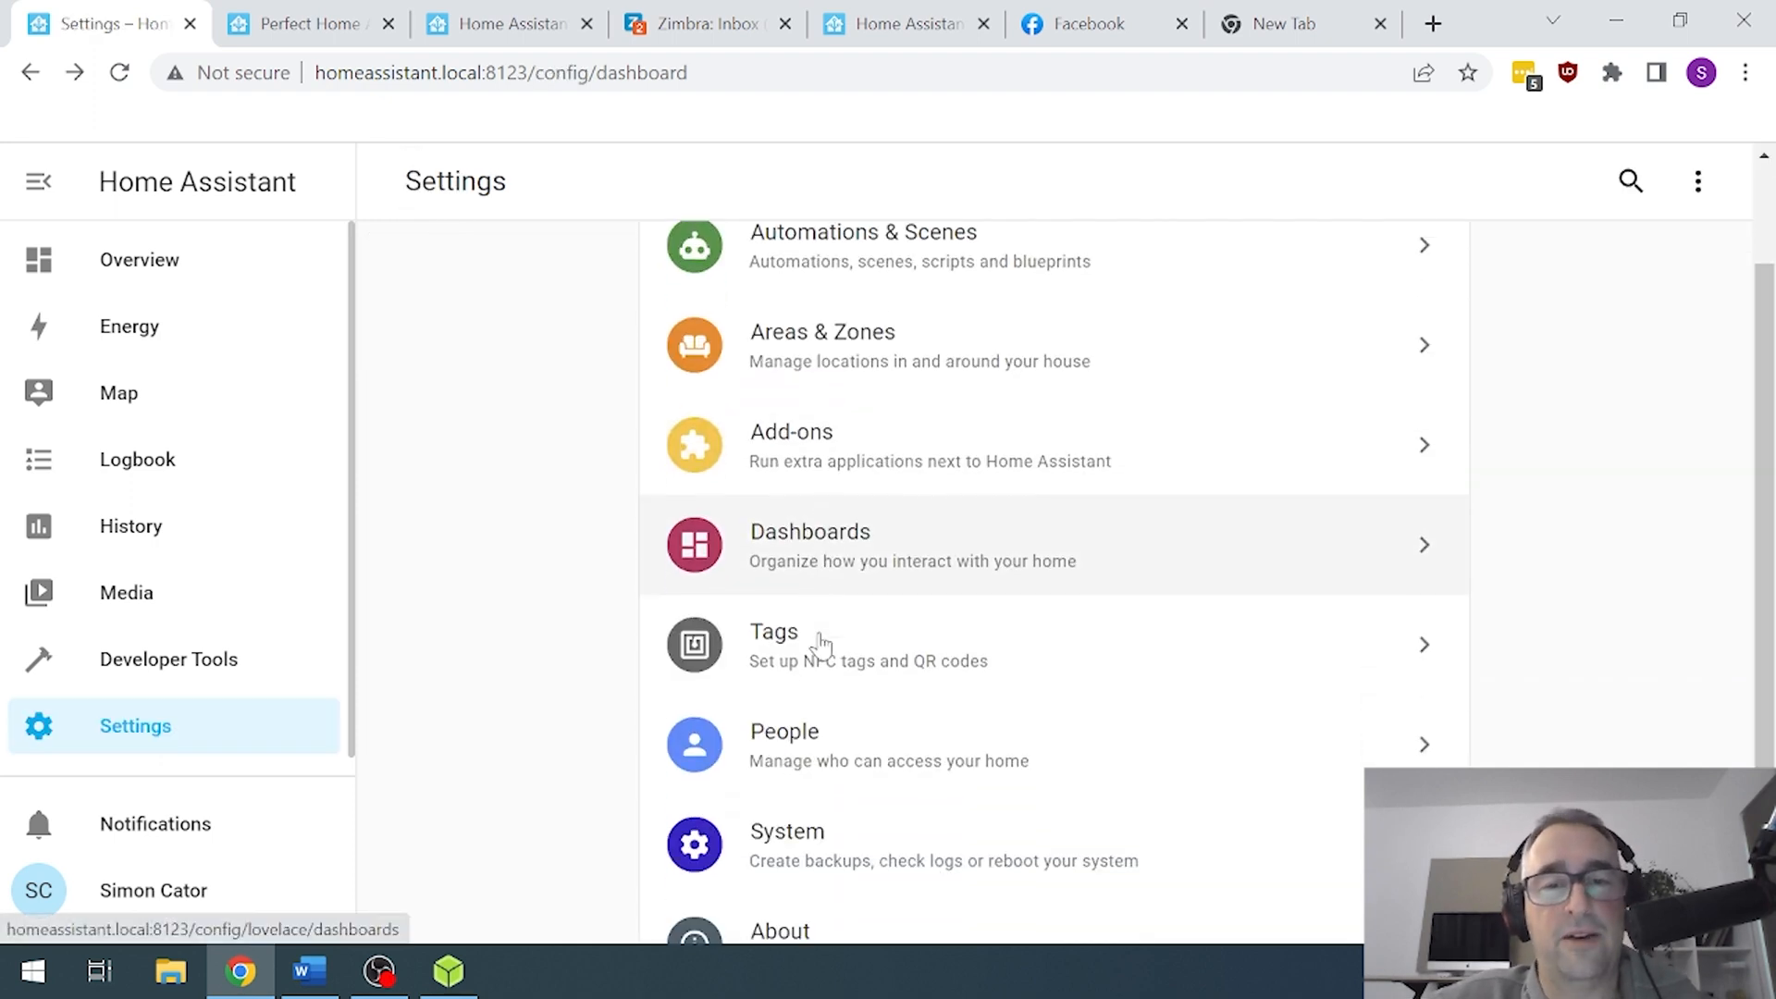
pyautogui.click(774, 646)
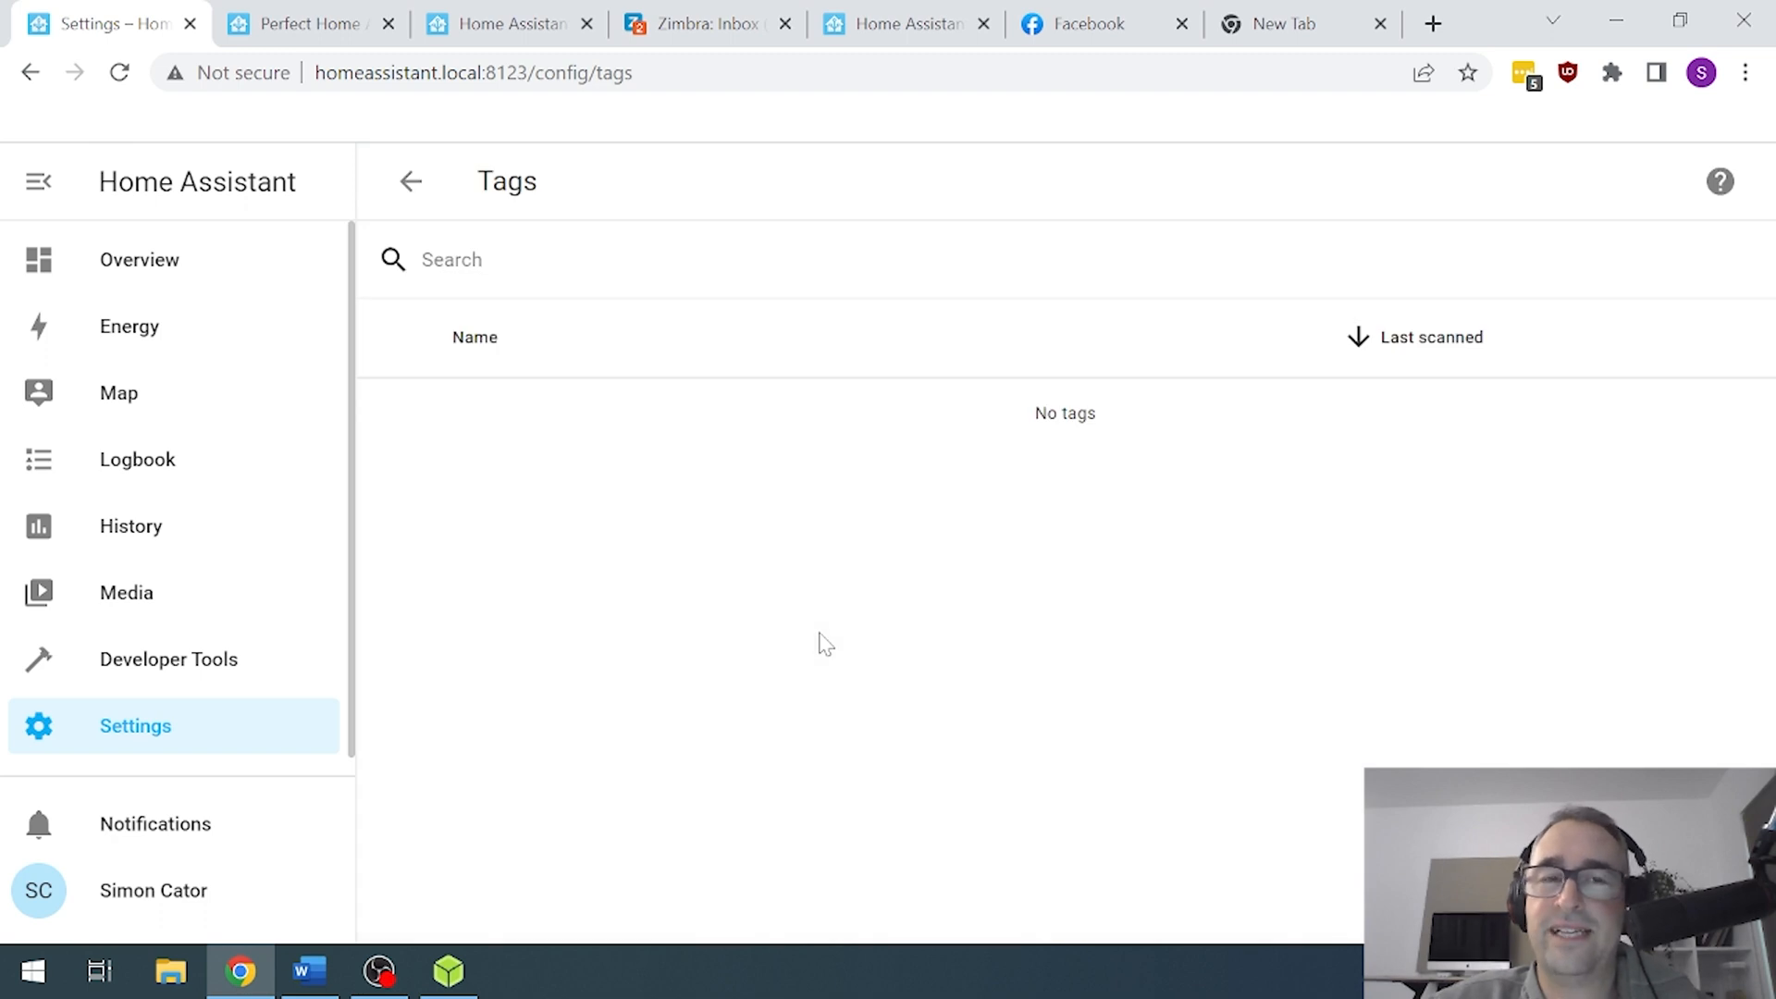
pyautogui.moveTo(410, 181)
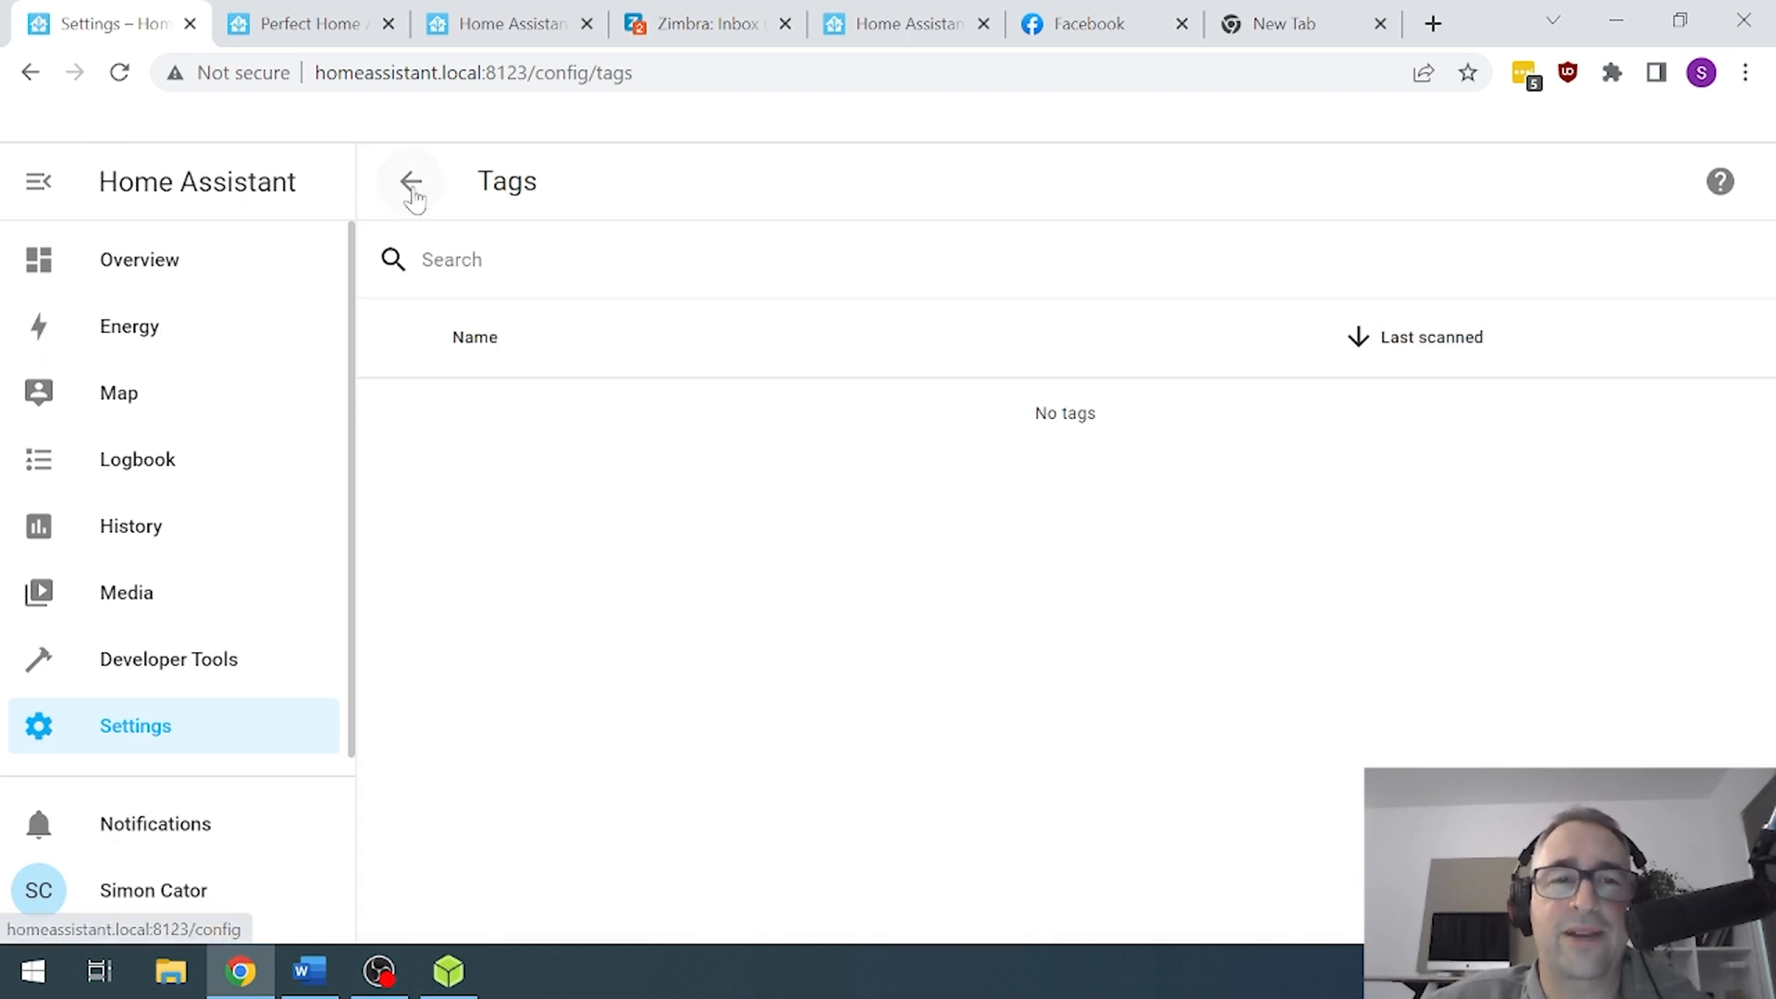
pyautogui.click(410, 181)
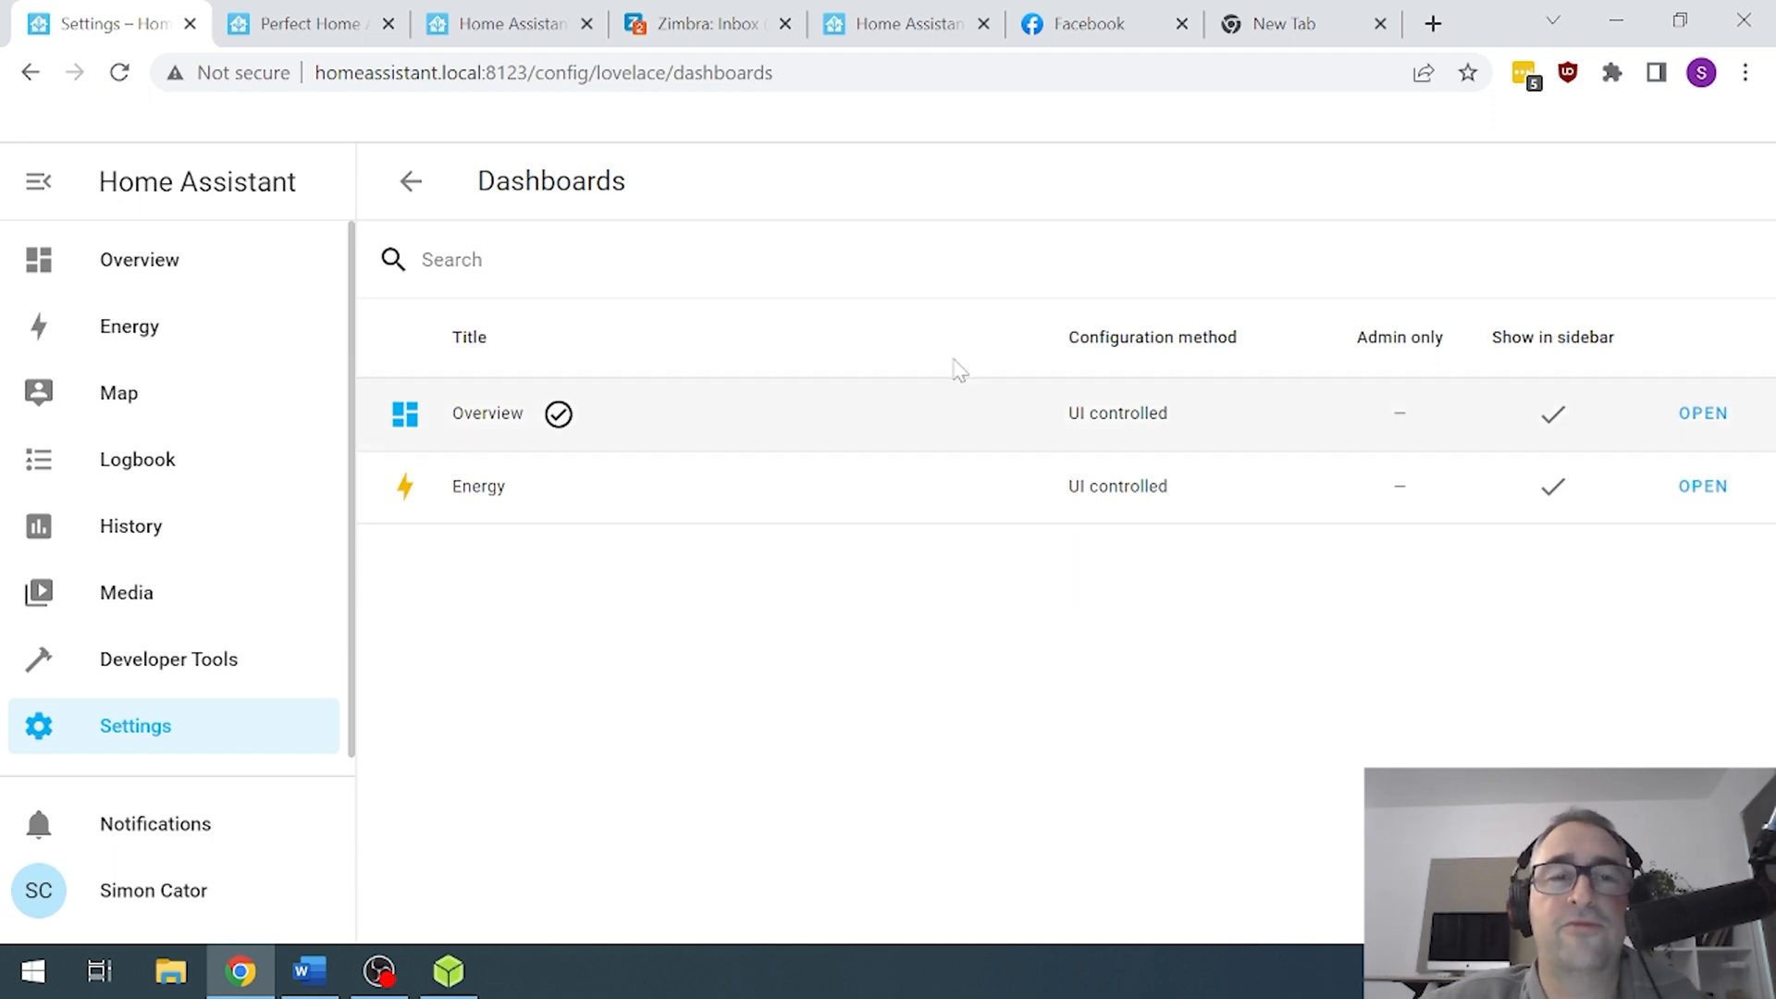
pyautogui.click(410, 182)
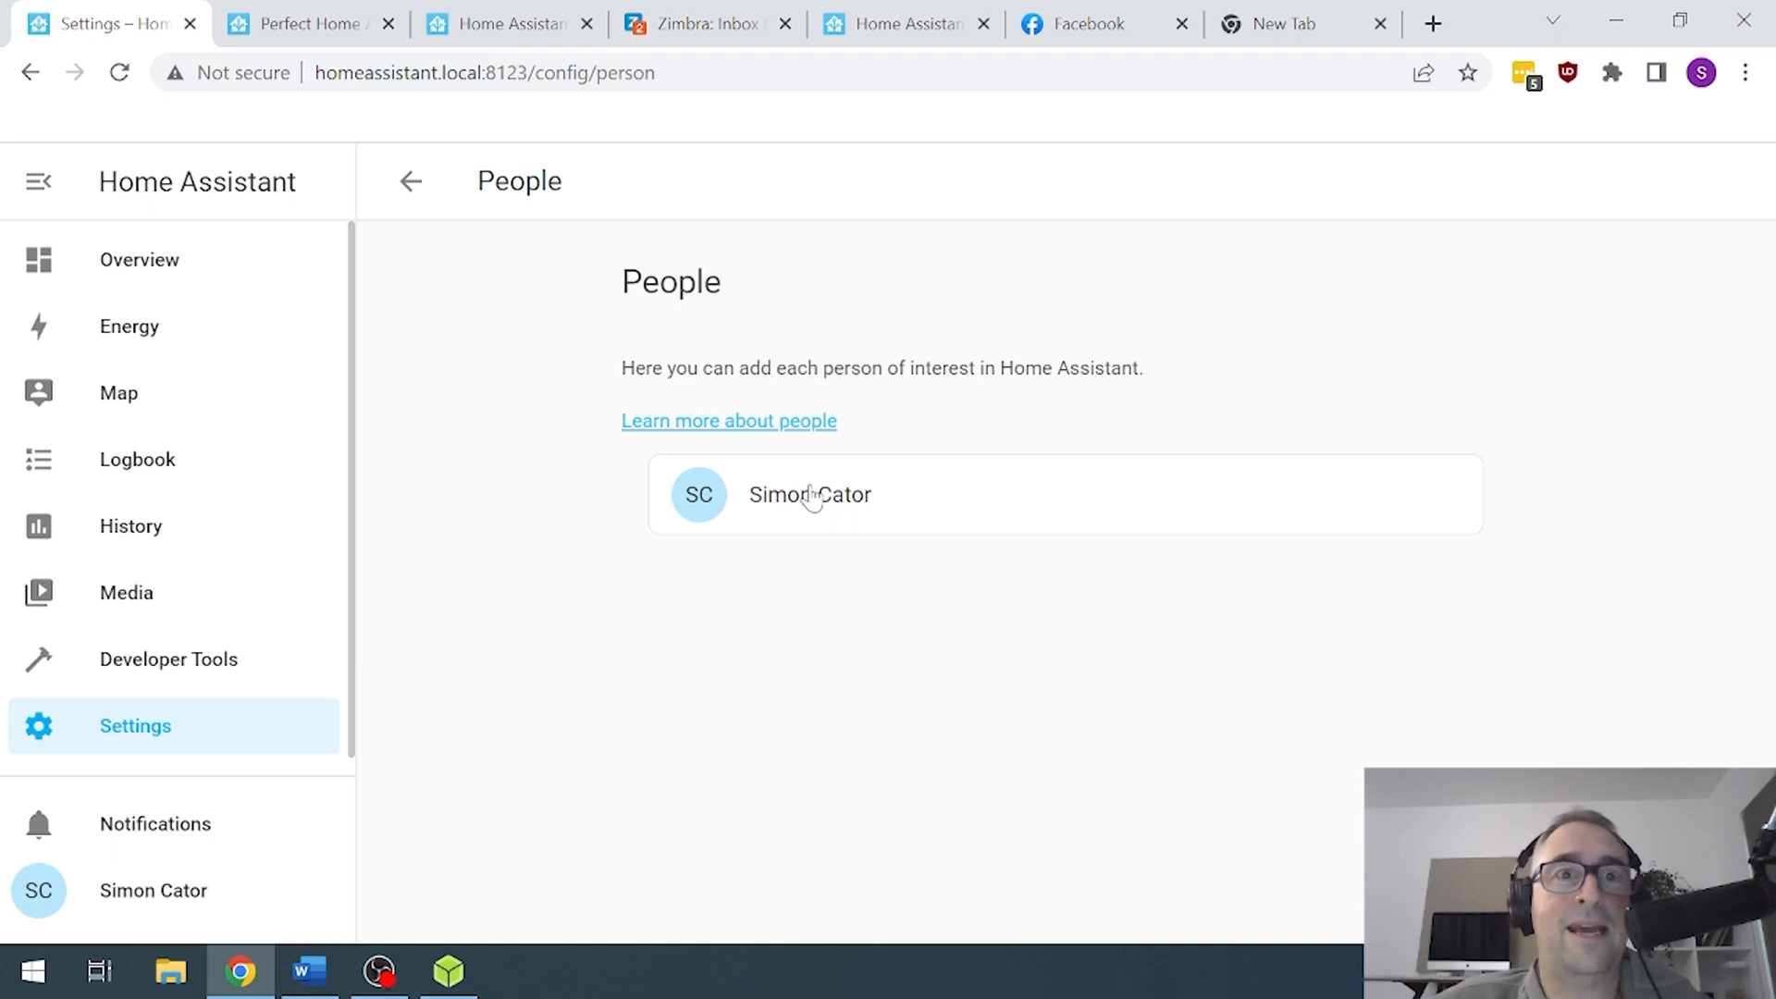
pyautogui.click(410, 182)
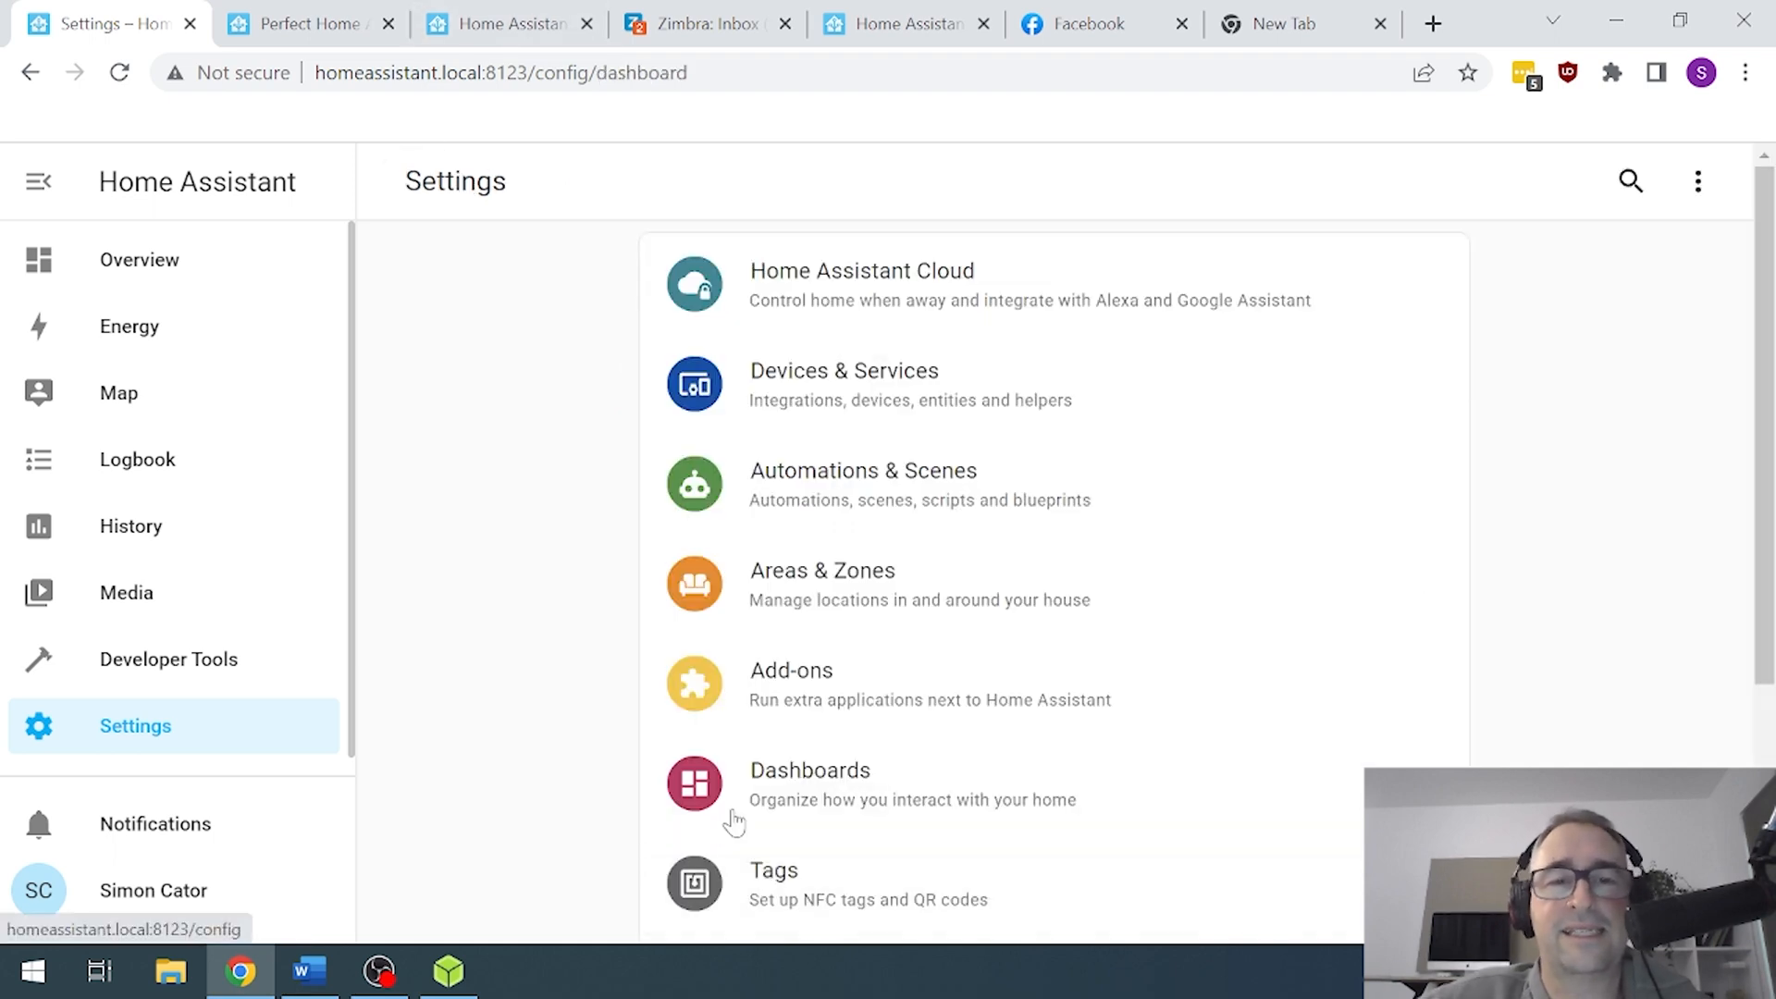
# - Open System settings, confirm the Backups page is empty, and return to System
pyautogui.scroll(-3)
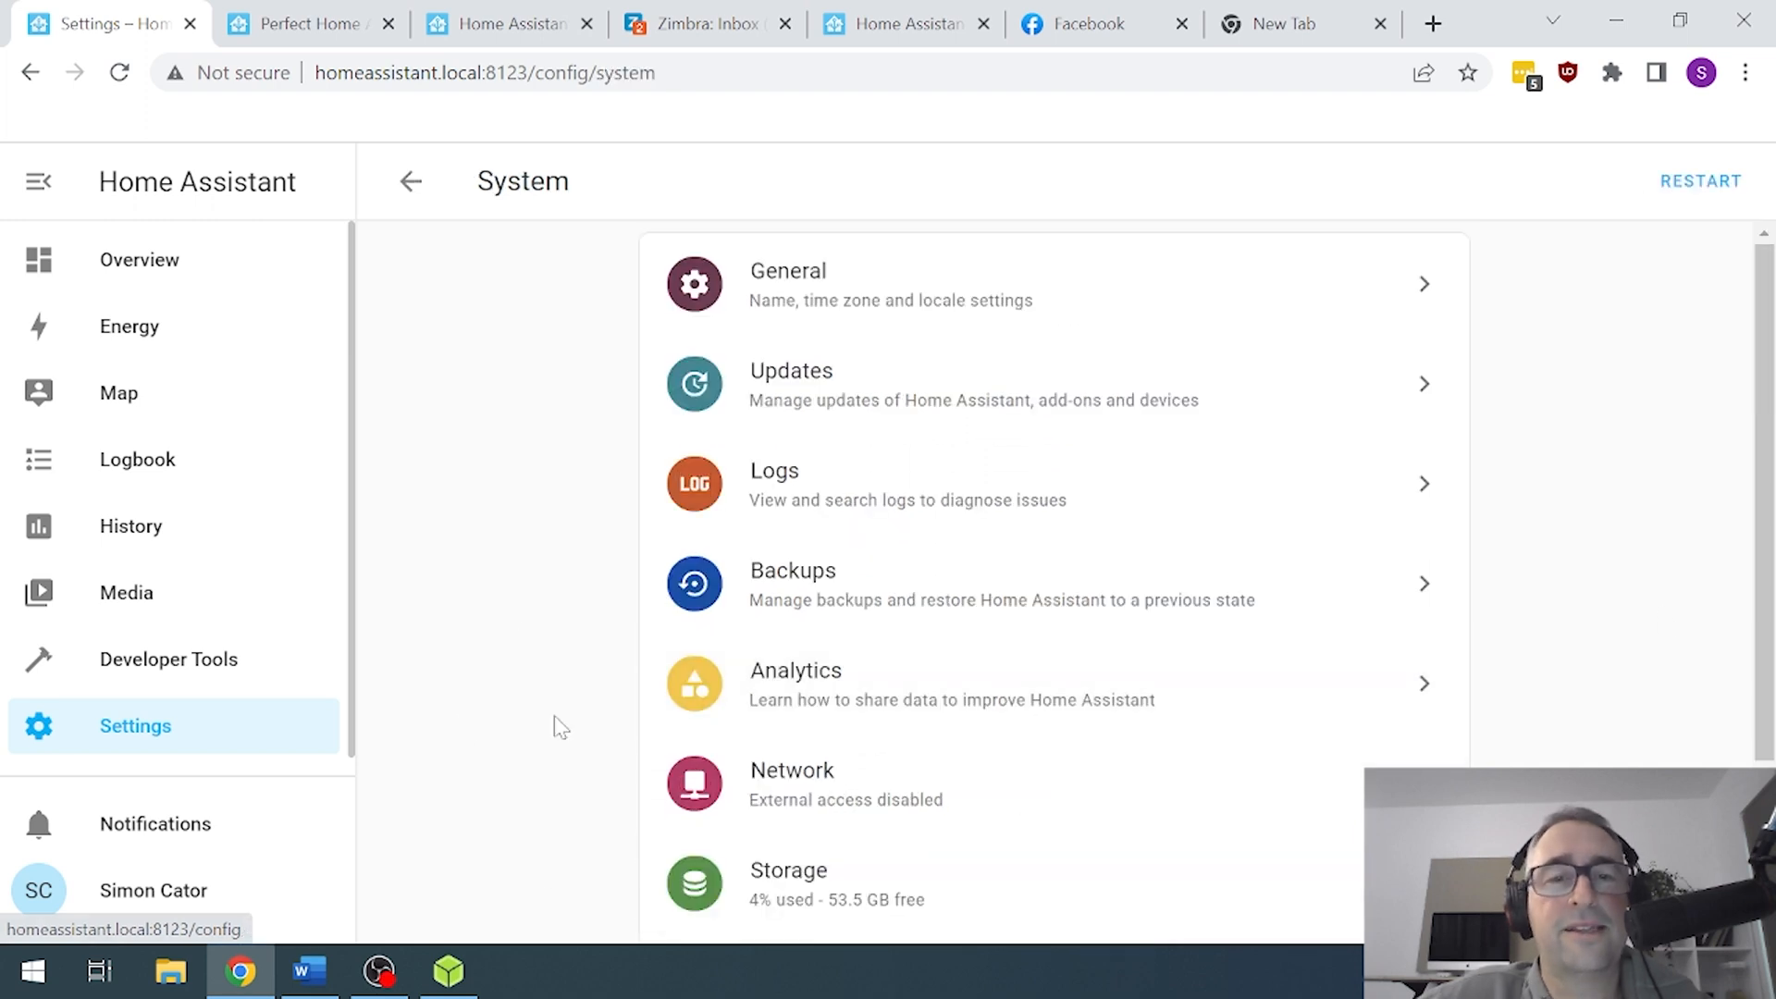
pyautogui.moveTo(1701, 181)
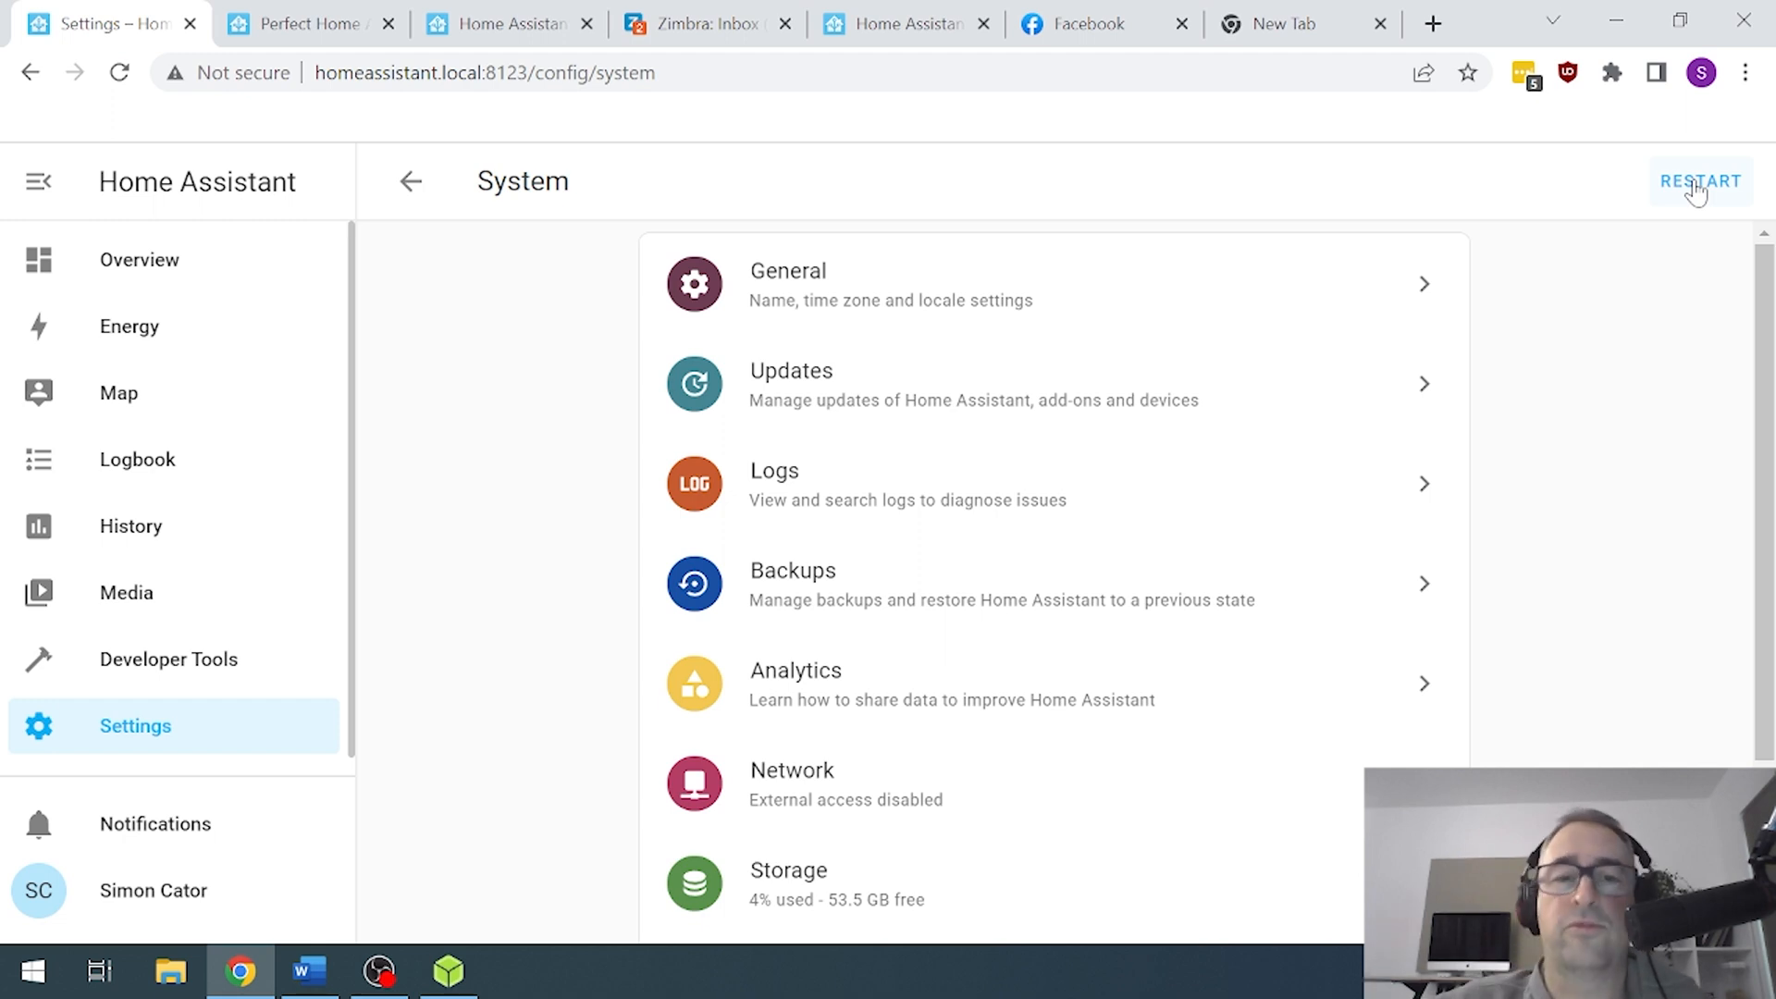
pyautogui.moveTo(1150, 600)
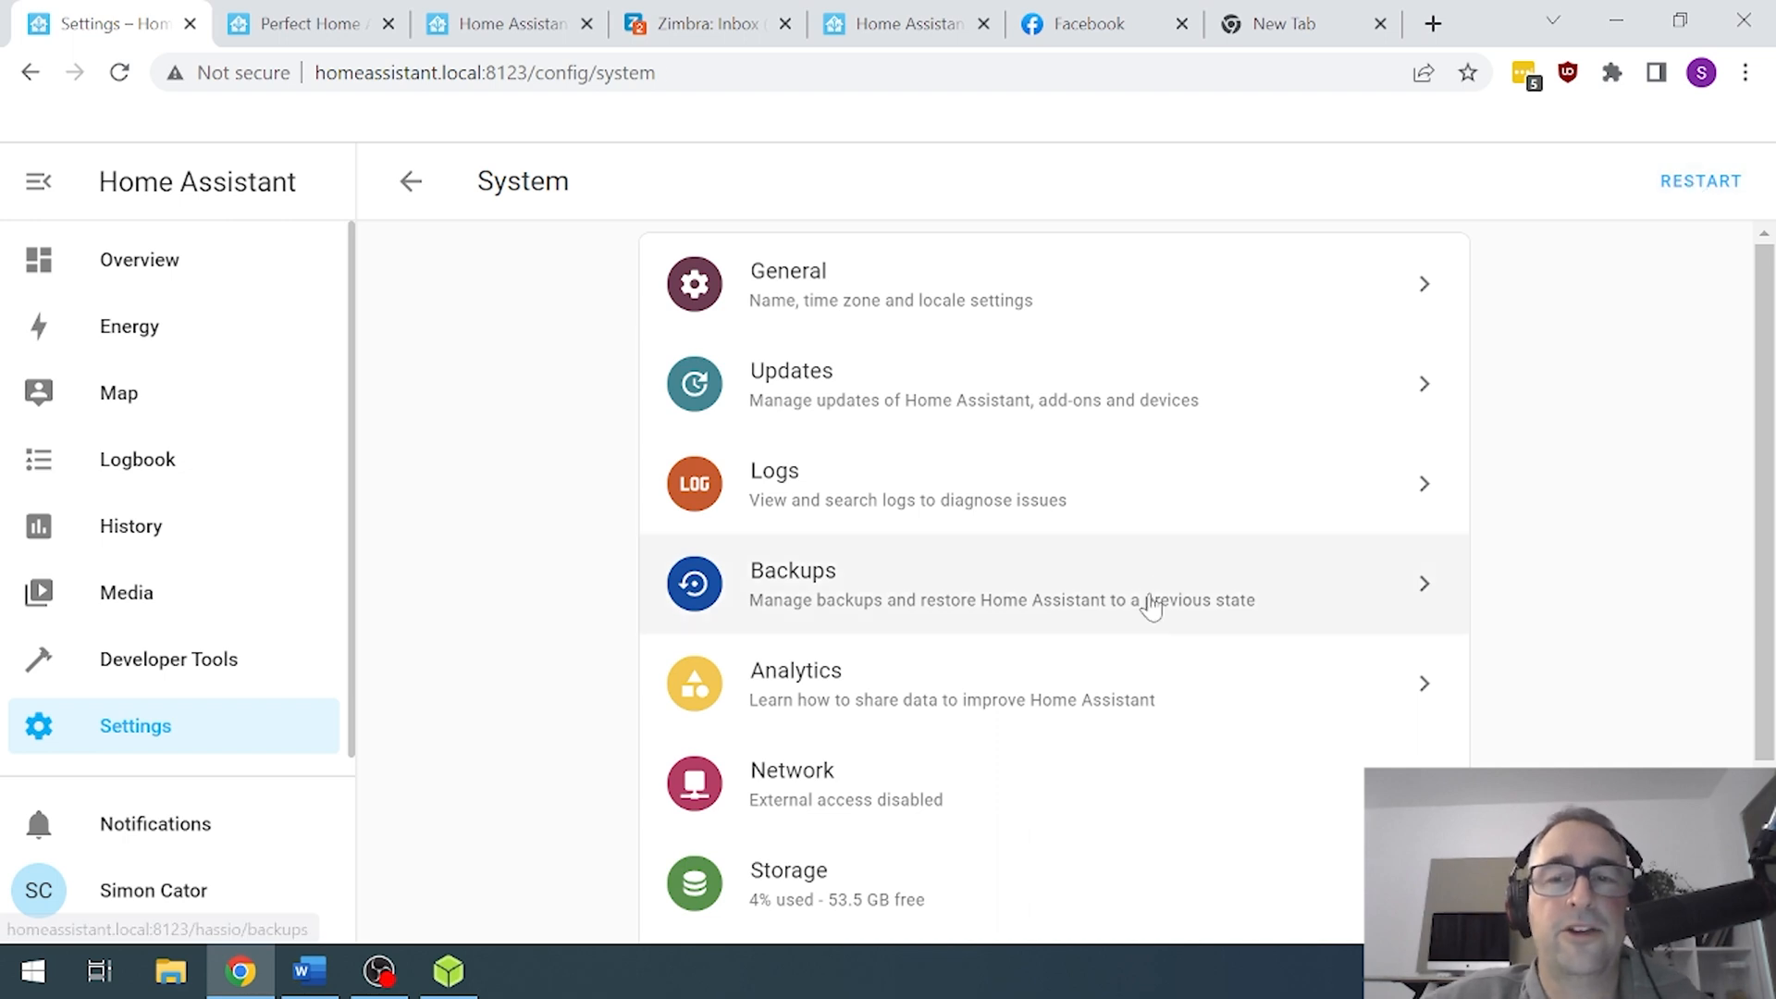
pyautogui.click(997, 584)
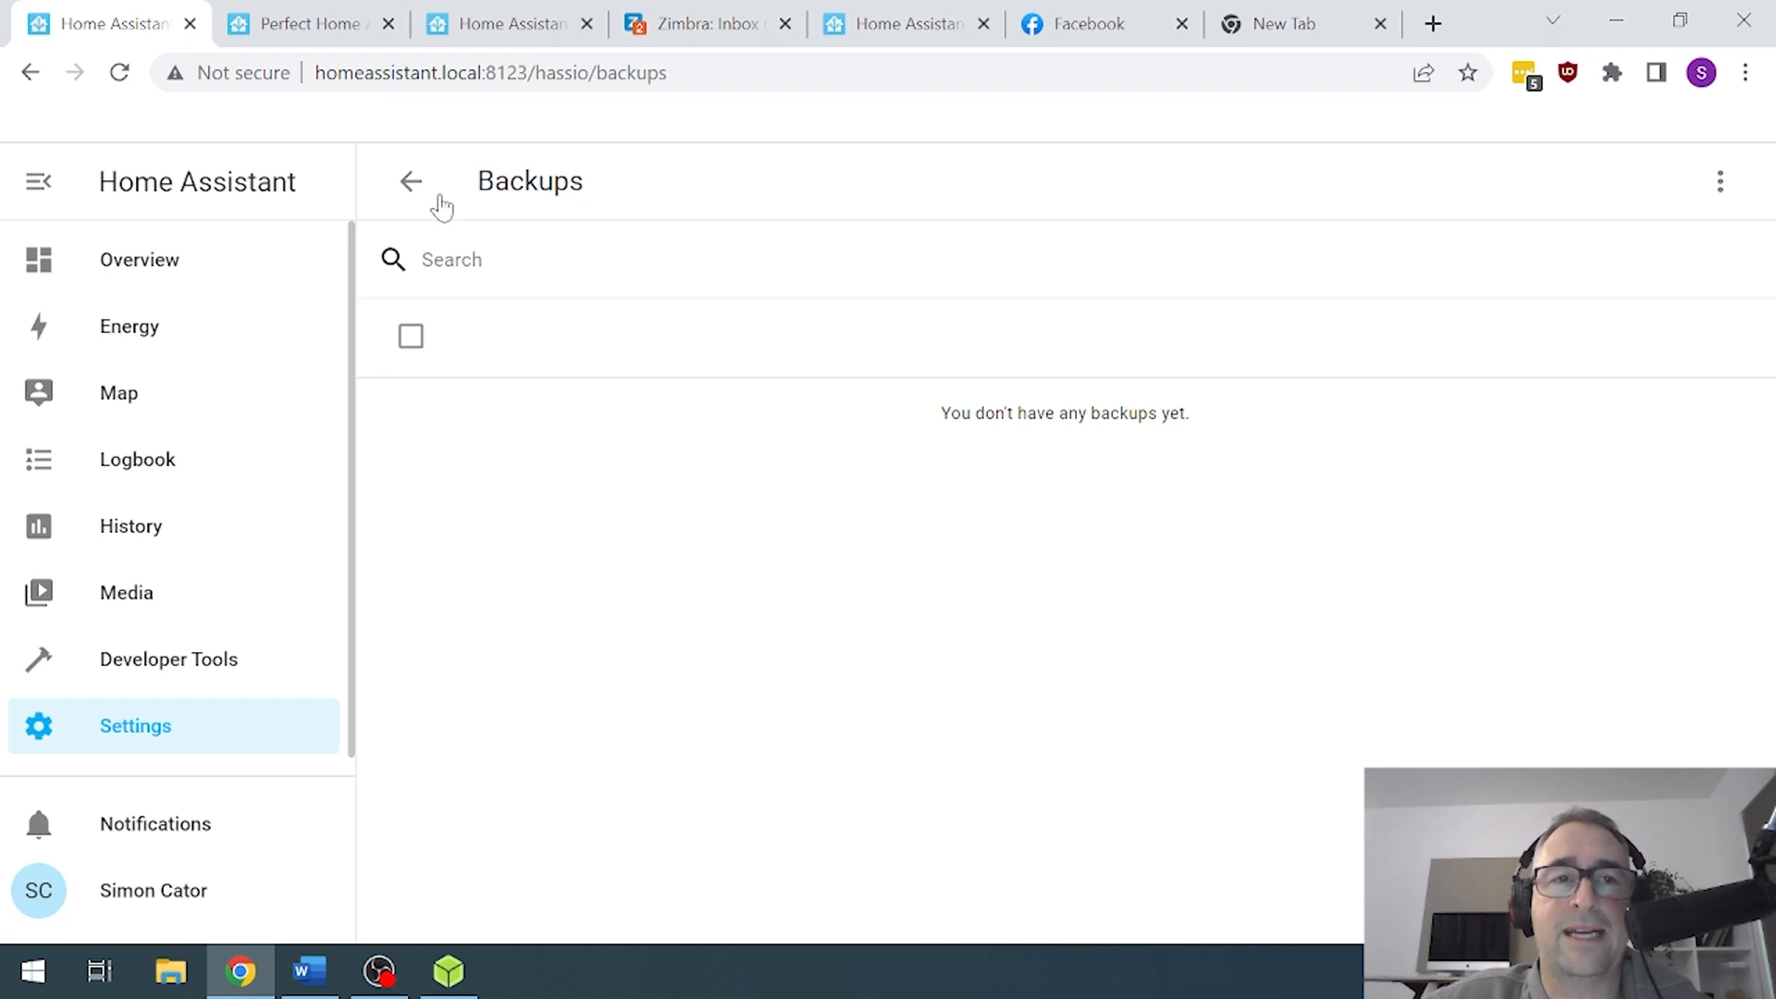
pyautogui.click(410, 181)
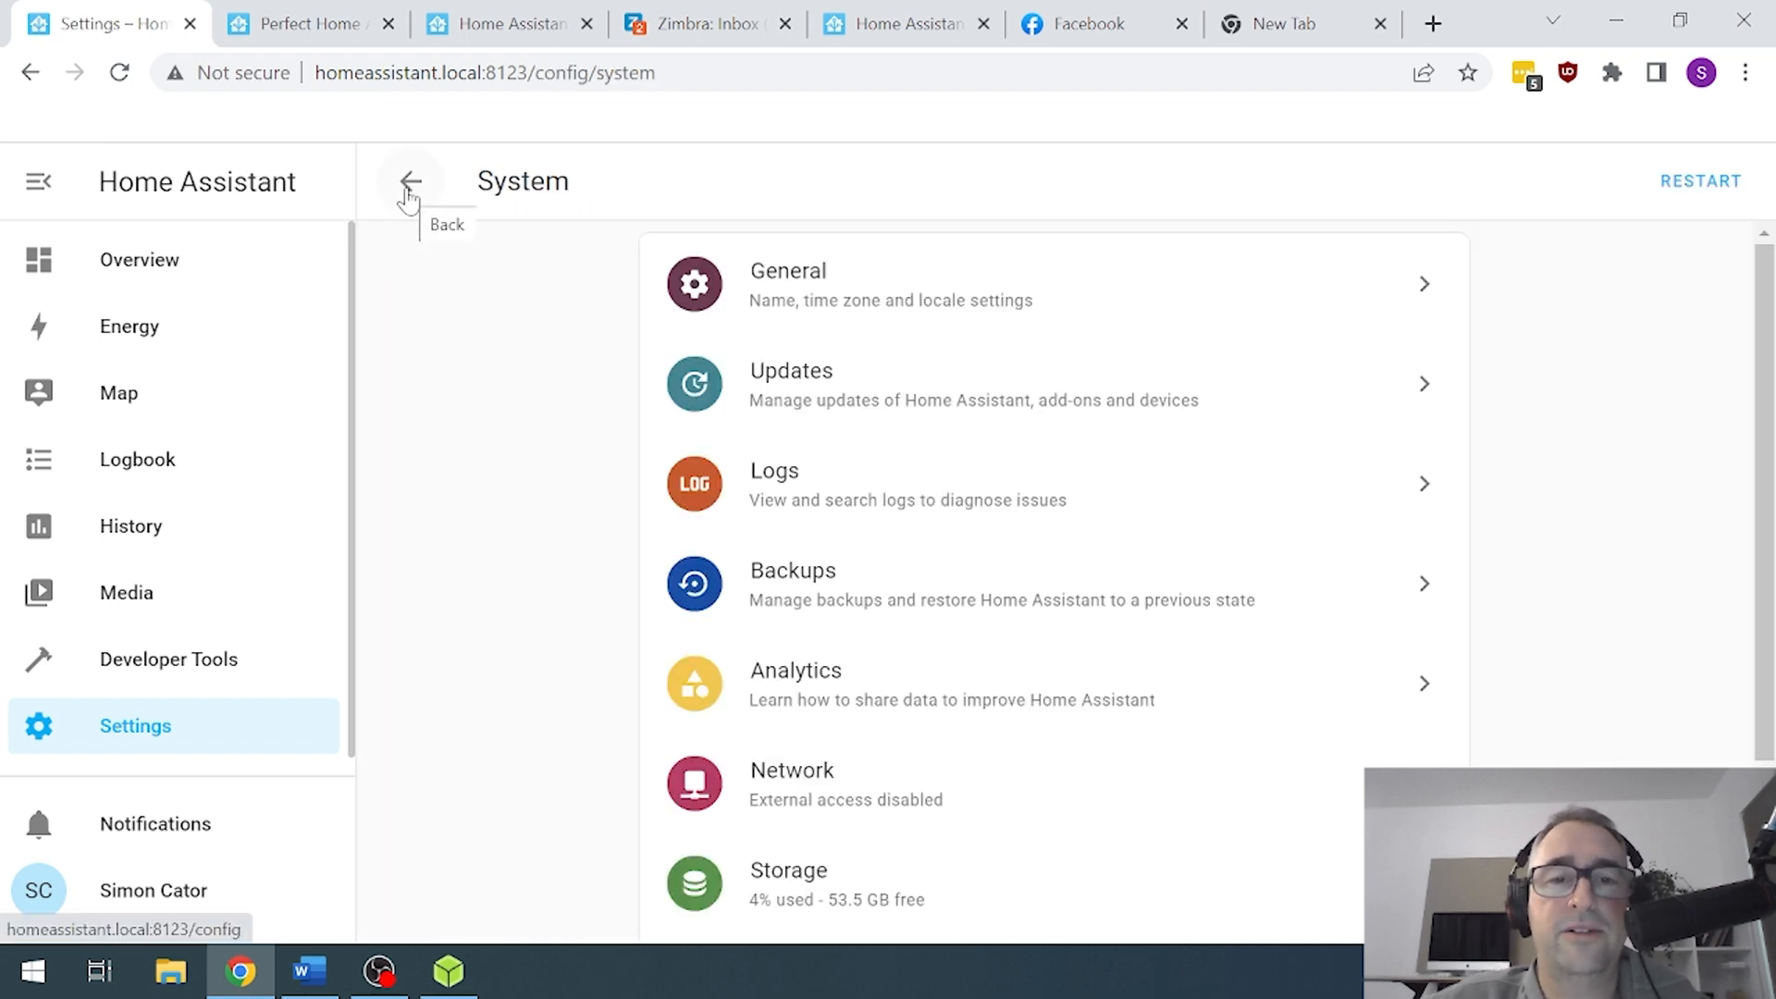